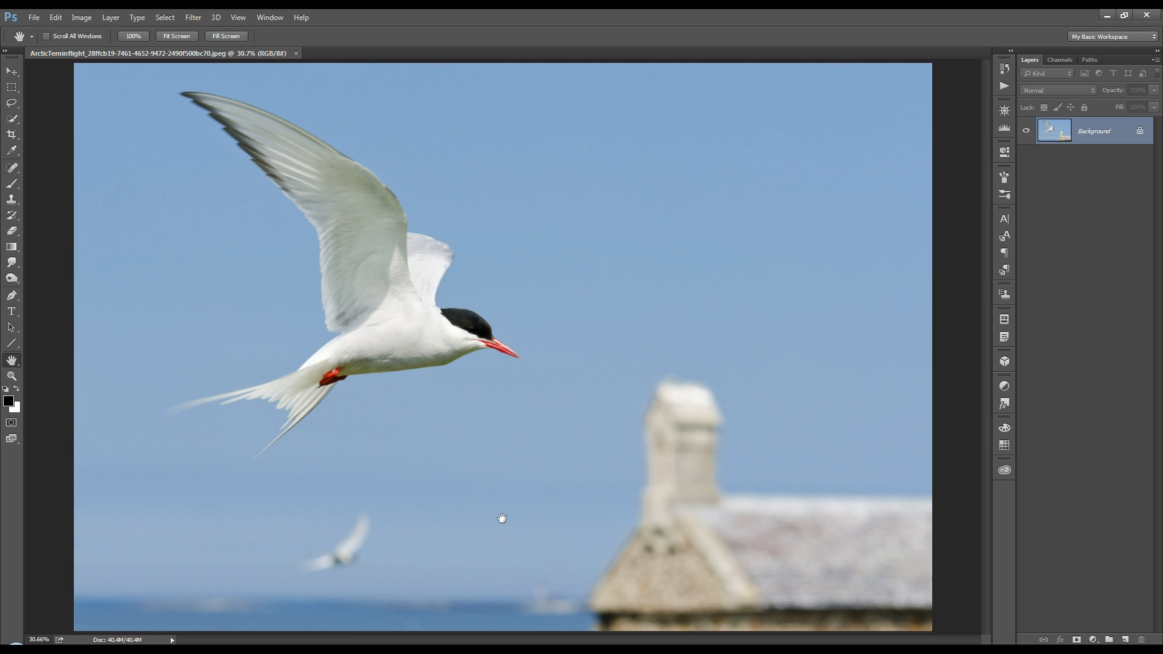
pyautogui.moveTo(479, 490)
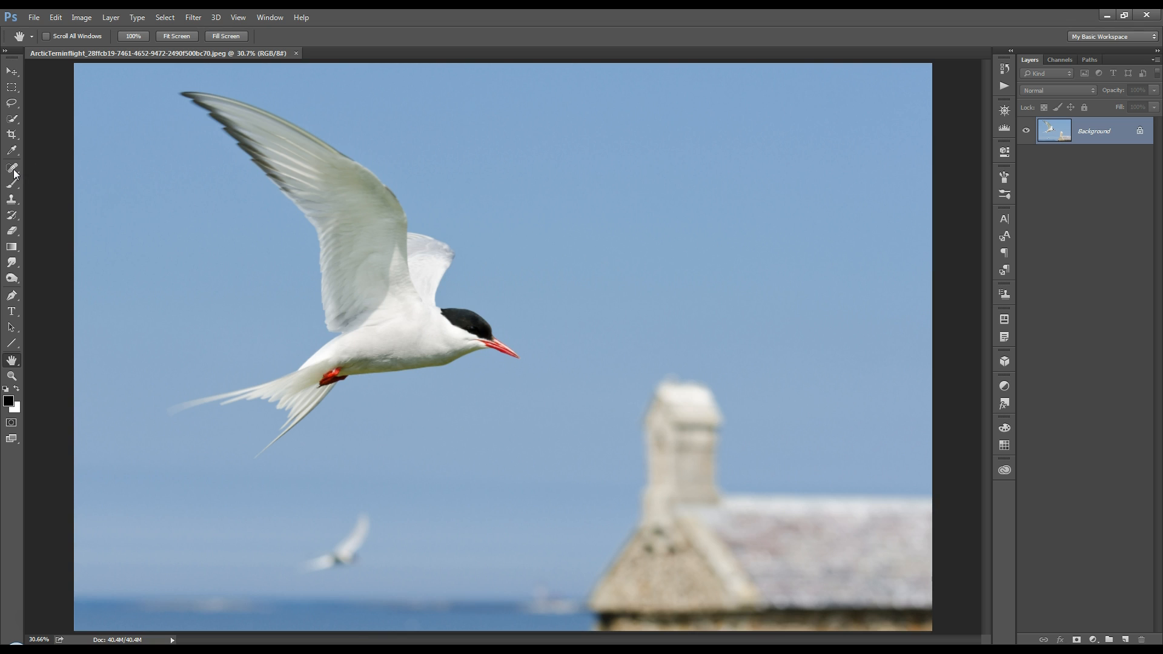
# Switch to the Content-Aware Move tool from the healing brush flyout.
pyautogui.click(12, 169)
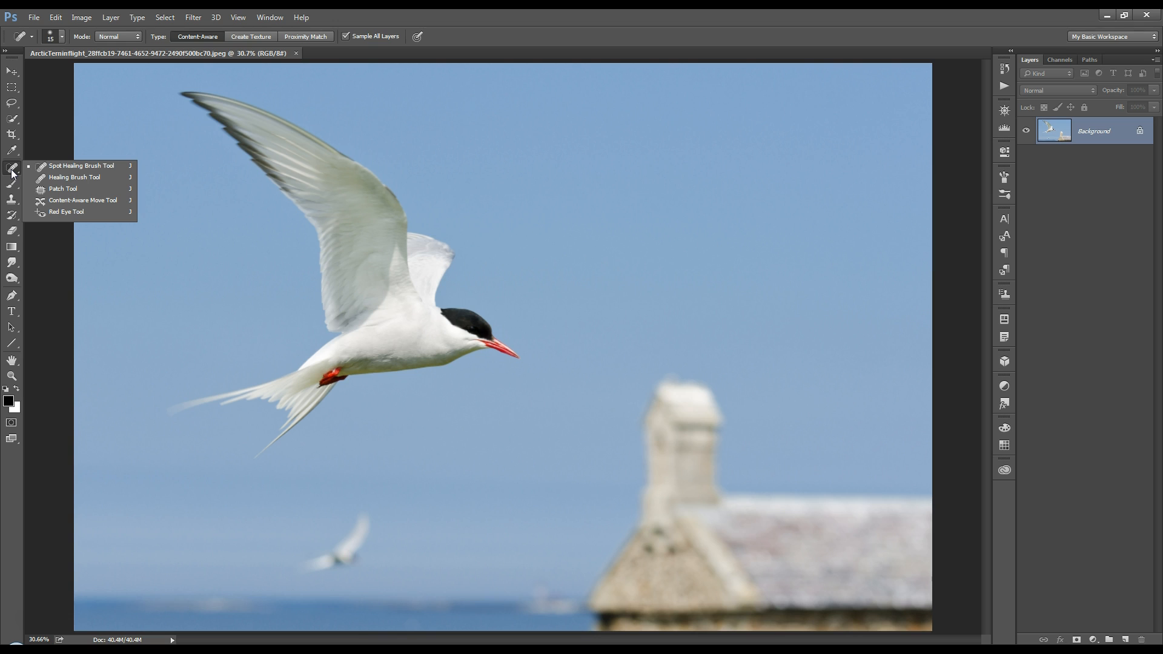
pyautogui.moveTo(65, 189)
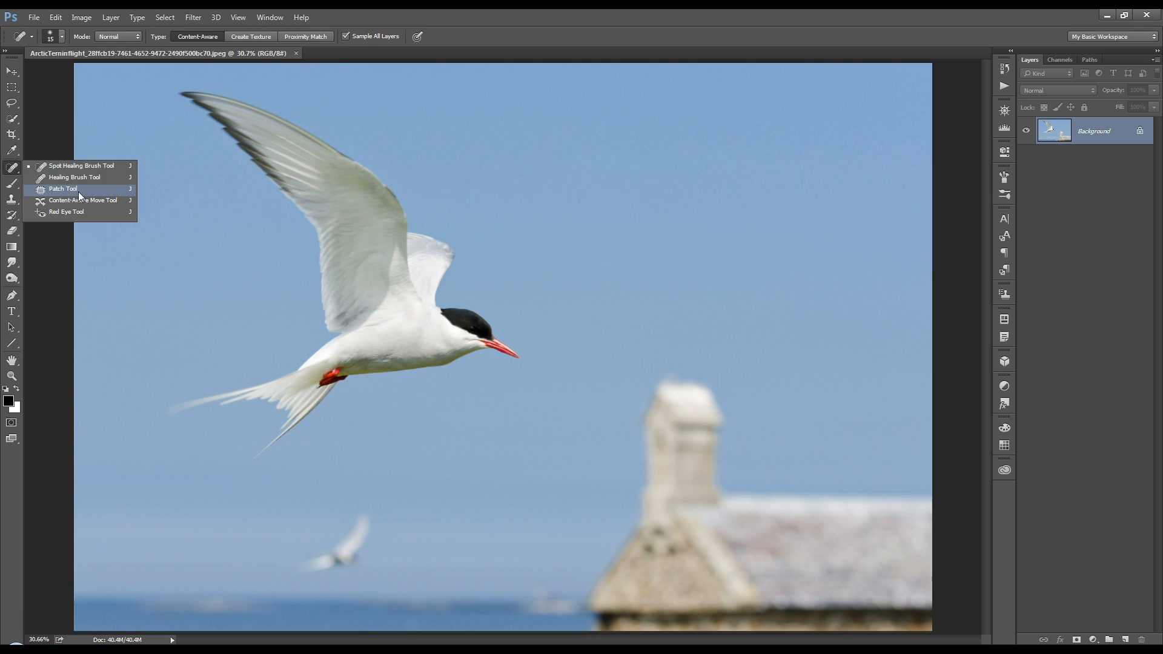
pyautogui.moveTo(83, 200)
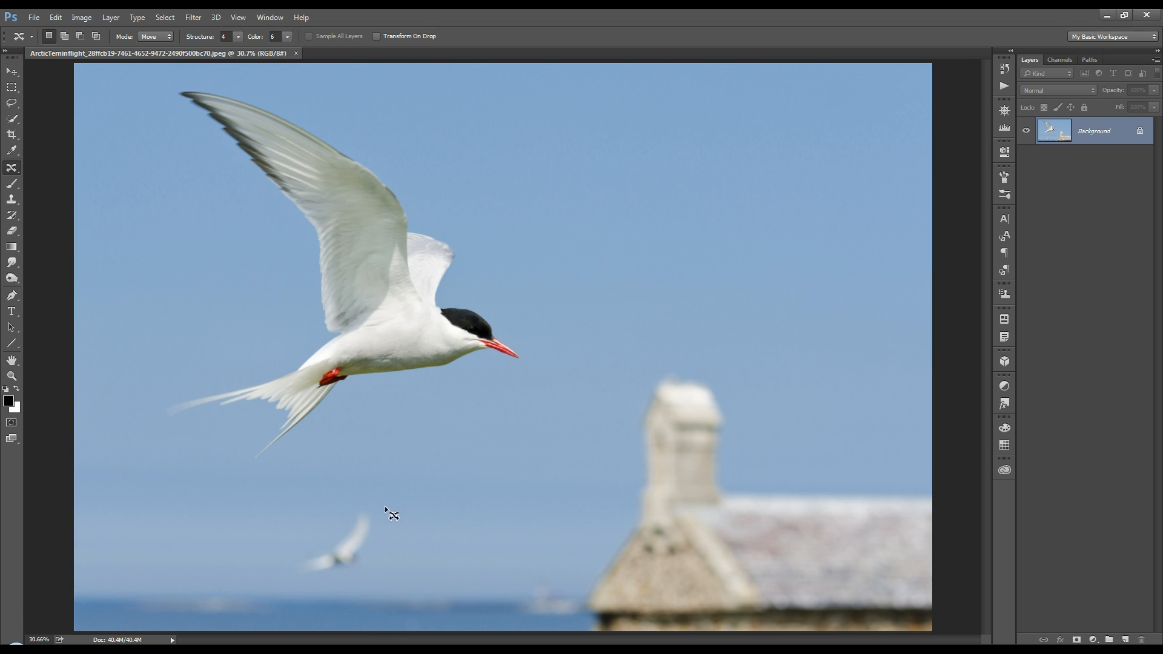
# Outline the small distant tern and move it up into the sky right of the large tern.
pyautogui.moveTo(392, 511); pyautogui.dragTo(401, 533)
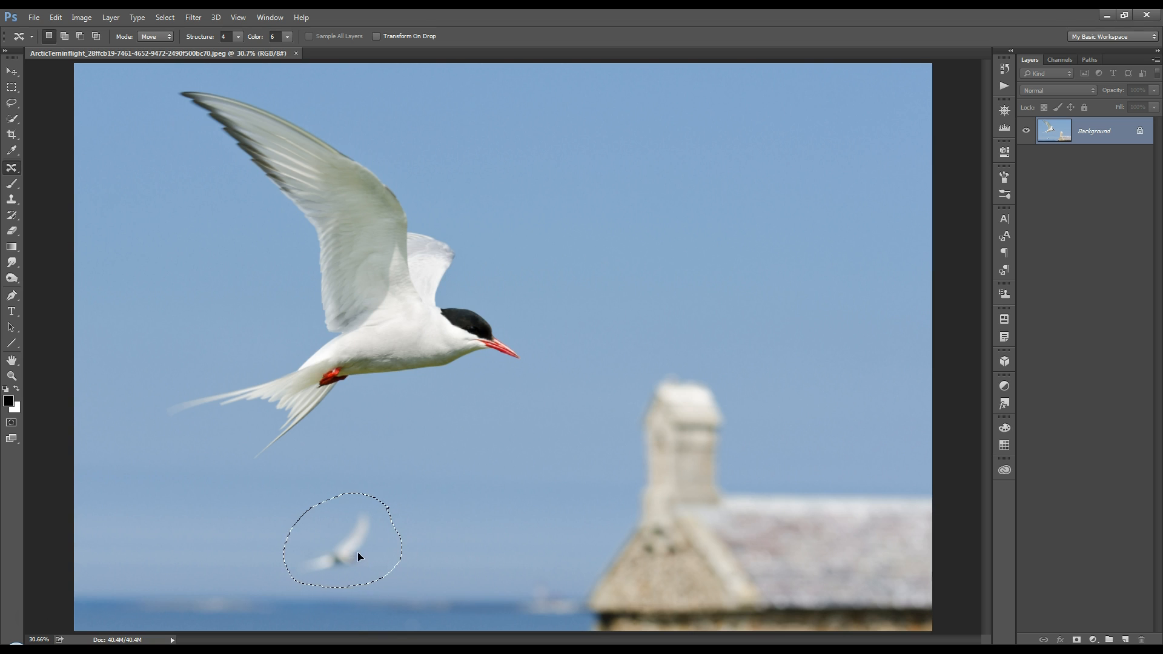
pyautogui.moveTo(359, 556); pyautogui.dragTo(853, 353)
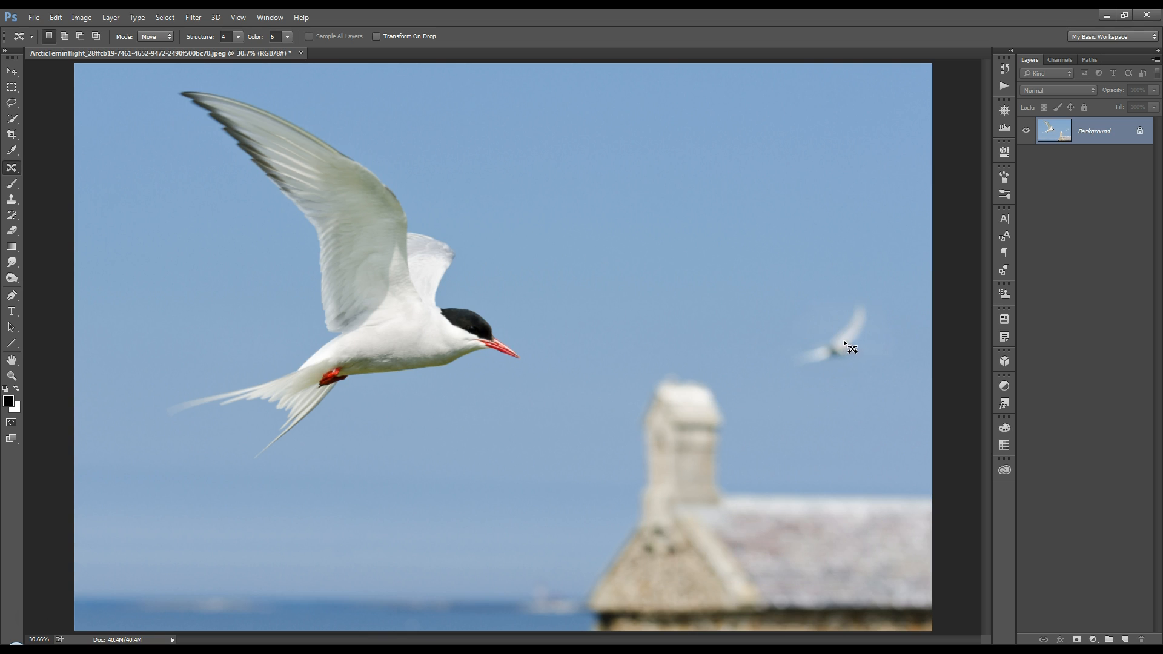
pyautogui.moveTo(348, 553)
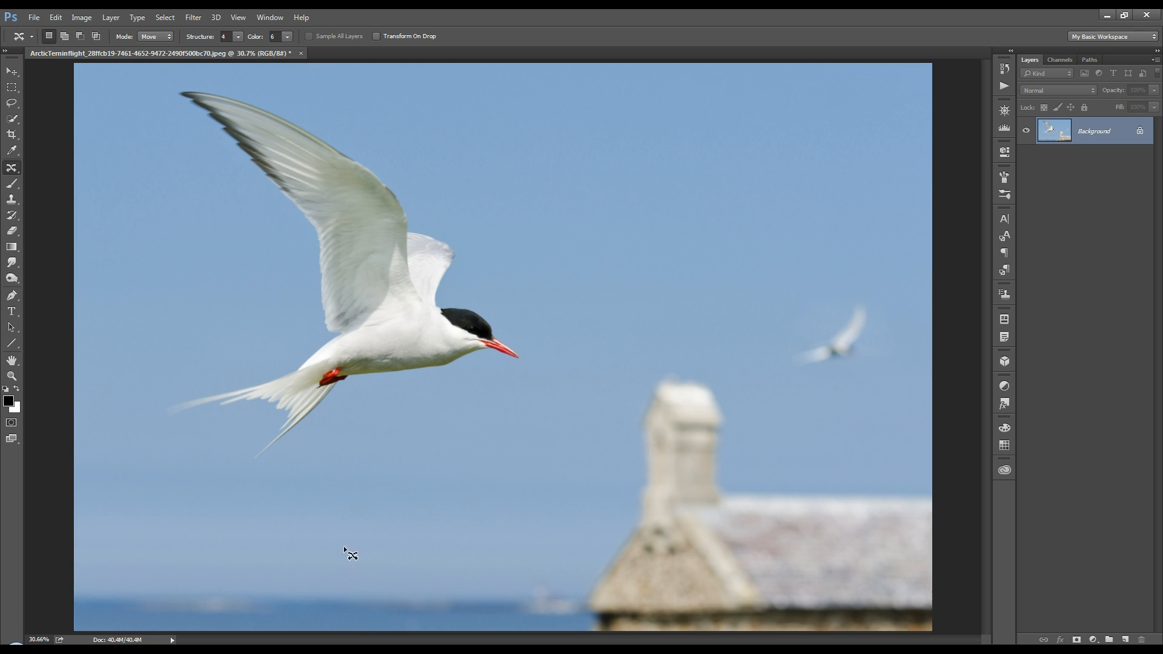
pyautogui.moveTo(425, 530)
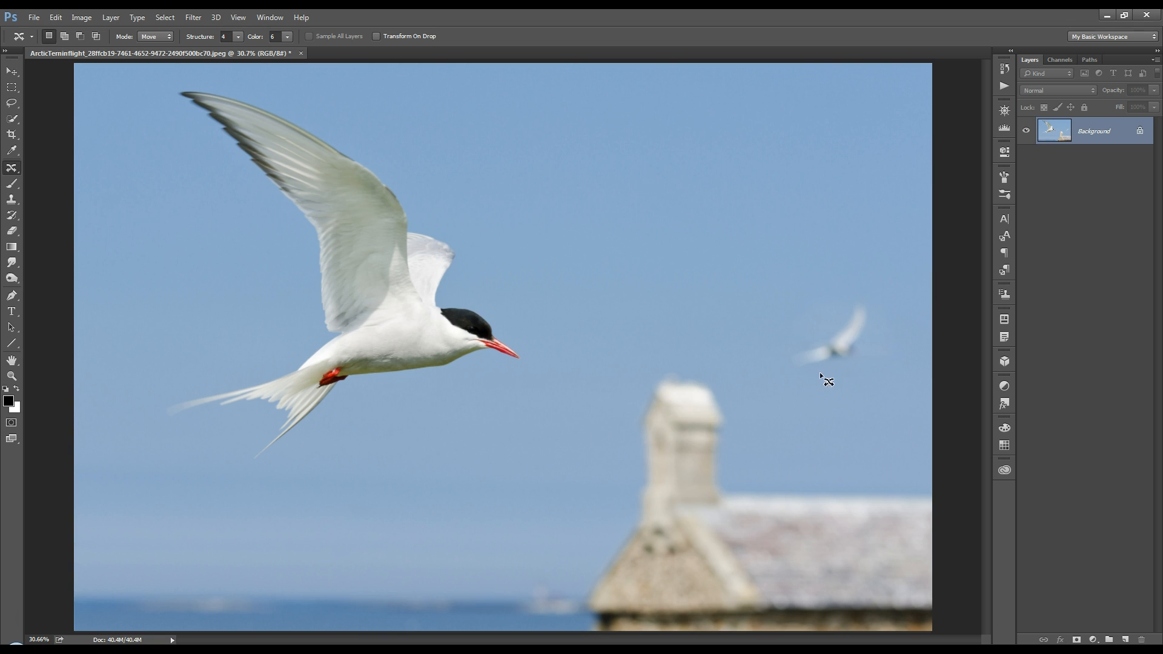
pyautogui.moveTo(628, 332)
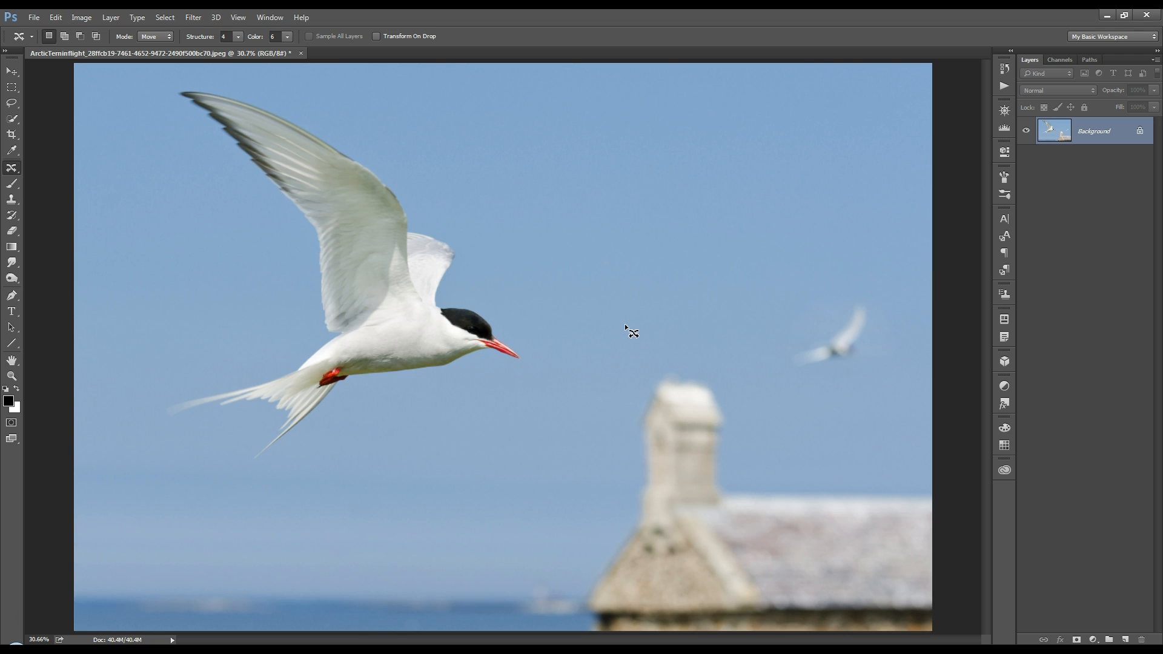
pyautogui.moveTo(599, 360)
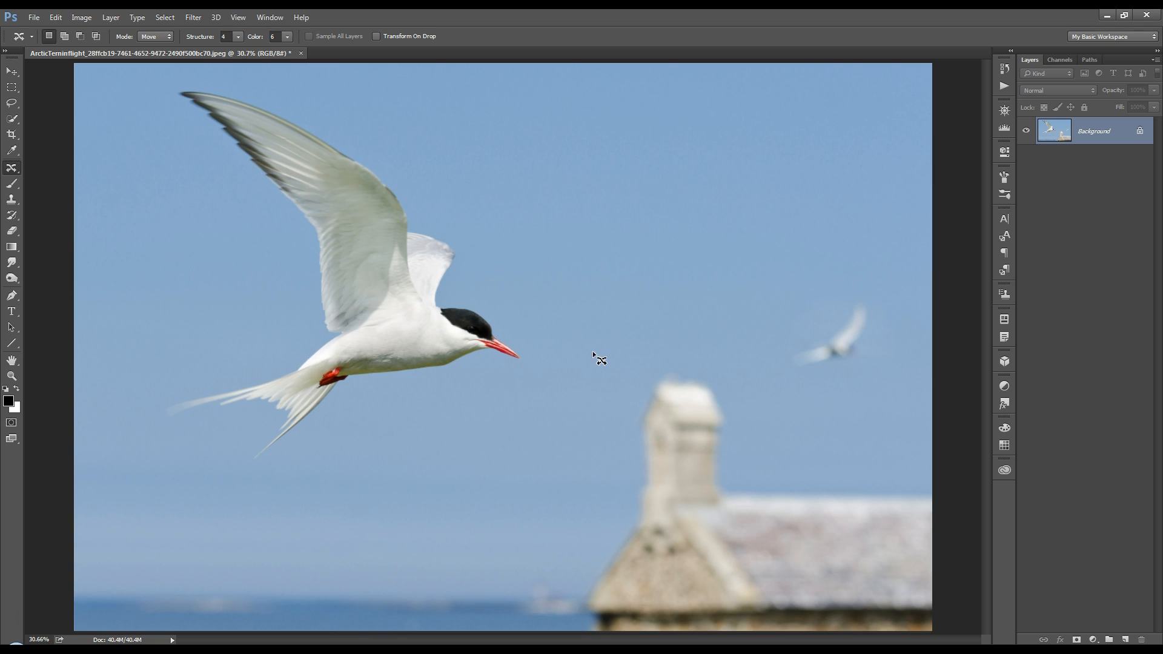
pyautogui.moveTo(504, 255)
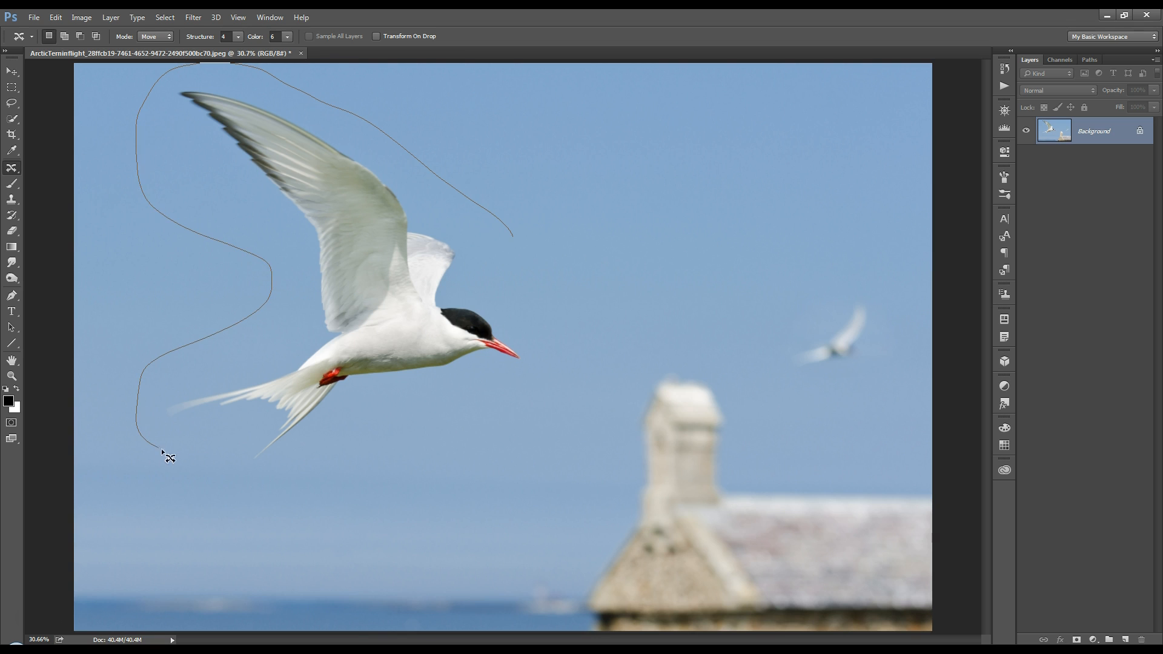
# Lasso the large tern, move it right and slightly down, then deselect.
pyautogui.moveTo(167, 456); pyautogui.dragTo(552, 315)
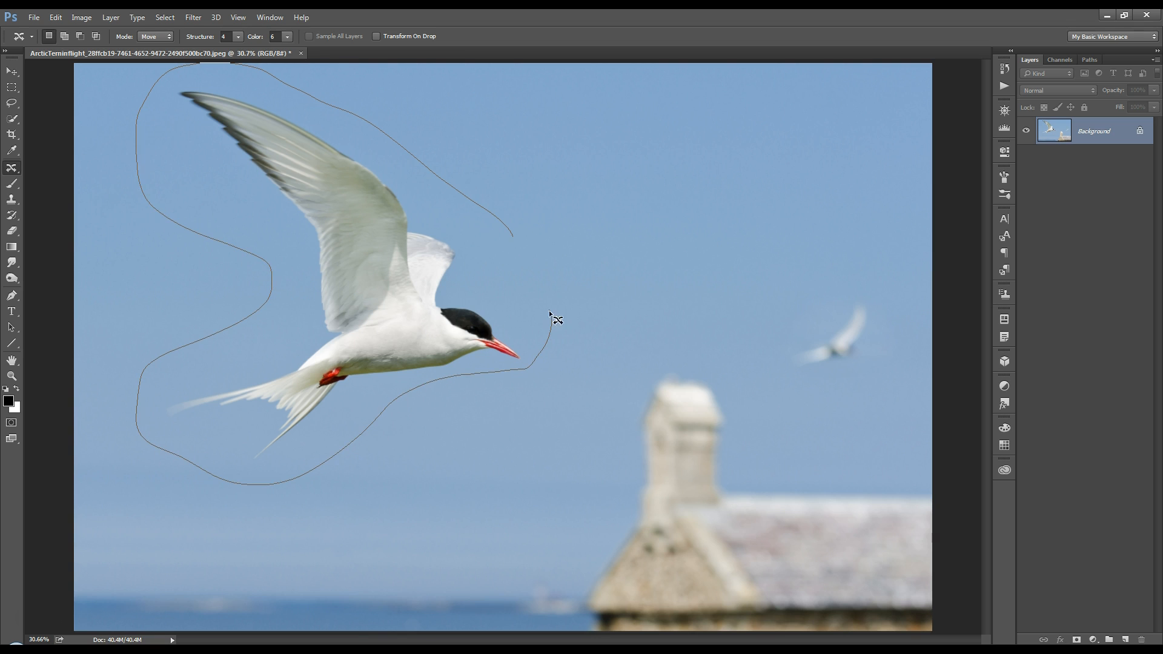
pyautogui.click(545, 319)
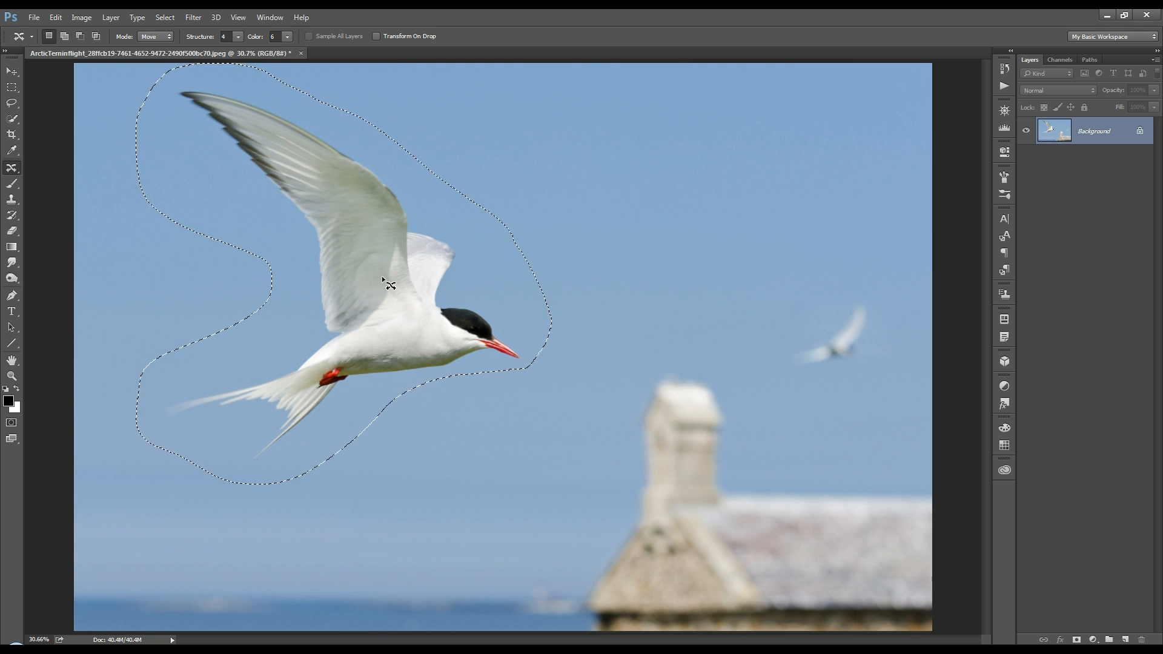
pyautogui.moveTo(385, 282); pyautogui.dragTo(507, 310)
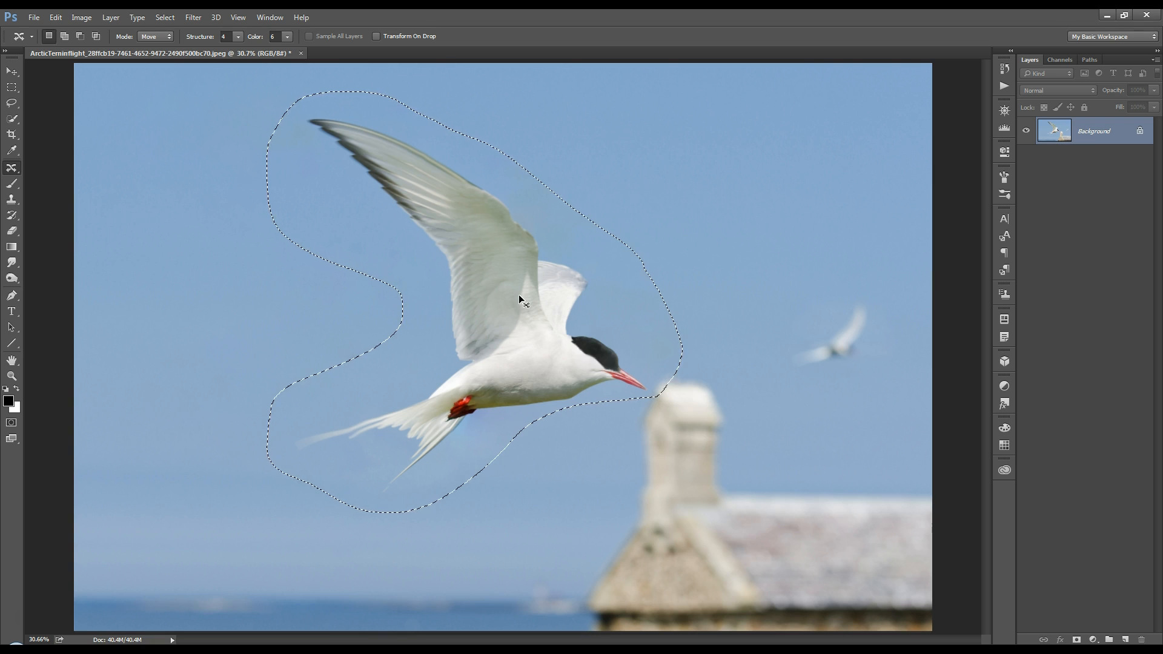
pyautogui.press('ctrl+d')
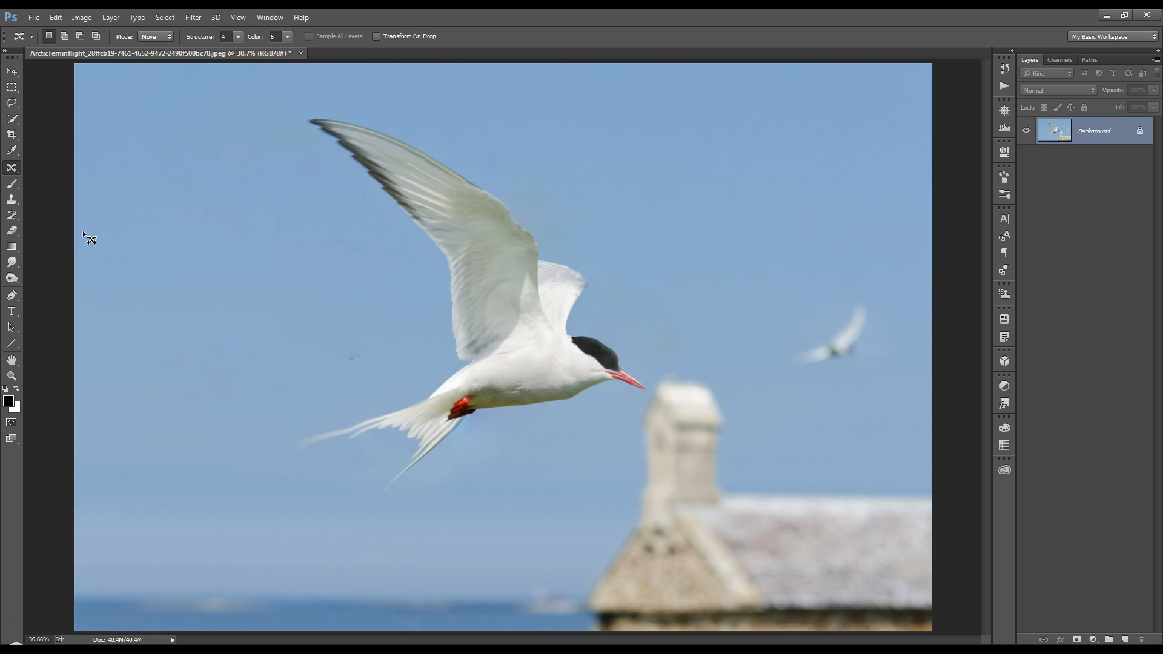
pyautogui.moveTo(234, 315)
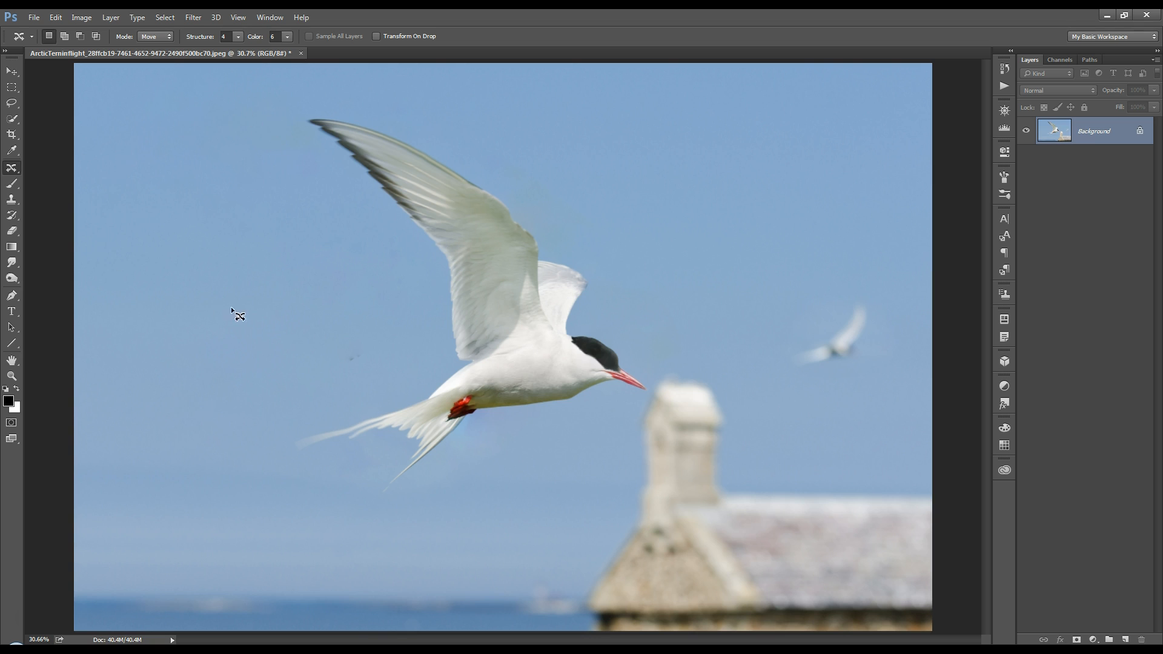
pyautogui.moveTo(414, 329)
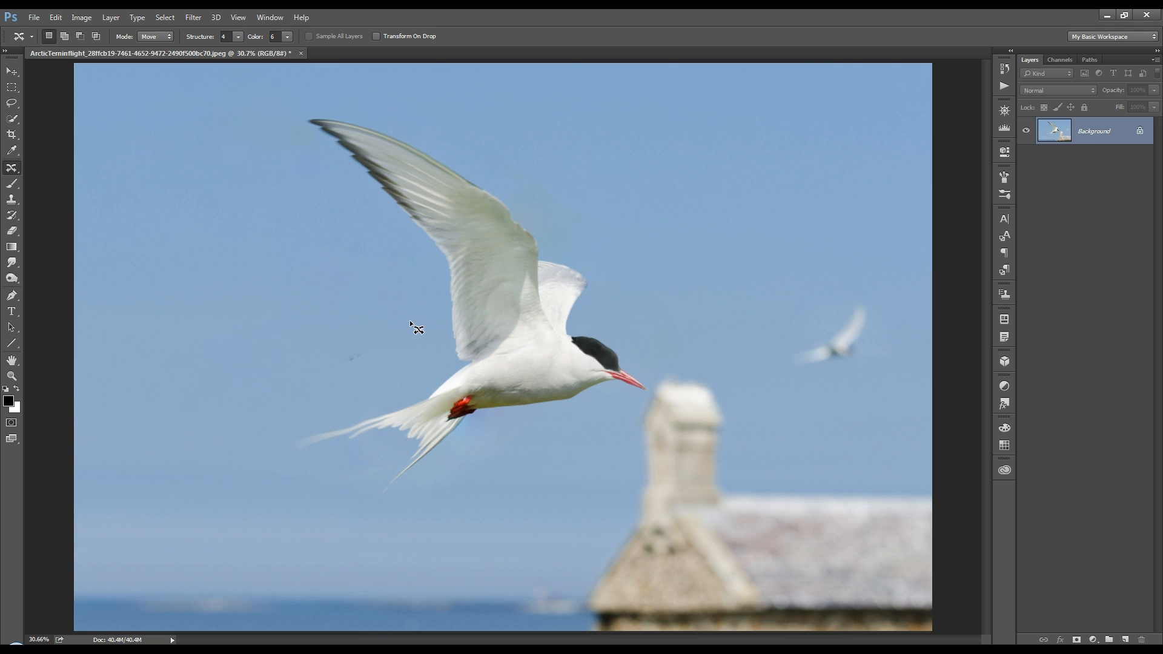
pyautogui.moveTo(347, 389)
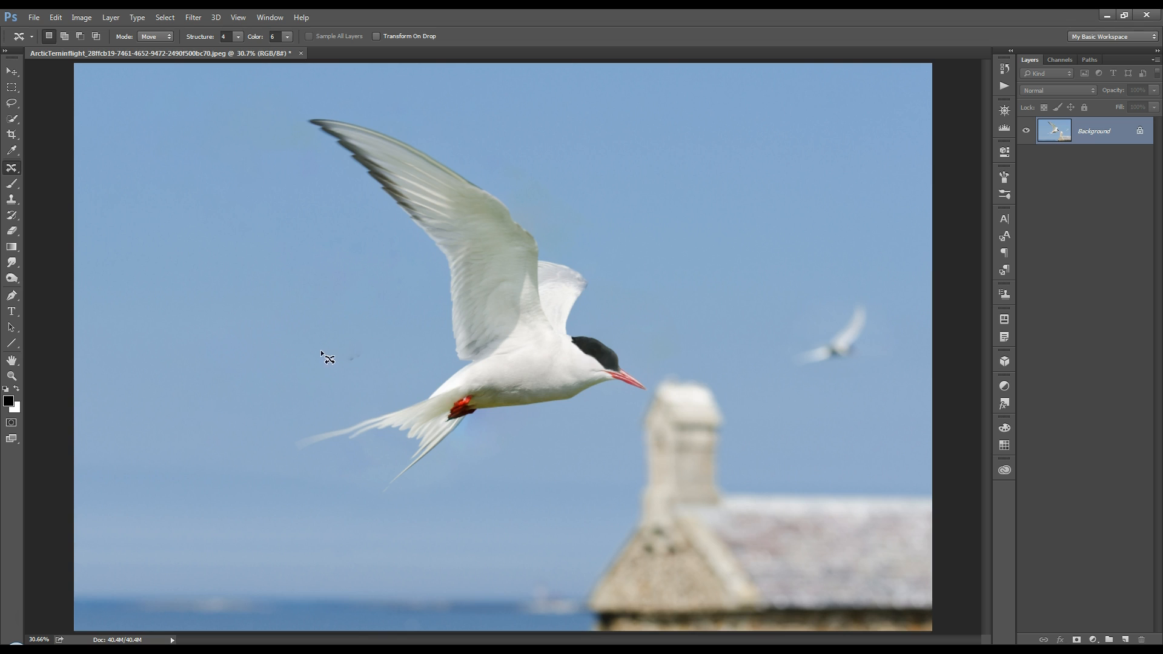
pyautogui.click(12, 169)
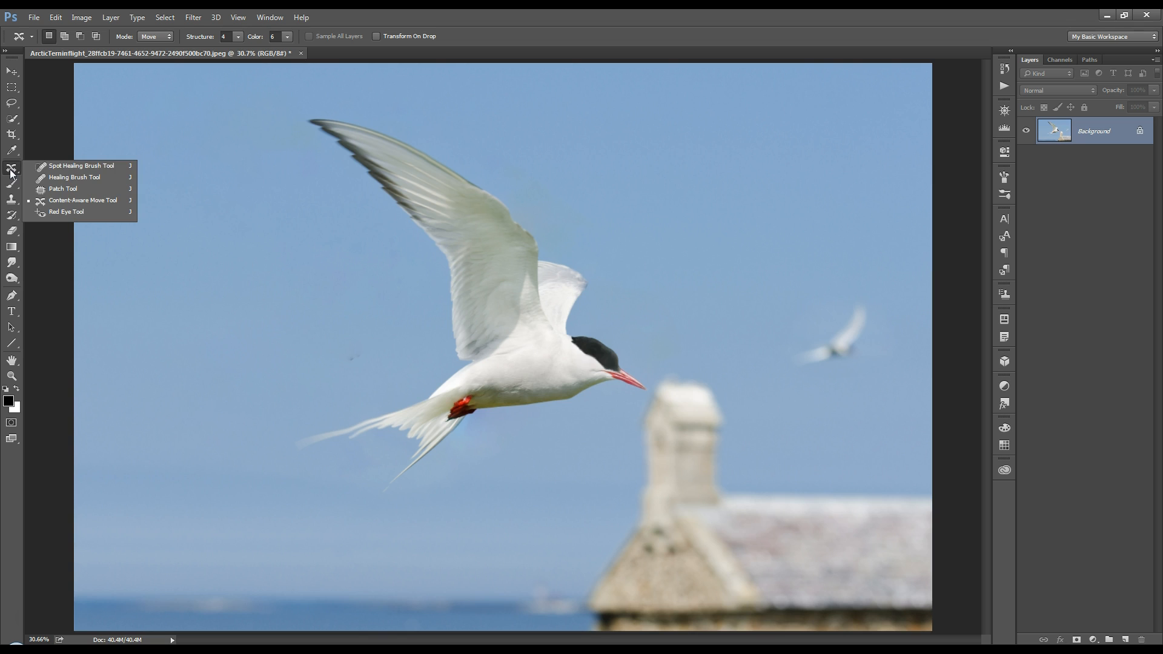
pyautogui.click(62, 189)
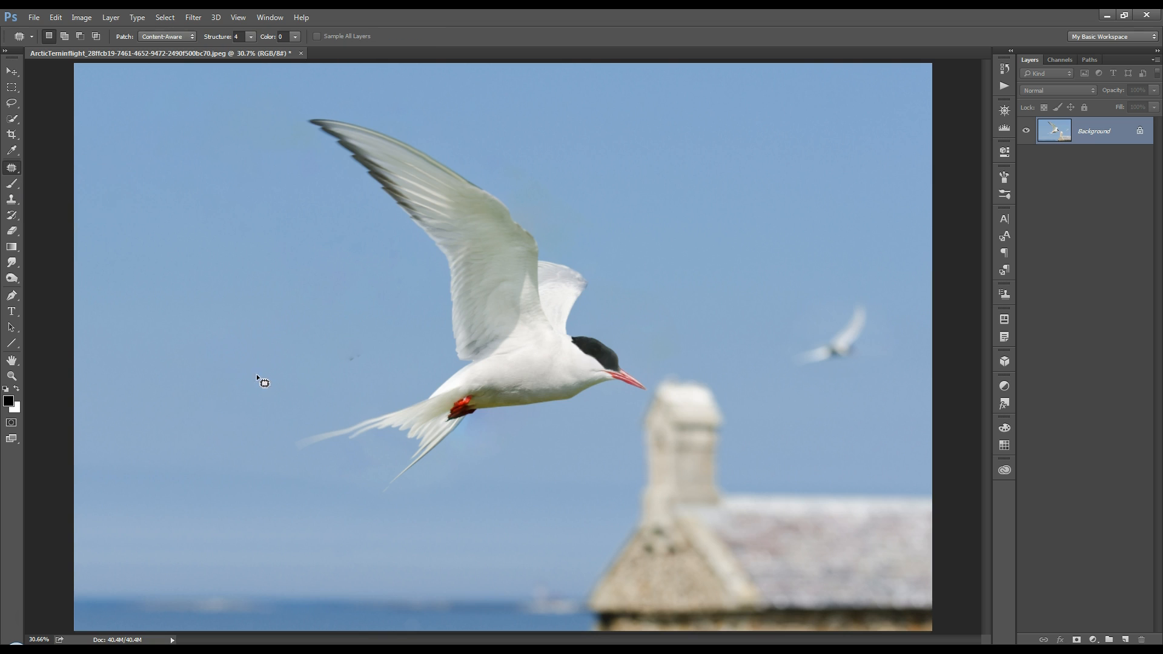
pyautogui.moveTo(381, 344)
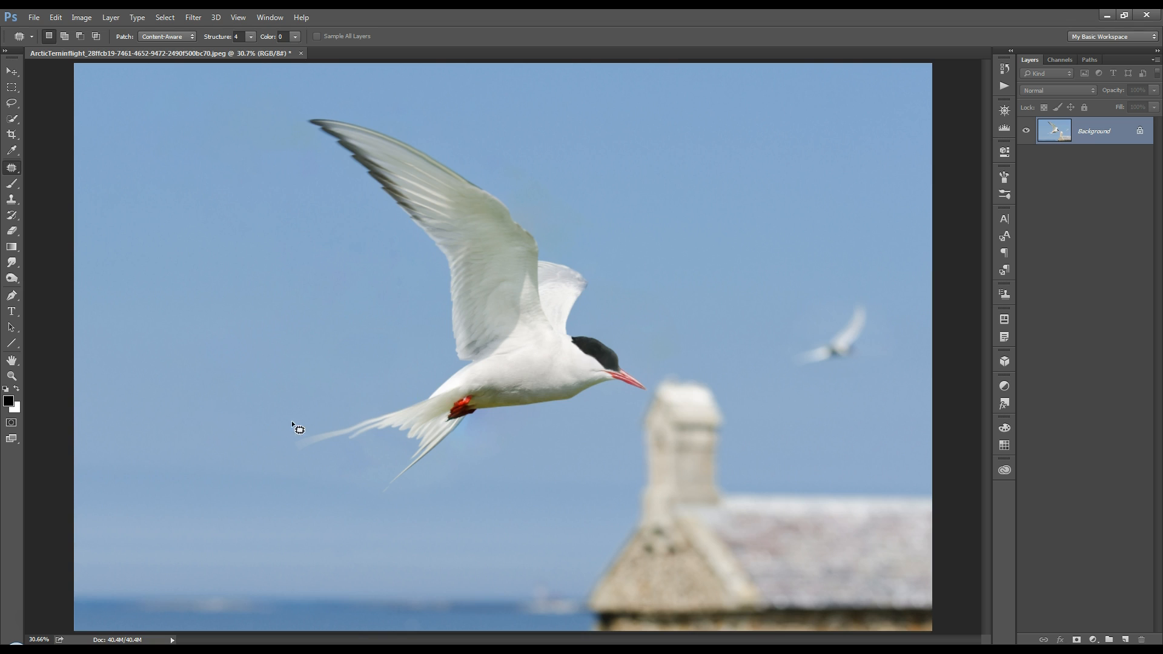
pyautogui.moveTo(265, 373)
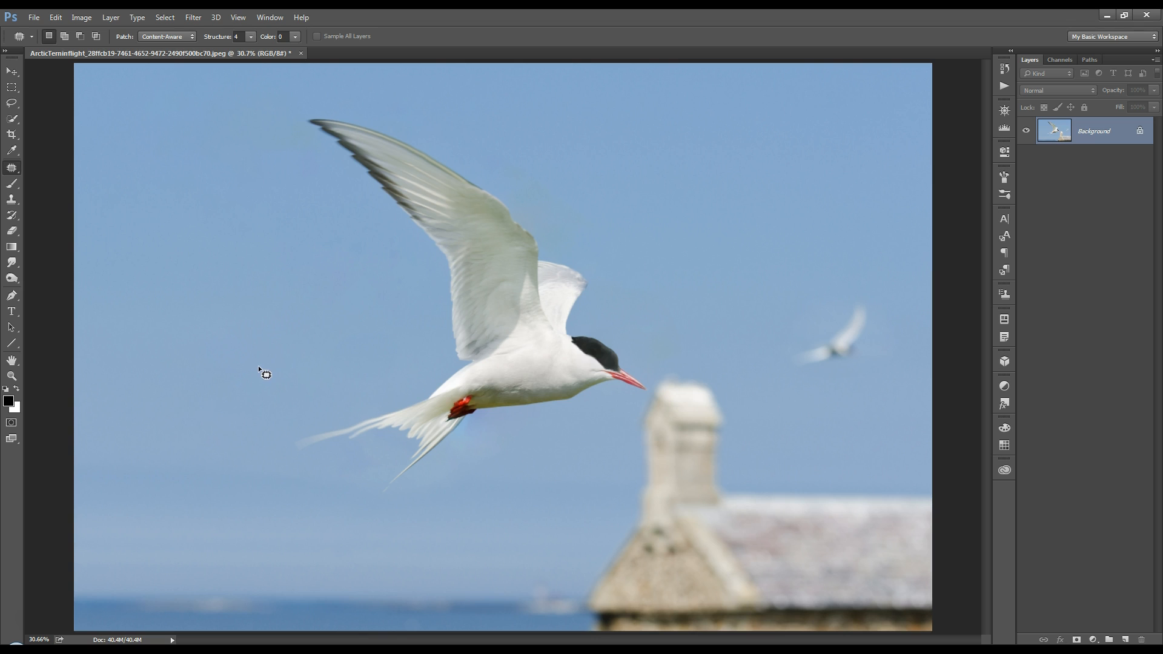
pyautogui.moveTo(651, 329)
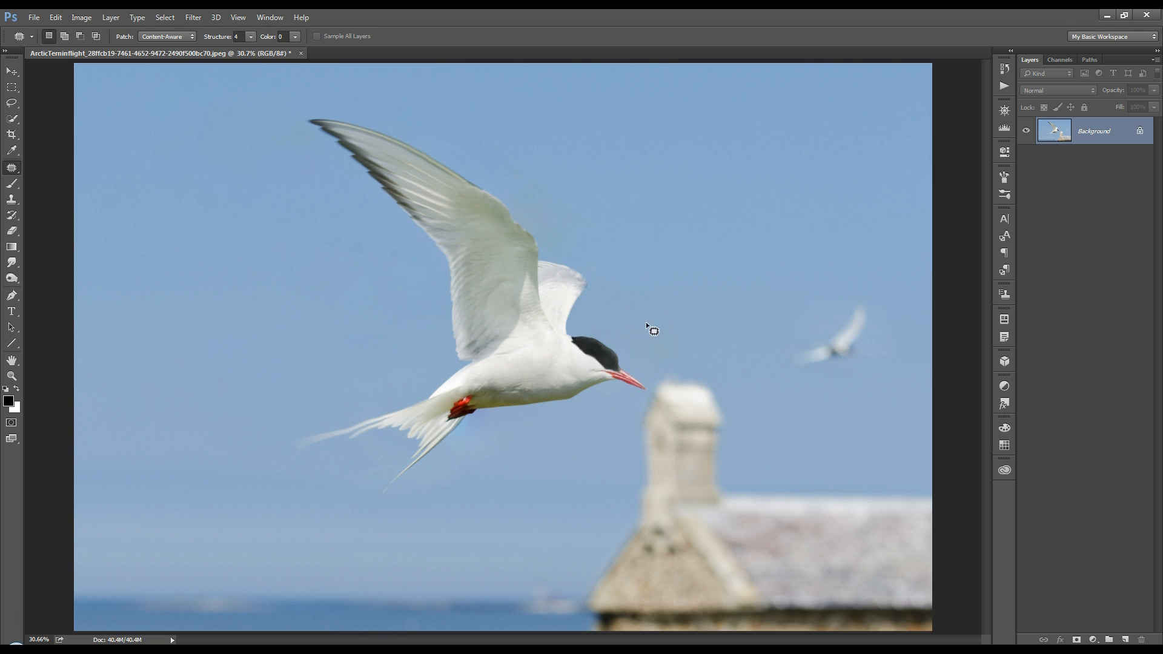
pyautogui.moveTo(615, 482)
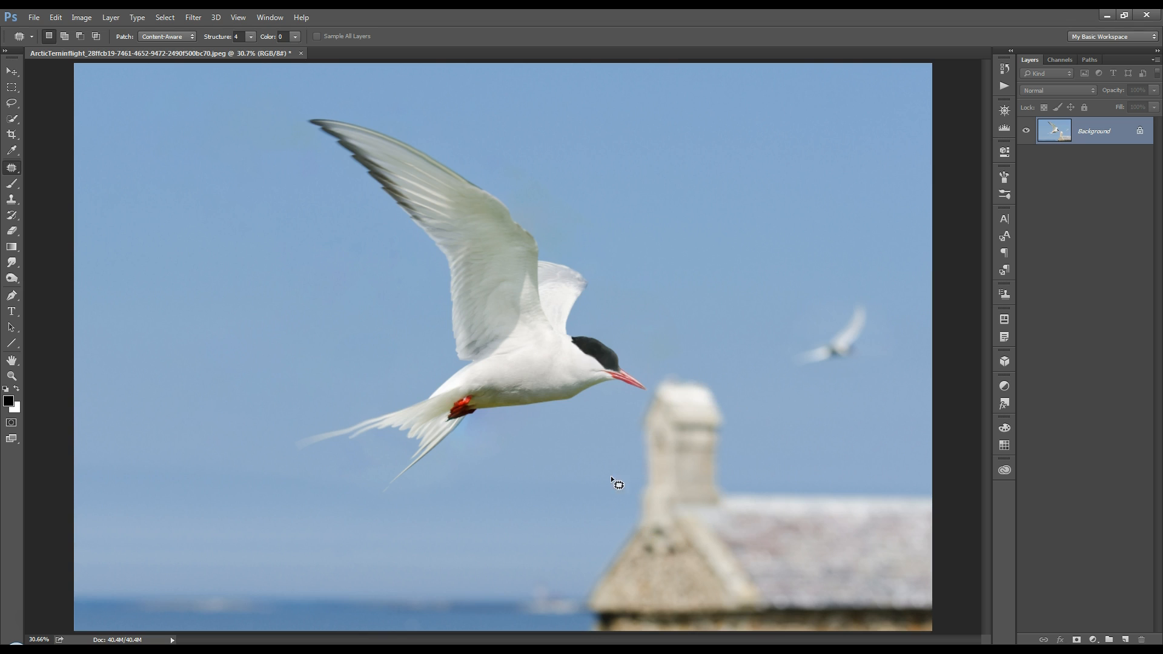
pyautogui.moveTo(897, 536)
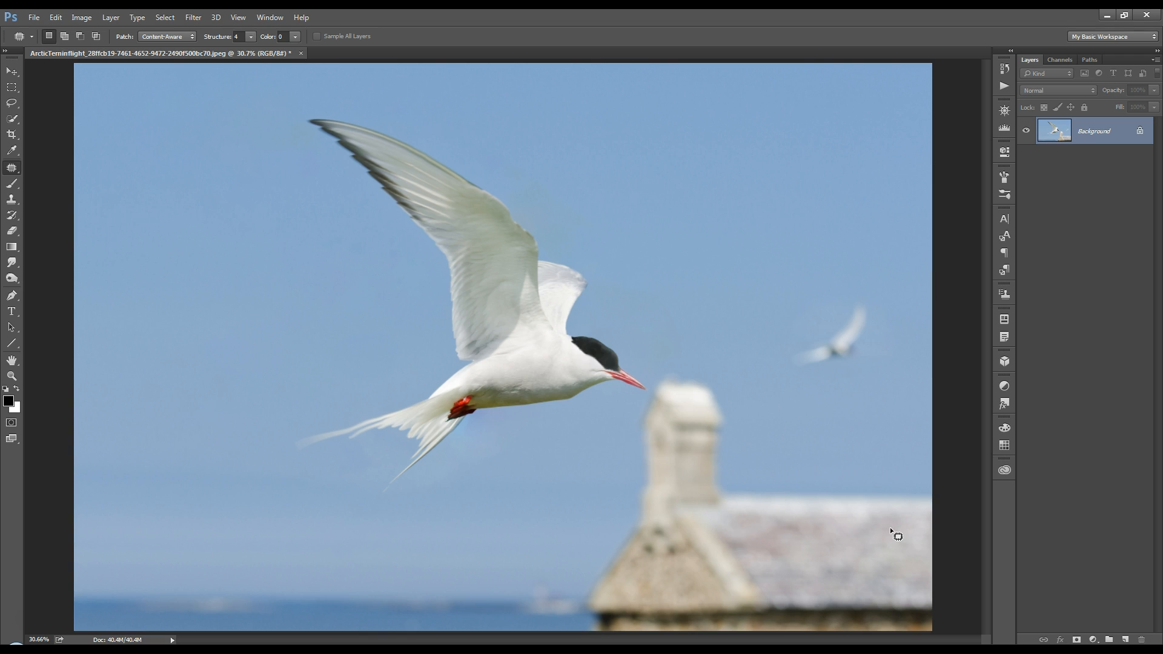
pyautogui.moveTo(452, 520)
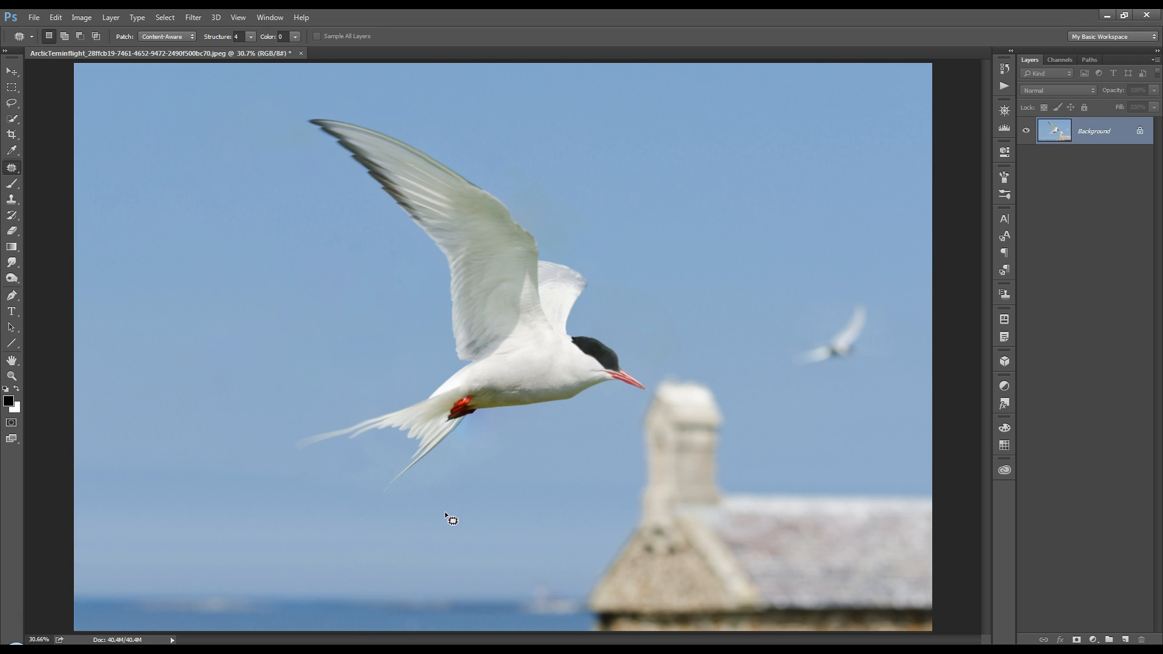
pyautogui.moveTo(286, 311)
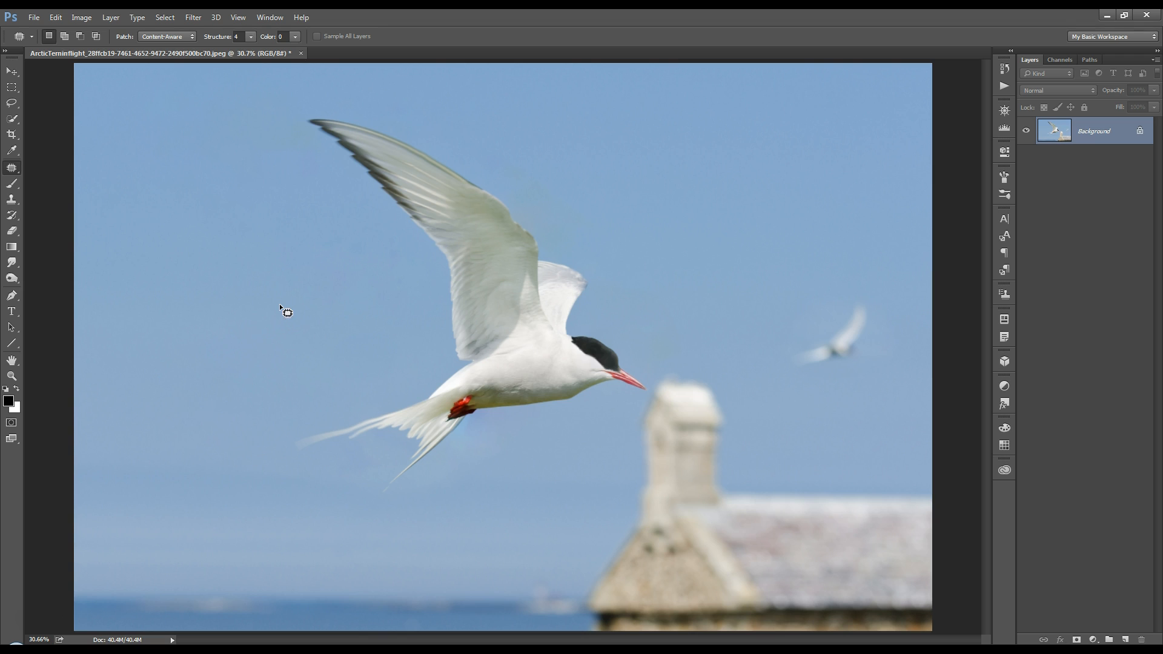
pyautogui.moveTo(276, 301)
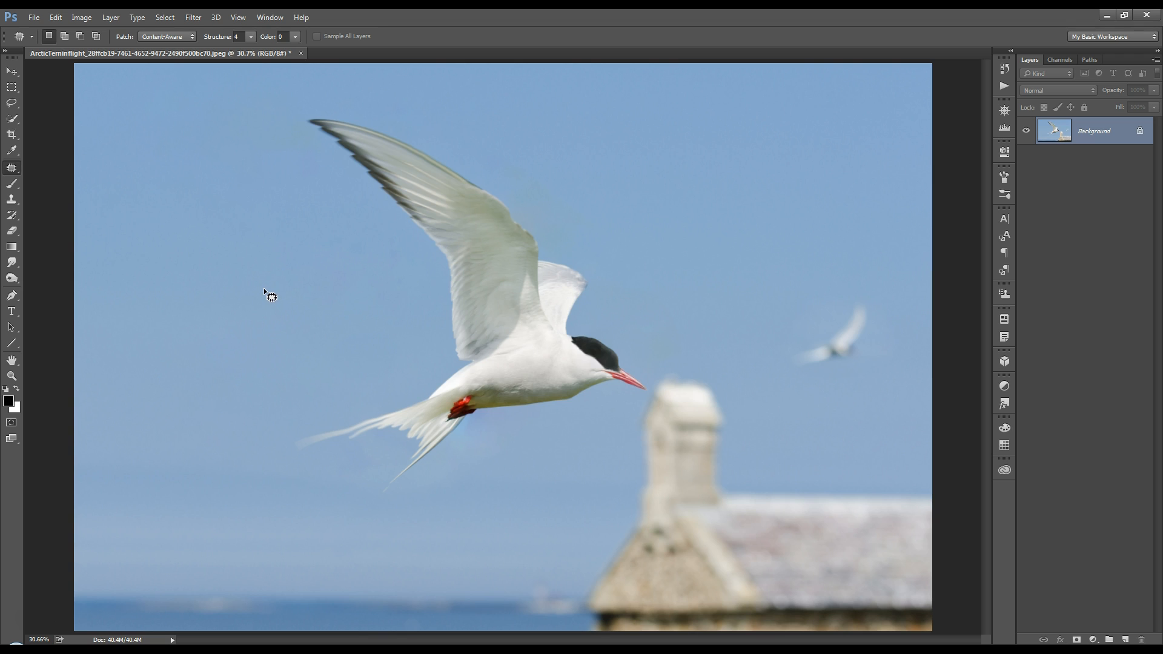
pyautogui.moveTo(354, 317)
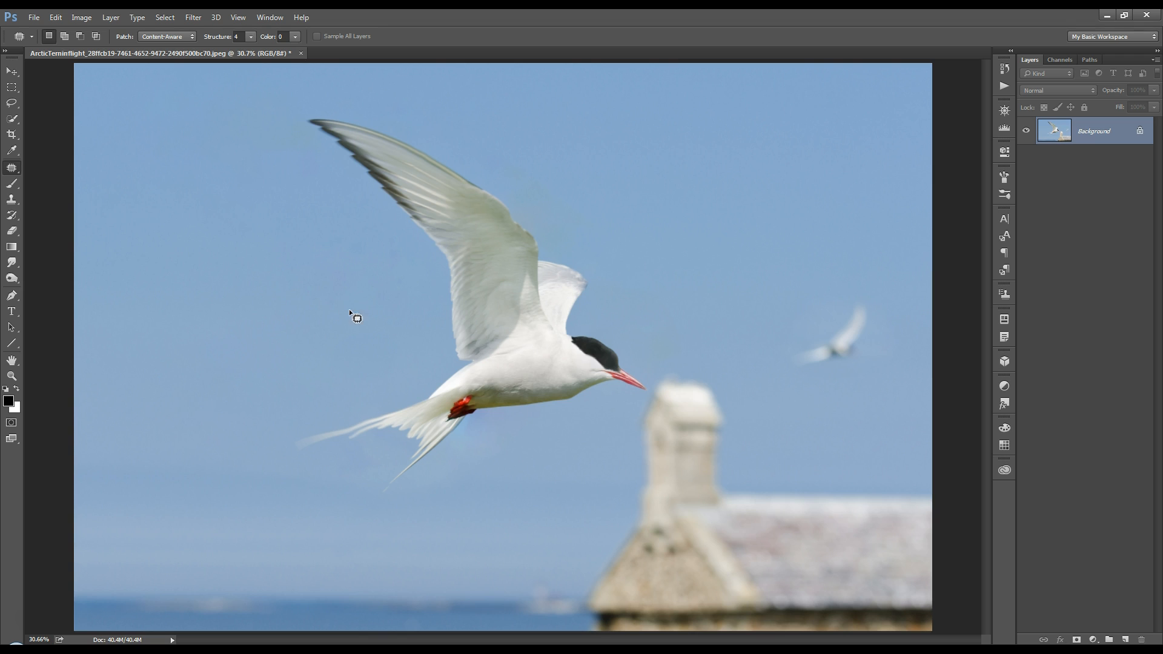
pyautogui.moveTo(311, 538)
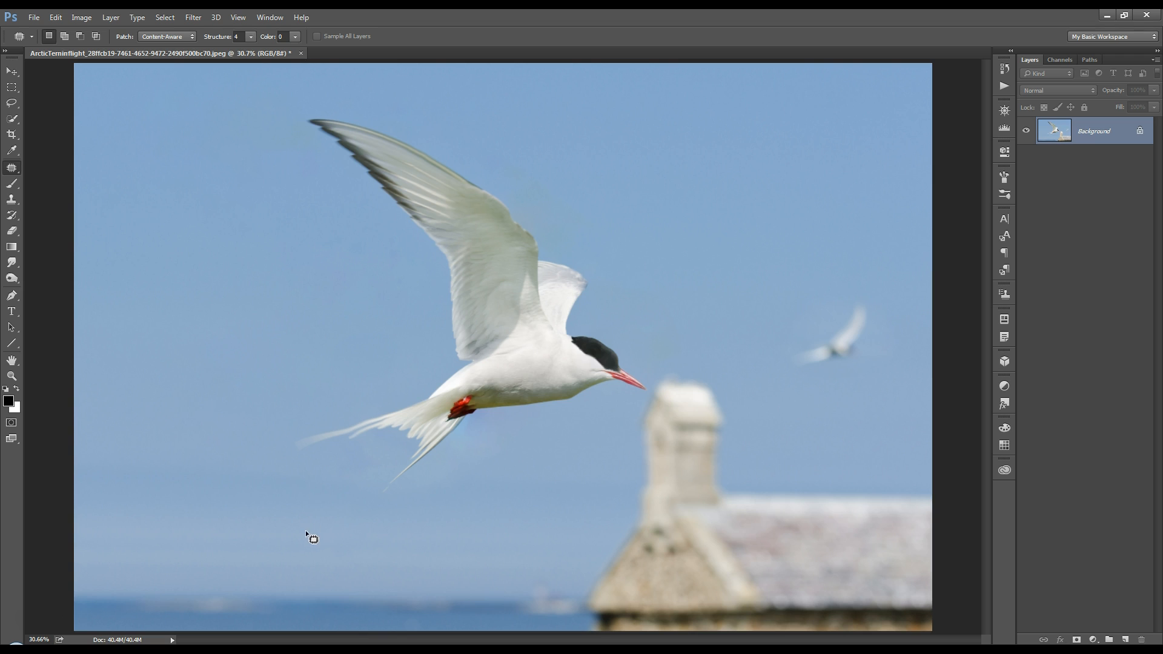
pyautogui.moveTo(784, 117)
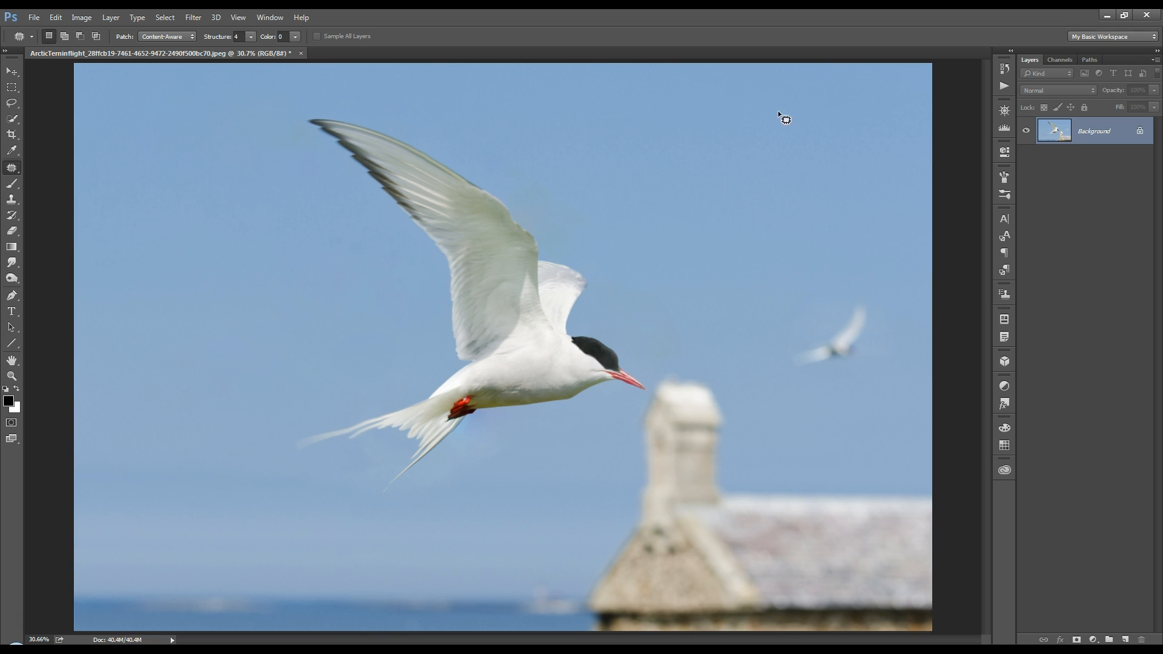
pyautogui.moveTo(831, 126)
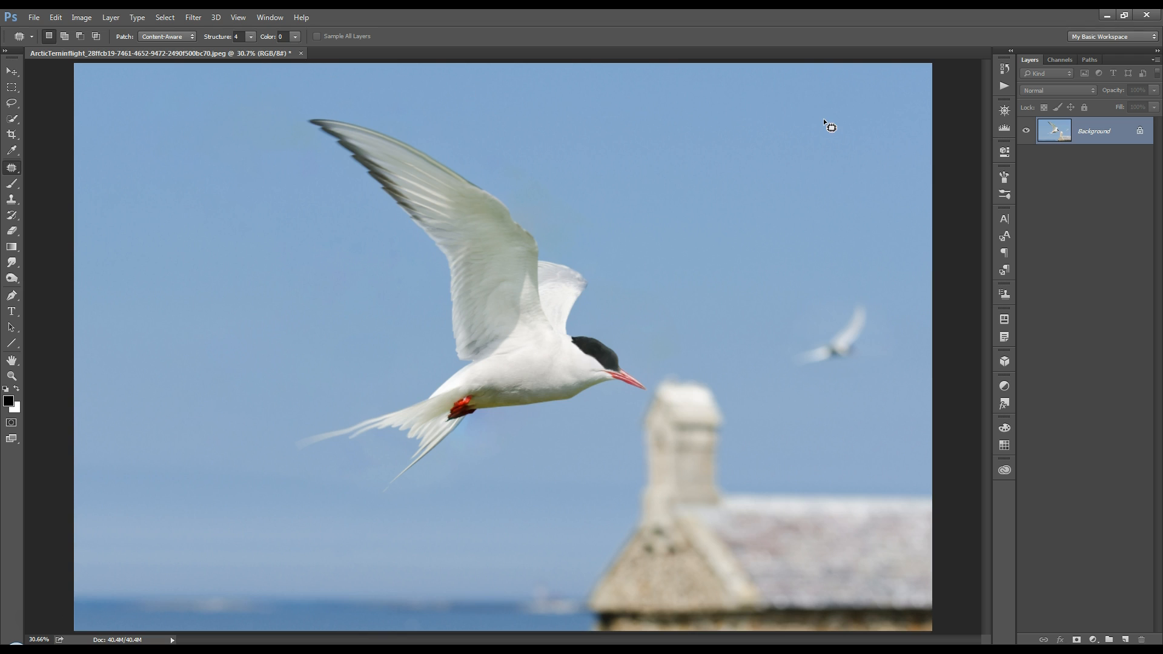
pyautogui.moveTo(818, 130)
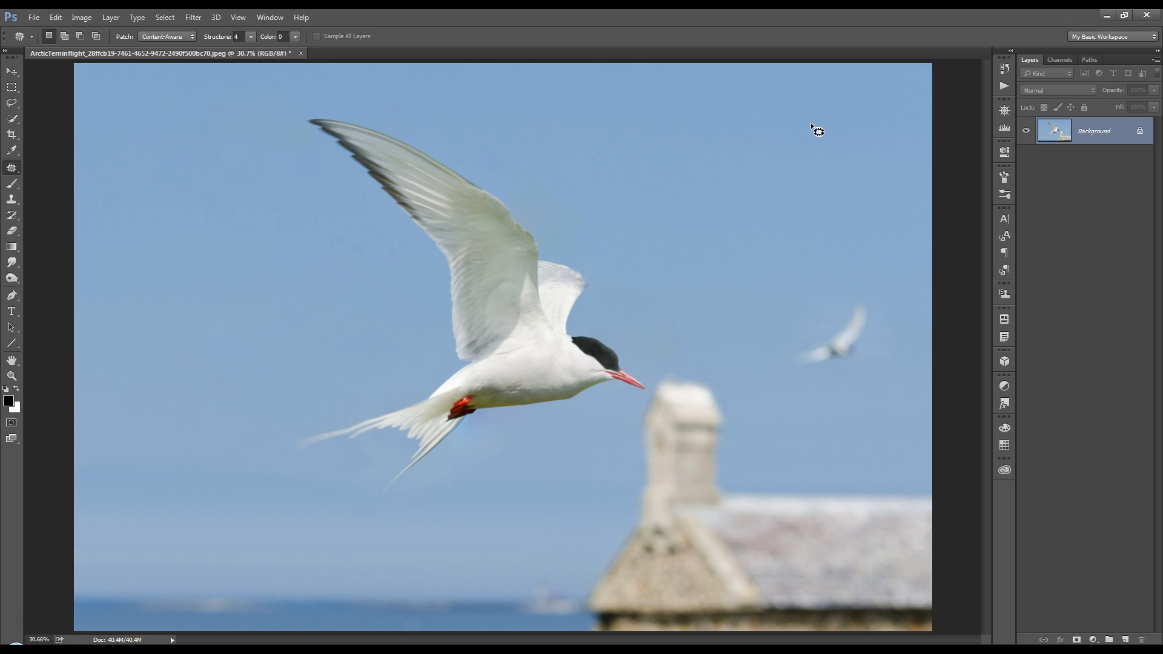
pyautogui.moveTo(739, 164)
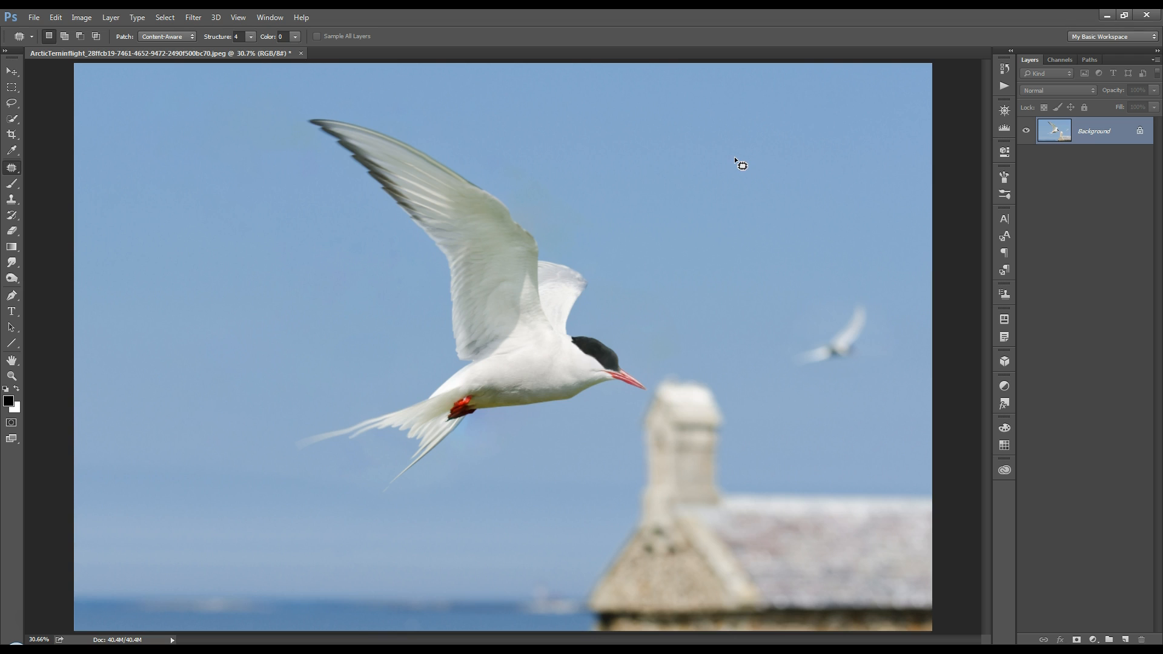
pyautogui.moveTo(684, 276)
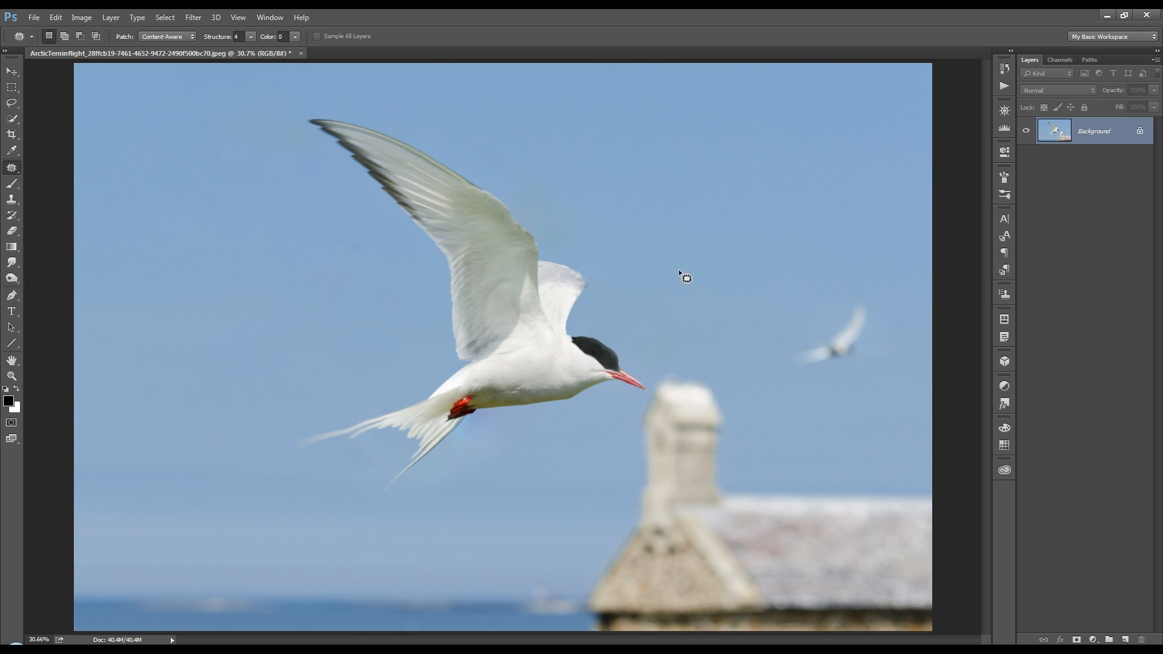
pyautogui.moveTo(669, 257)
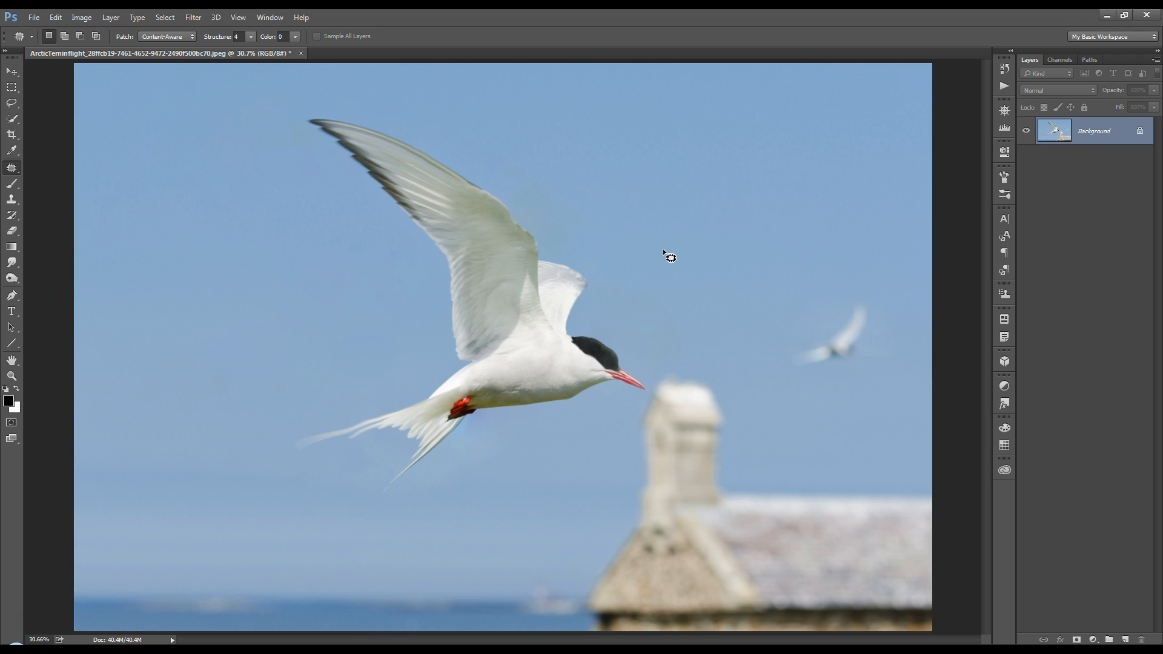
pyautogui.moveTo(657, 240)
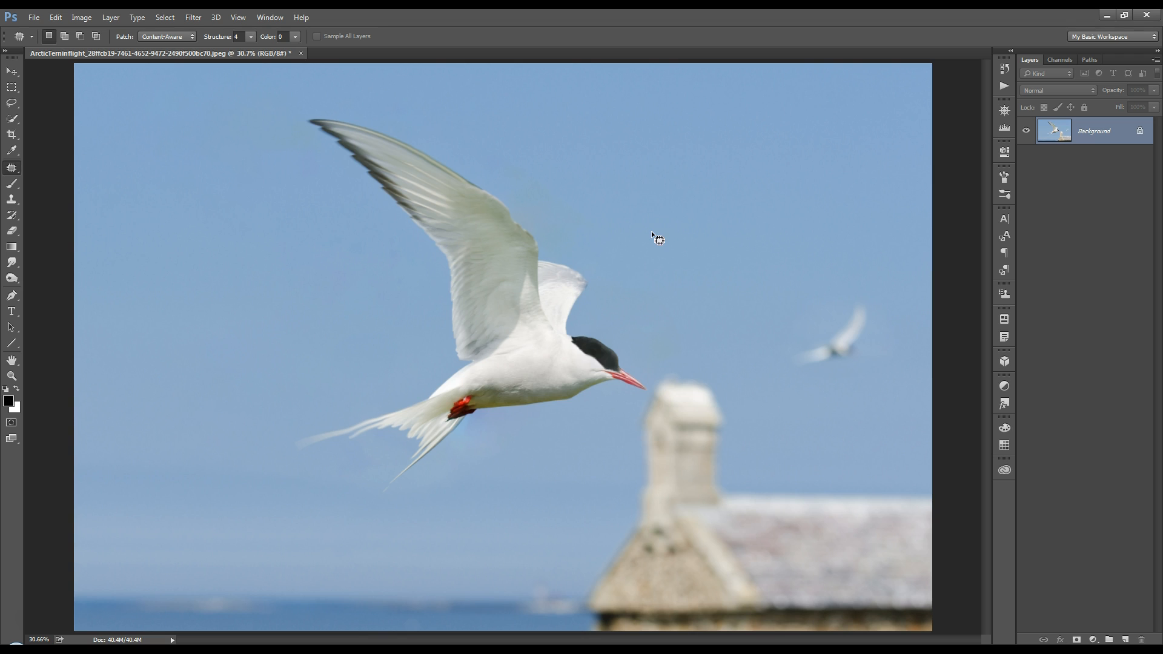
pyautogui.moveTo(653, 232)
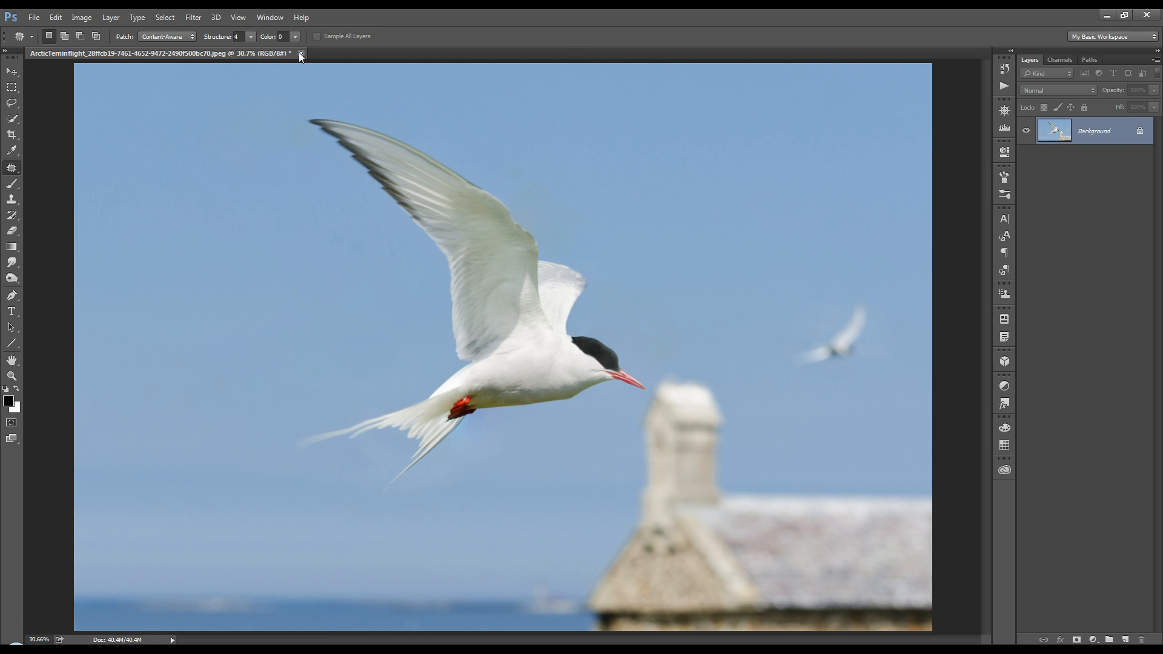
# Close the tern photo without saving its changes.
pyautogui.click(301, 53)
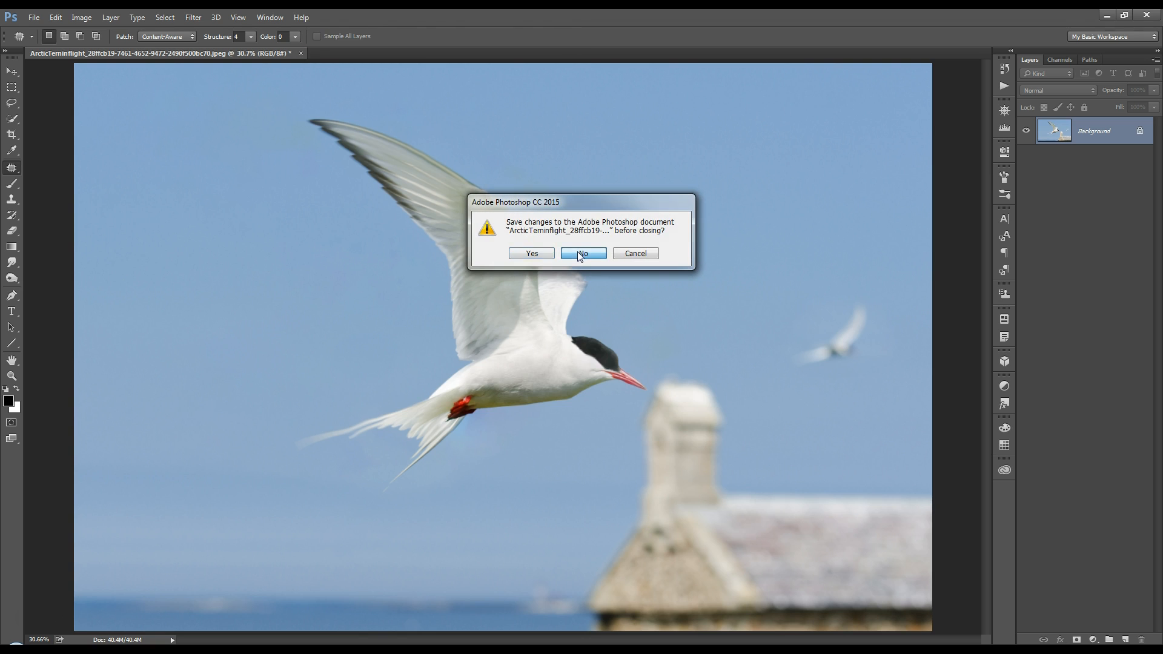
pyautogui.click(583, 253)
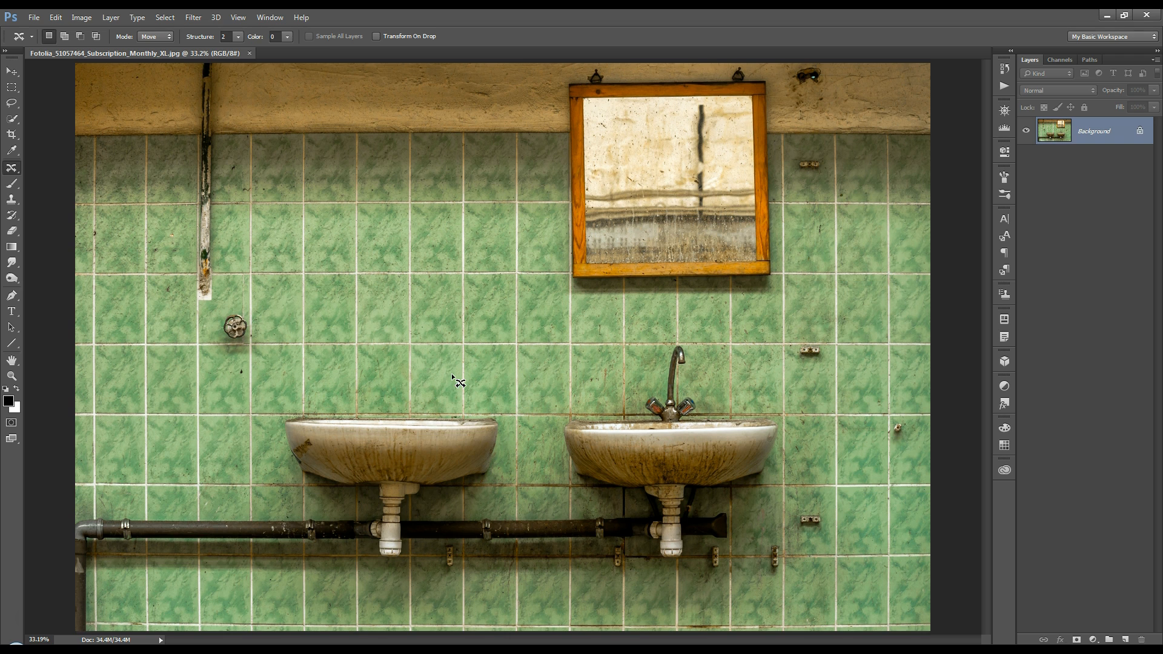
pyautogui.moveTo(825, 356)
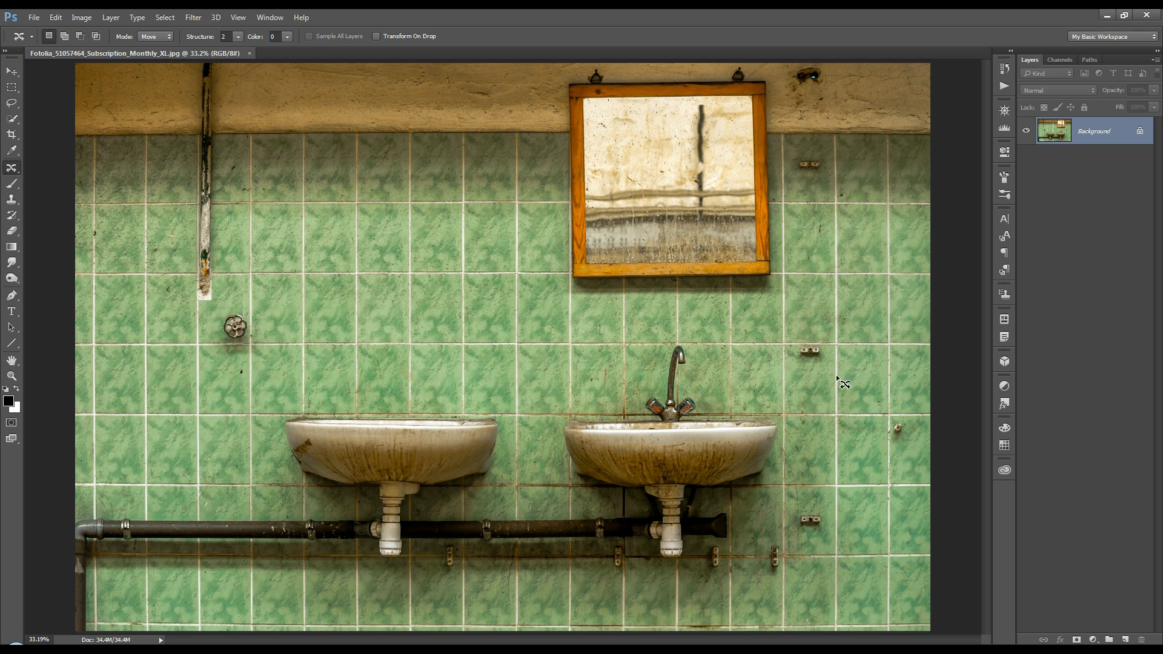
pyautogui.moveTo(494, 594)
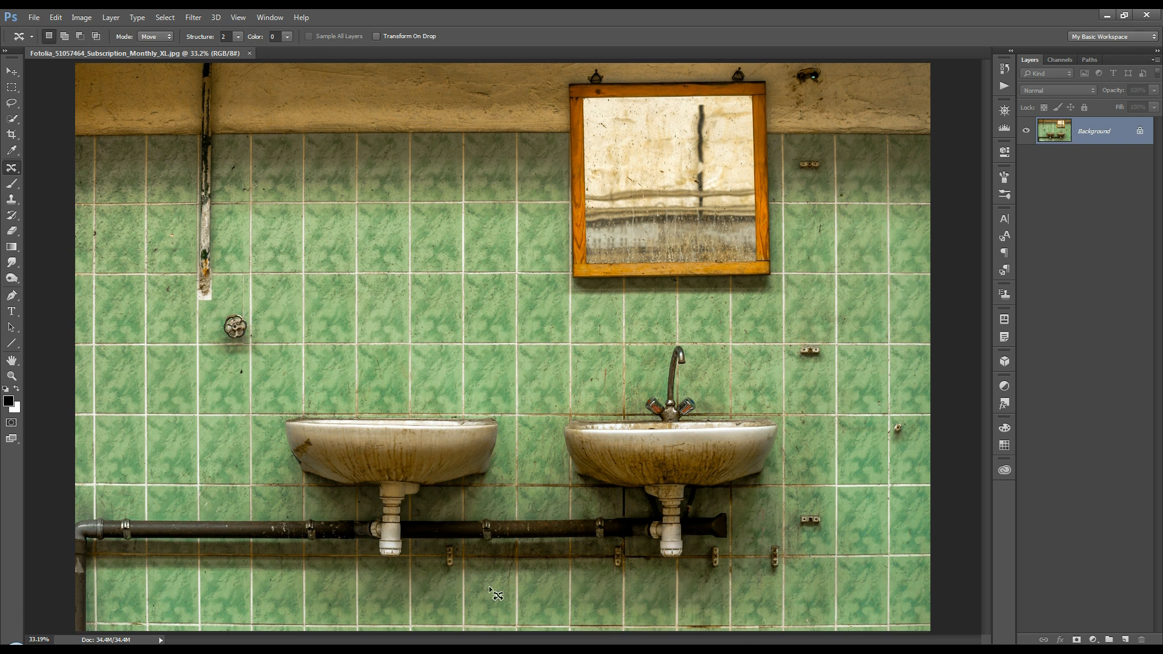
pyautogui.moveTo(841, 308)
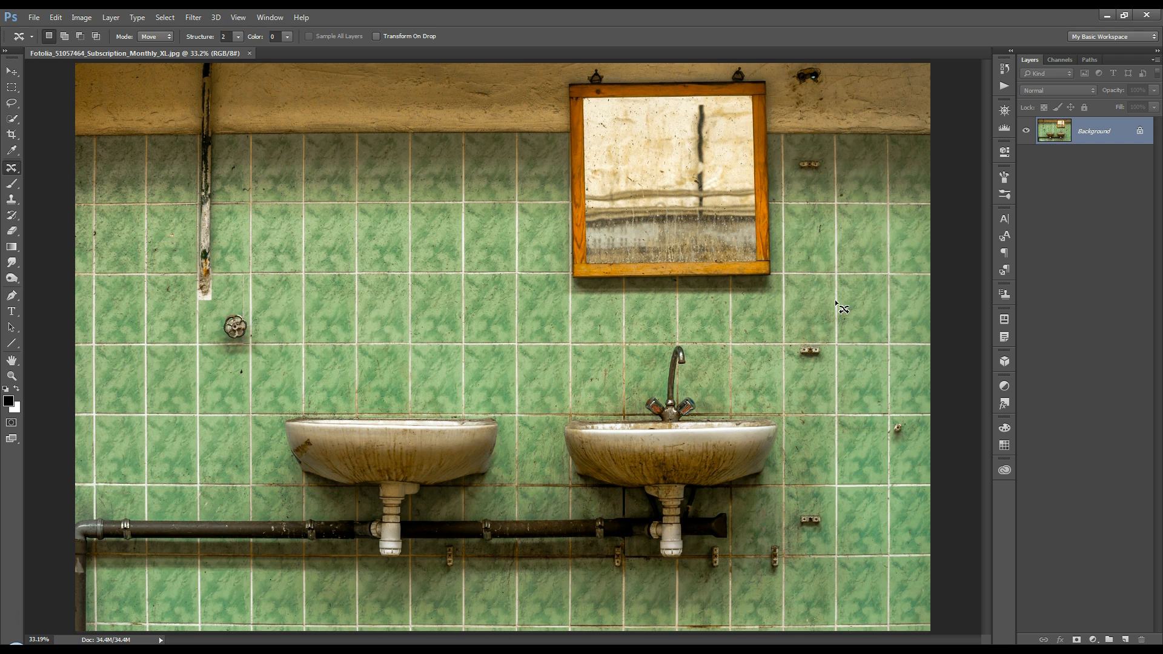
pyautogui.moveTo(721, 326)
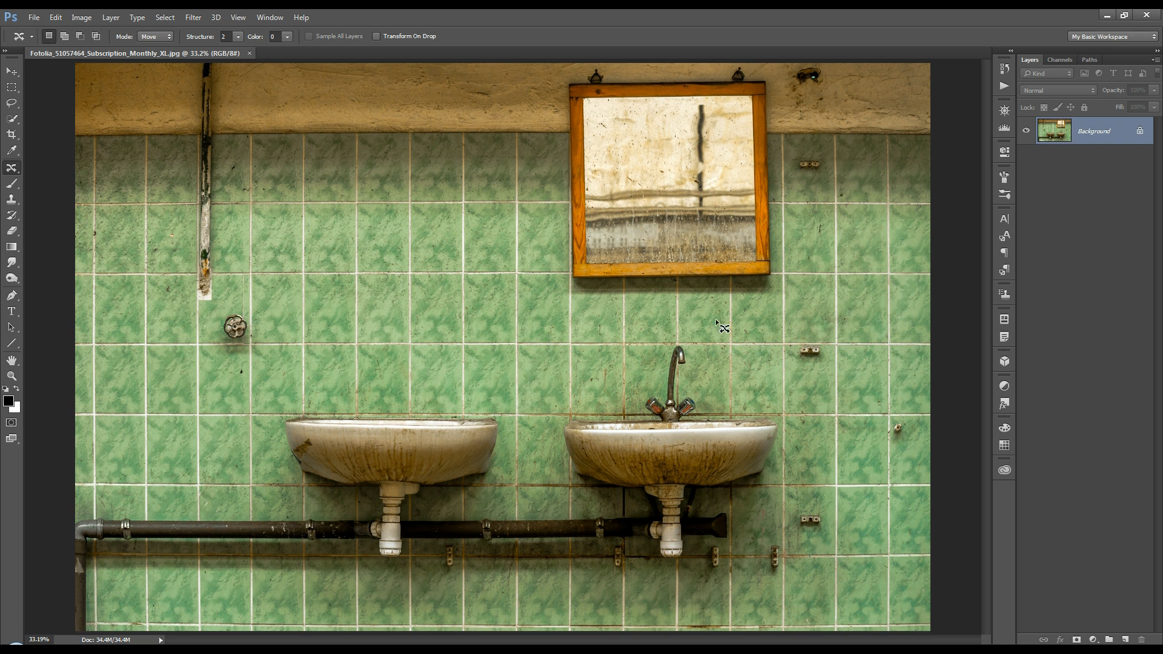
pyautogui.moveTo(828, 380)
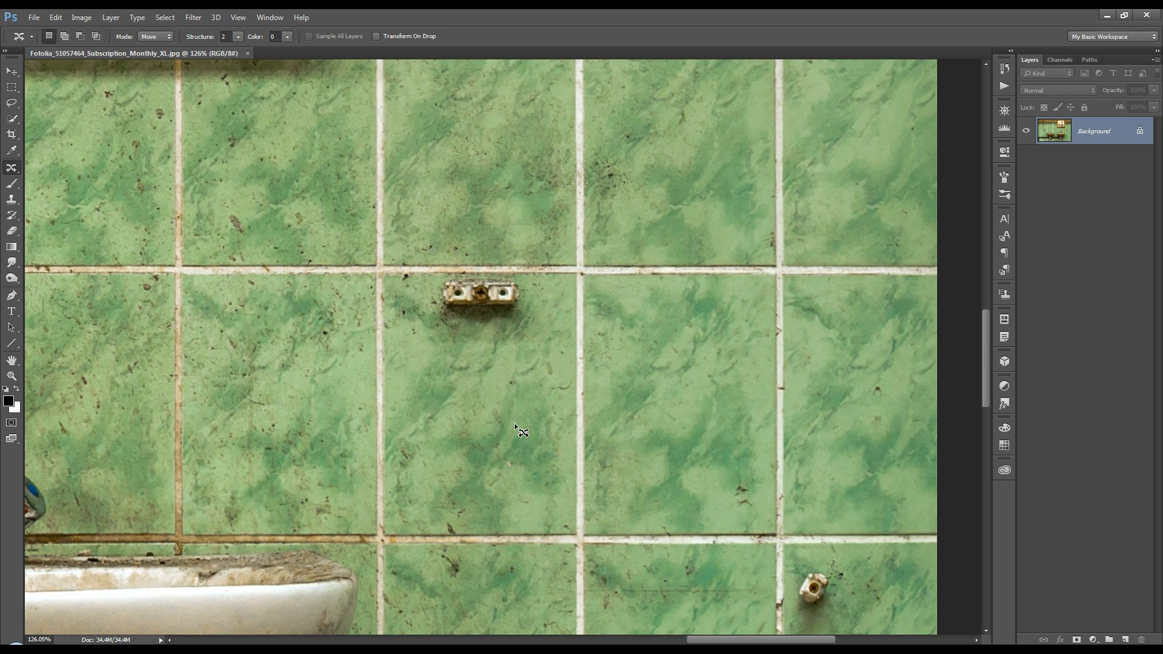
pyautogui.moveTo(429, 304)
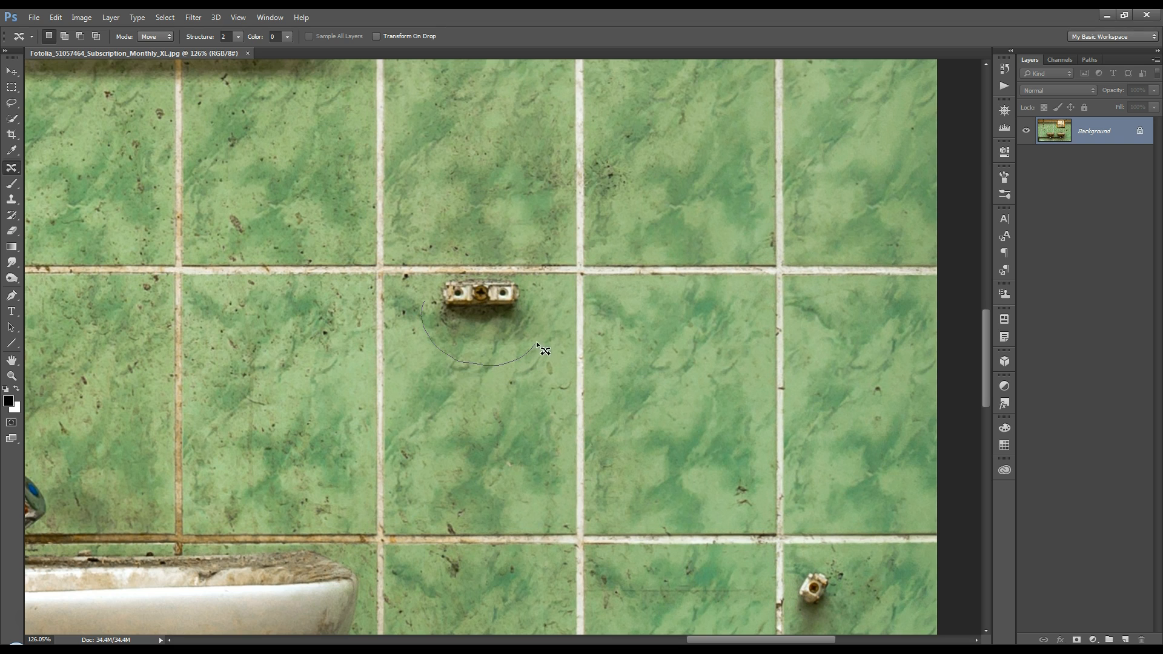
# Loosely encircle the small wall bracket for moving.
pyautogui.moveTo(541, 350); pyautogui.dragTo(529, 287)
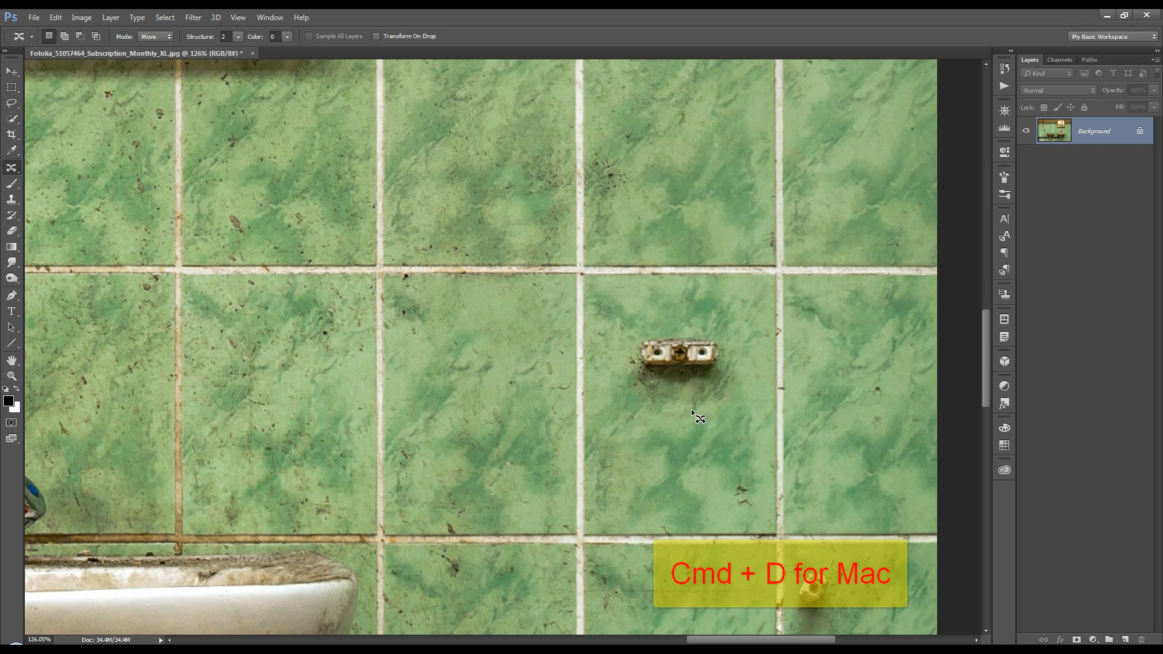
pyautogui.moveTo(712, 343)
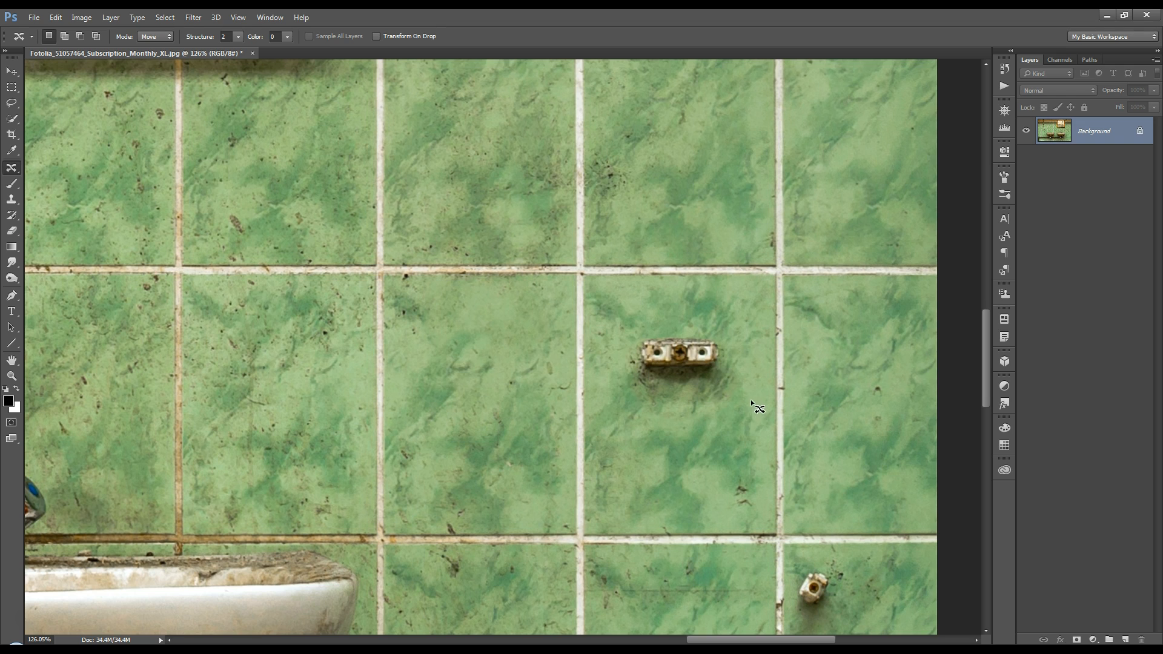
pyautogui.moveTo(717, 439)
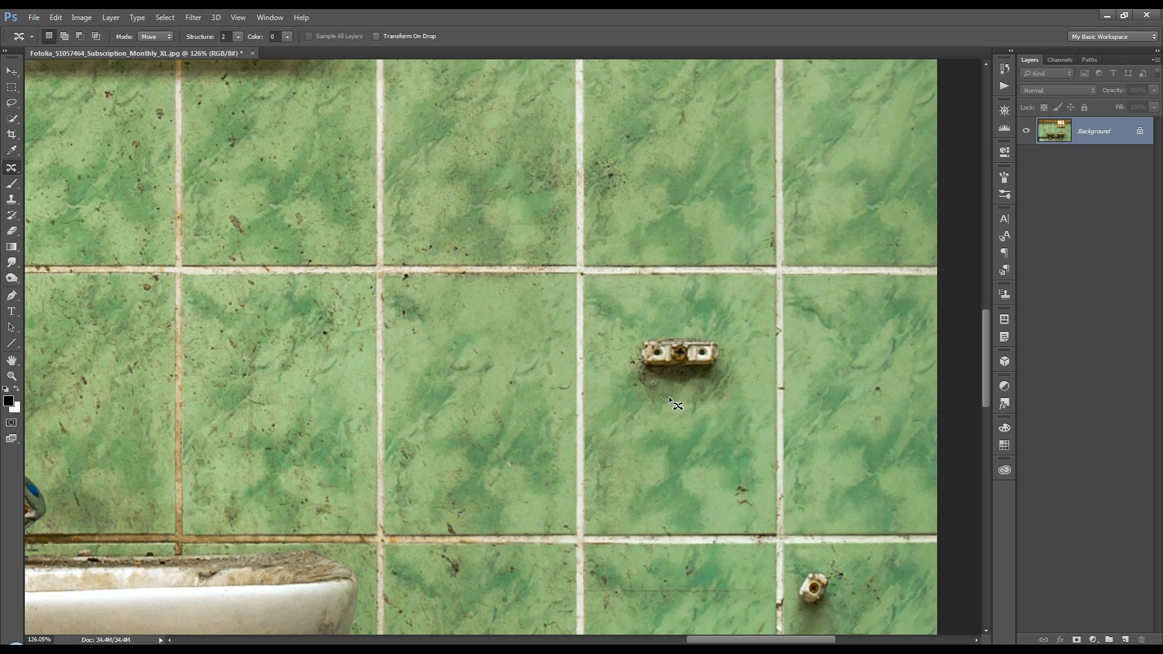
pyautogui.moveTo(711, 464)
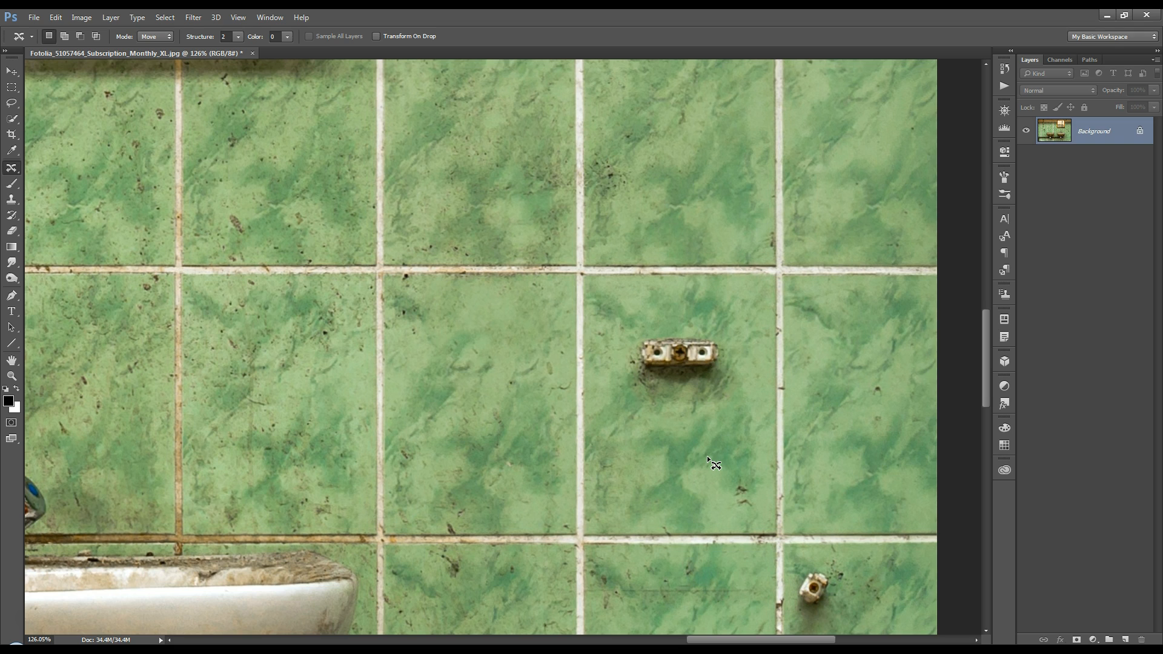
pyautogui.moveTo(715, 461)
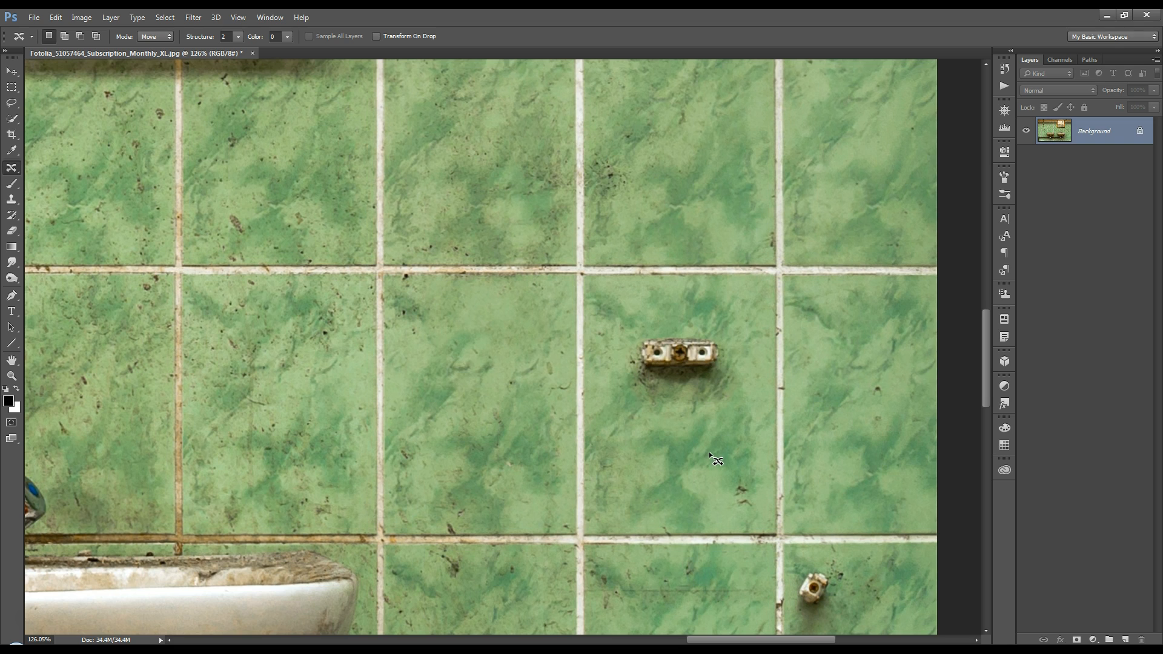
pyautogui.moveTo(712, 458)
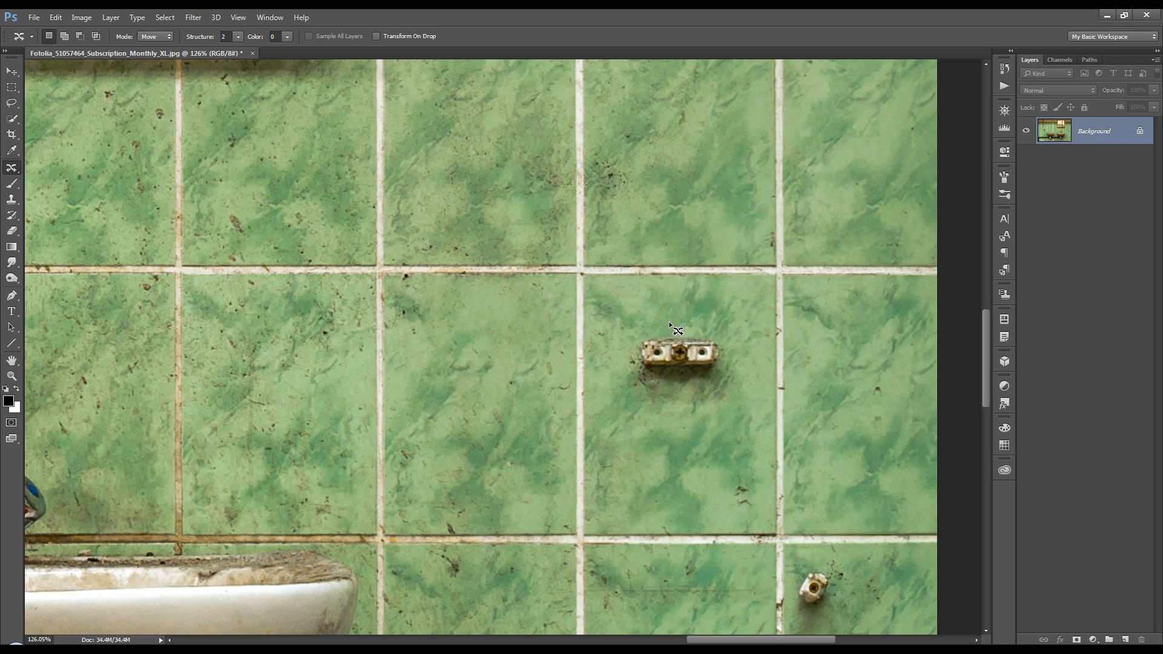
pyautogui.moveTo(634, 361)
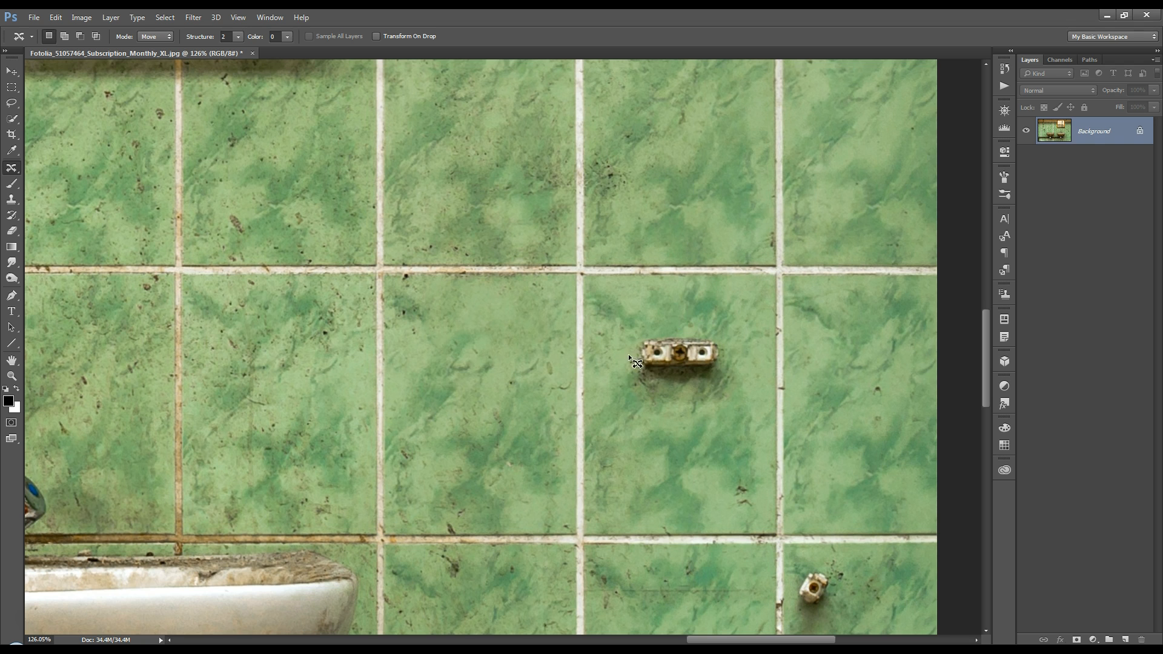
pyautogui.moveTo(587, 320)
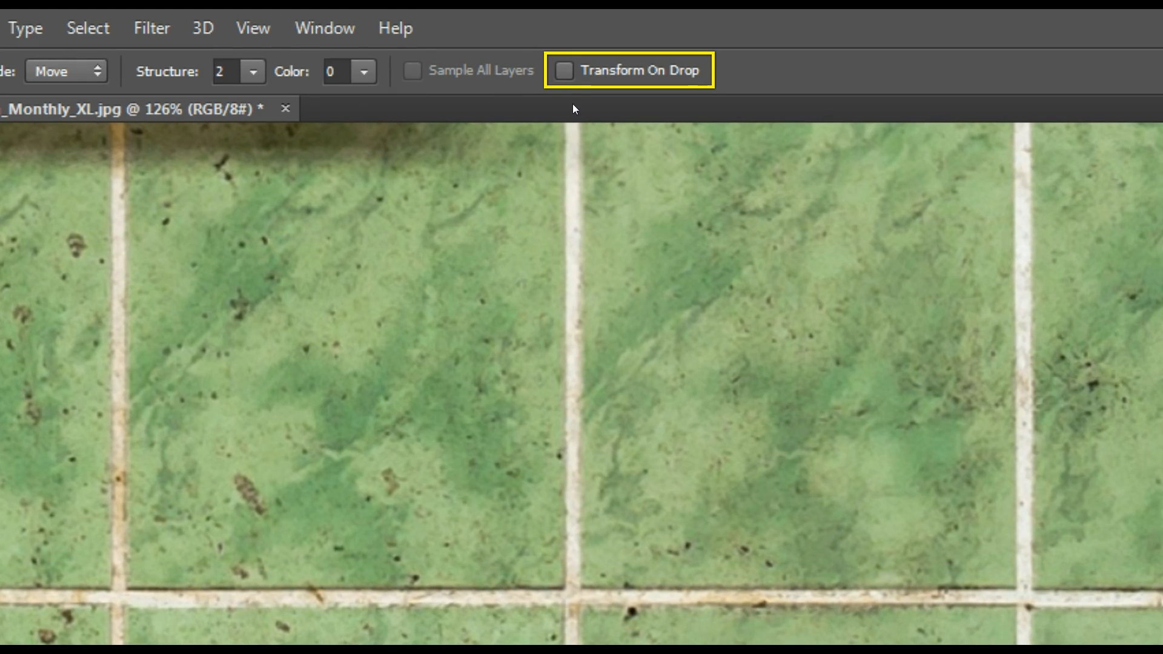
# Enable Transform On Drop and resize the moved wall bracket with its bounding box.
pyautogui.click(565, 70)
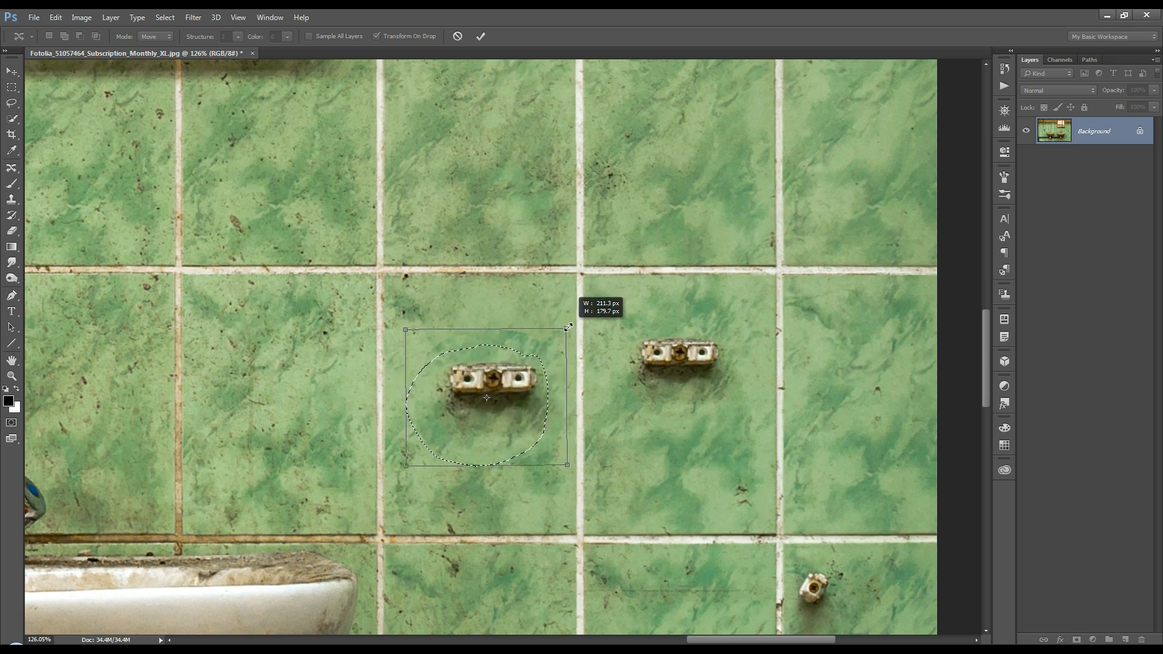
pyautogui.moveTo(566, 326); pyautogui.dragTo(551, 341)
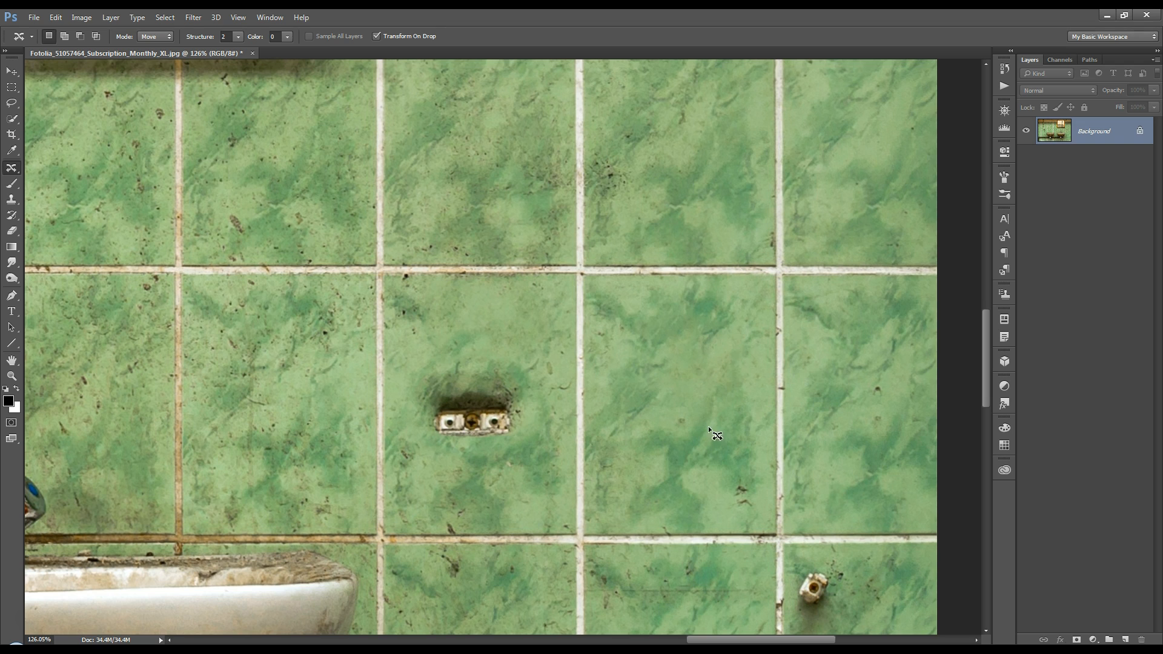
pyautogui.moveTo(510, 486)
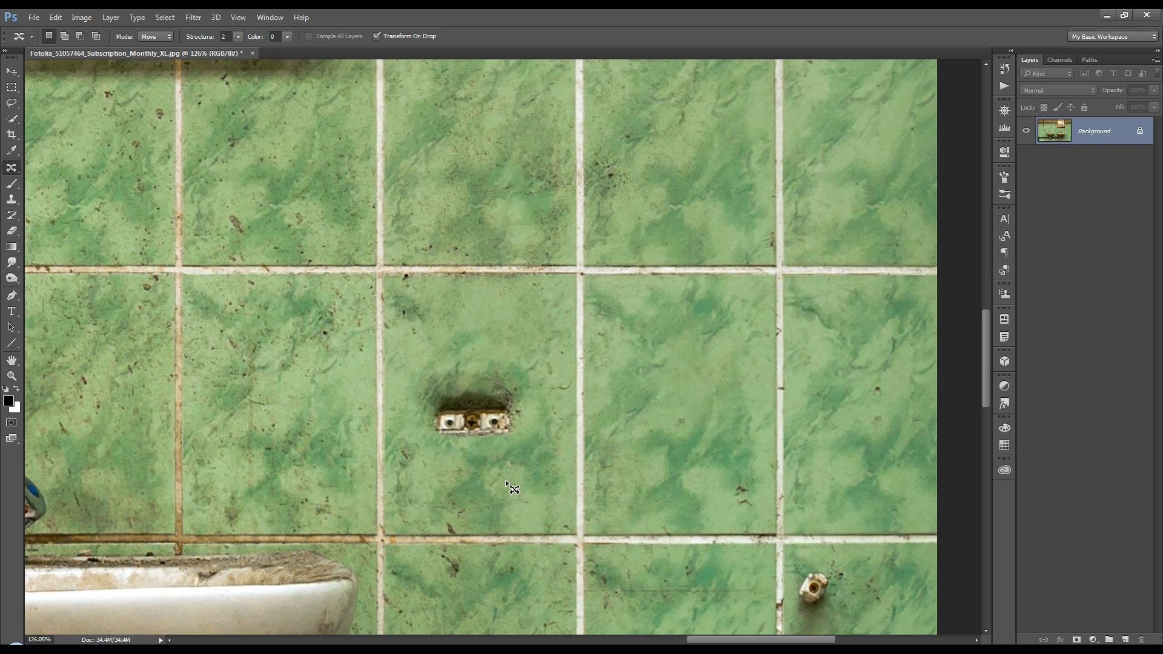
pyautogui.moveTo(511, 480)
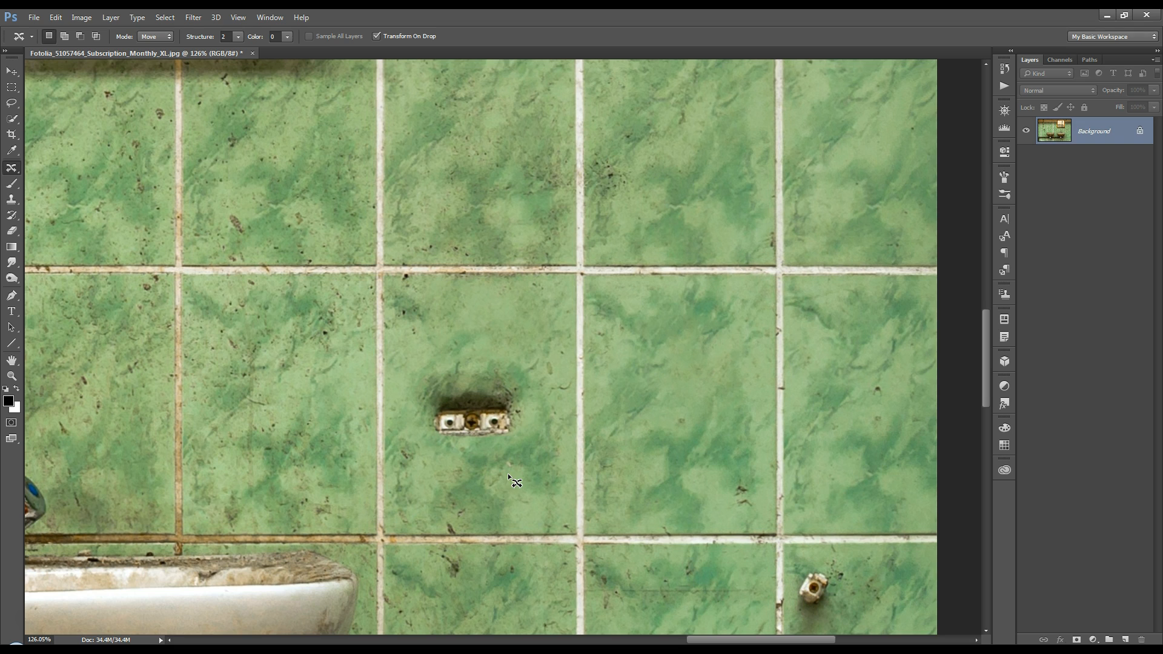
pyautogui.moveTo(507, 478)
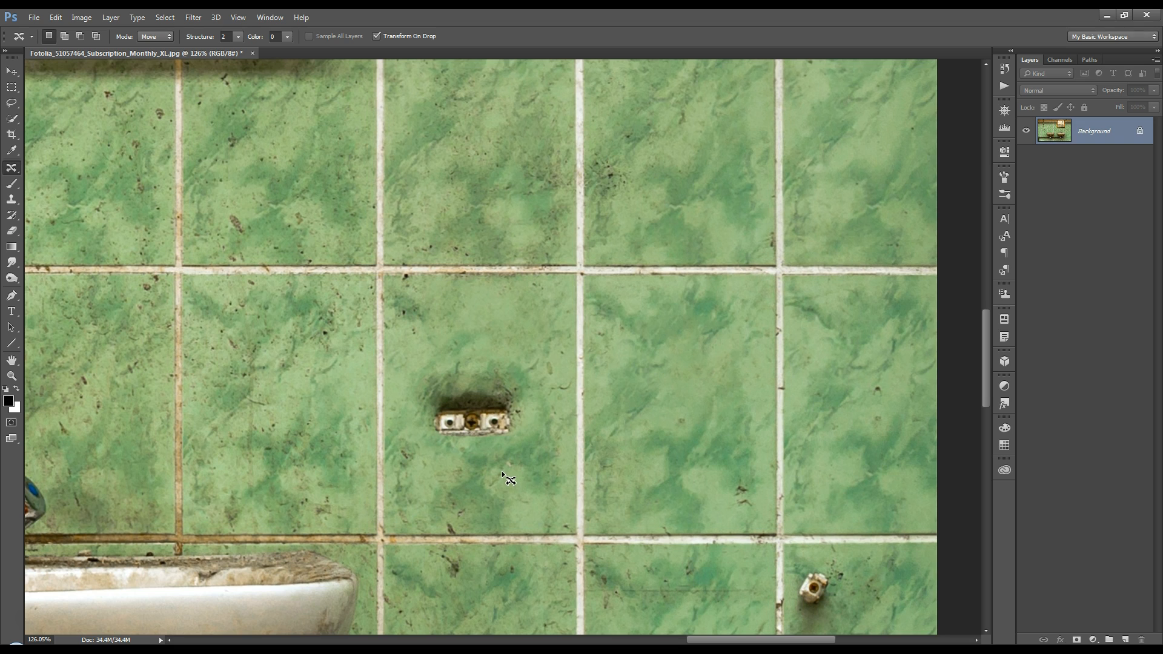
pyautogui.moveTo(514, 481)
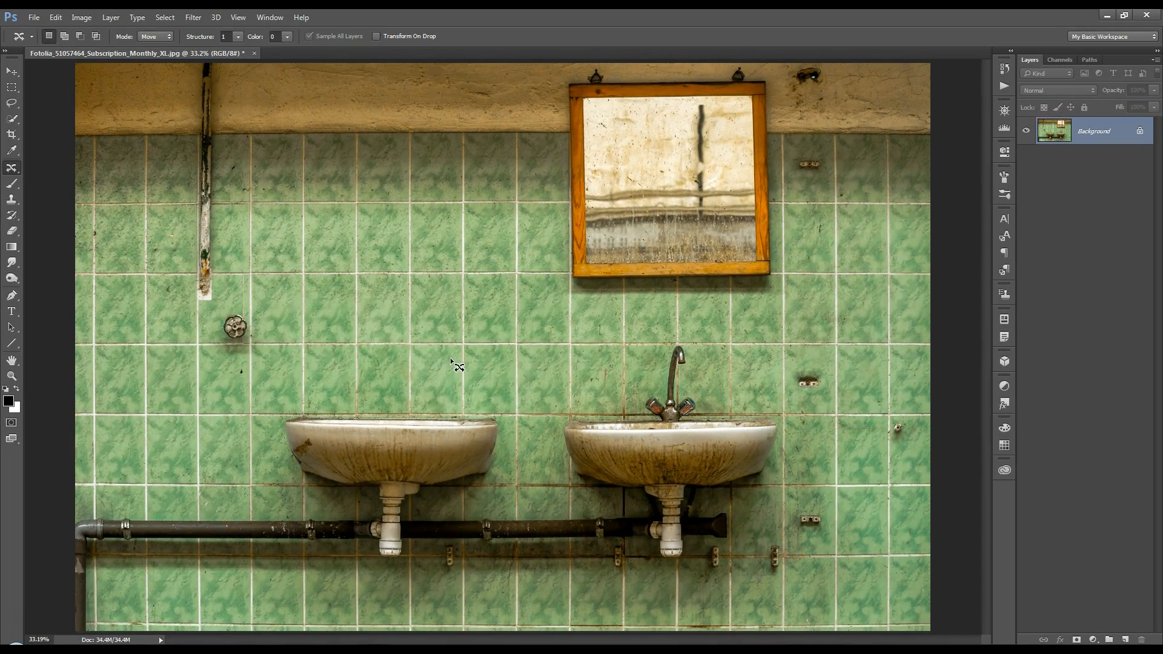
pyautogui.moveTo(415, 339)
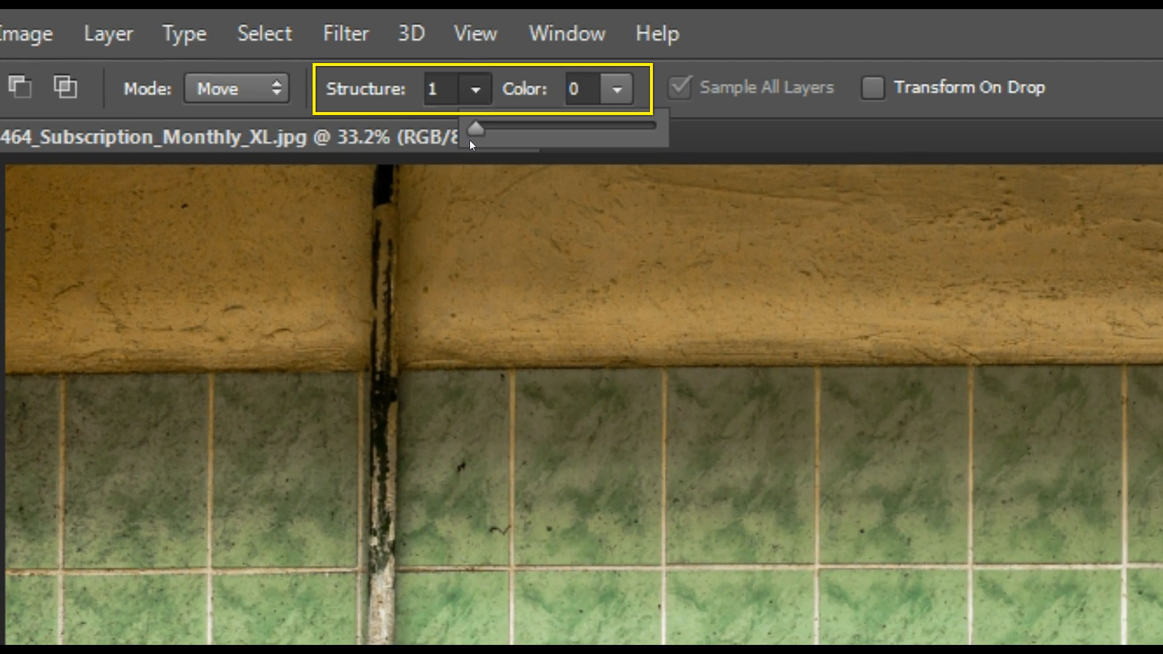
# Lower the move's Structure value and turn Color adaptation down to 0.
pyautogui.moveTo(475, 130); pyautogui.dragTo(531, 130)
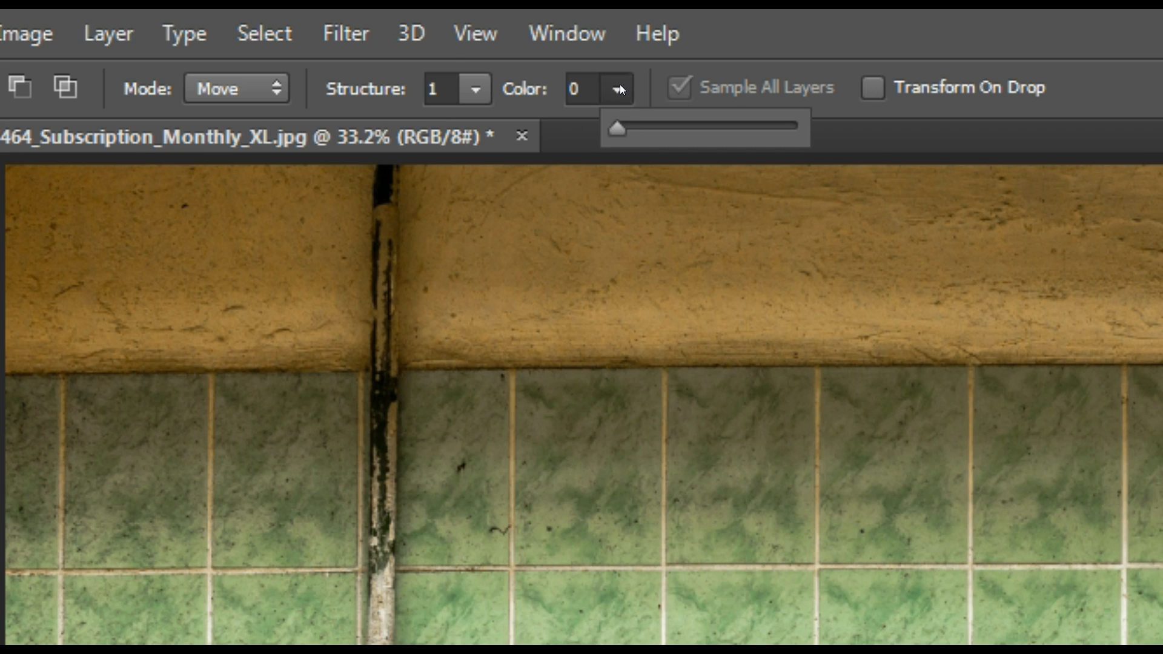
pyautogui.moveTo(617, 129); pyautogui.dragTo(716, 128)
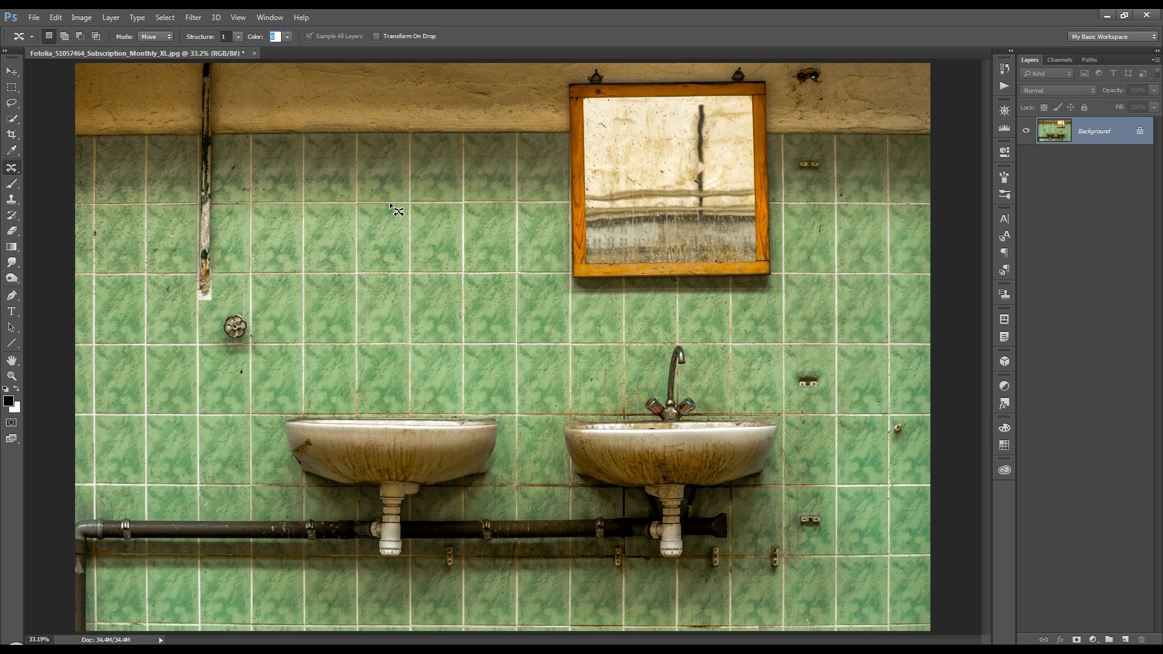
pyautogui.moveTo(275, 94)
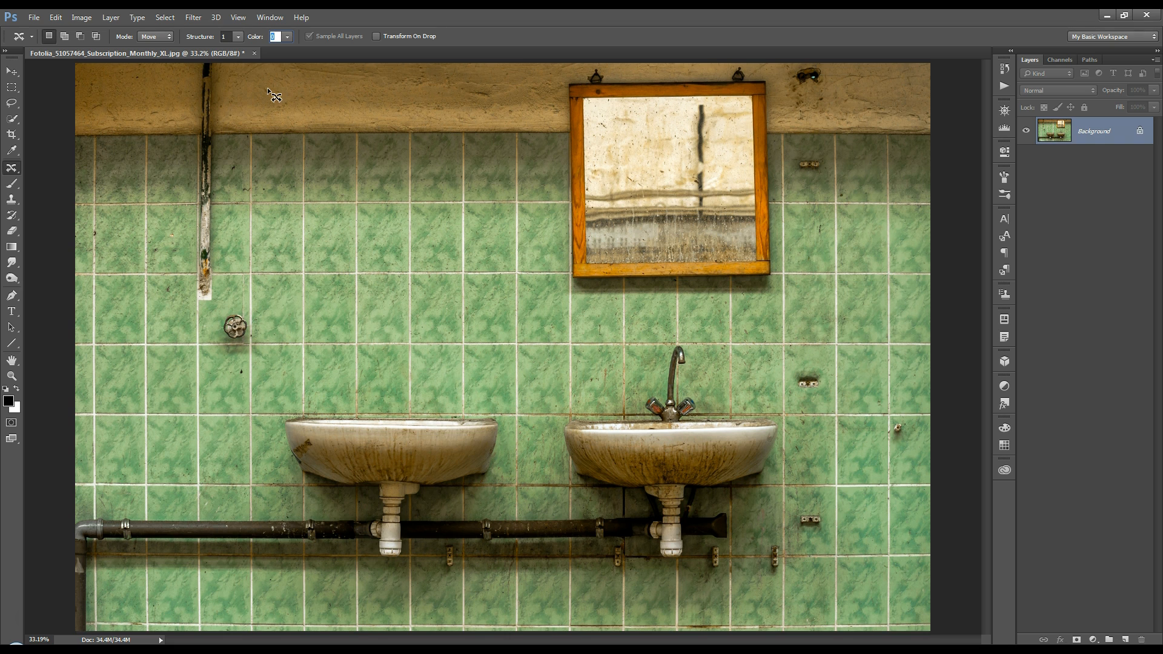
pyautogui.moveTo(376, 228)
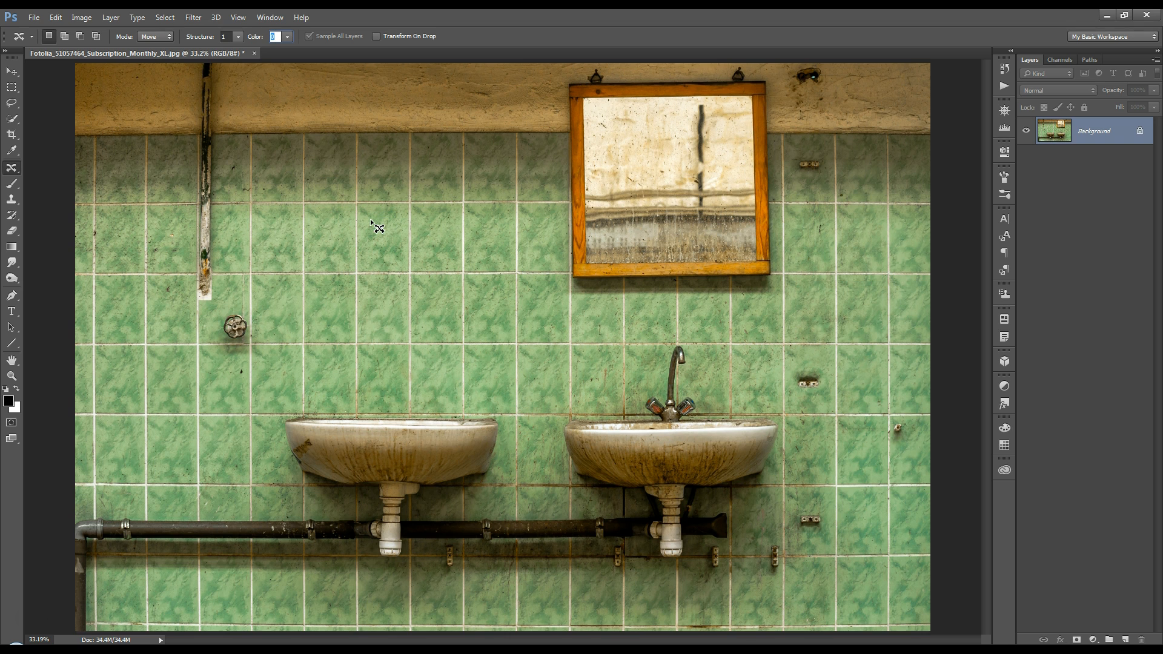
pyautogui.moveTo(11, 376)
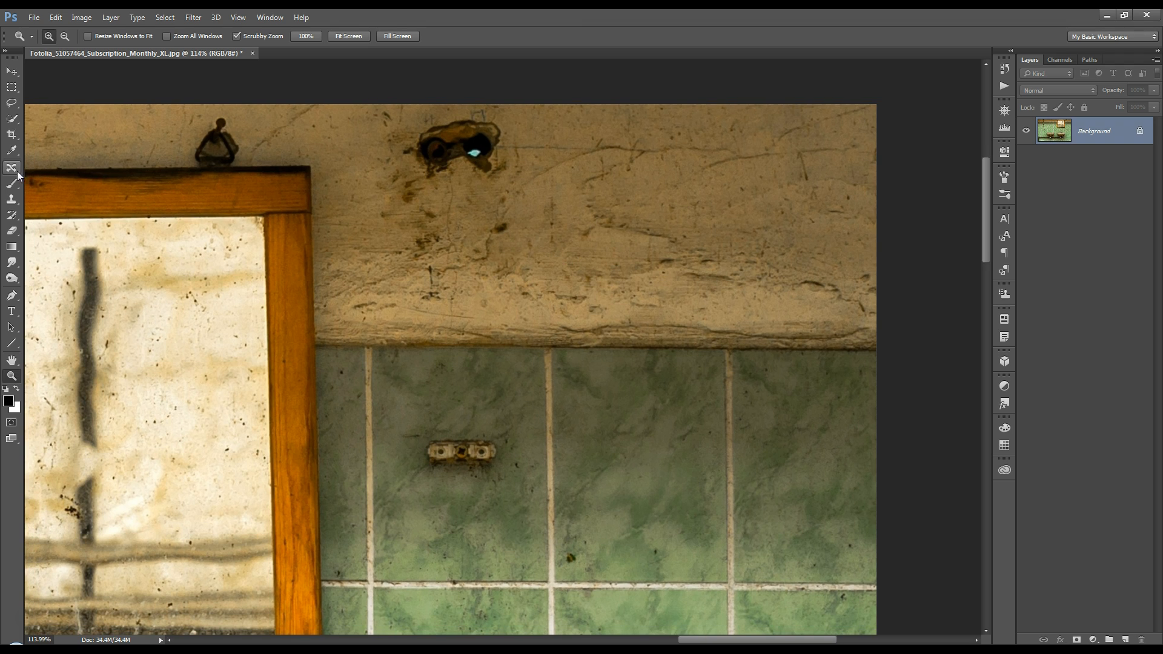
# With Content-Aware Move, outline the plaster hole and test-drag it onto a tile below.
pyautogui.click(12, 168)
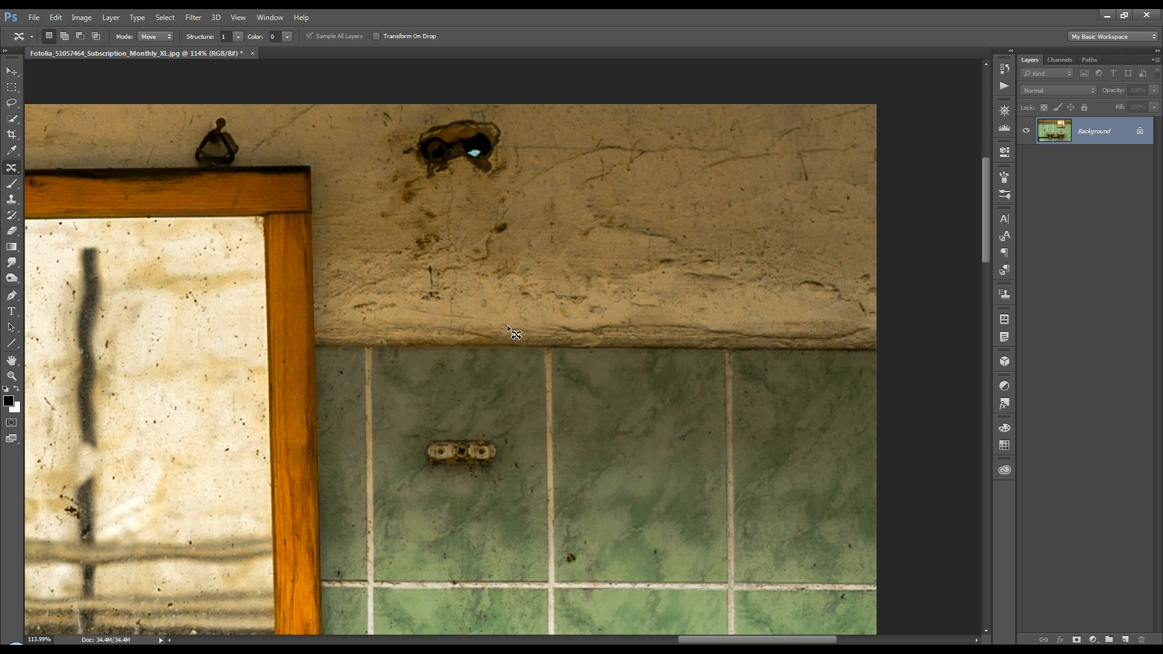
pyautogui.moveTo(417, 252)
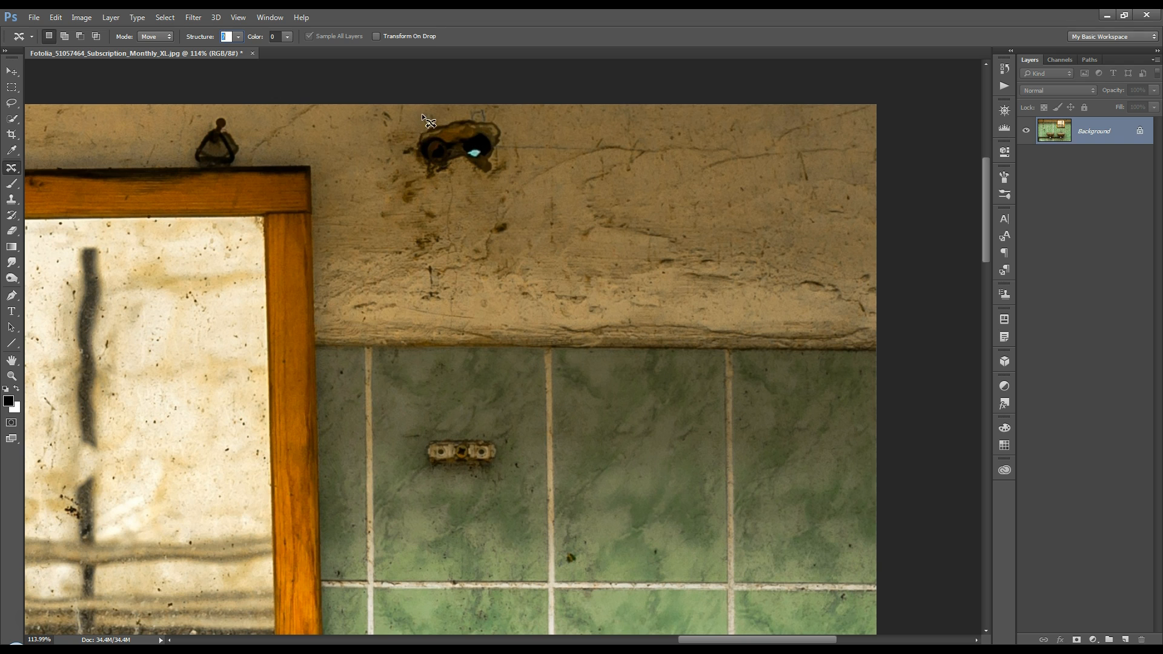
pyautogui.moveTo(426, 119); pyautogui.dragTo(520, 194)
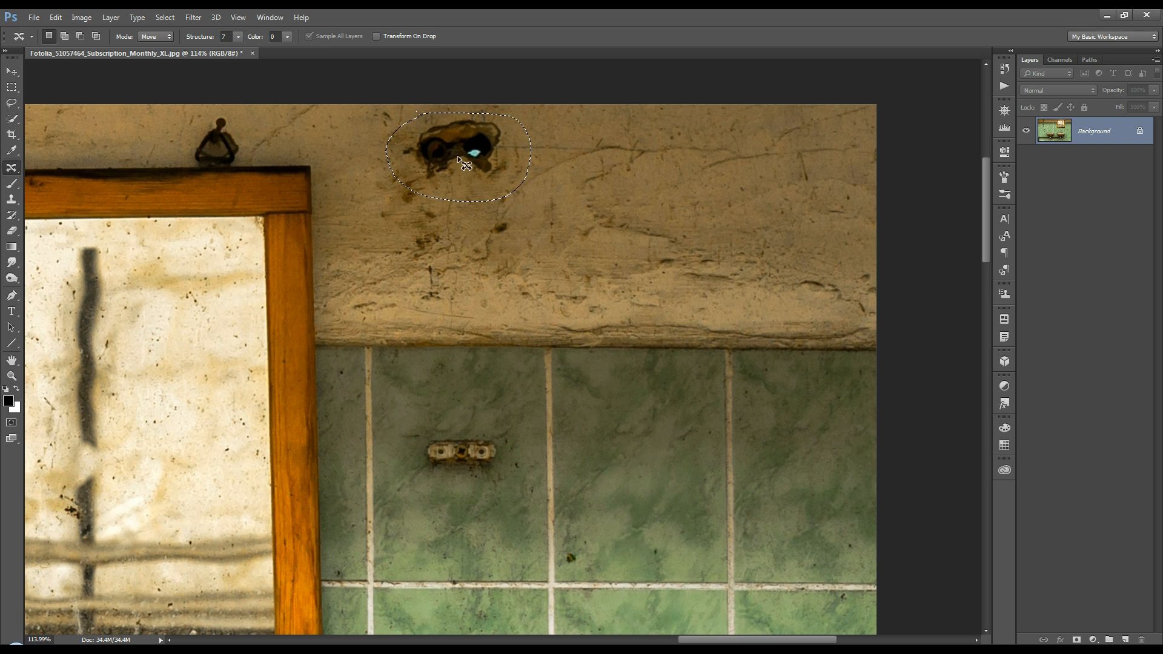
pyautogui.moveTo(461, 157); pyautogui.dragTo(643, 458)
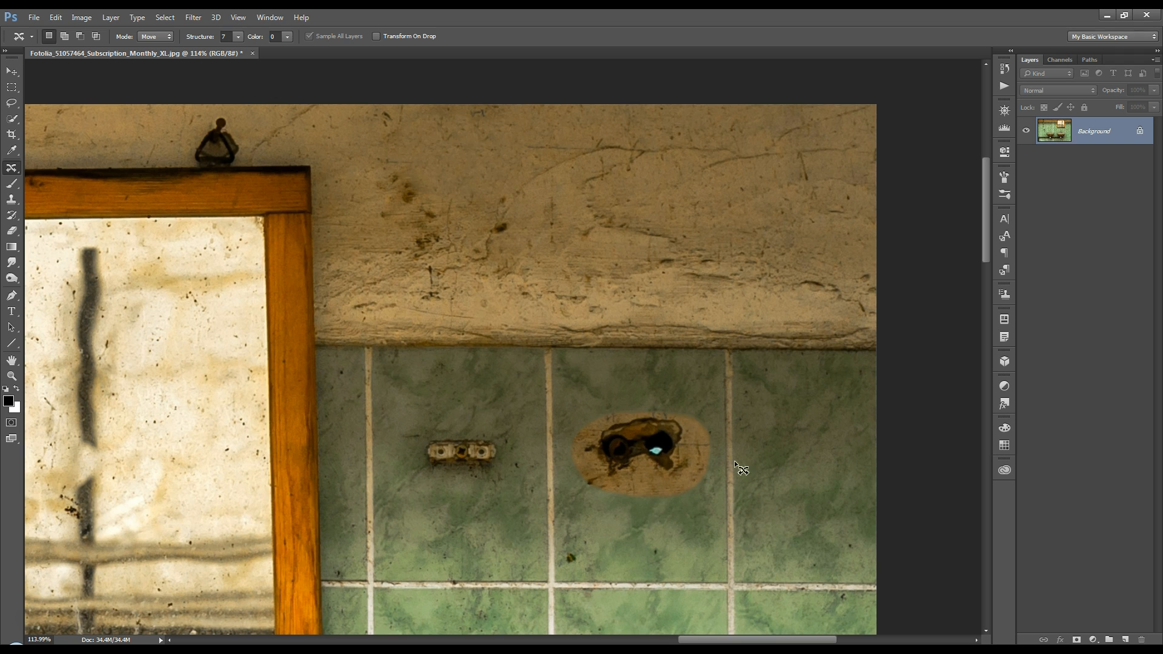
pyautogui.moveTo(524, 213)
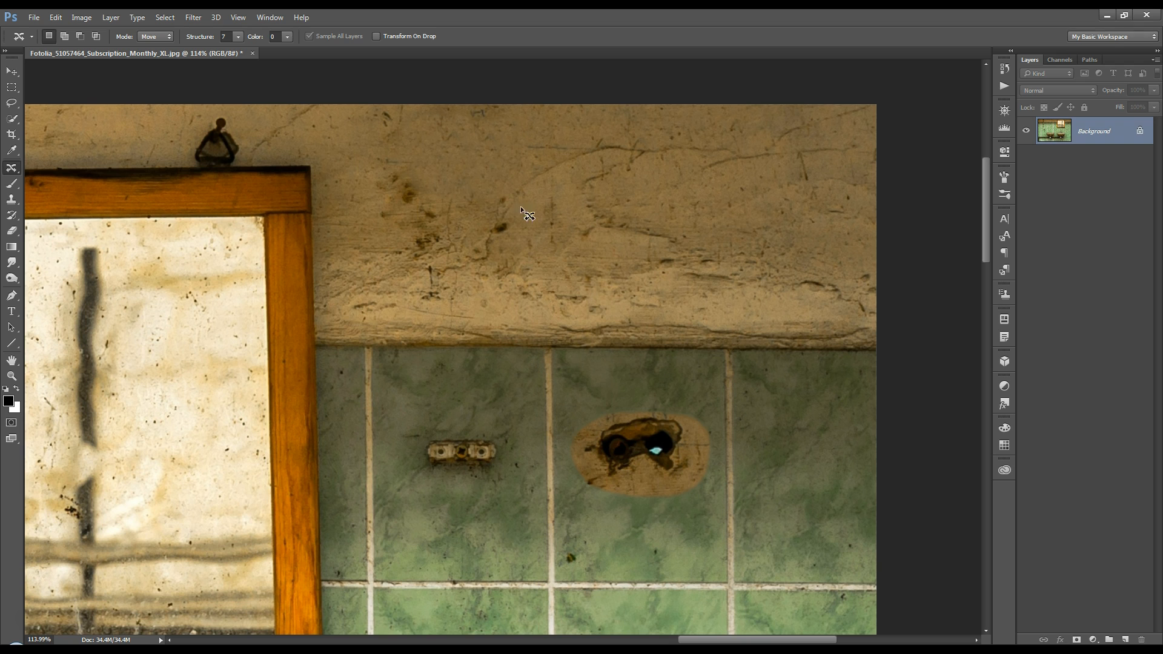
pyautogui.moveTo(478, 220)
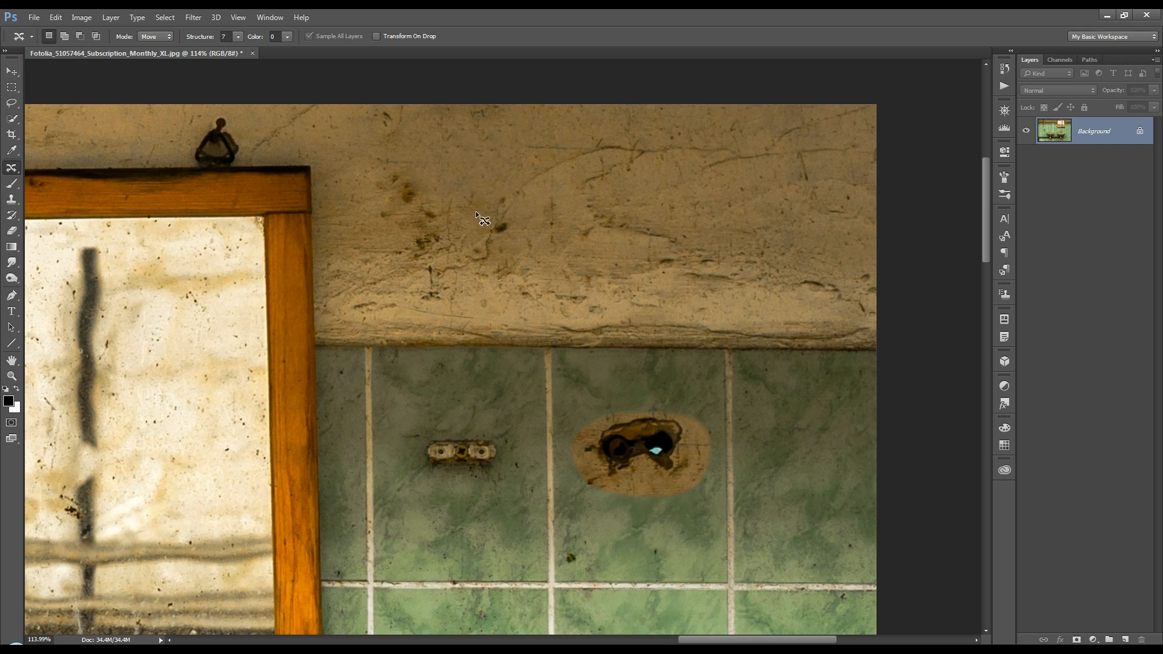
pyautogui.moveTo(642, 502)
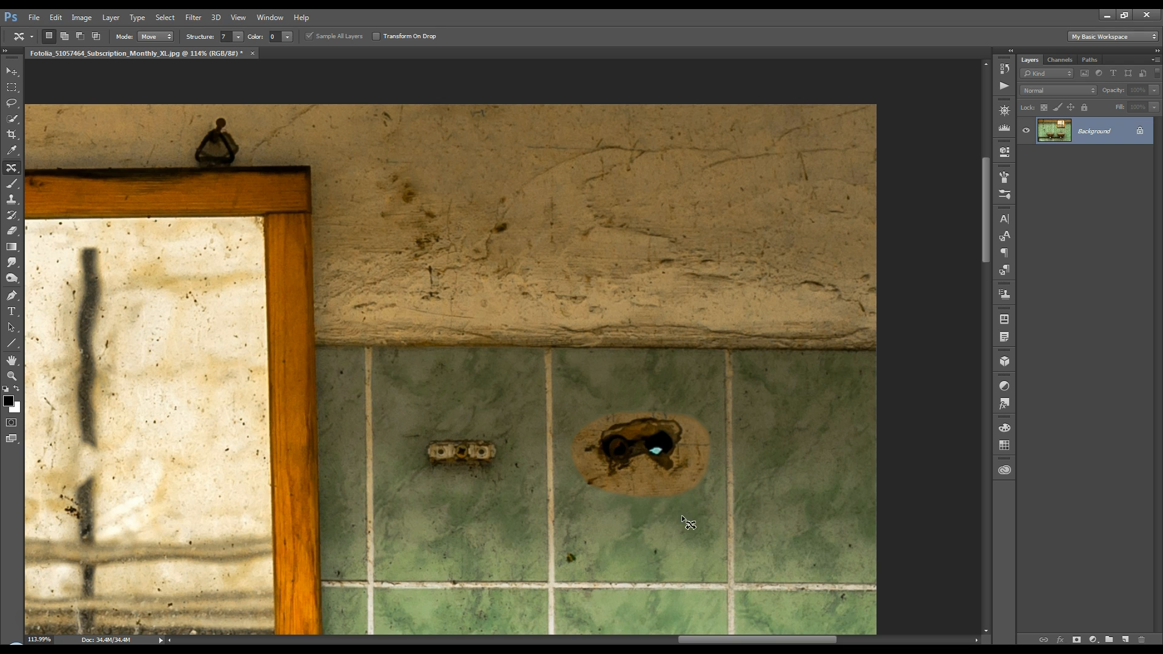
pyautogui.moveTo(701, 487)
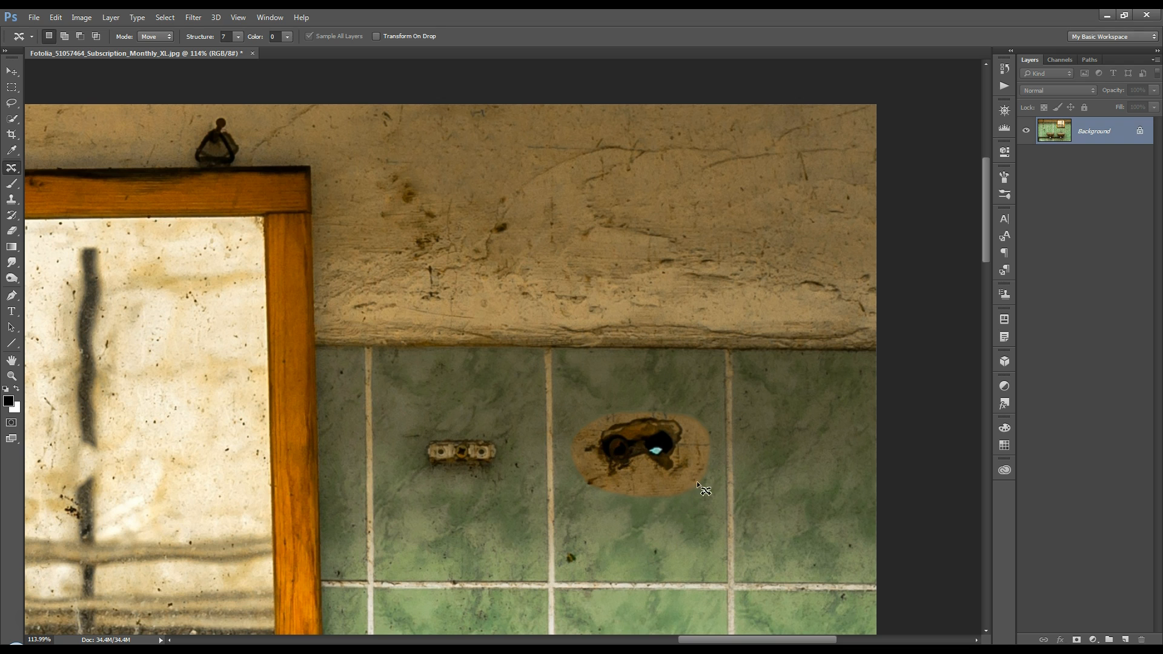
pyautogui.moveTo(586, 425)
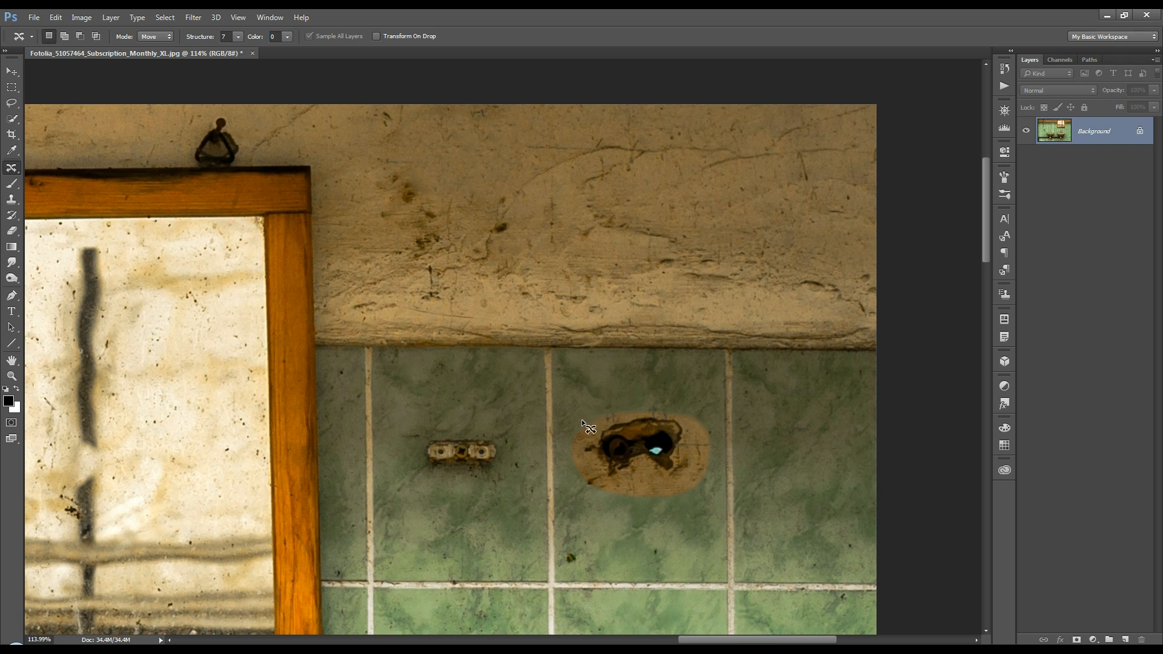
pyautogui.moveTo(612, 501)
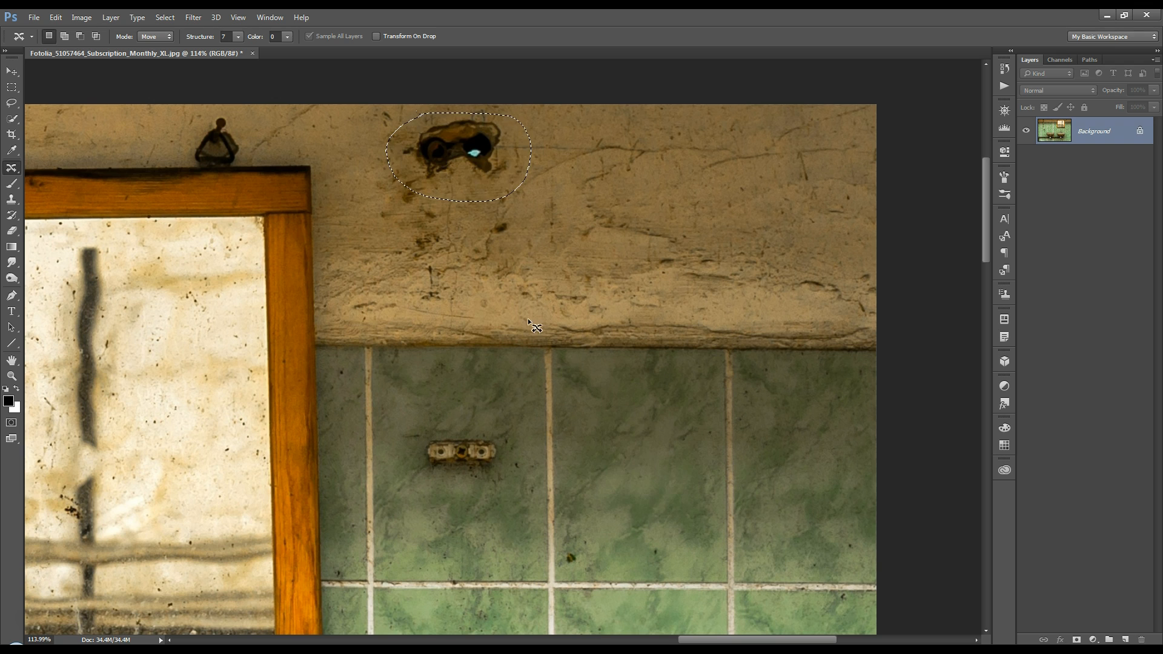
pyautogui.moveTo(473, 164)
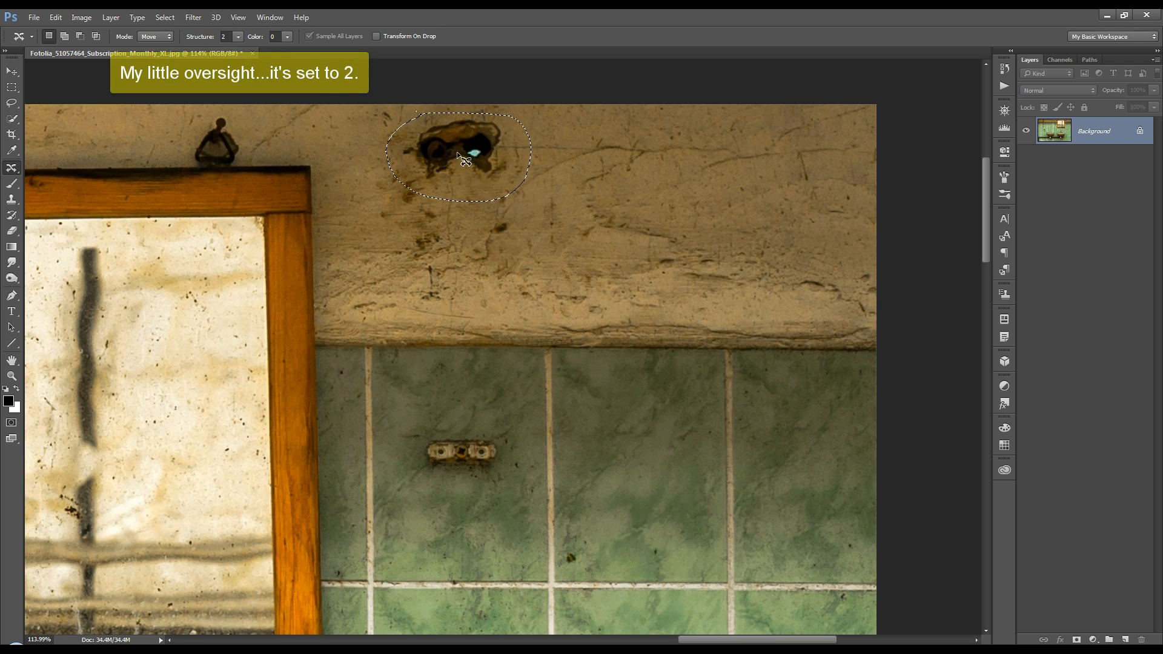
# Move the selected plaster hole down onto the green tile with Structure 2.
pyautogui.moveTo(460, 157); pyautogui.dragTo(638, 460)
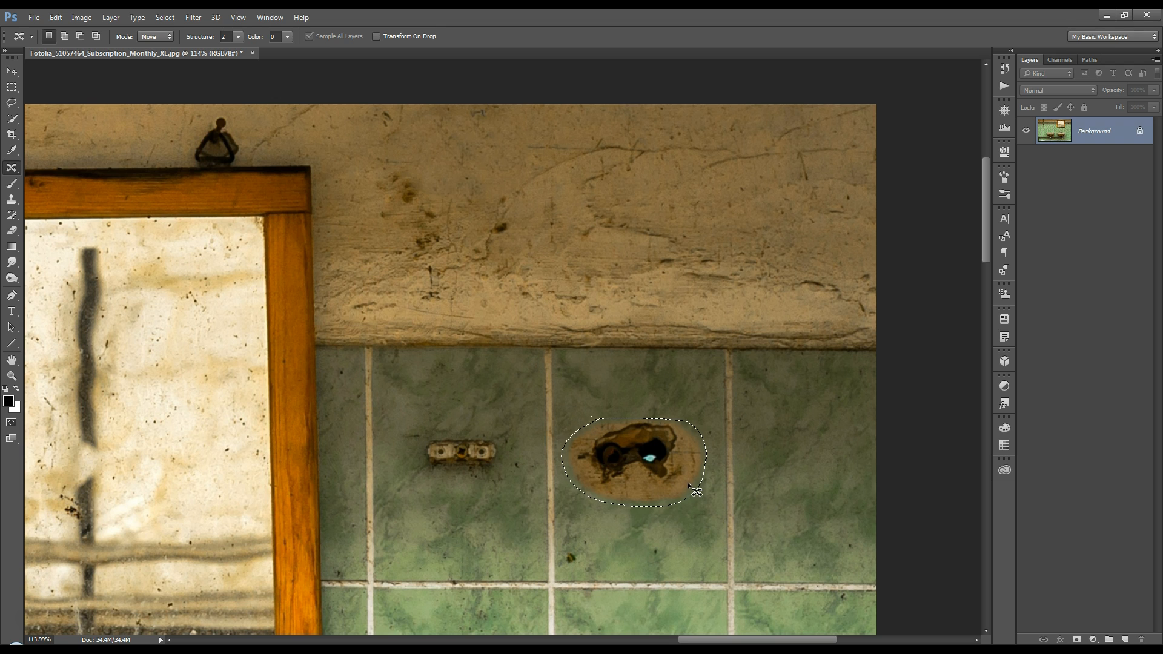
pyautogui.moveTo(638, 389)
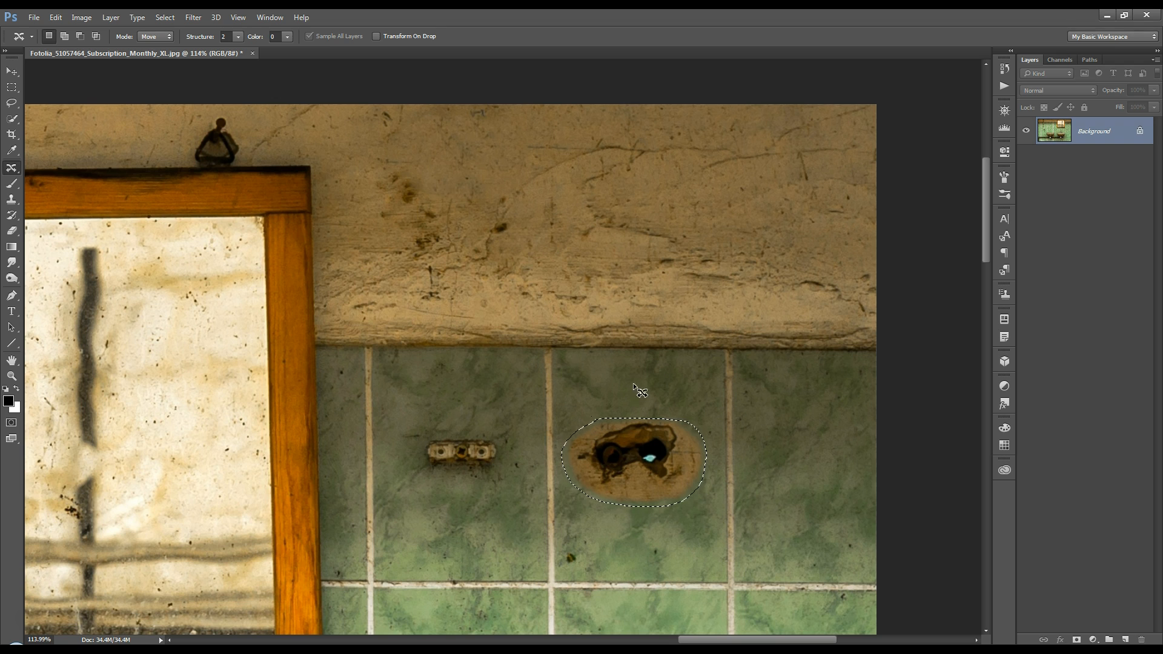
# Raise Color adaptation to 10 and set Structure to 7 so the moved hole blends into the green tile.
pyautogui.click(286, 37)
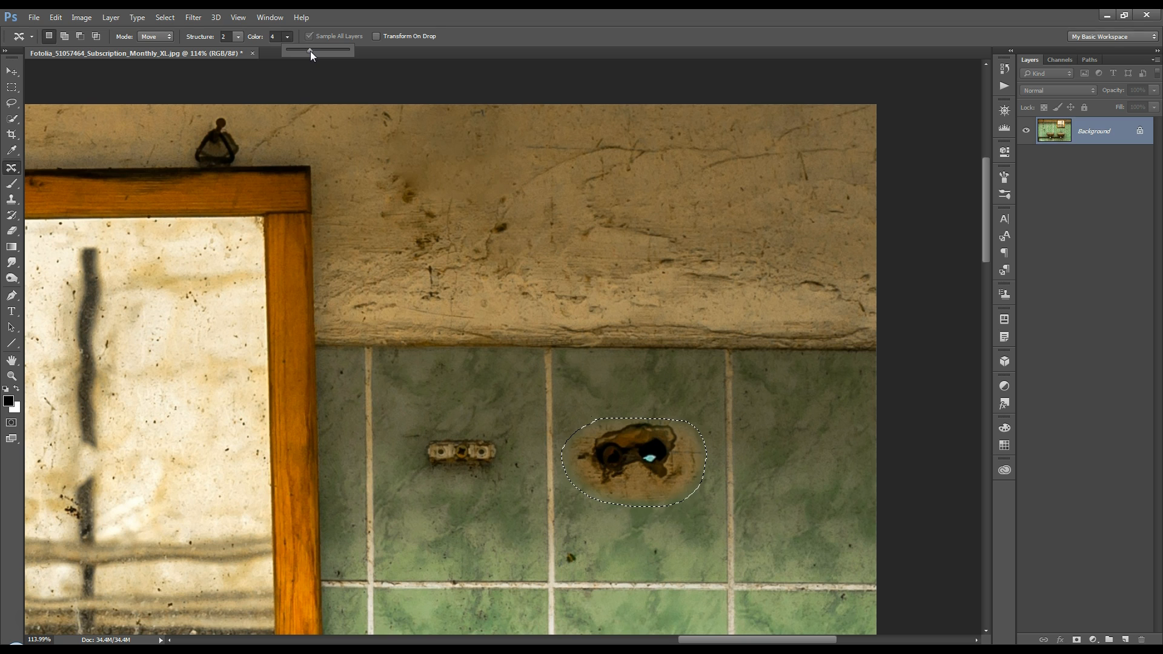
pyautogui.moveTo(310, 50); pyautogui.dragTo(321, 50)
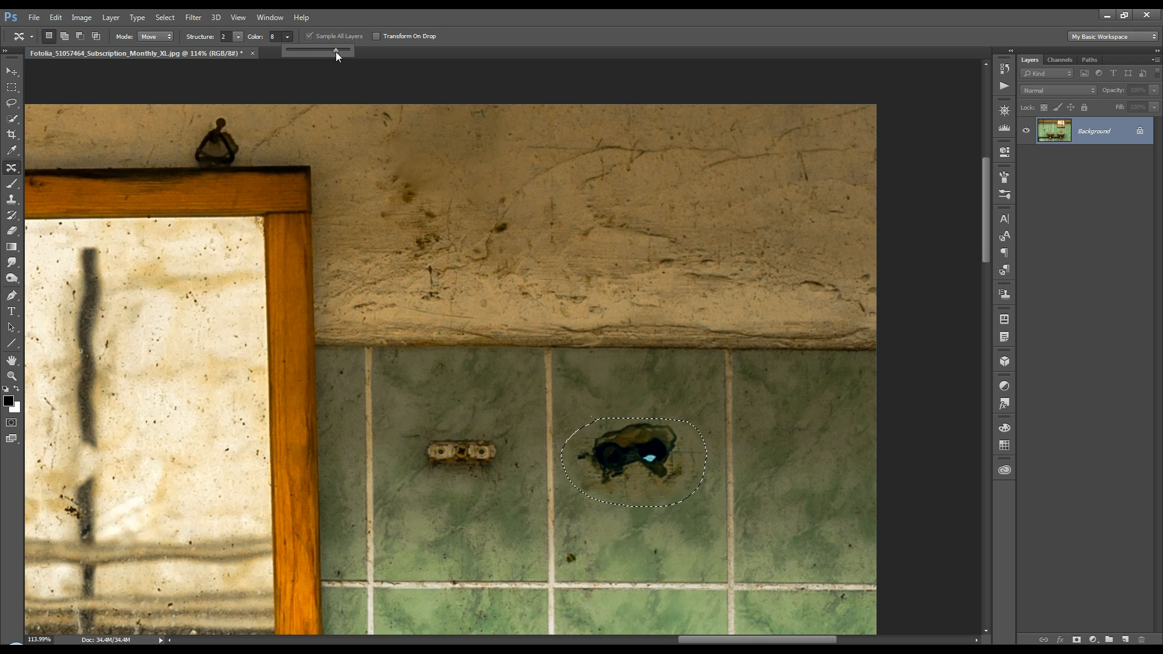
pyautogui.moveTo(335, 51); pyautogui.dragTo(349, 51)
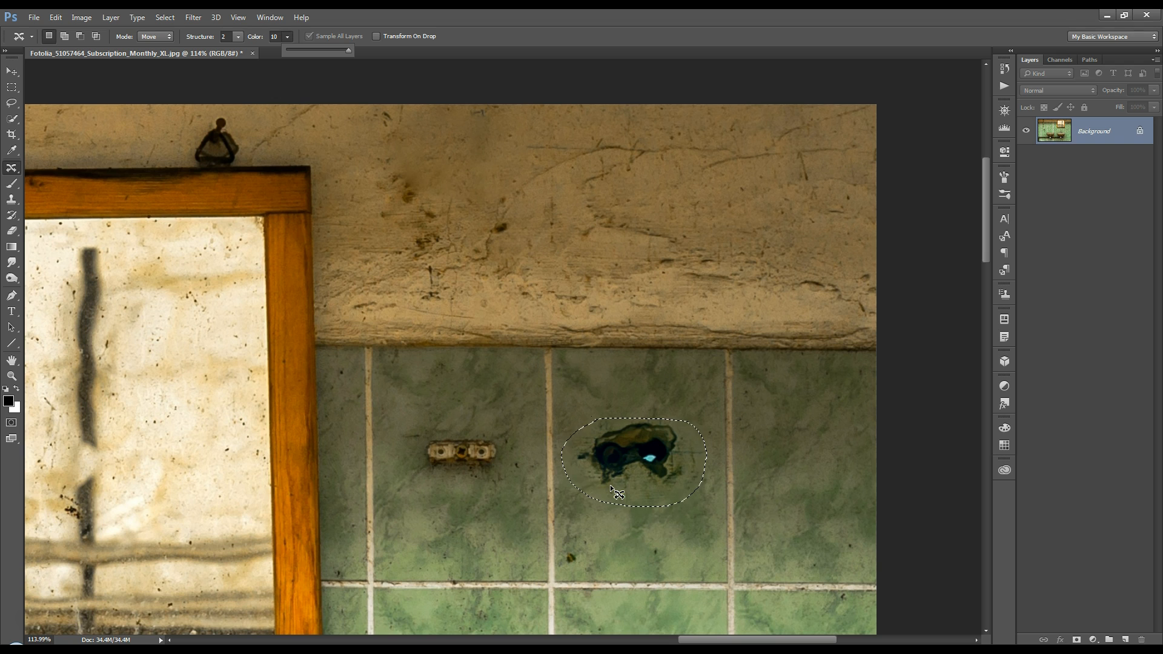
pyautogui.moveTo(639, 433)
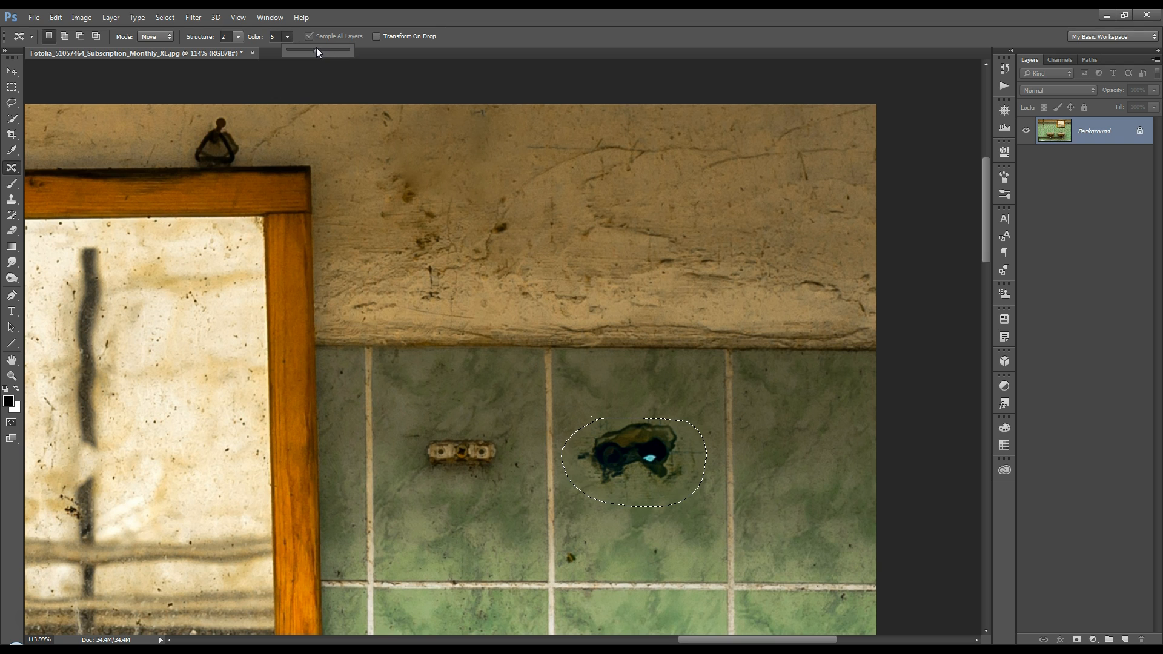
pyautogui.click(633, 460)
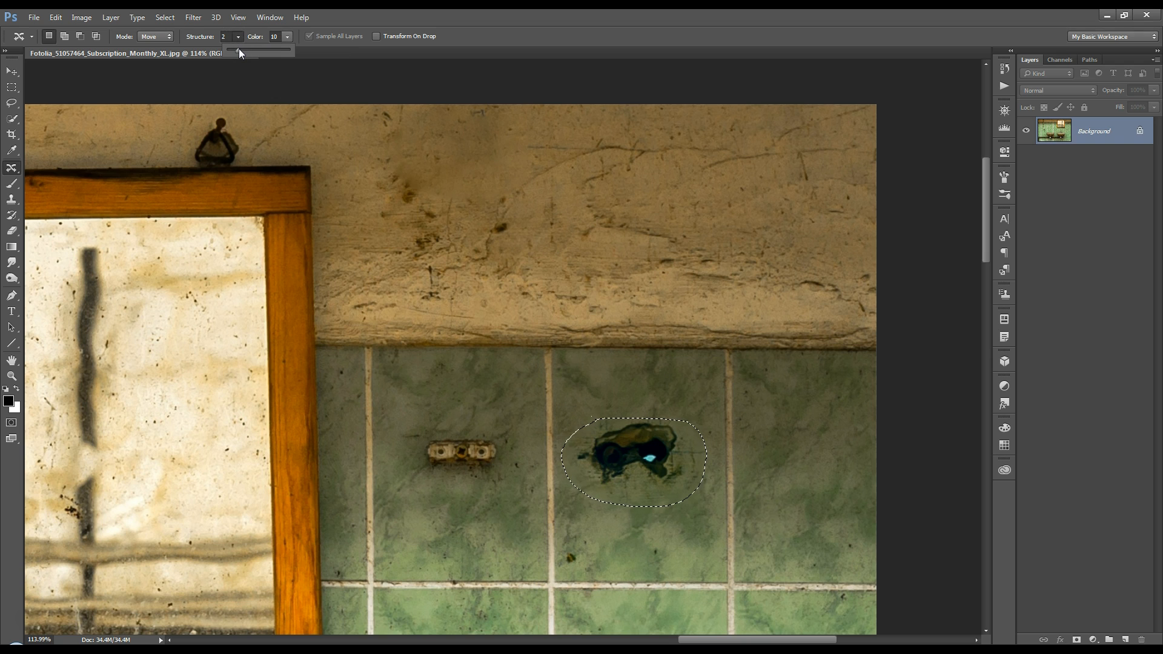
pyautogui.moveTo(230, 50); pyautogui.dragTo(290, 50)
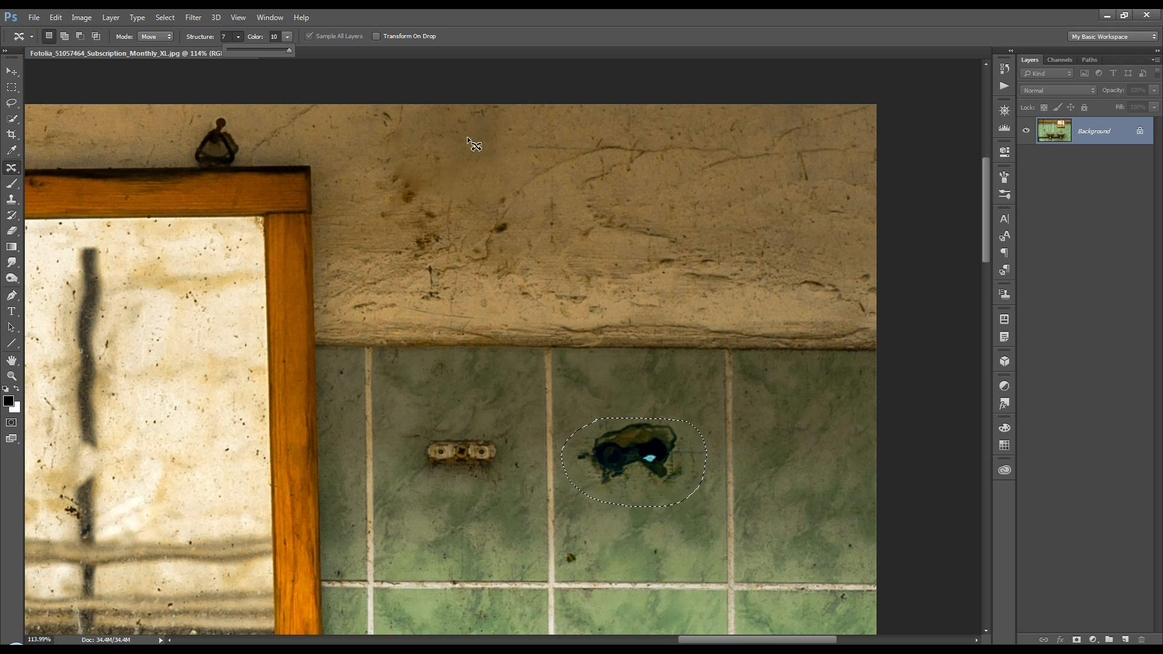
pyautogui.moveTo(458, 150)
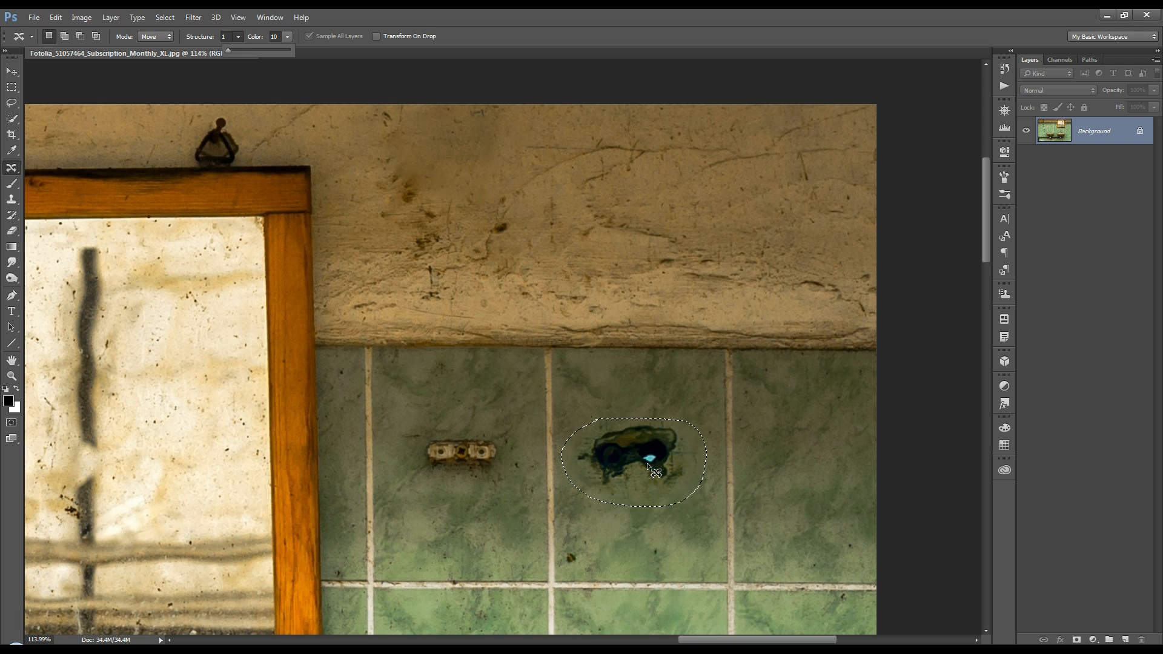
pyautogui.moveTo(523, 392)
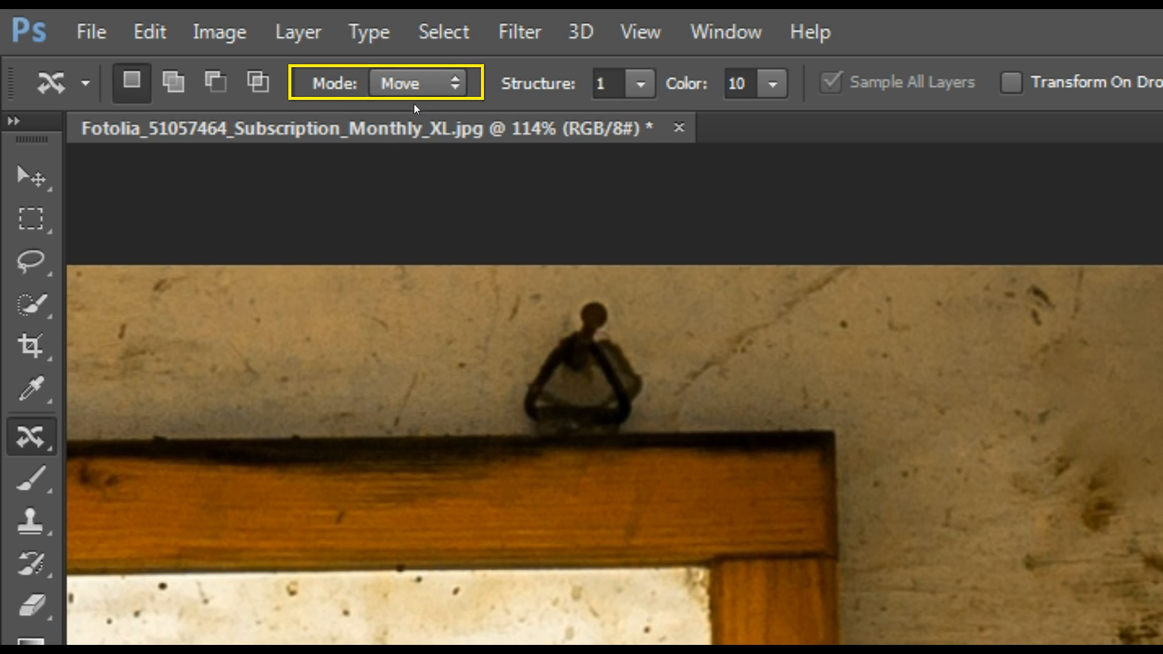
pyautogui.moveTo(458, 98)
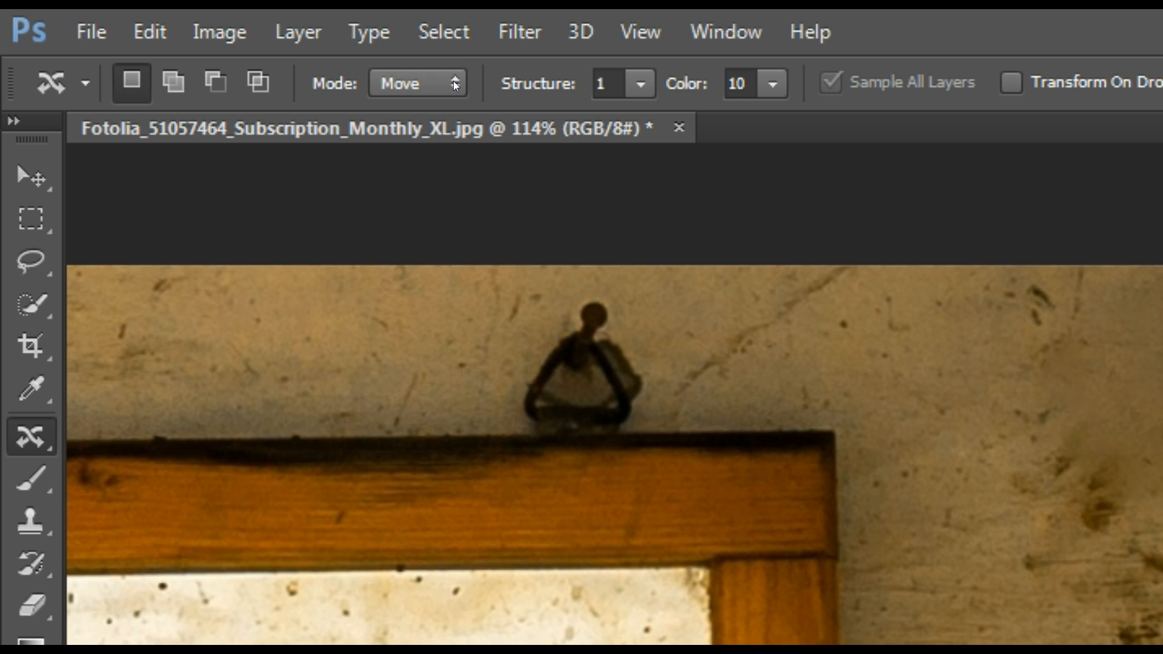
# Duplicate the plaster hole onto the lower tile with Extend mode and adjust the Color adaptation slider.
pyautogui.click(416, 82)
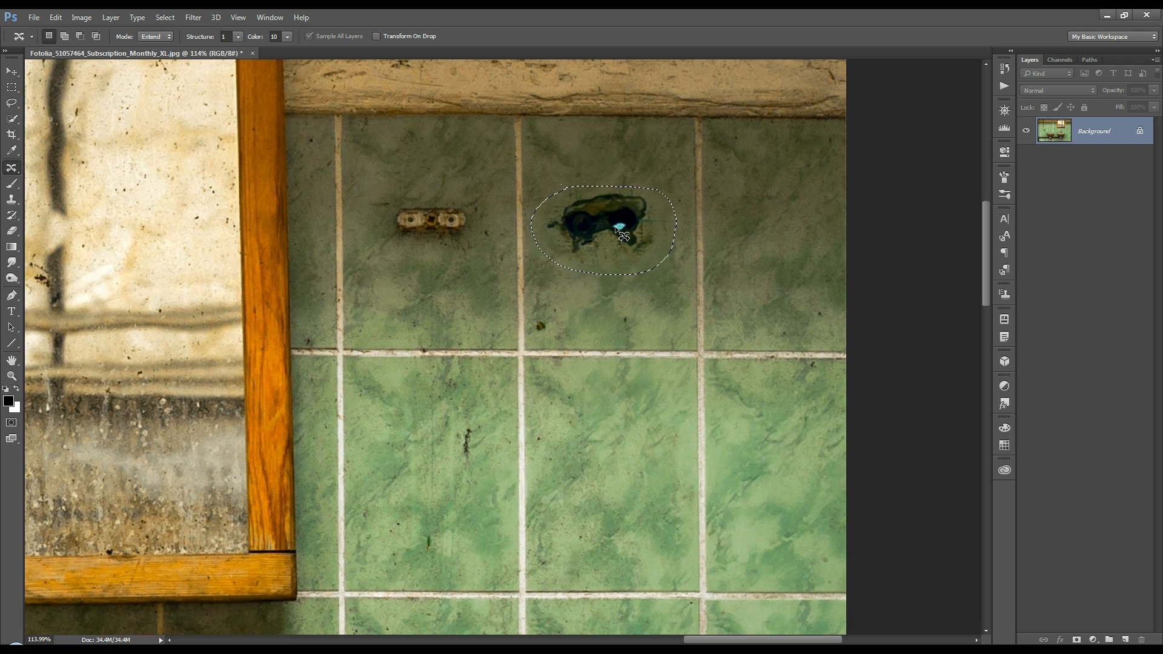
pyautogui.moveTo(619, 230); pyautogui.dragTo(623, 468)
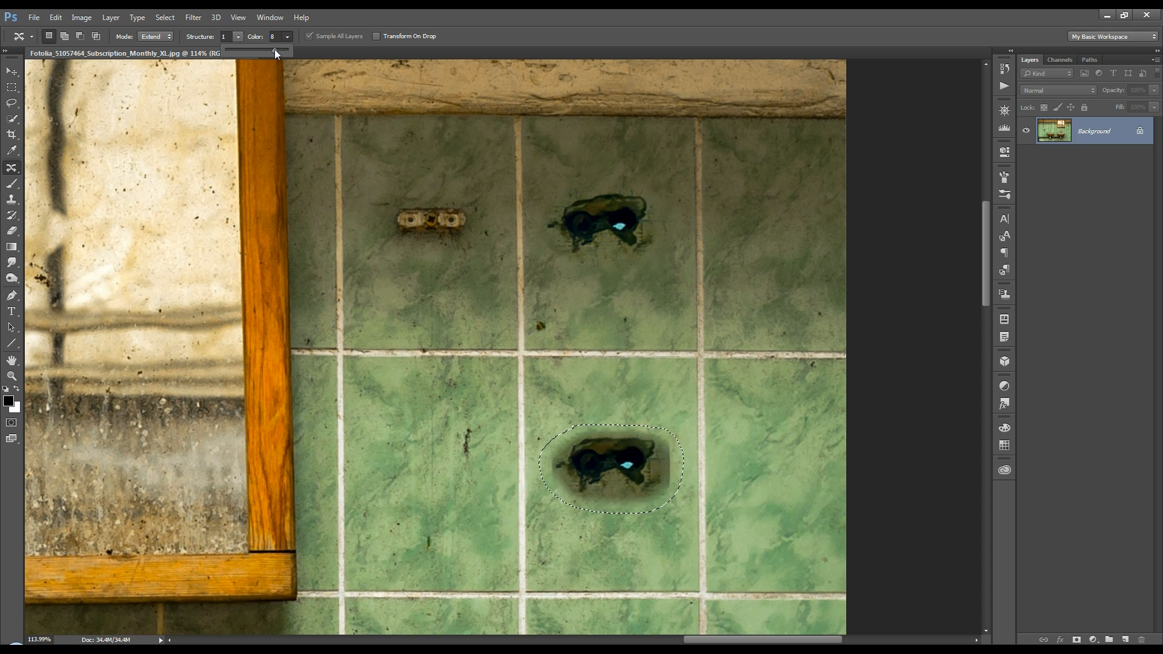
pyautogui.click(287, 34)
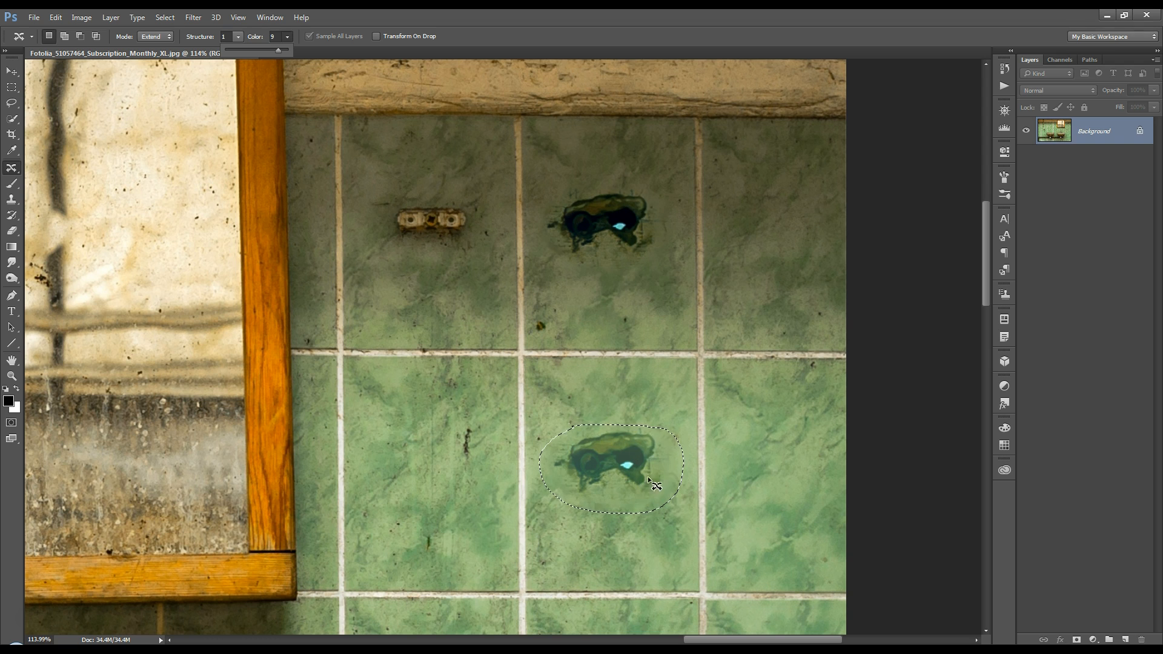
pyautogui.moveTo(651, 202)
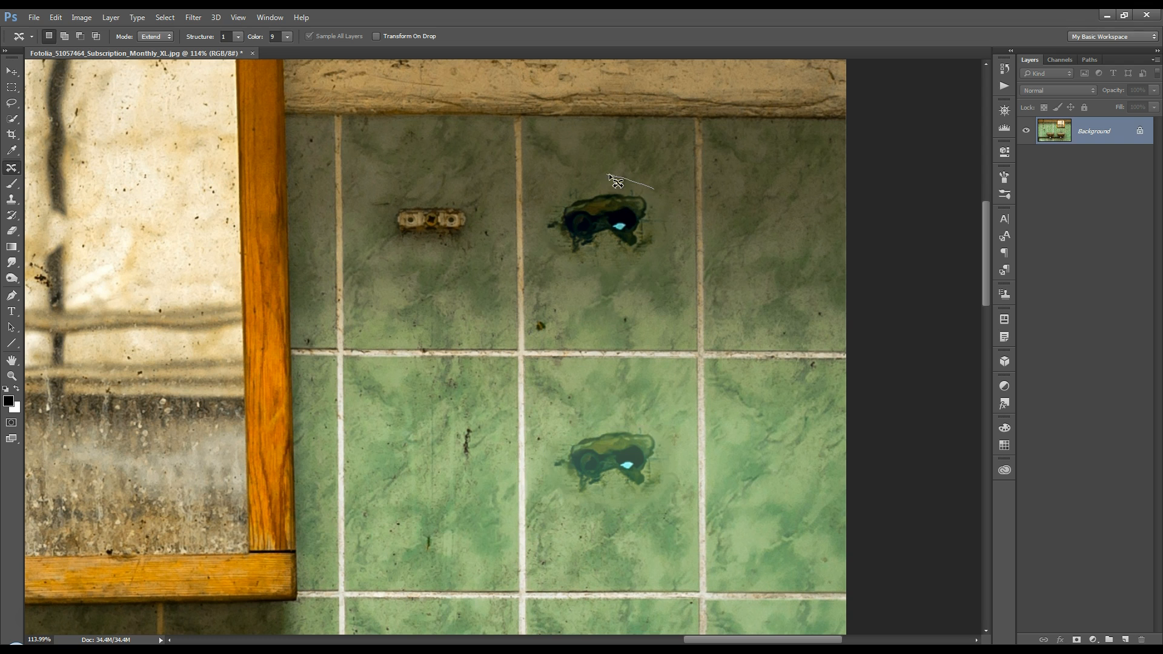
pyautogui.moveTo(615, 178); pyautogui.dragTo(608, 237)
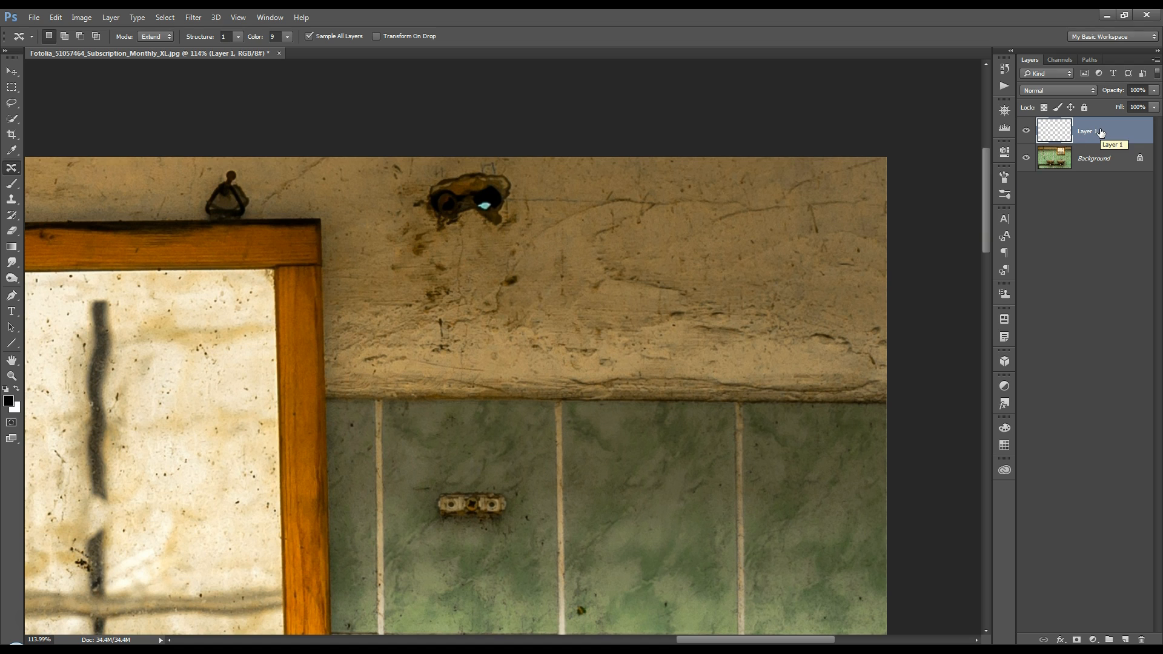
pyautogui.moveTo(857, 308)
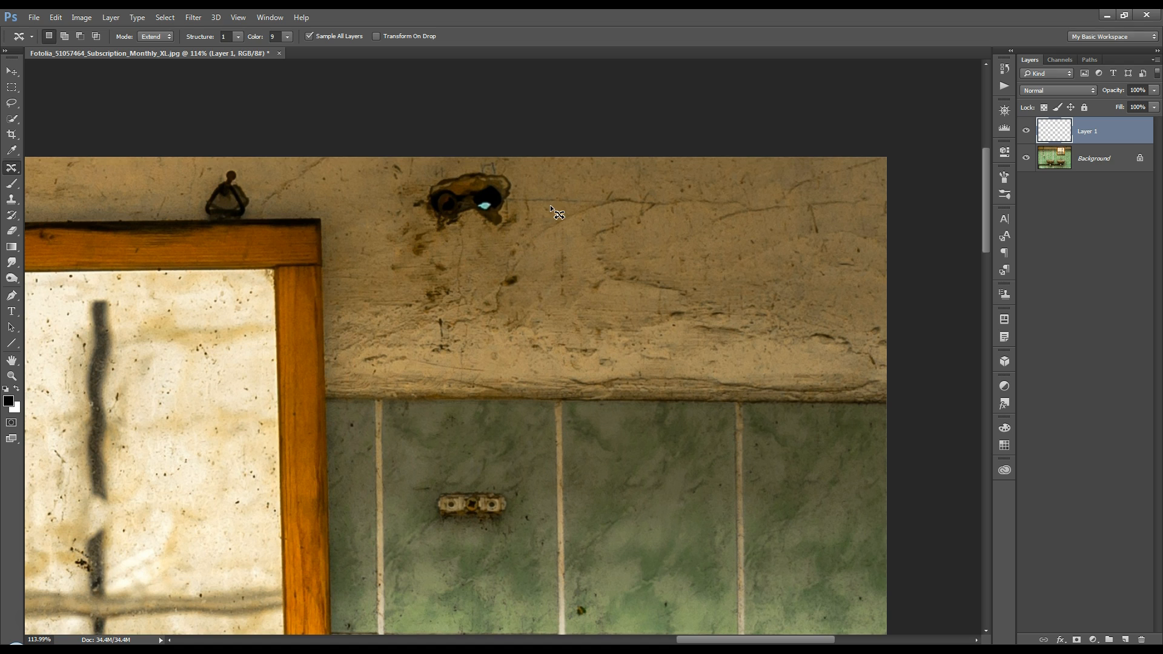
pyautogui.moveTo(531, 204)
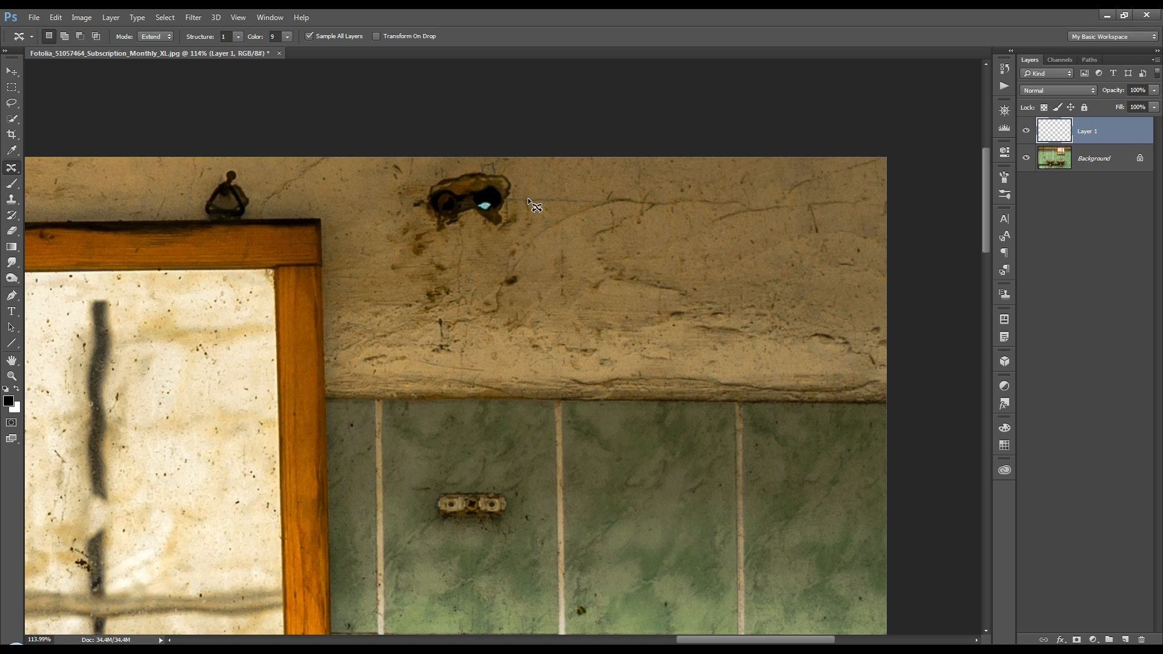
pyautogui.moveTo(521, 181)
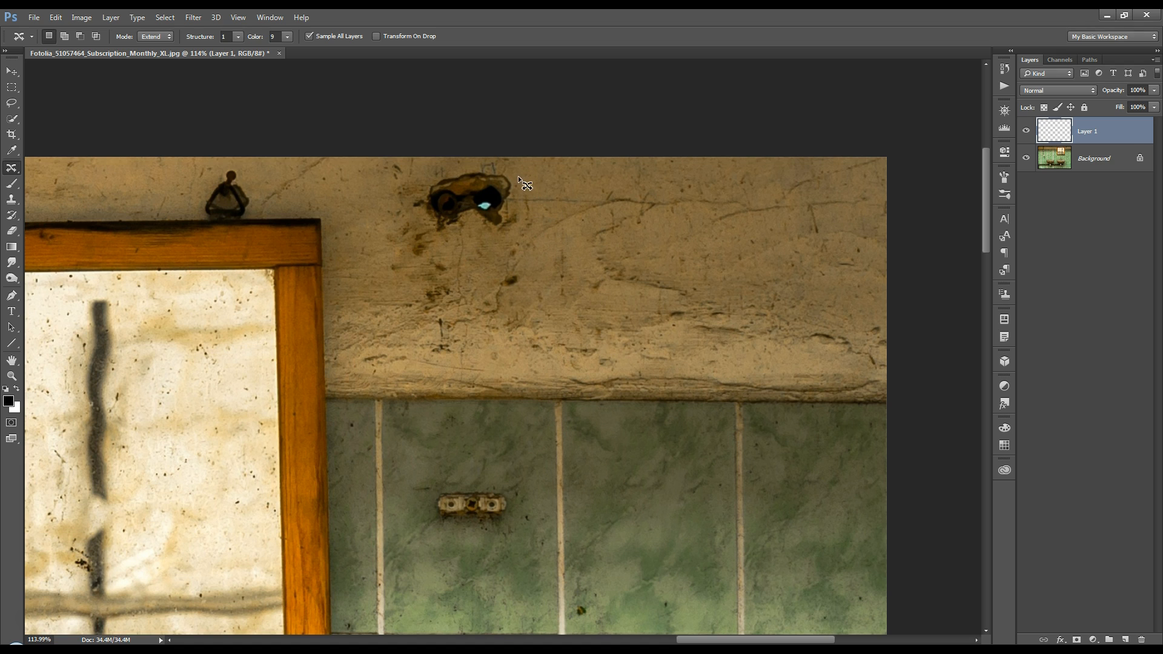
# In Move mode, lasso the dark hole and relocate it onto the green tile, filling the plaster behind.
pyautogui.click(155, 35)
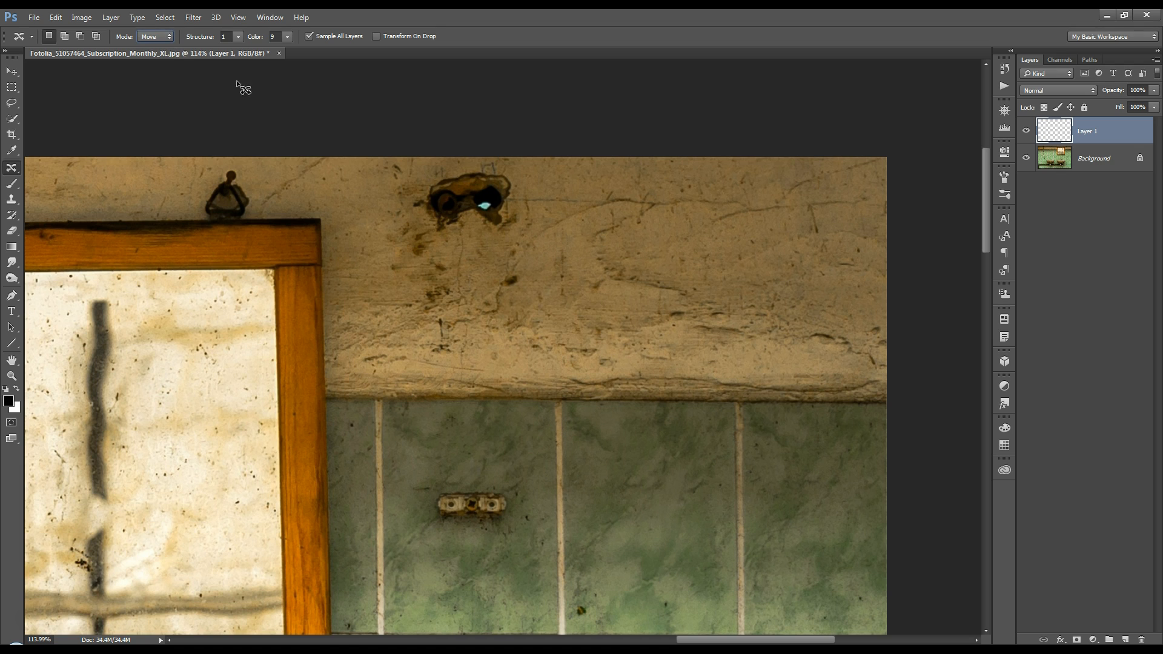
pyautogui.moveTo(524, 174); pyautogui.dragTo(404, 215)
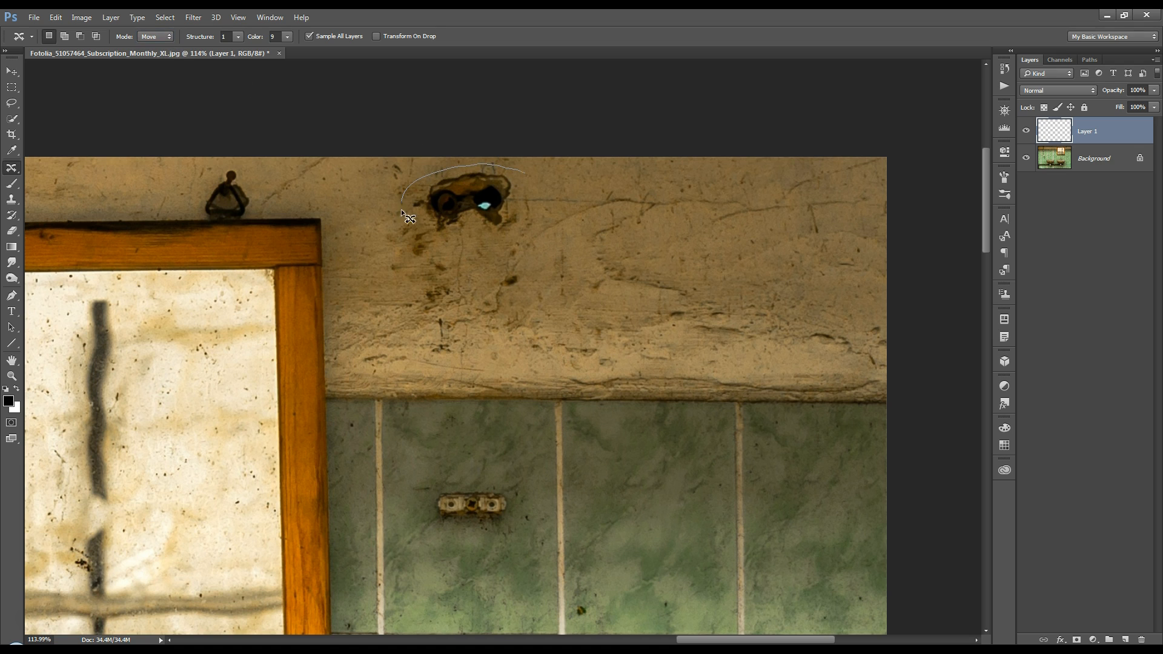
pyautogui.moveTo(460, 192); pyautogui.dragTo(552, 256)
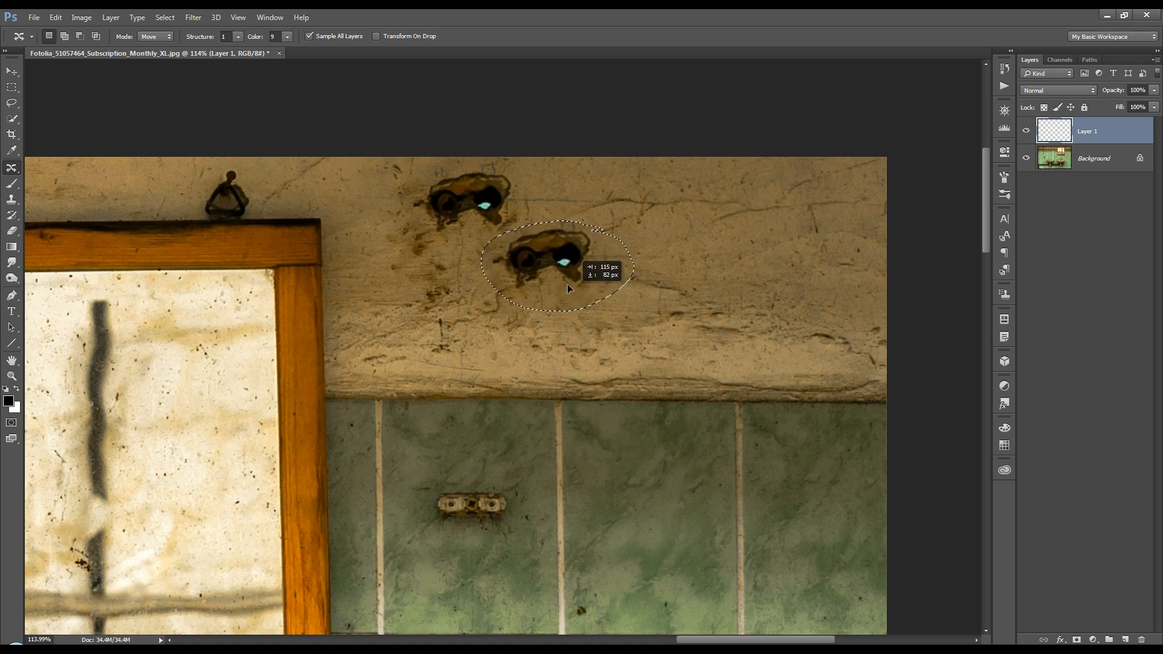
pyautogui.moveTo(548, 259); pyautogui.dragTo(649, 475)
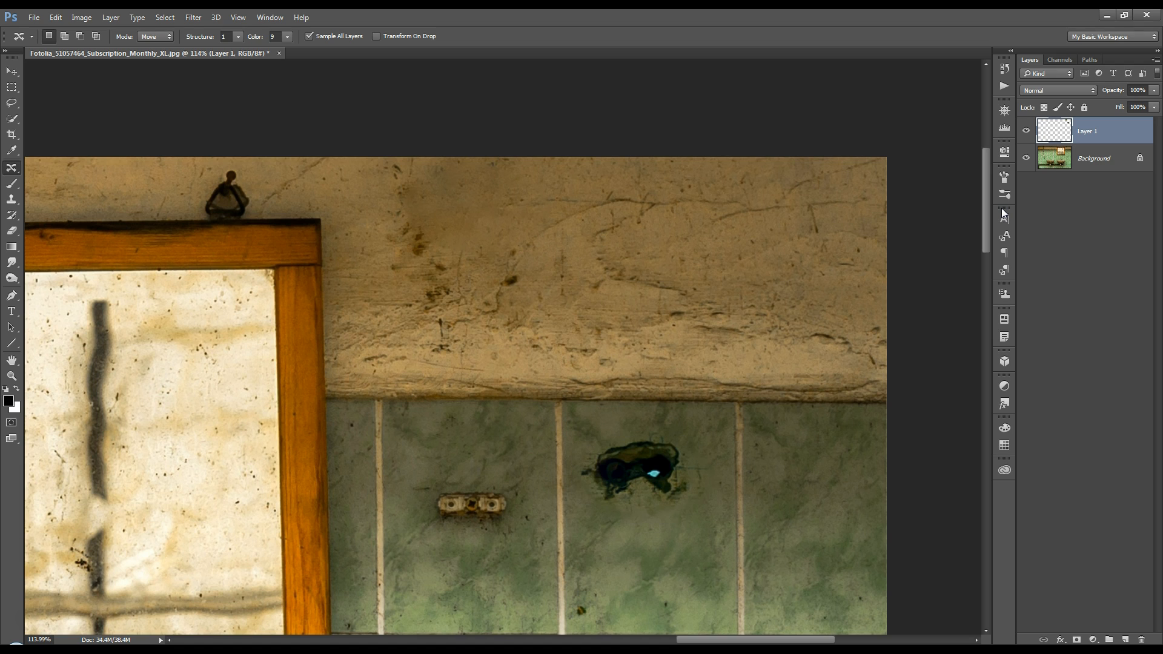
pyautogui.moveTo(433, 207)
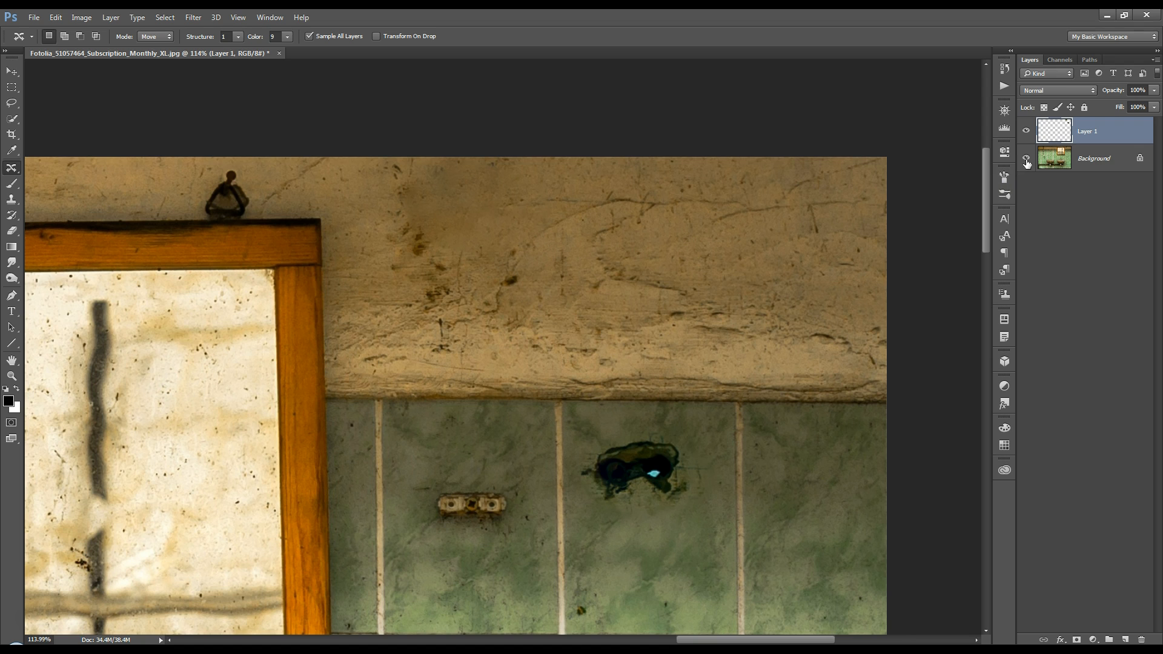
pyautogui.click(1026, 158)
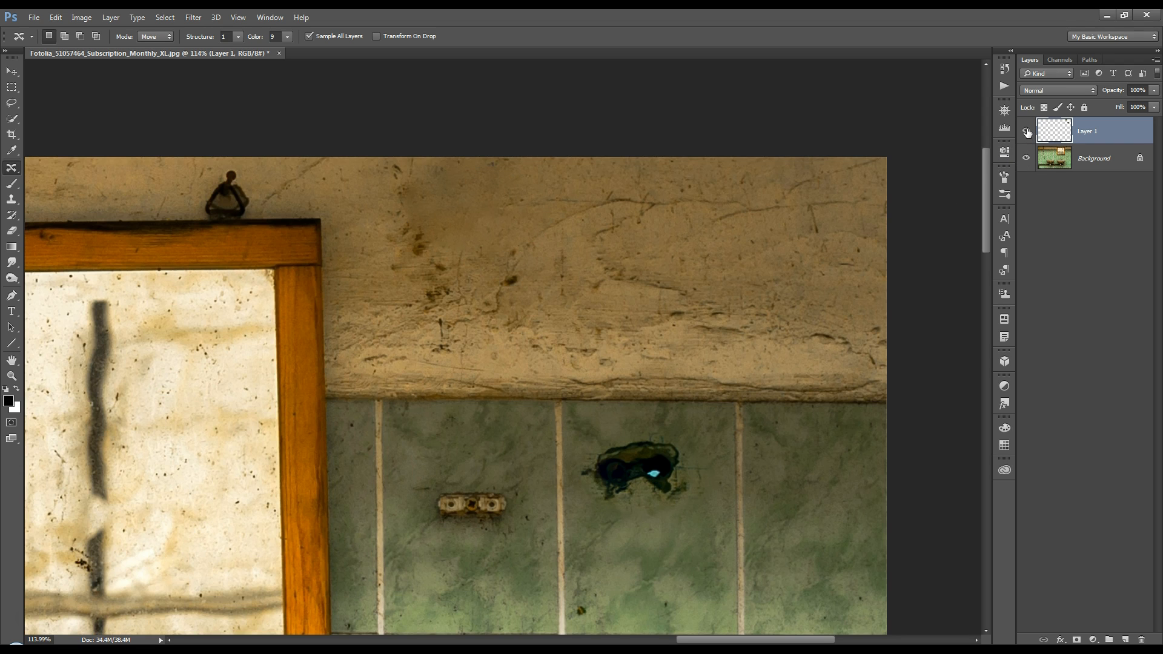
pyautogui.moveTo(1026, 133)
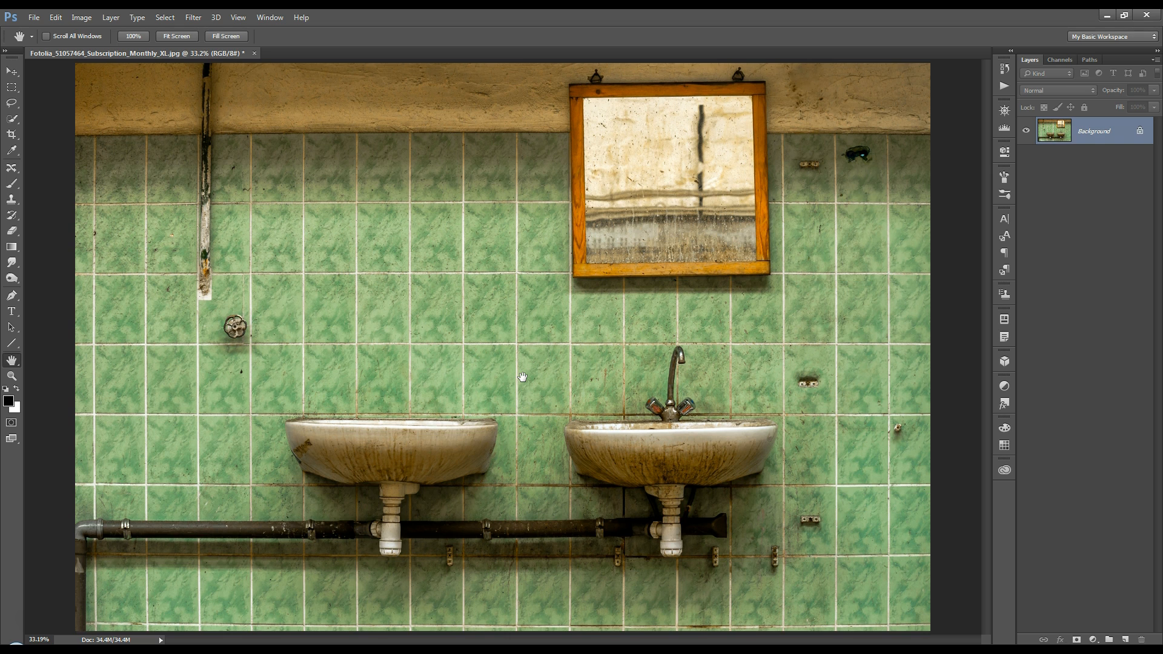
pyautogui.moveTo(524, 374)
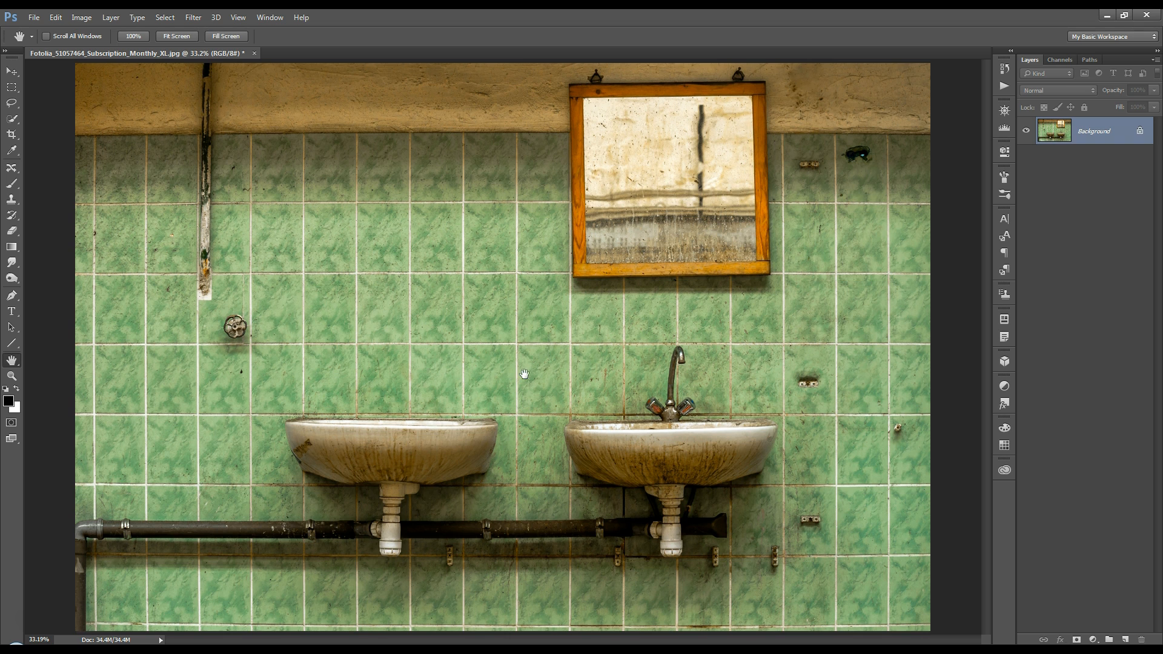
pyautogui.moveTo(212, 295)
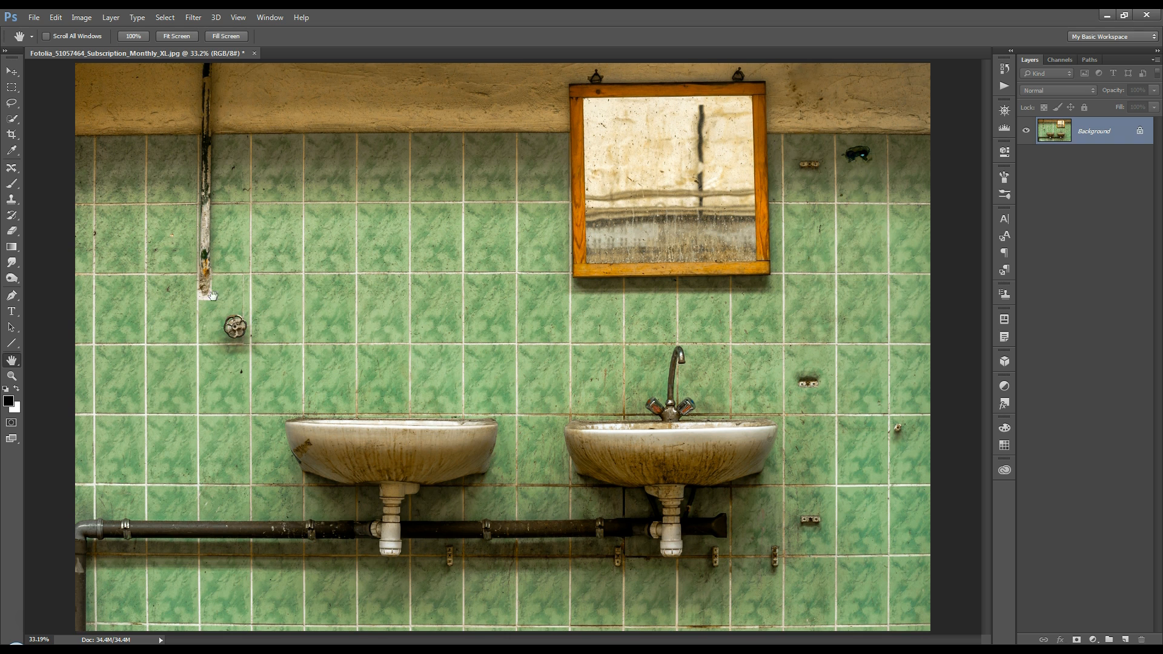
pyautogui.moveTo(268, 304)
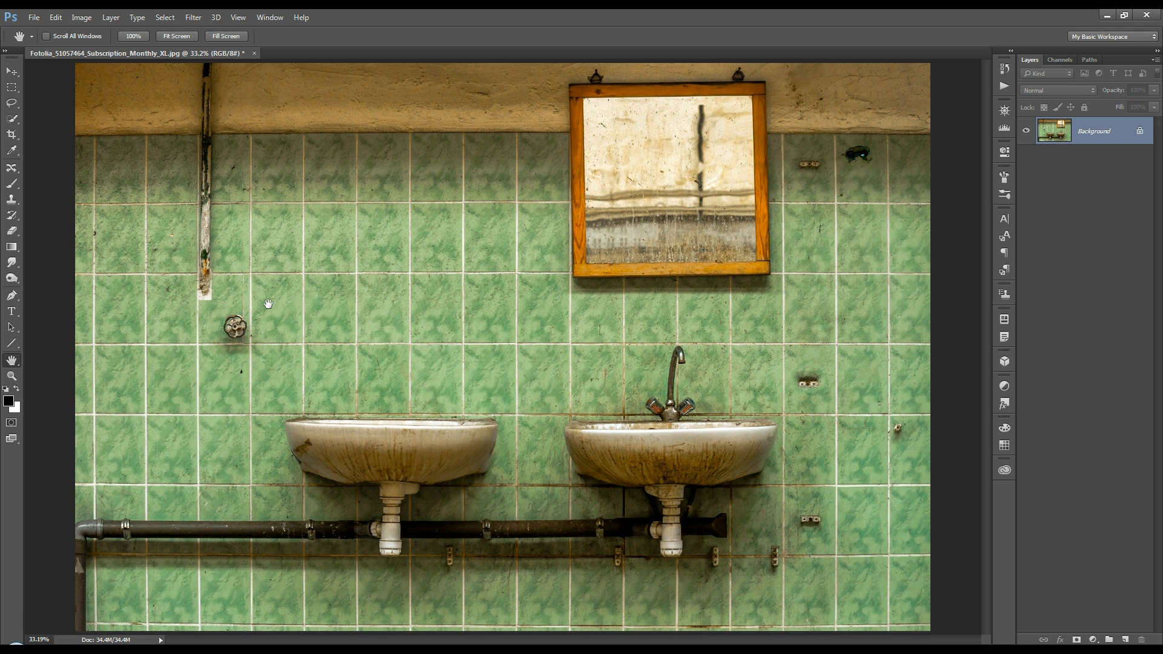
pyautogui.moveTo(259, 244)
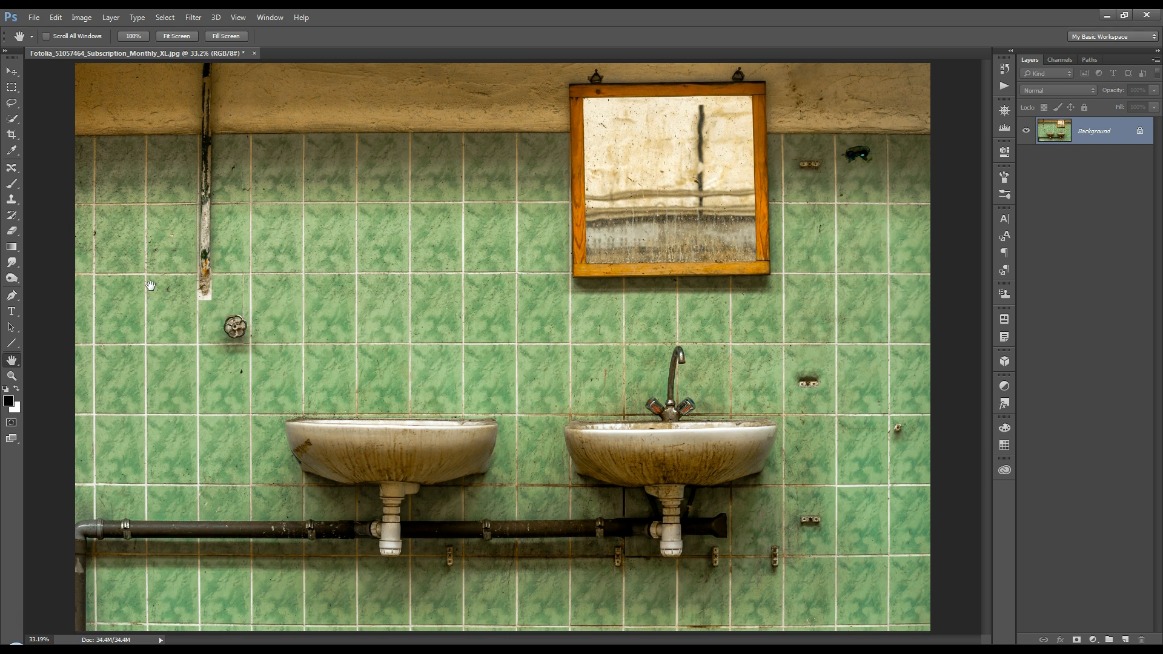
pyautogui.moveTo(475, 328)
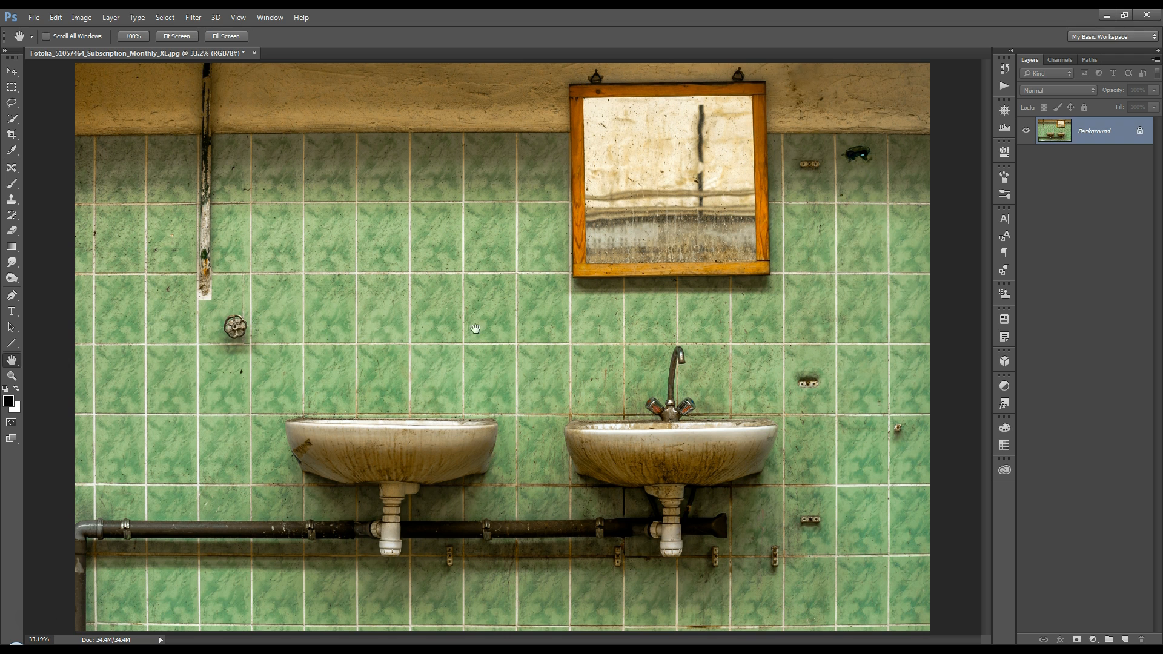
# Add an empty new layer above the flattened background photo of the tiled sinks.
pyautogui.click(1127, 639)
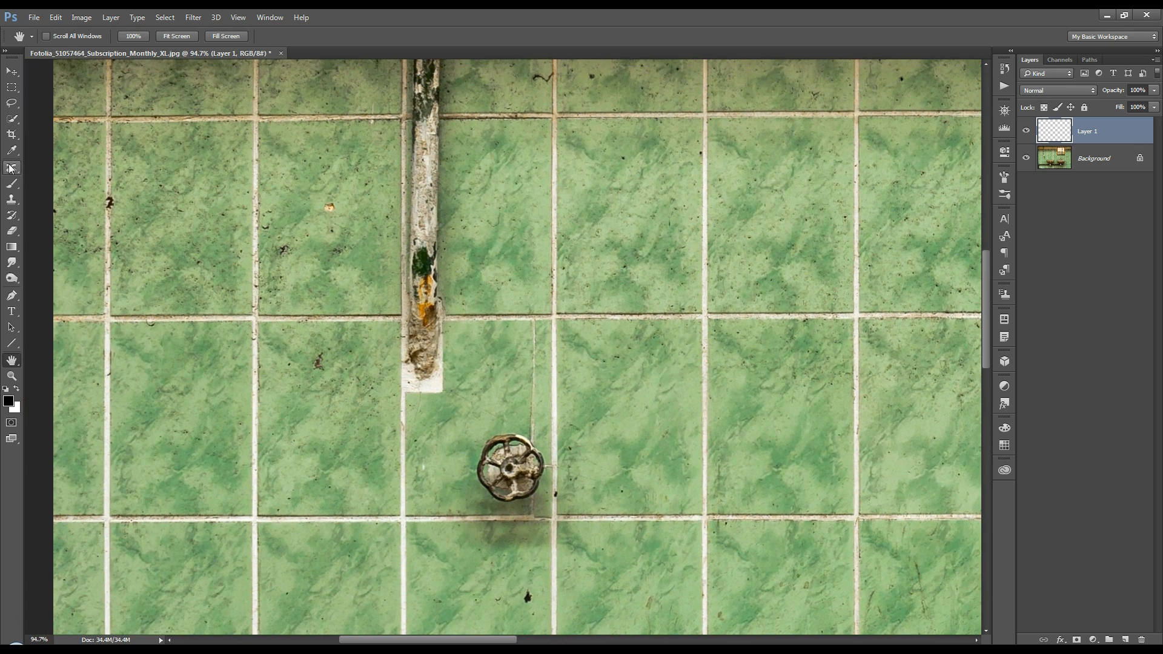
# Lasso the spigot wheel, move it up onto the vertical pipe, enlarge it slightly and commit.
pyautogui.click(11, 168)
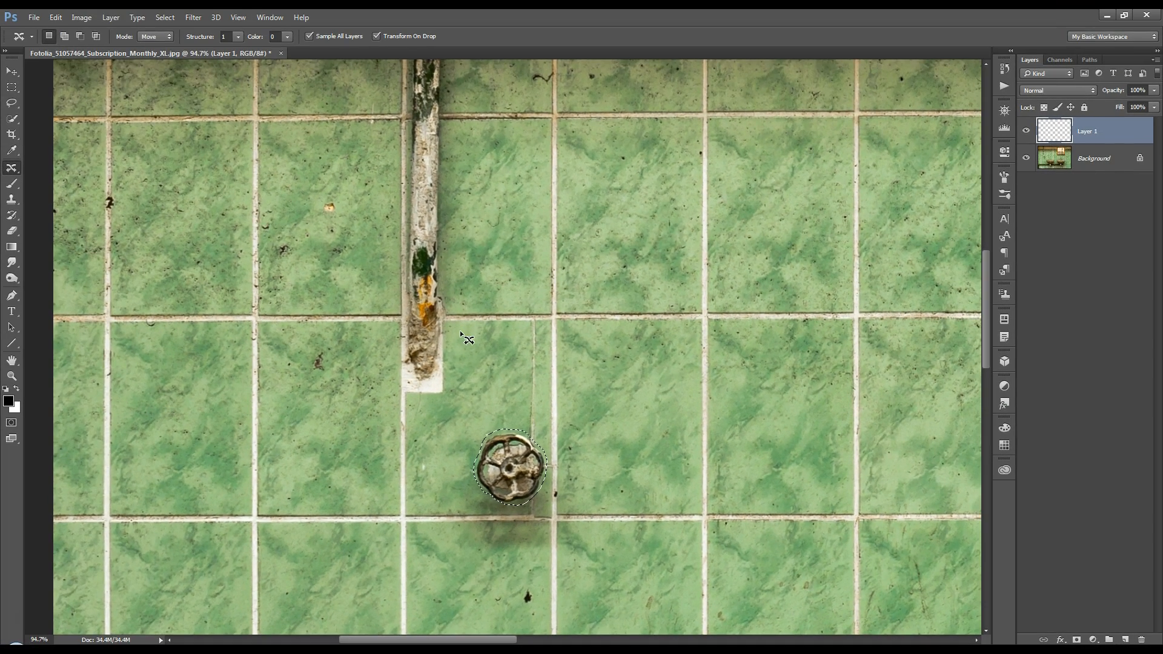
pyautogui.moveTo(510, 465); pyautogui.dragTo(510, 445)
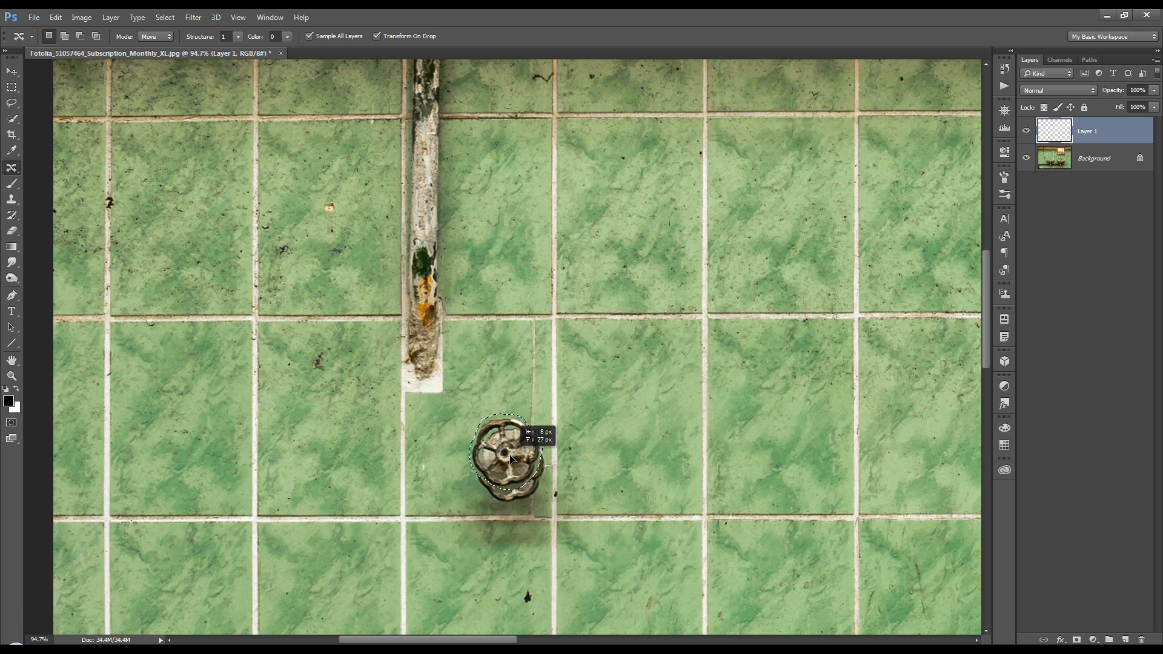
pyautogui.moveTo(506, 457); pyautogui.dragTo(423, 192)
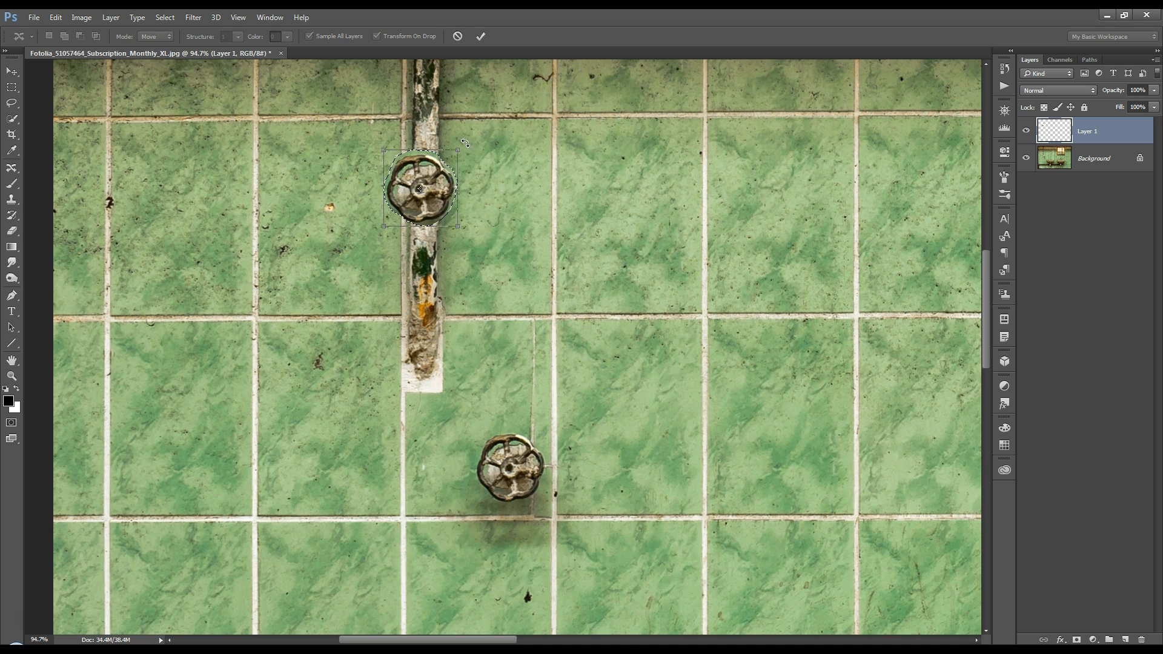
pyautogui.moveTo(463, 143); pyautogui.dragTo(461, 230)
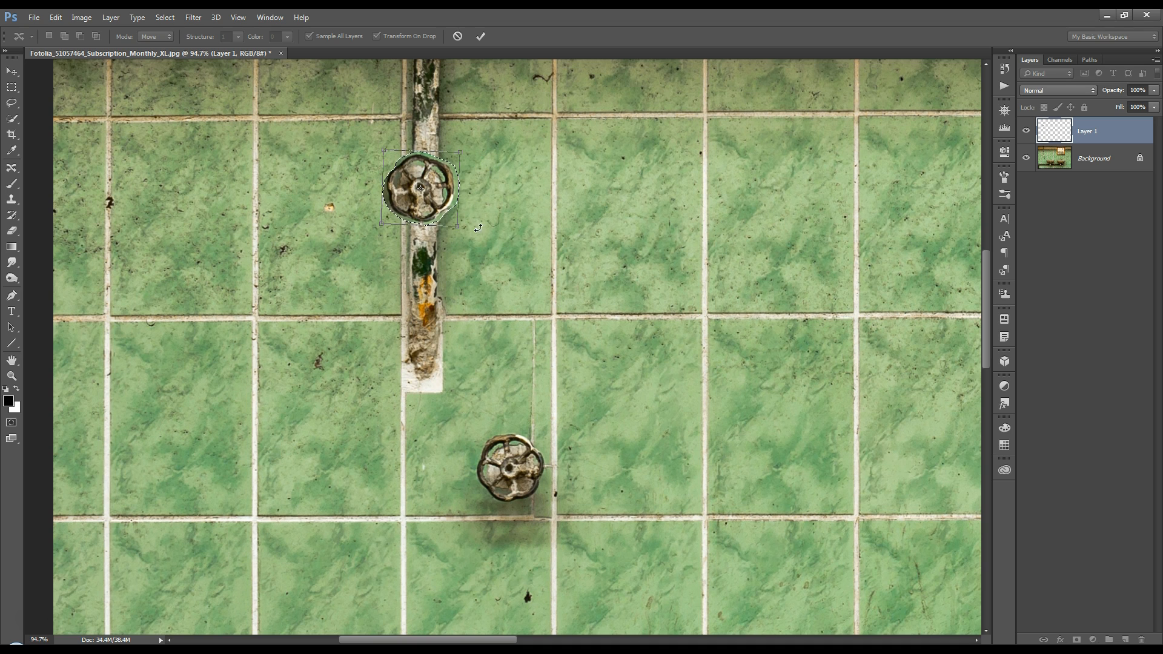
pyautogui.click(479, 36)
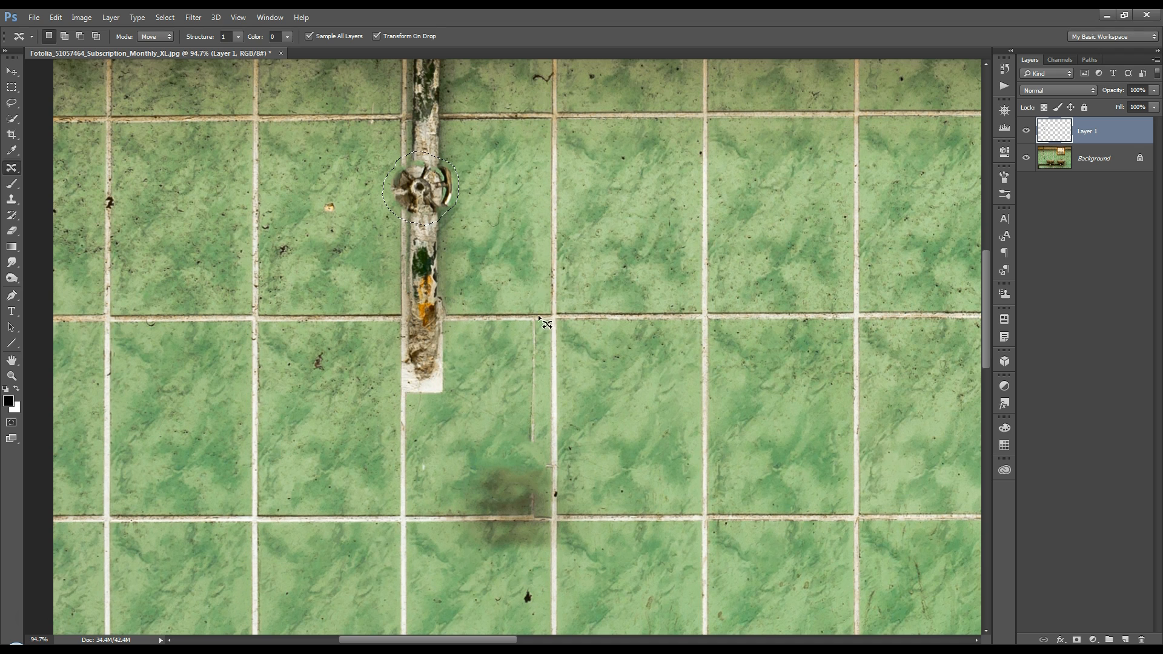
pyautogui.moveTo(557, 460)
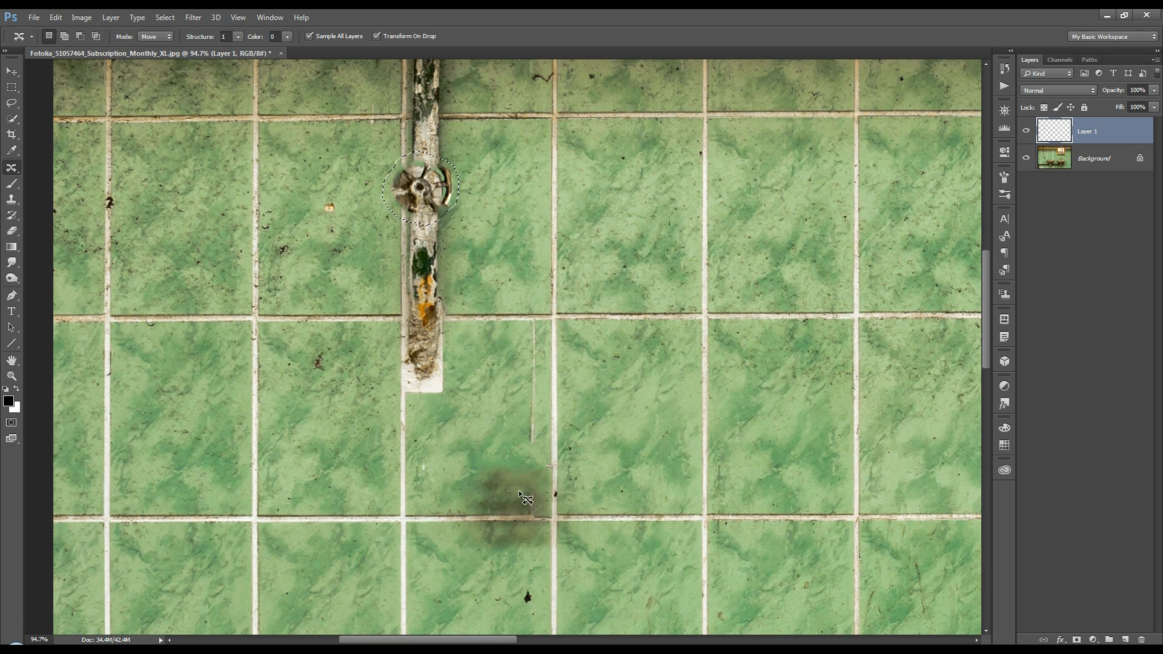
pyautogui.moveTo(498, 198)
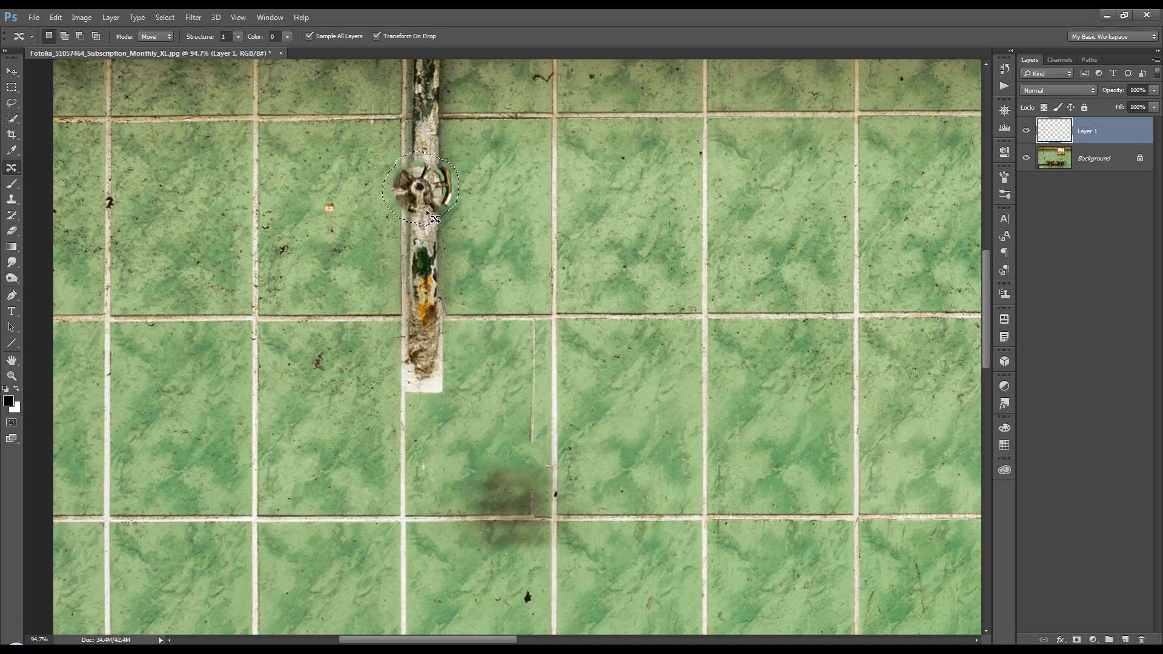
pyautogui.moveTo(419, 192)
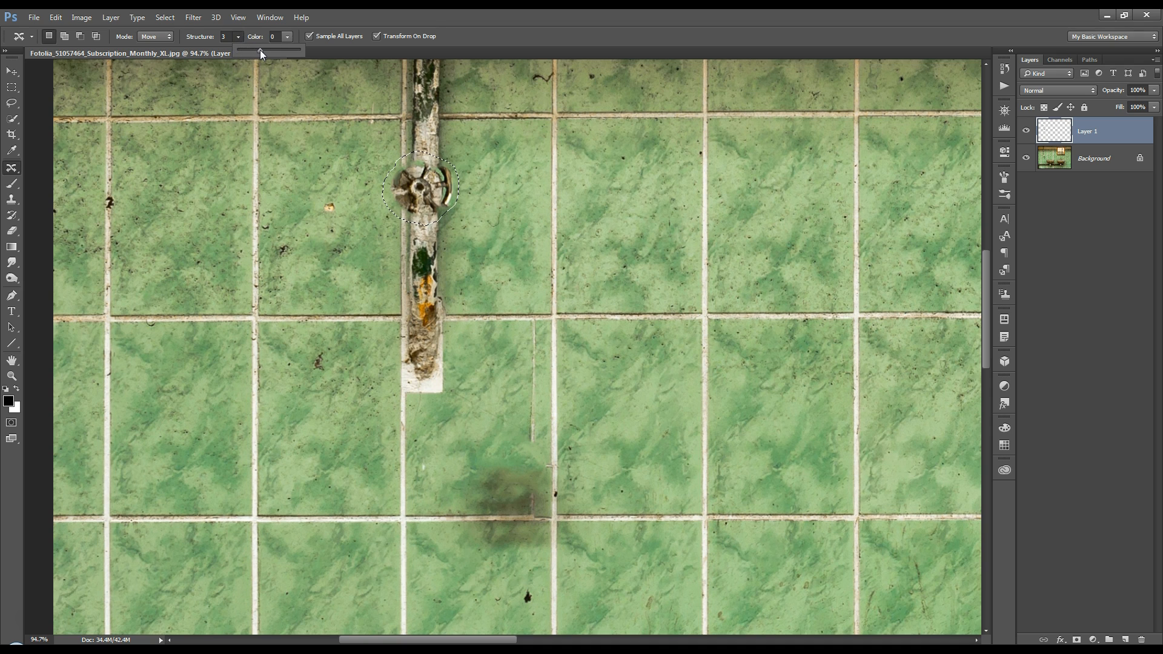
# Raise the Content-Aware Move Structure setting from 3 to 6 for the relocated spigot.
pyautogui.click(422, 191)
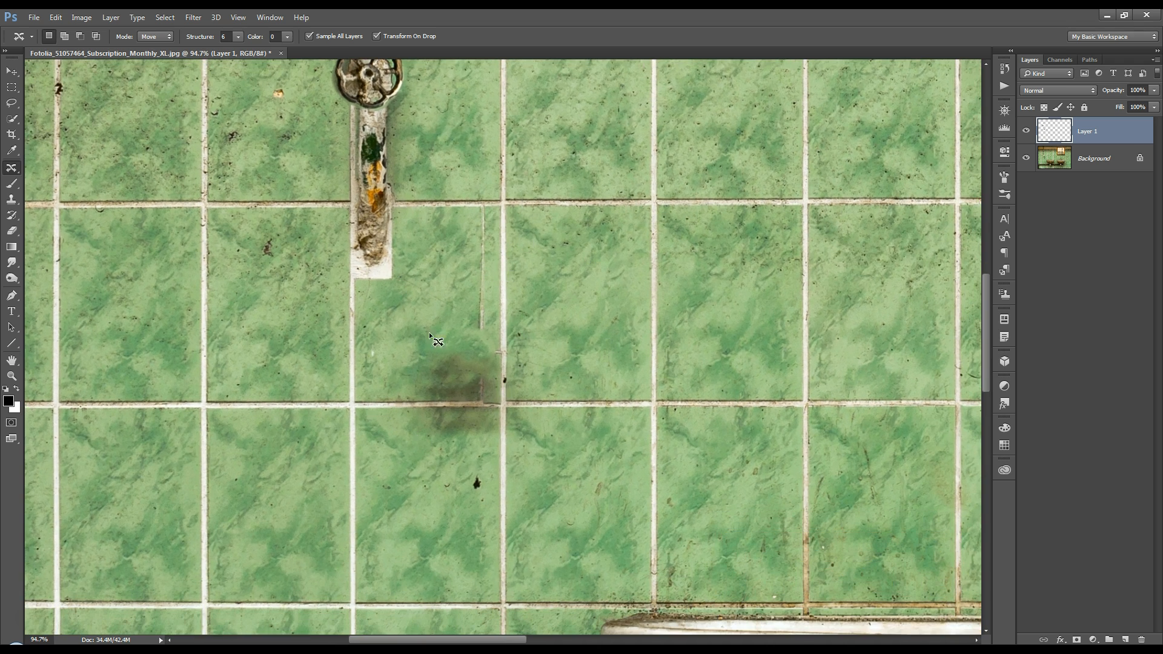
pyautogui.moveTo(140, 164)
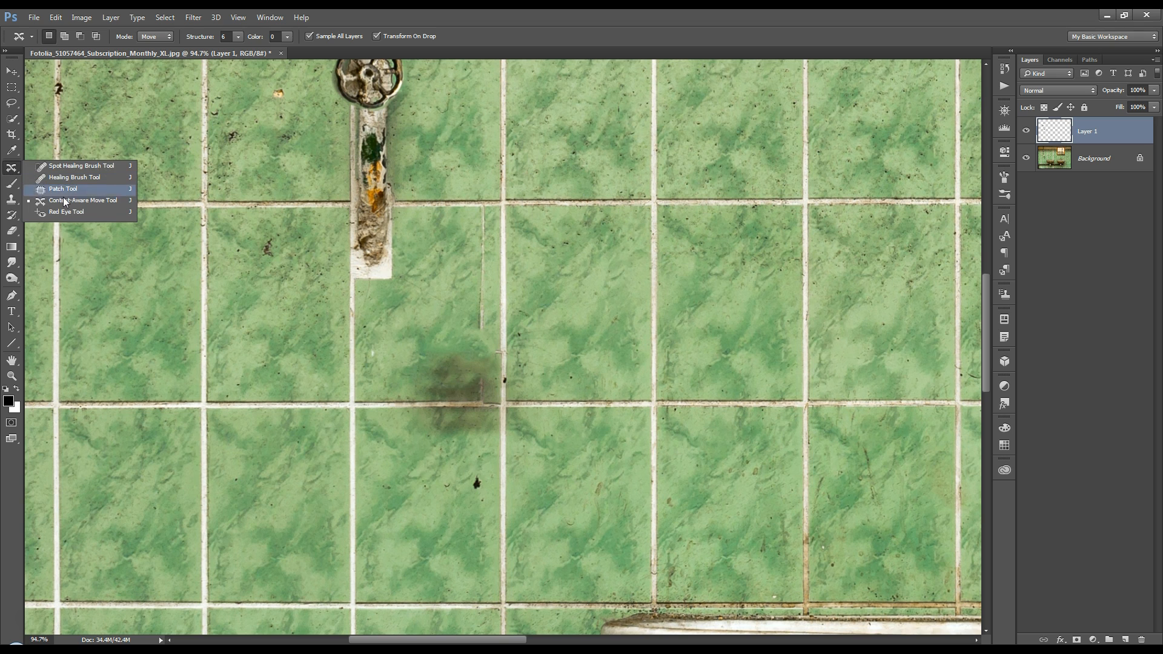
# Patch away the stray vertical line above the smudge with the content-aware Patch tool.
pyautogui.click(63, 189)
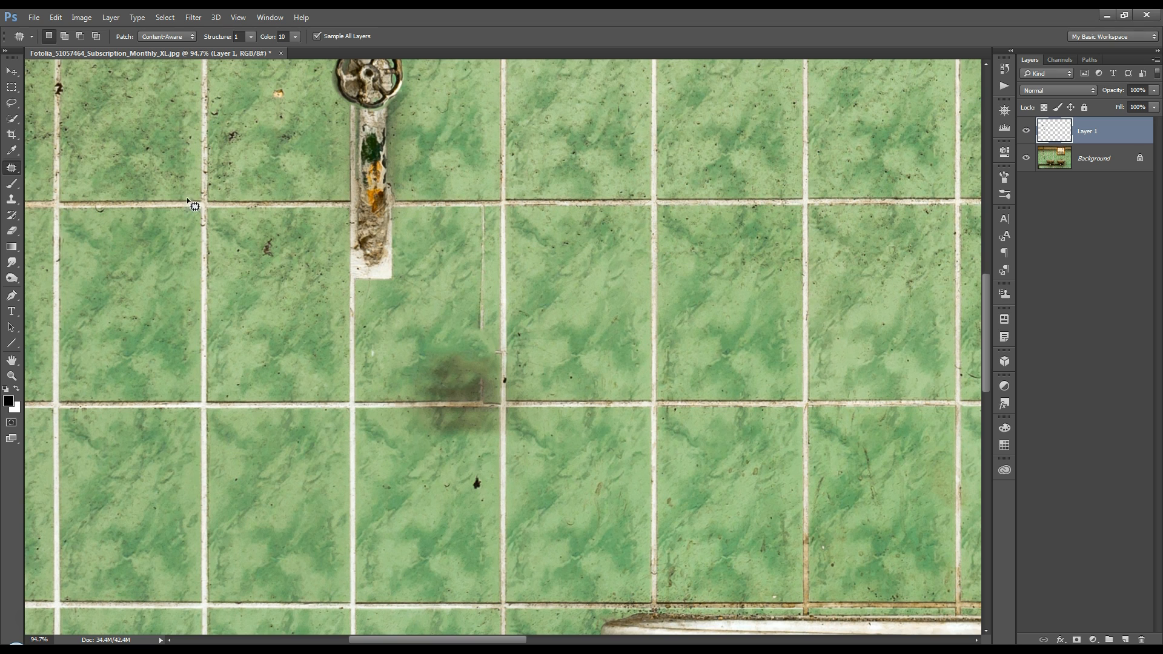
pyautogui.moveTo(296, 156)
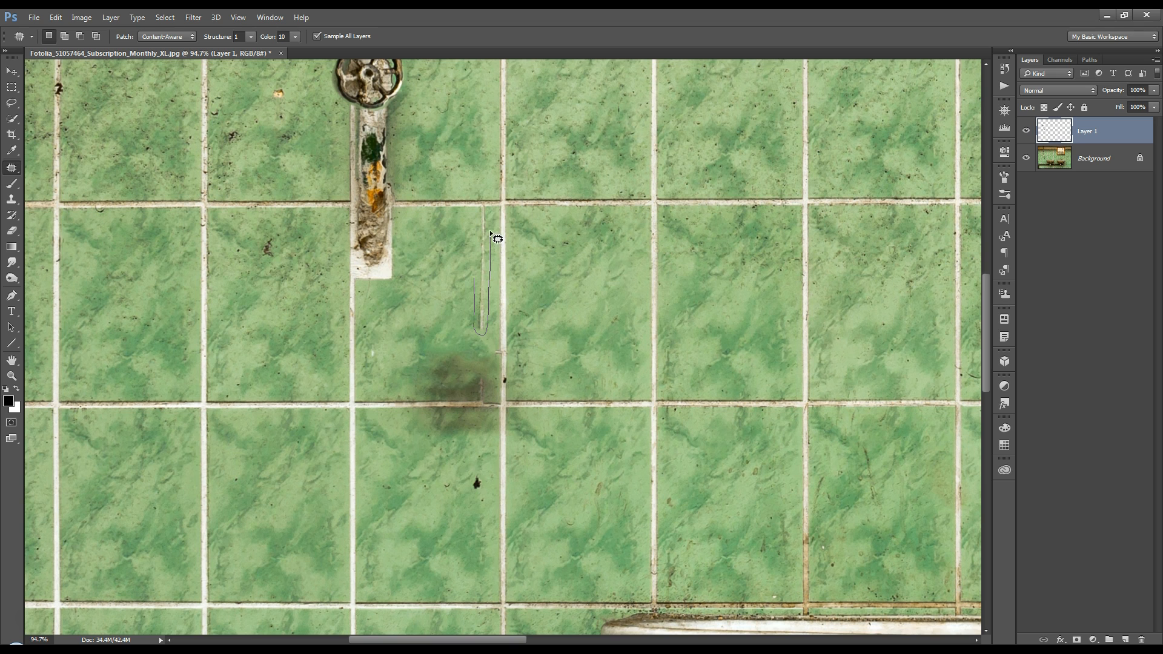
pyautogui.moveTo(497, 237); pyautogui.dragTo(478, 256)
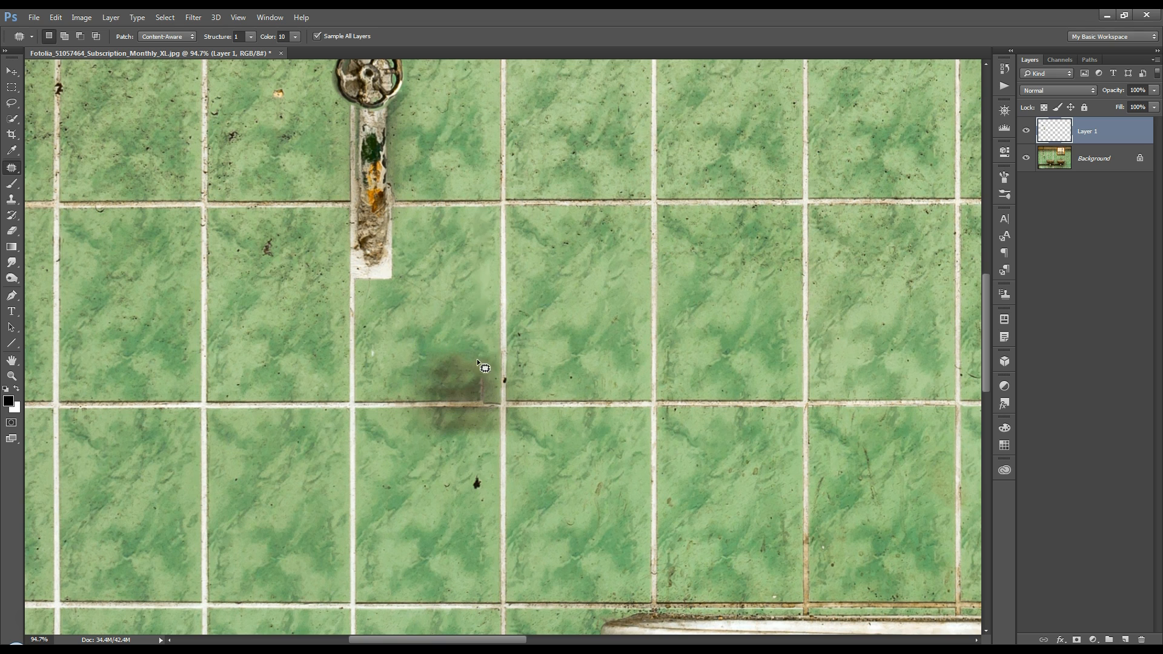
pyautogui.moveTo(519, 418)
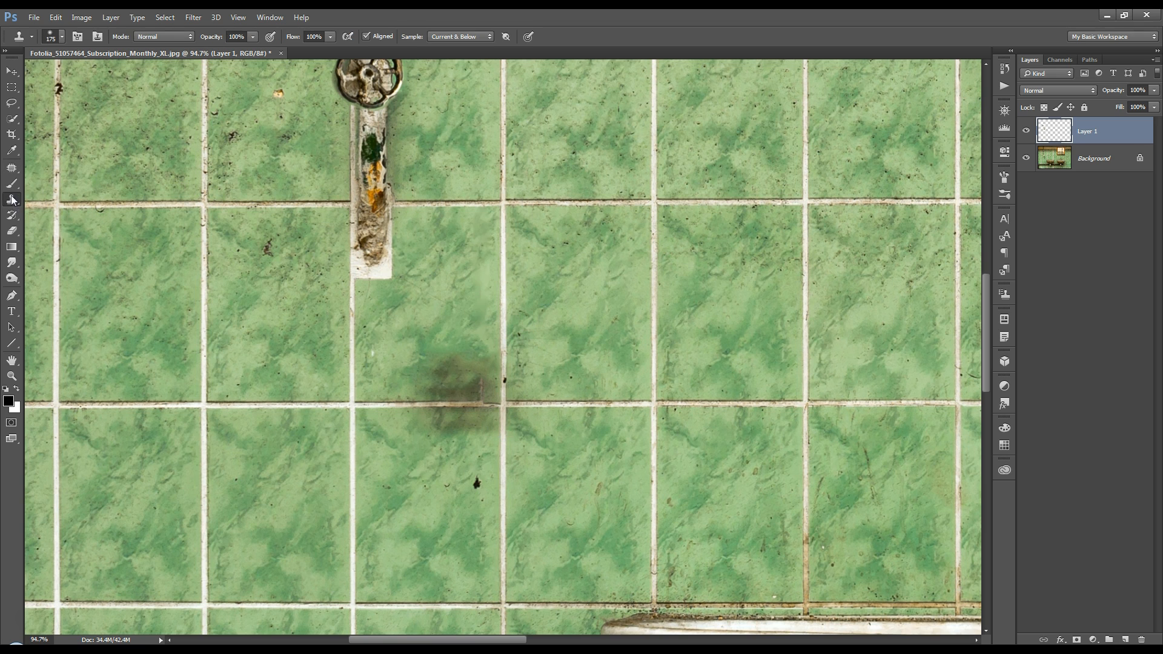
pyautogui.moveTo(510, 303)
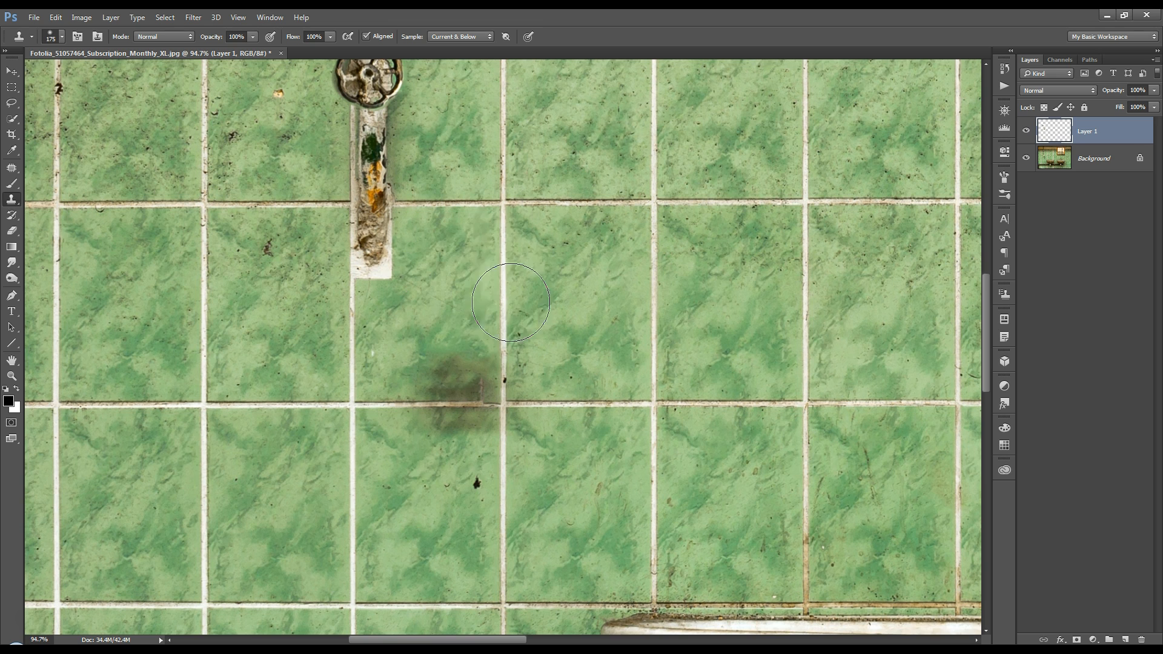
pyautogui.moveTo(507, 16)
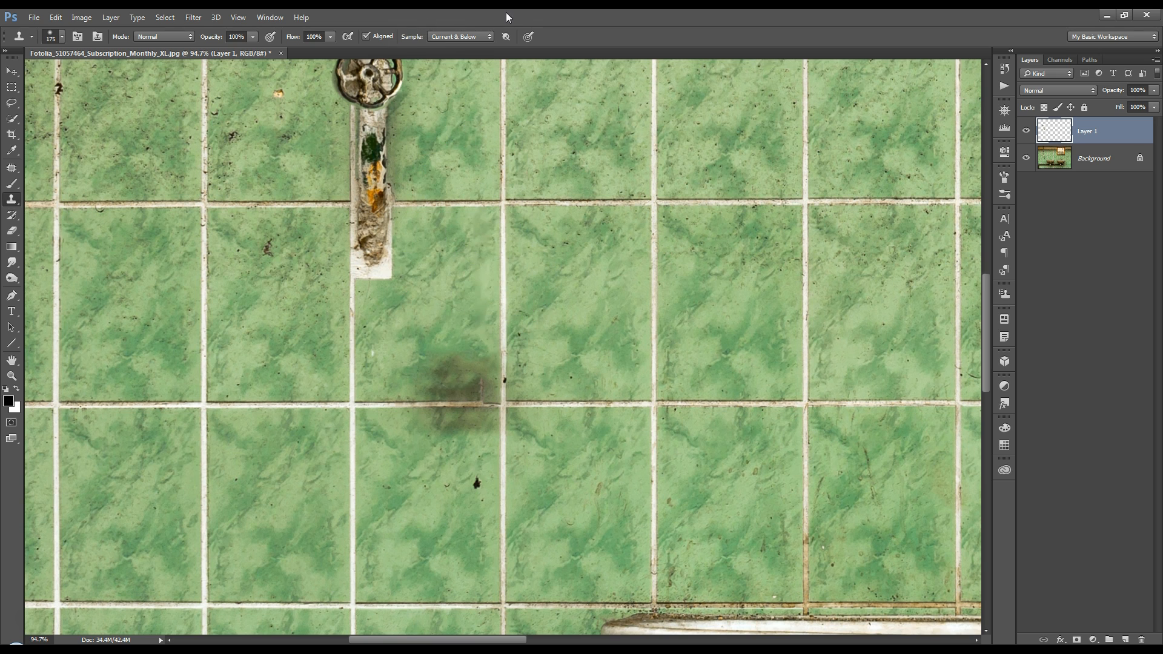
pyautogui.moveTo(415, 28)
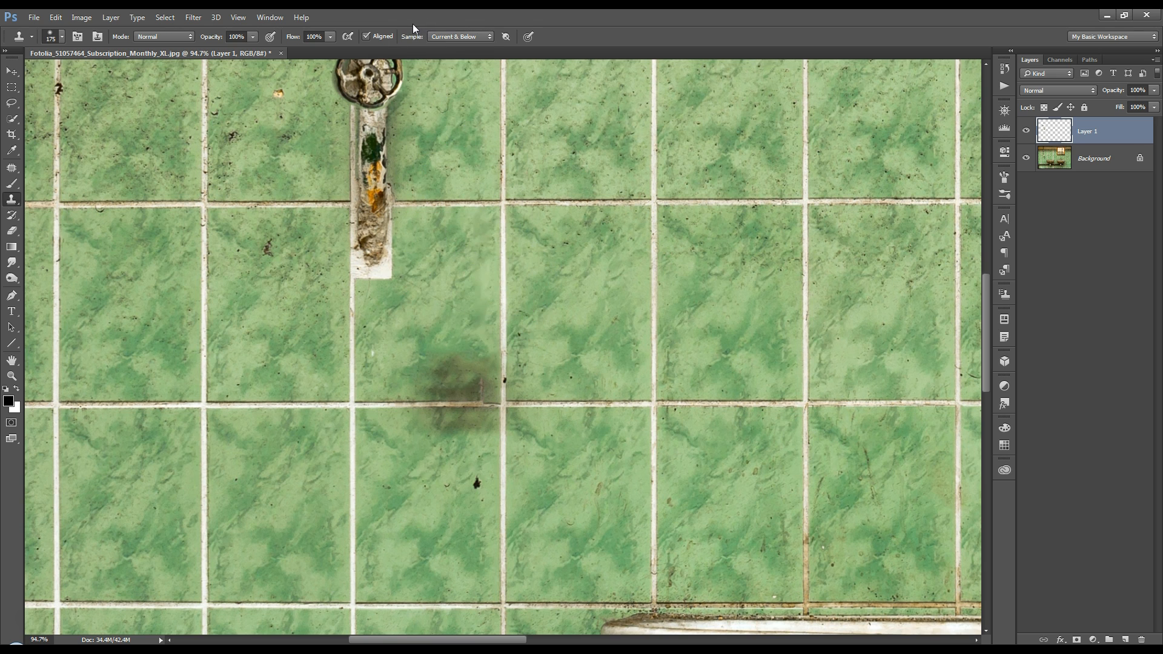
pyautogui.moveTo(373, 46)
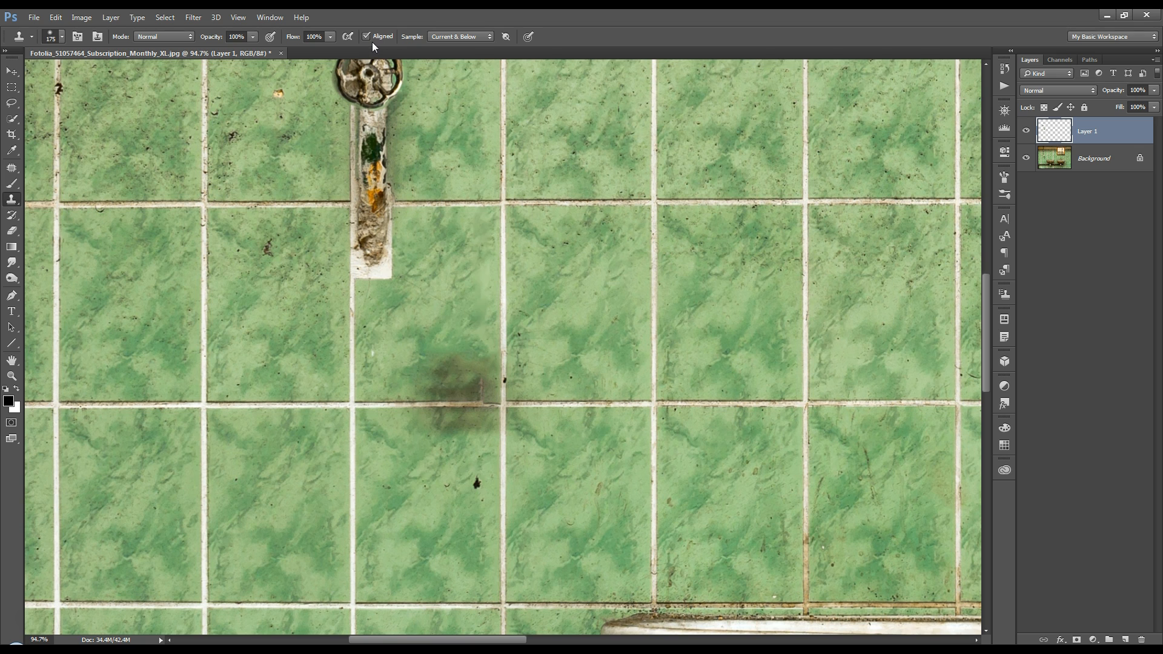
pyautogui.moveTo(934, 319)
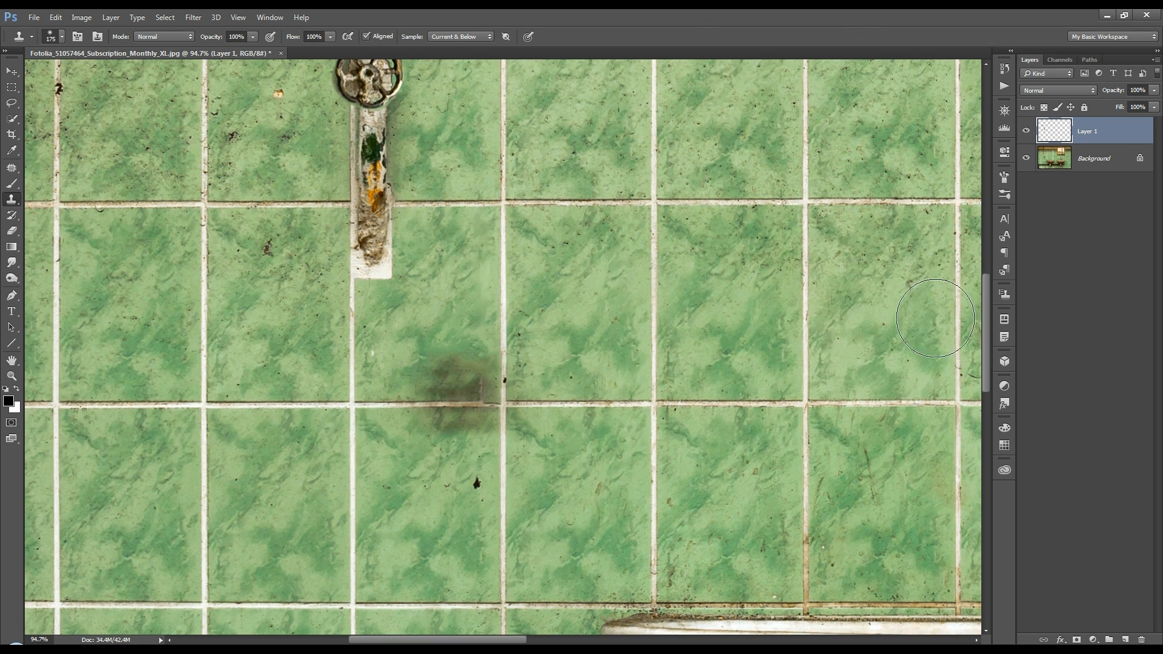
pyautogui.moveTo(954, 304)
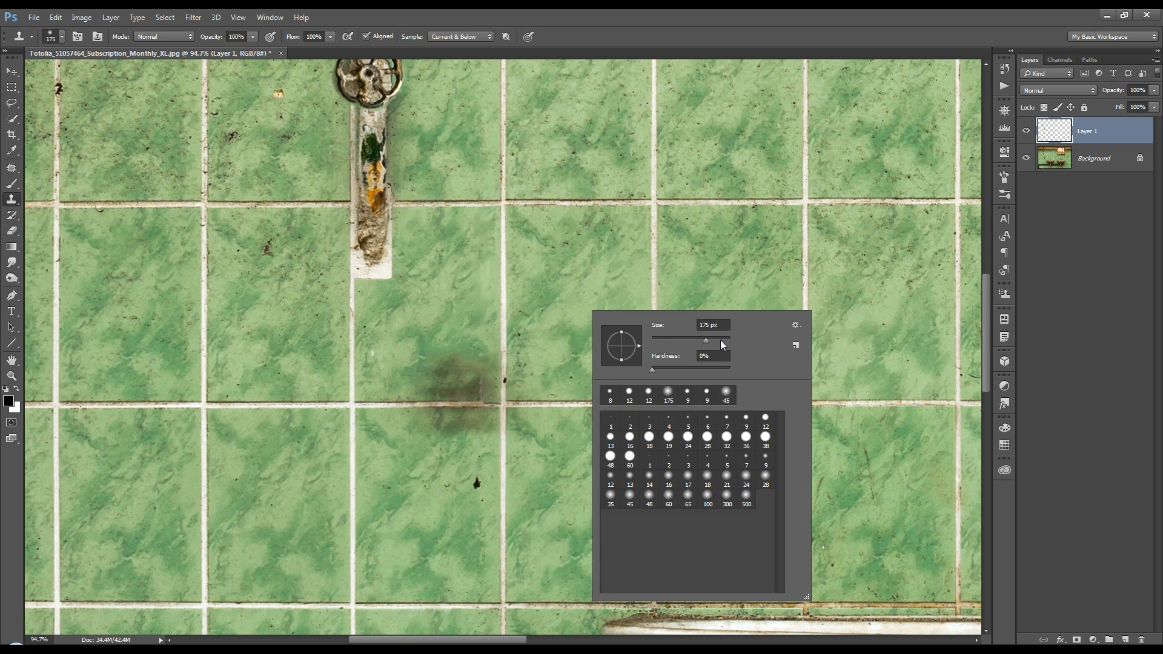
pyautogui.moveTo(722, 48)
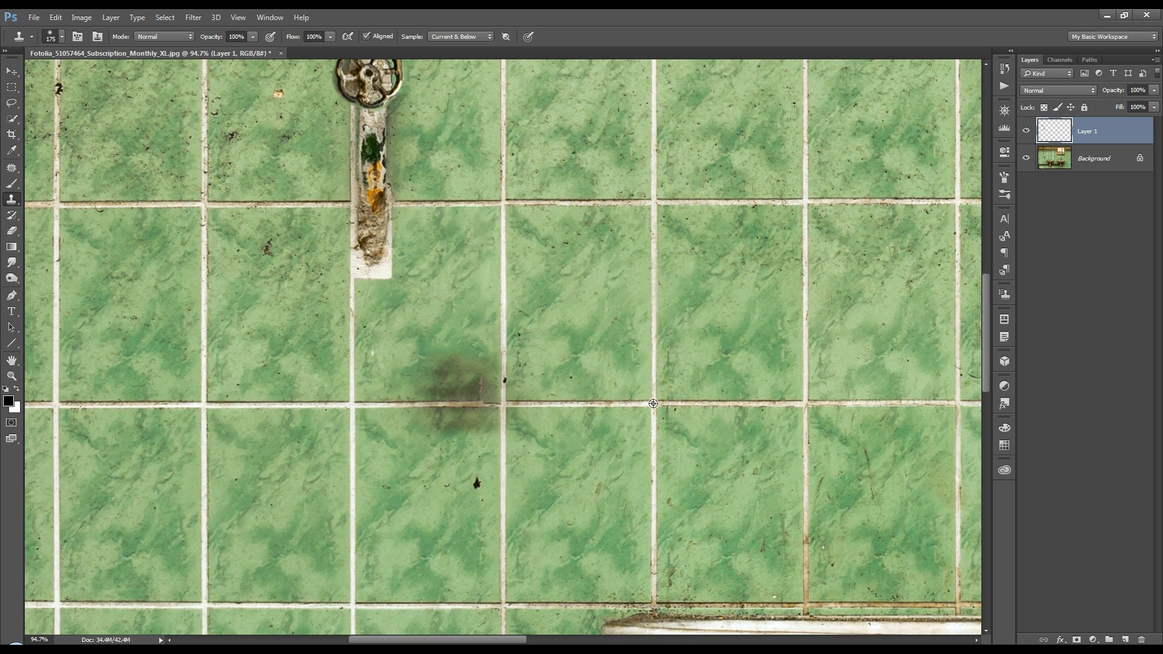
pyautogui.moveTo(573, 328)
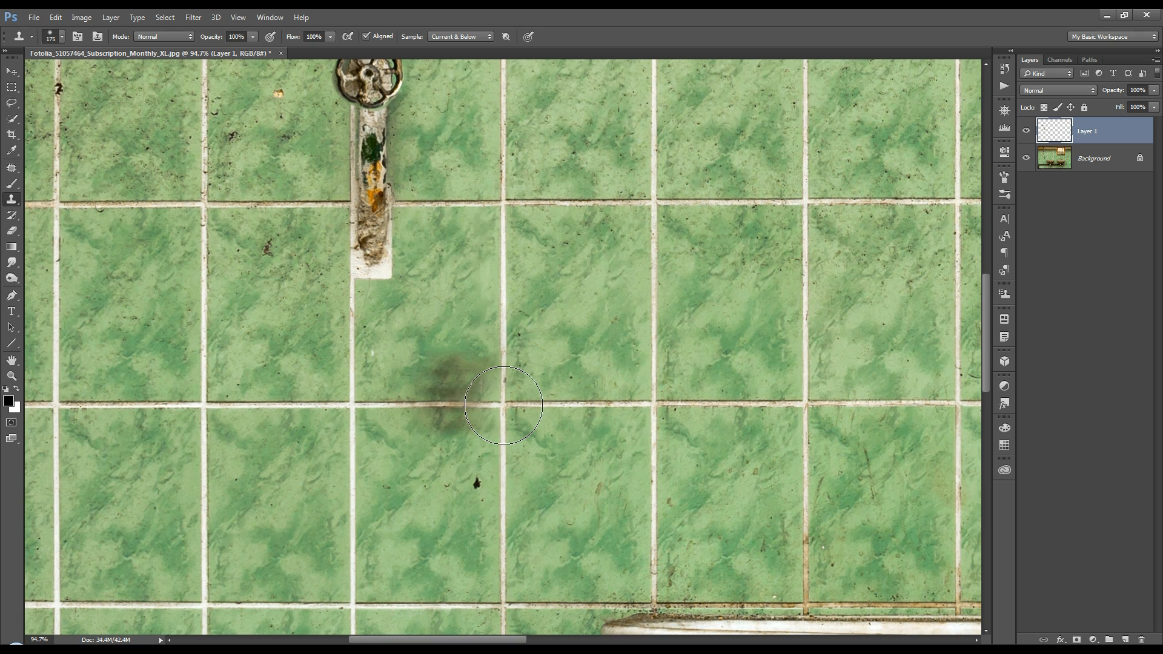
pyautogui.moveTo(651, 402)
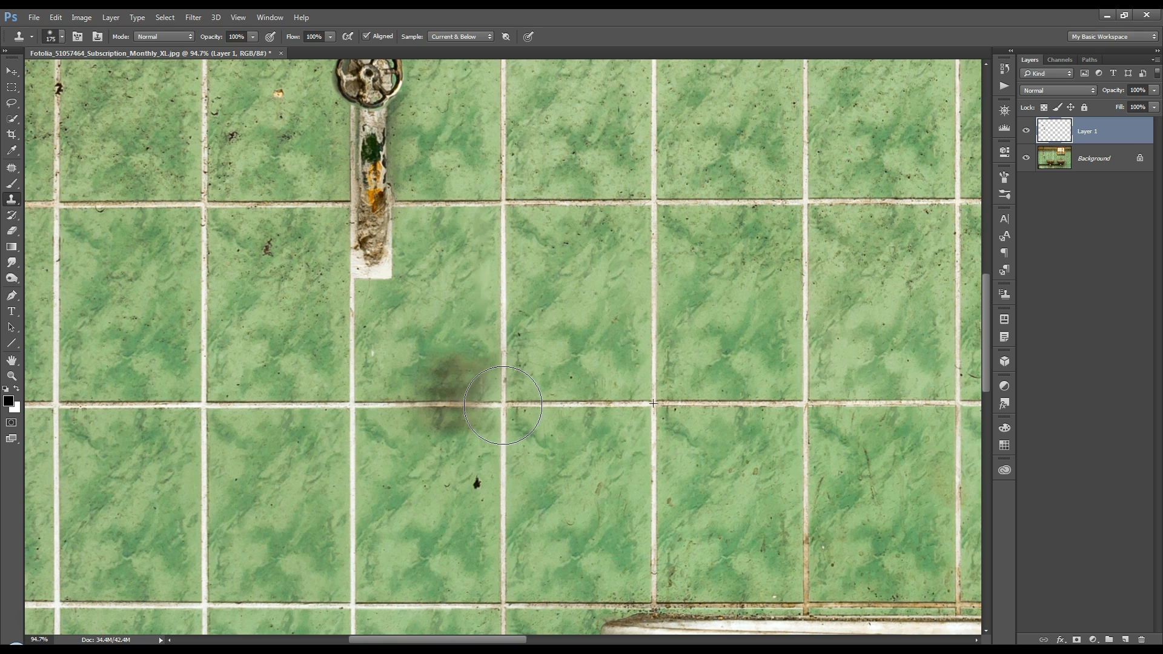
# Clone clean tile over the dark stain below the end of the pipe on Layer 1.
pyautogui.moveTo(652, 404); pyautogui.dragTo(444, 399)
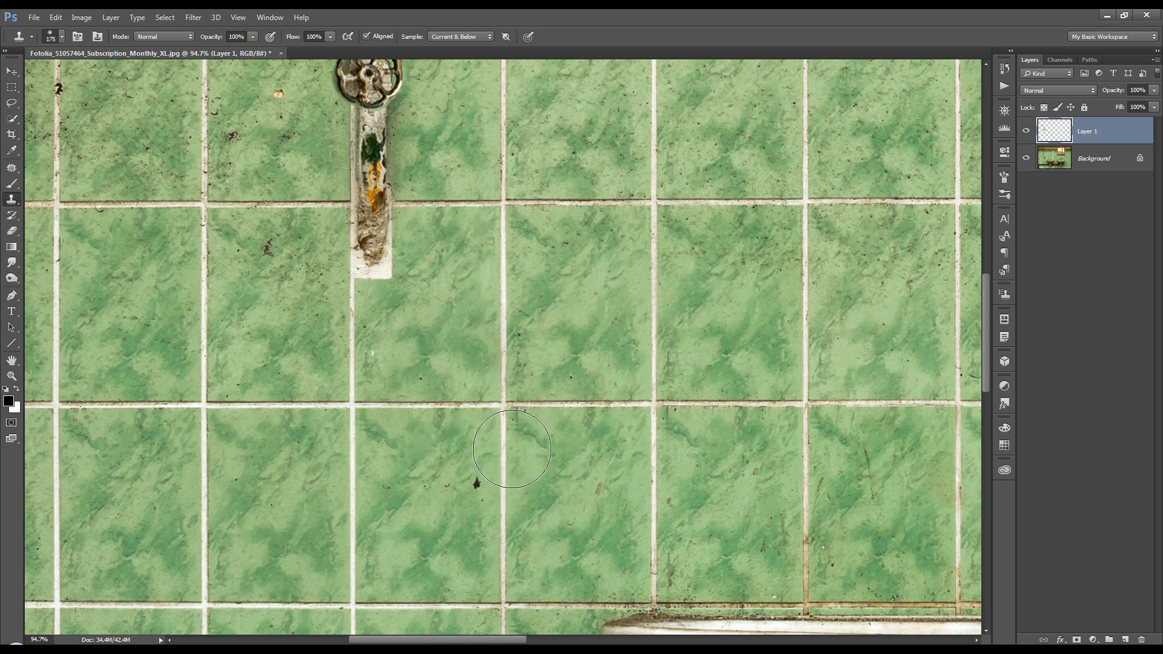
pyautogui.moveTo(476, 432)
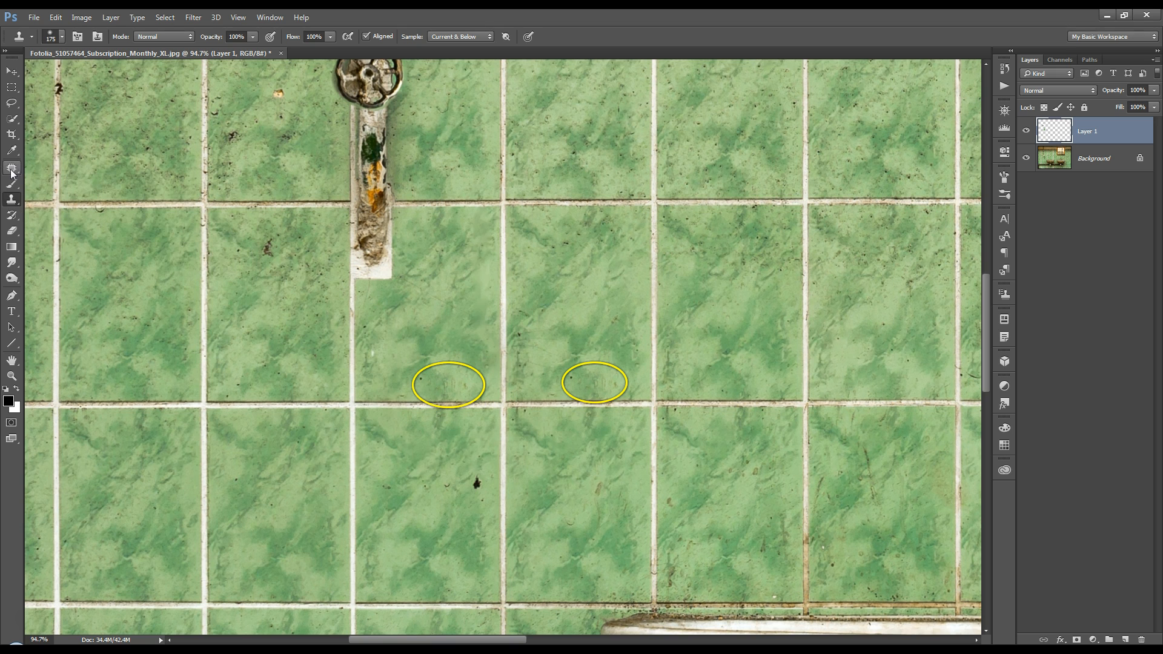
# Patch the small blemish on the grout line below the pipe with content-aware fill.
pyautogui.click(12, 169)
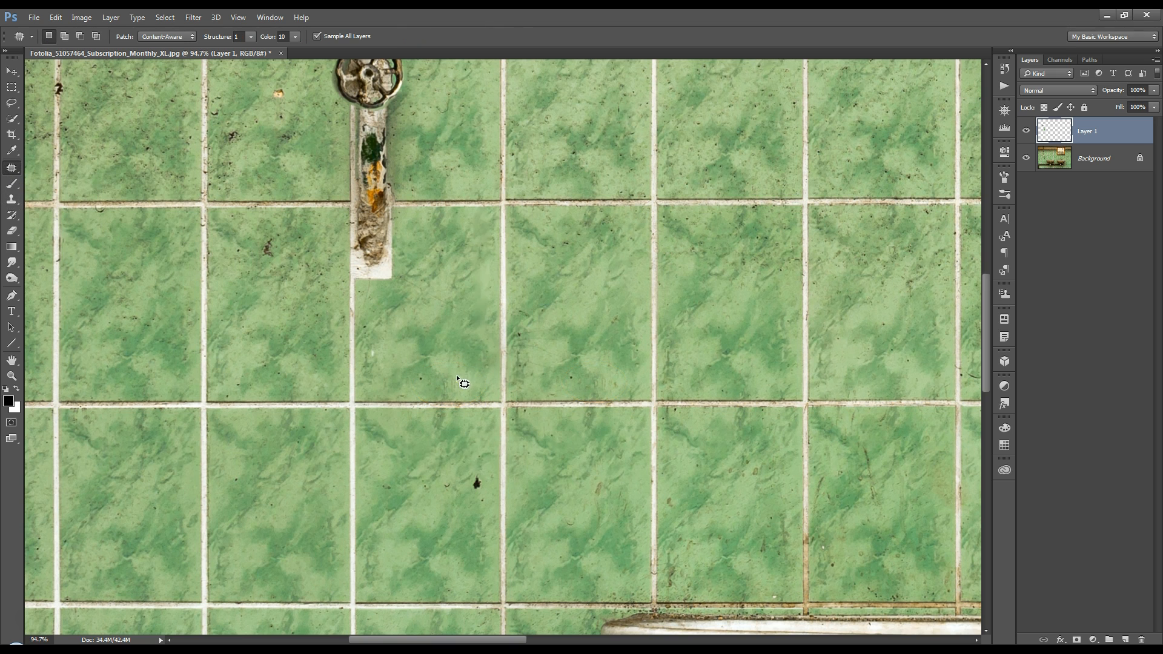
pyautogui.moveTo(463, 382); pyautogui.dragTo(447, 394)
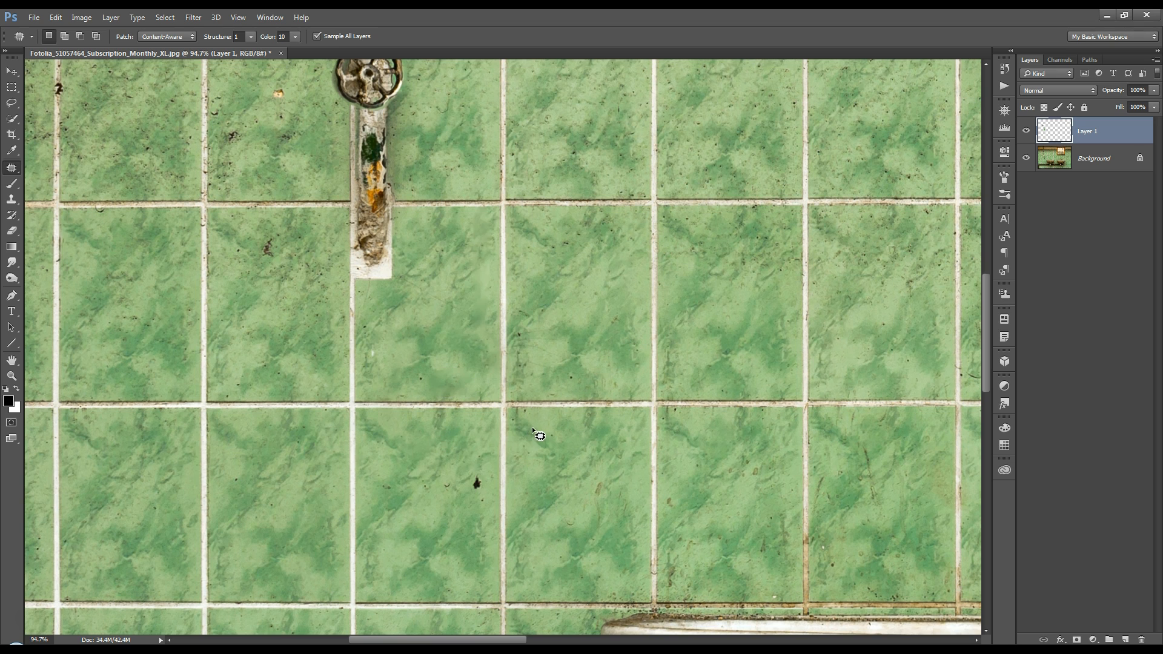
pyautogui.moveTo(554, 433)
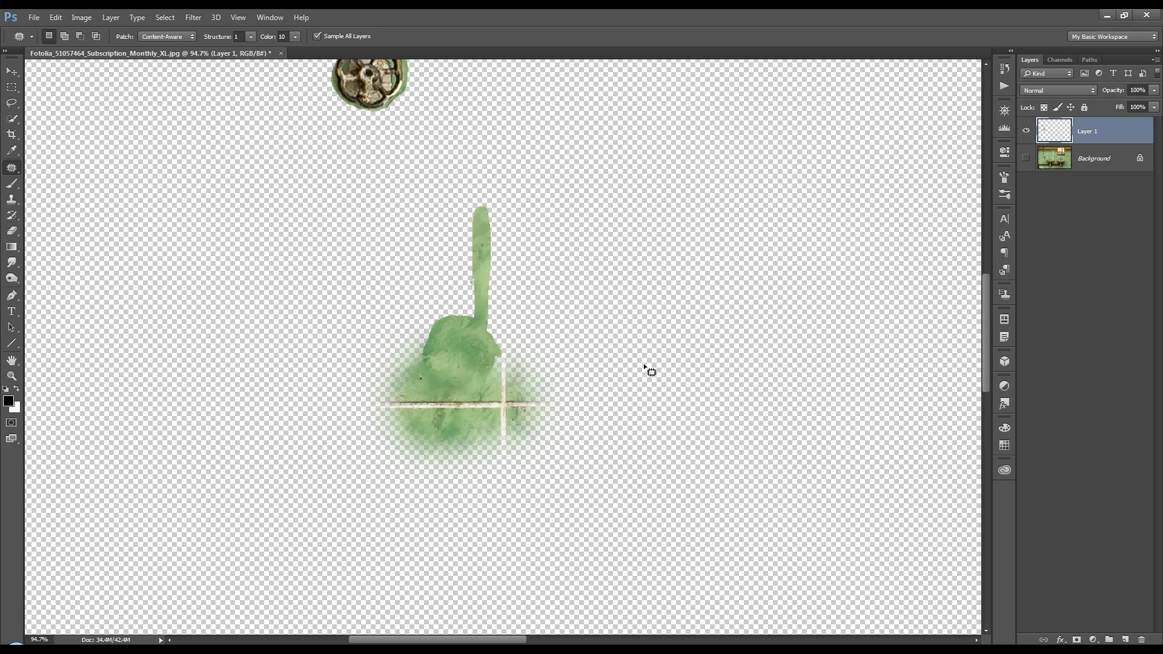
pyautogui.moveTo(345, 328)
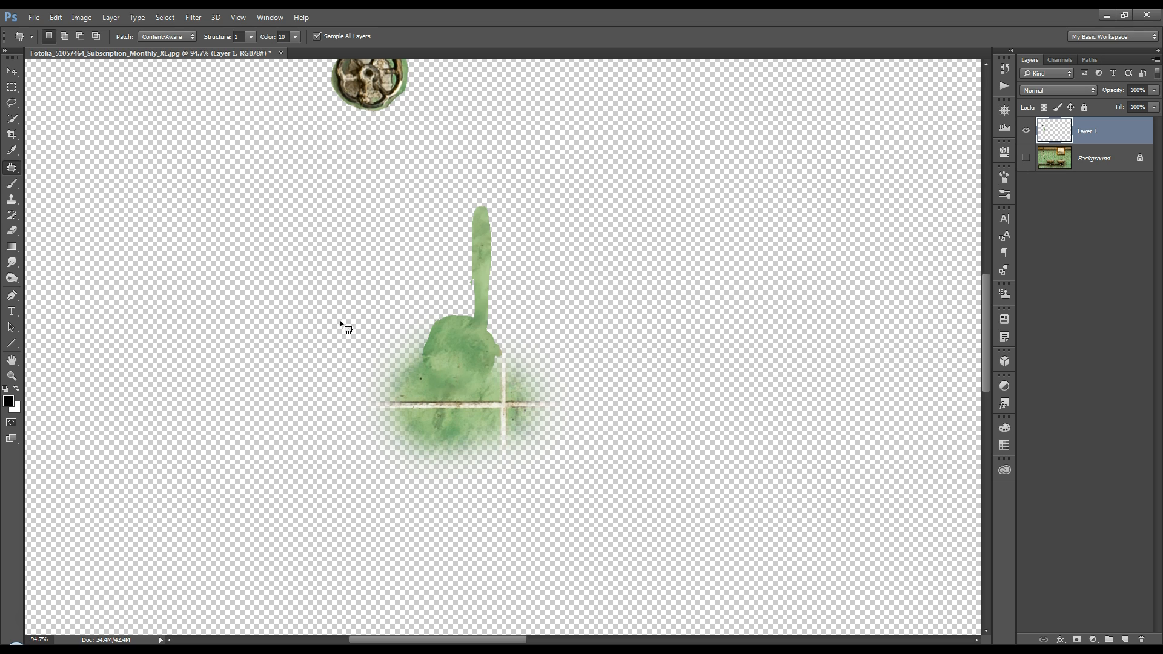
pyautogui.moveTo(348, 468)
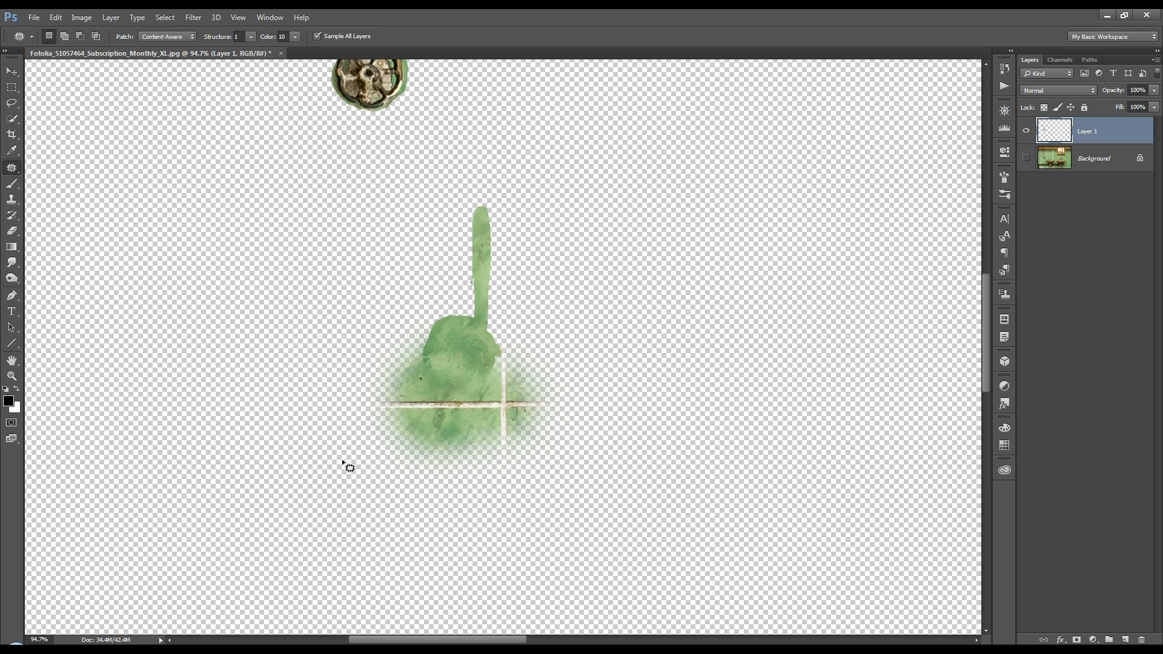
pyautogui.moveTo(764, 289)
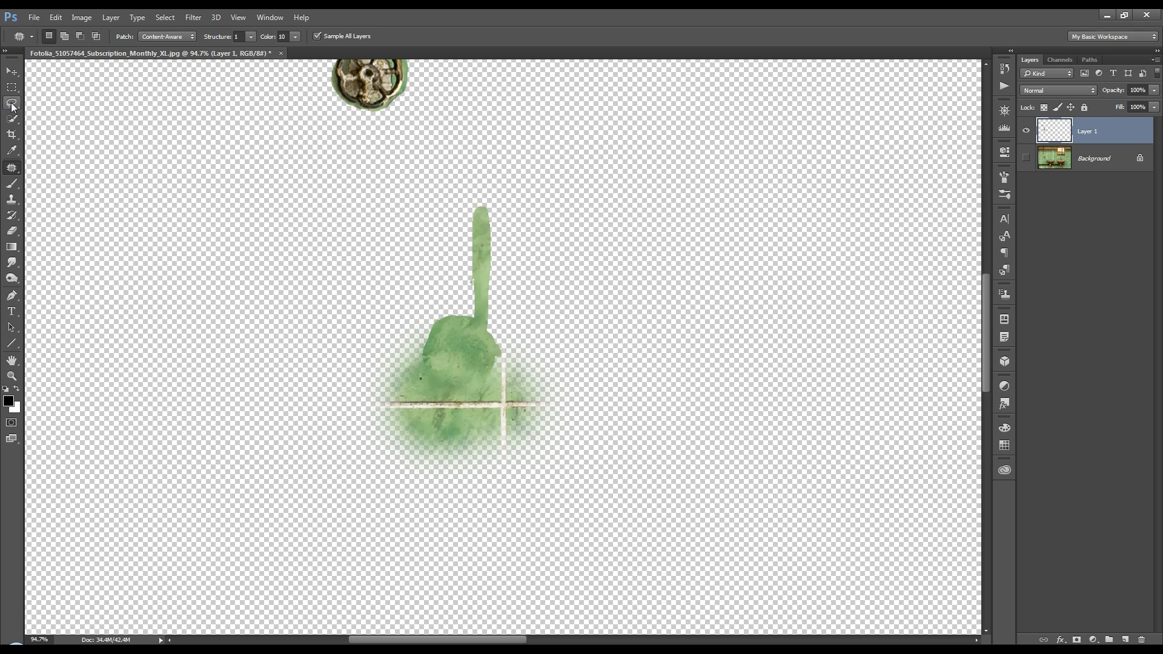
# Lasso around the cloned tile patch and copy it to a new Layer 2 via Layer Via Copy.
pyautogui.click(12, 104)
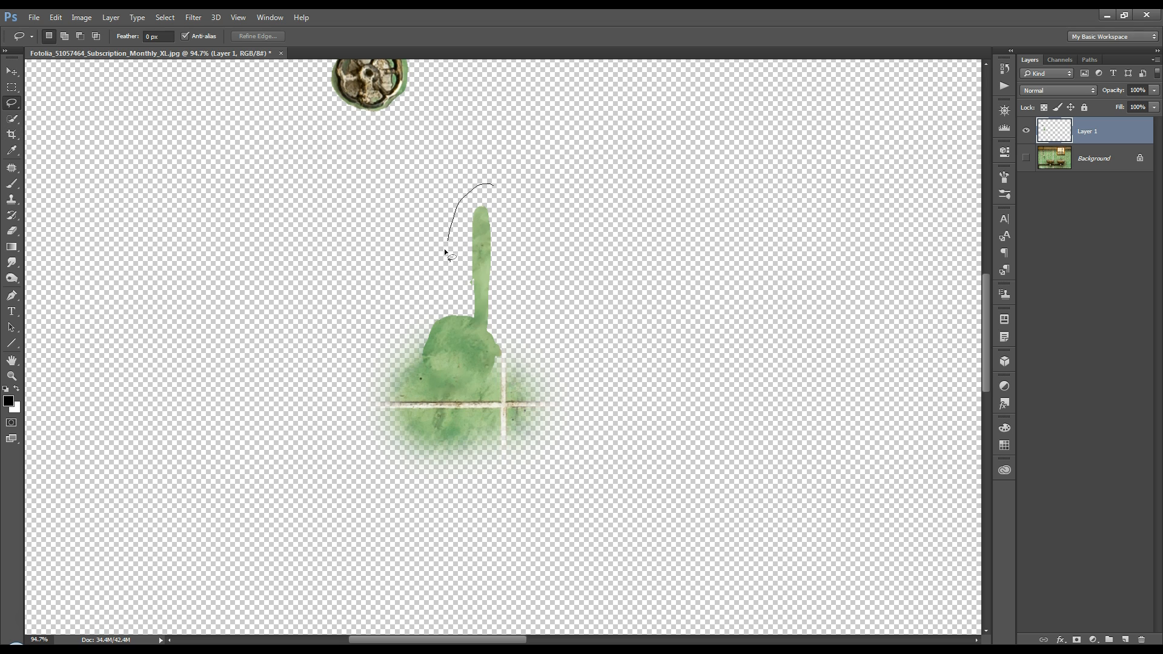
pyautogui.moveTo(445, 251); pyautogui.dragTo(500, 194)
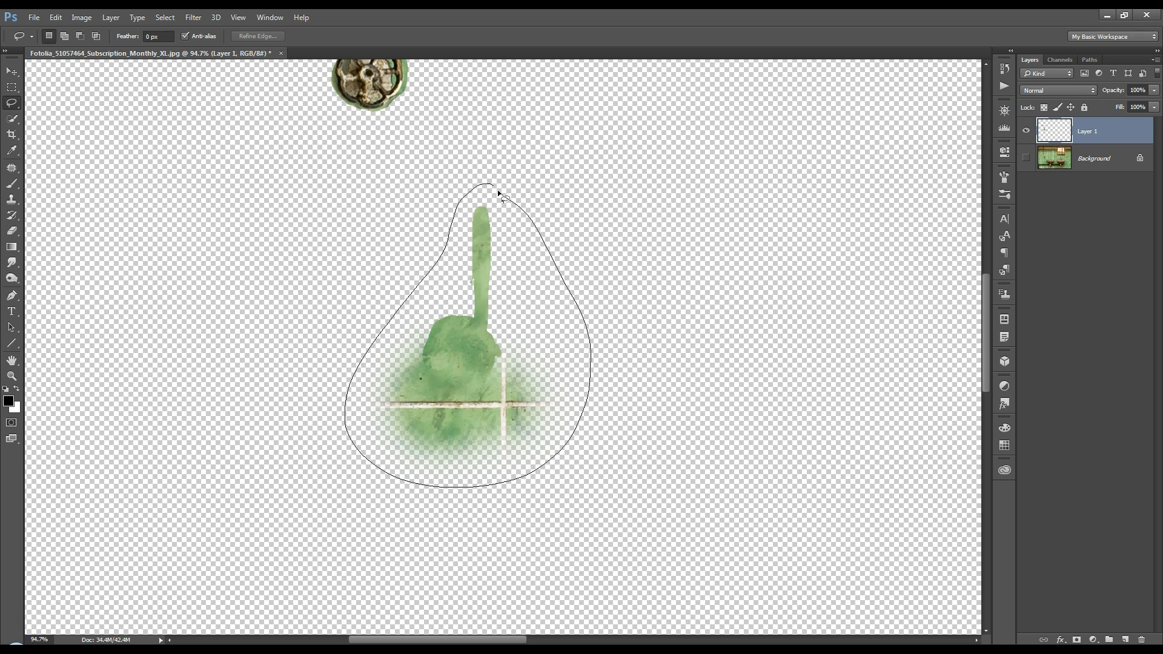
pyautogui.click(497, 193)
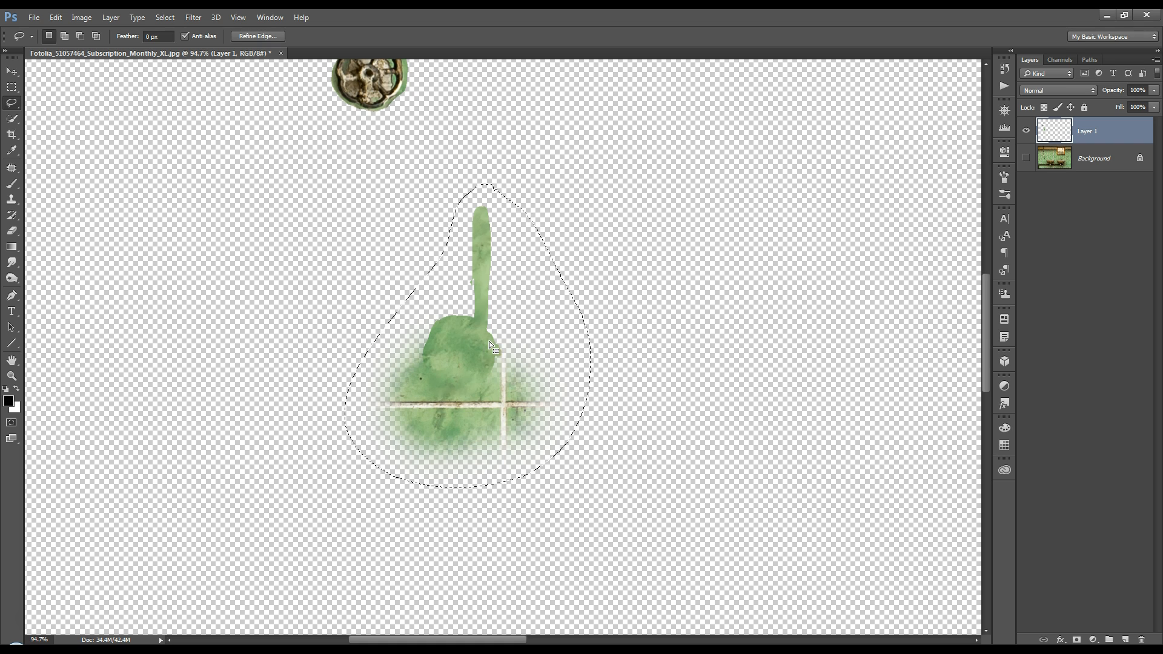
pyautogui.rightClick(489, 345)
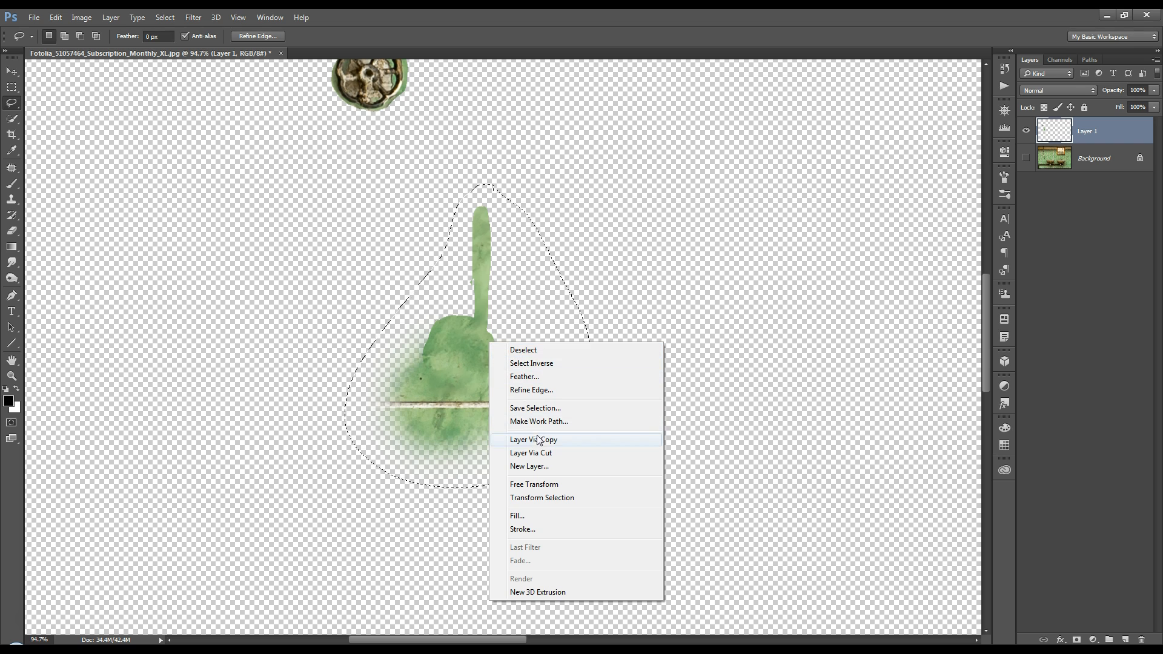
pyautogui.click(533, 438)
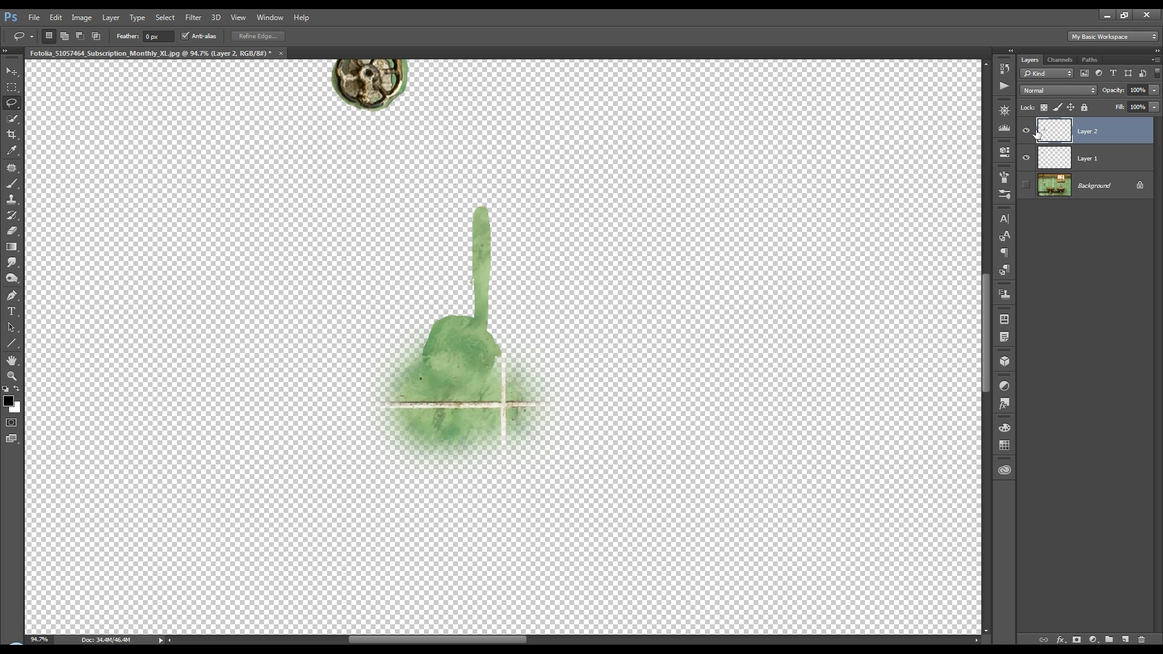
pyautogui.moveTo(1103, 138)
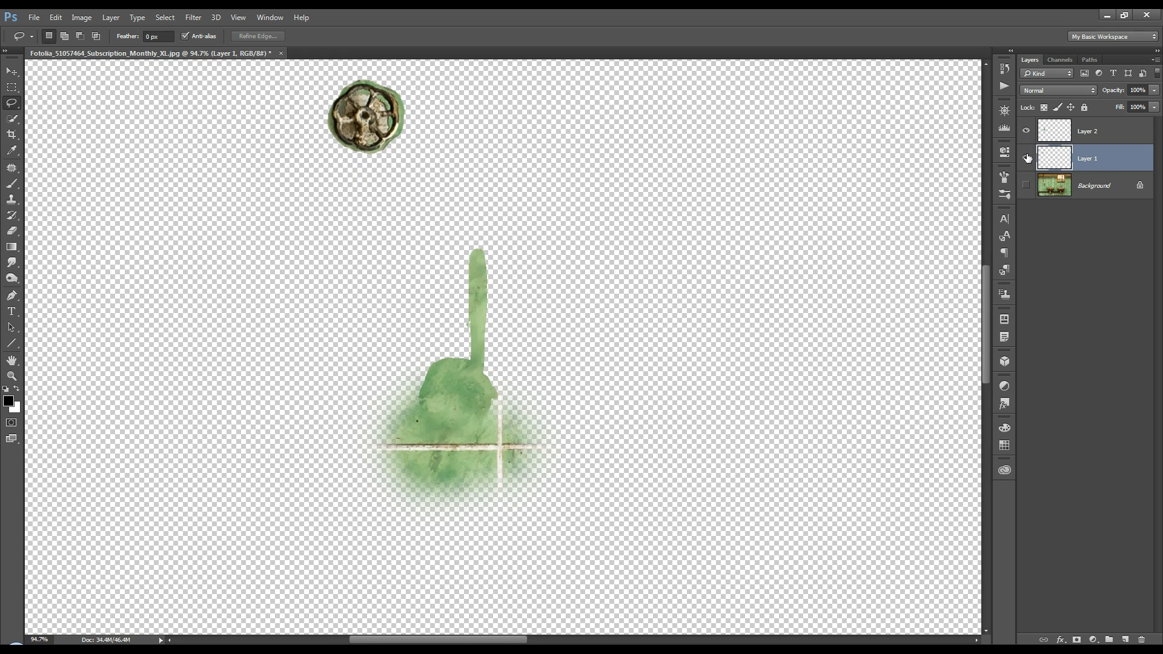
# Check Layer 2 alone, restore visibility of all layers, and bring up Layer 2's layer options.
pyautogui.click(1027, 131)
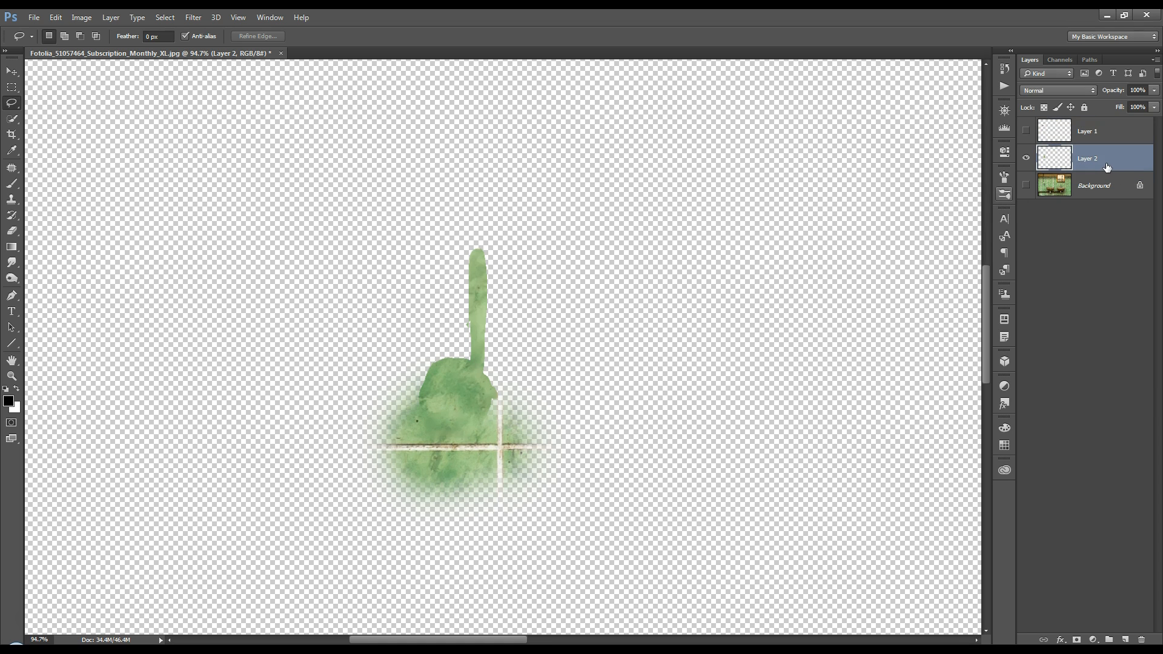
pyautogui.click(1026, 185)
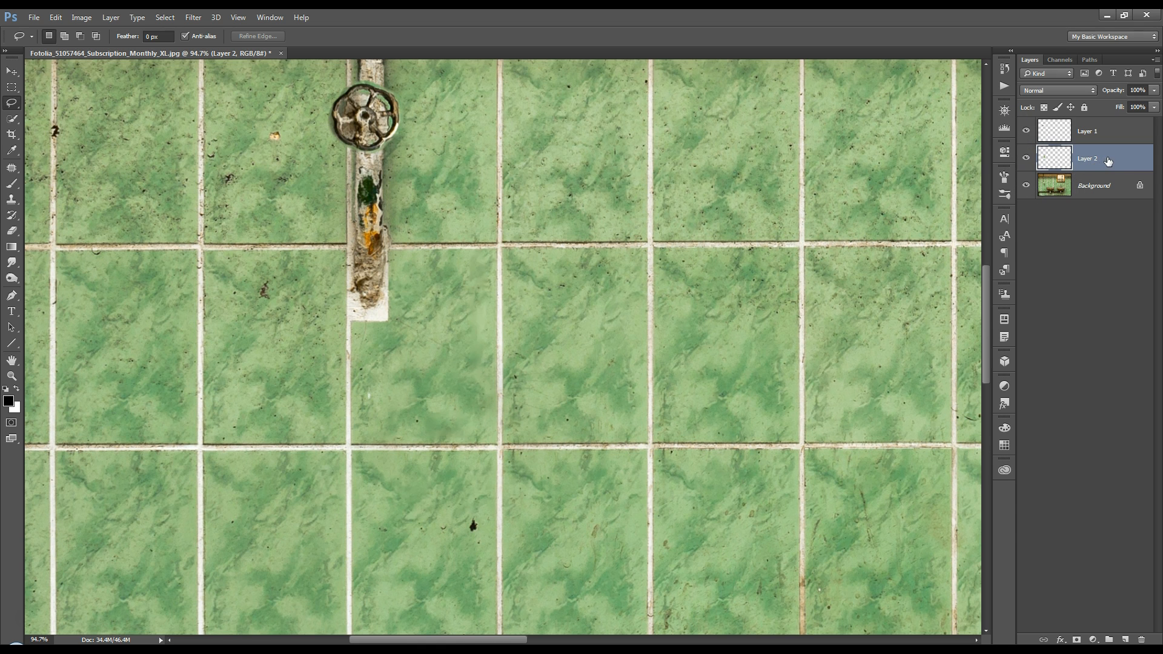
pyautogui.rightClick(1088, 157)
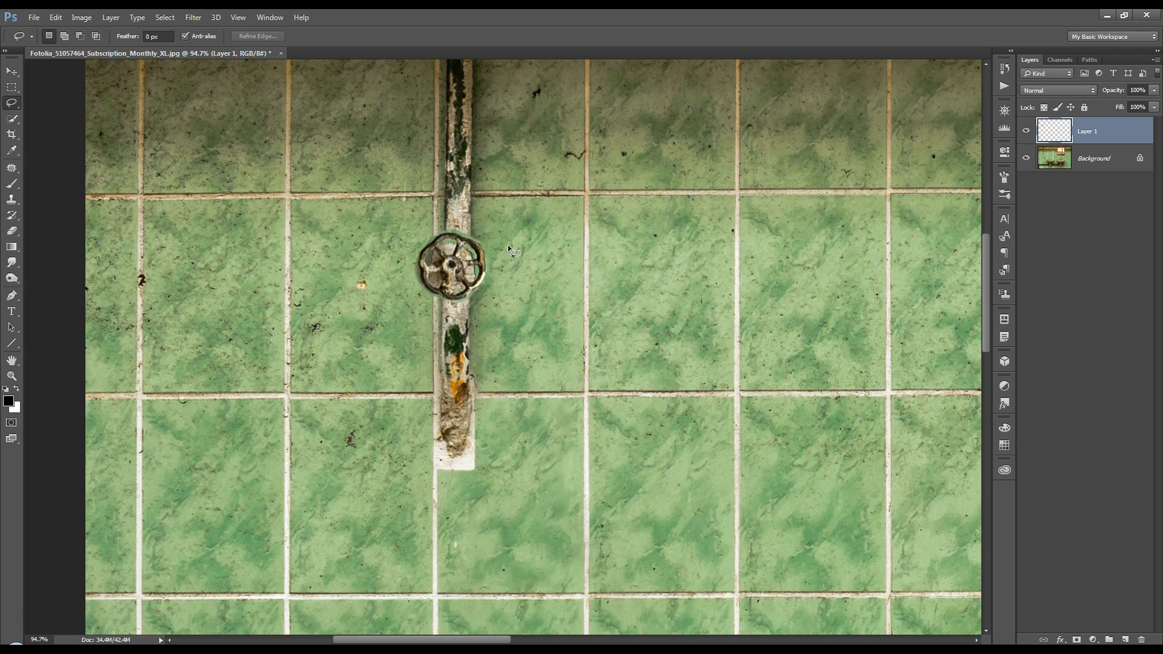
pyautogui.moveTo(468, 230)
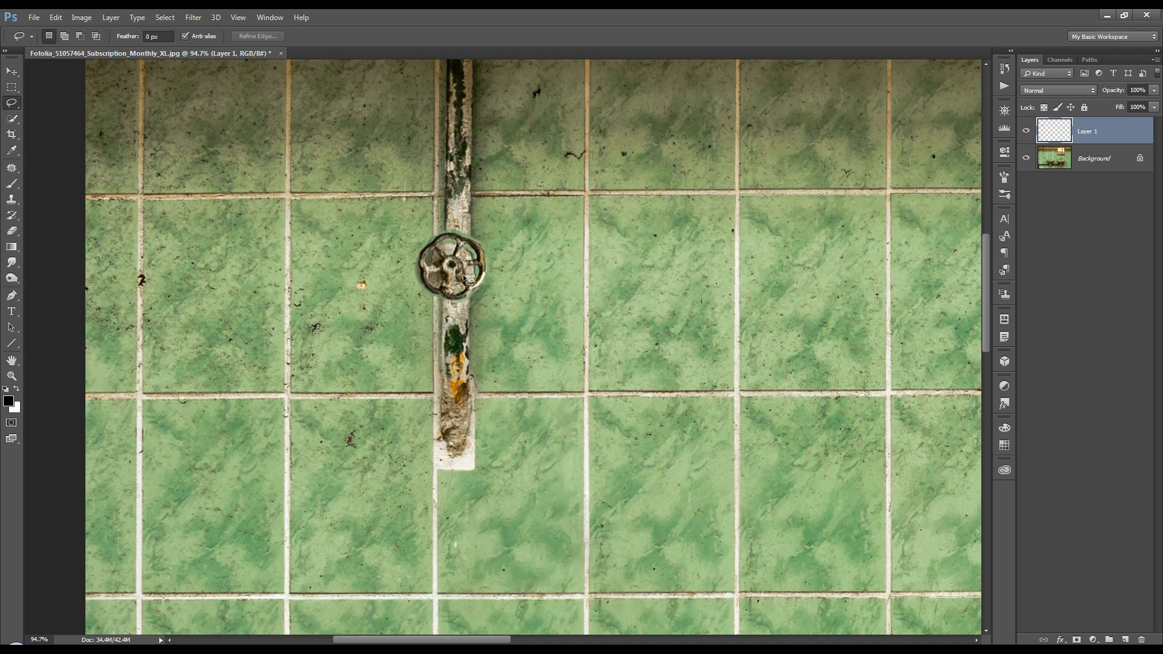
pyautogui.moveTo(730, 349)
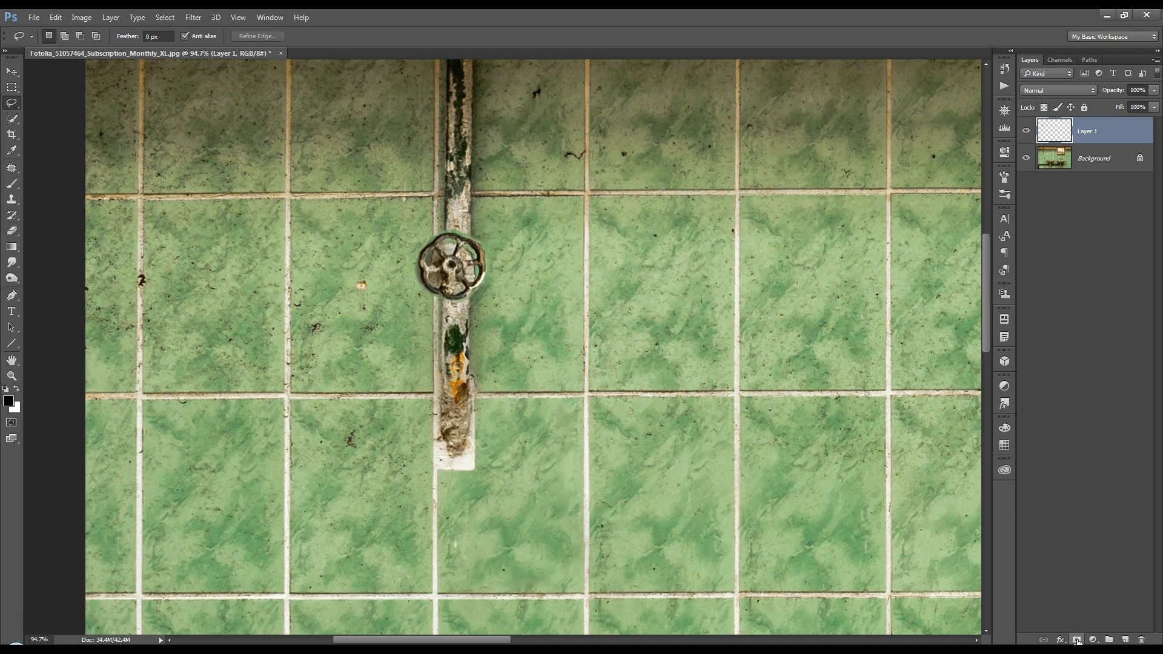
# Add a layer mask to Layer 1 for blending the spigot onto the pipe.
pyautogui.click(1074, 639)
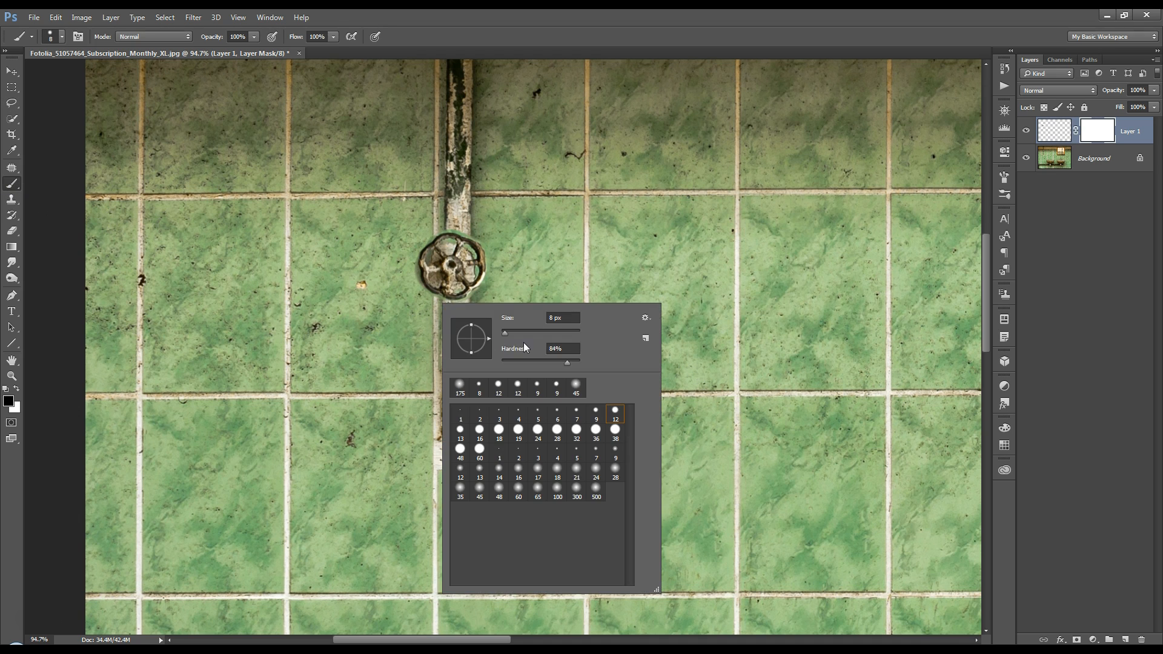
pyautogui.moveTo(506, 335)
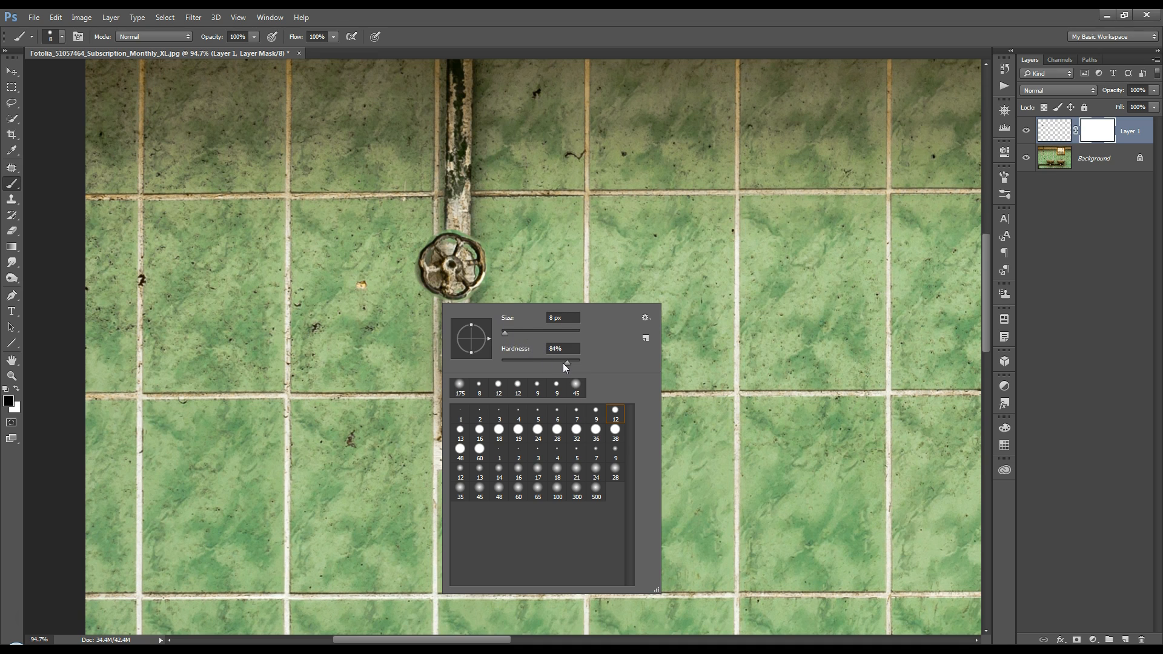
pyautogui.moveTo(567, 371)
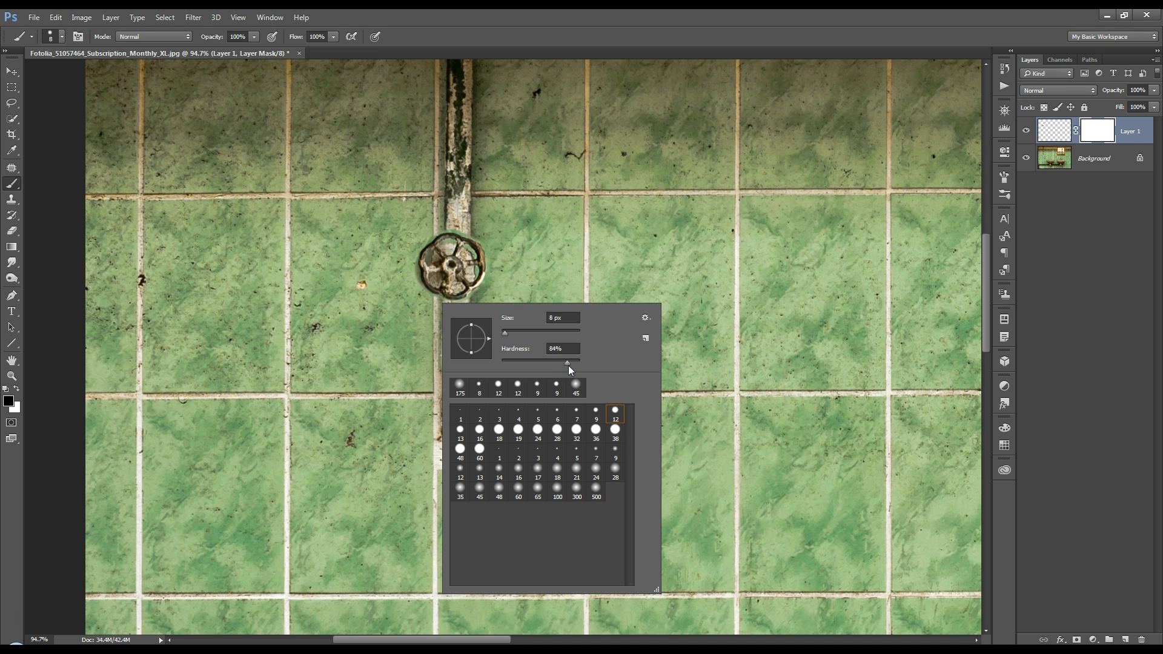
pyautogui.moveTo(568, 371)
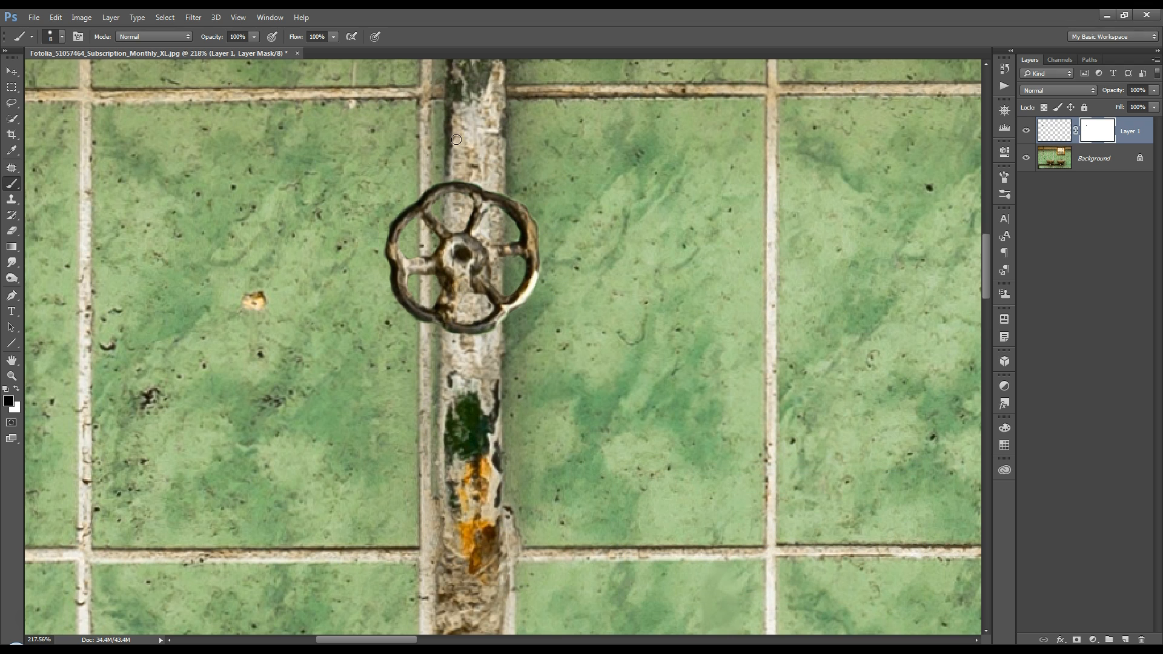
pyautogui.moveTo(690, 342)
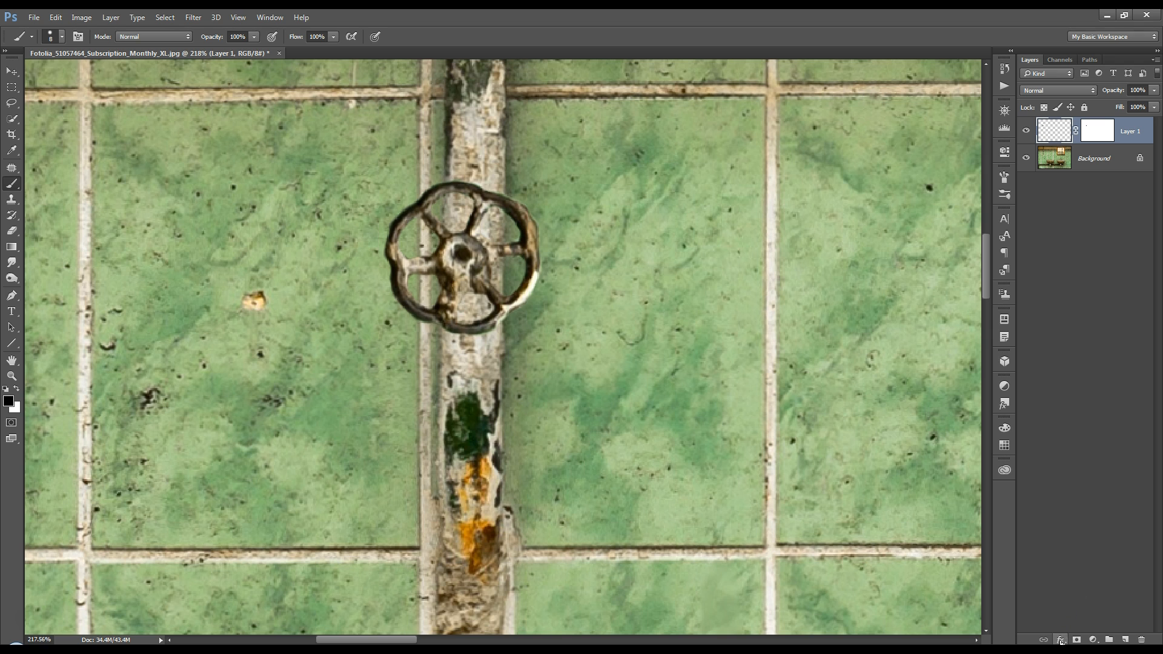
# Apply a Drop Shadow layer style to the spigot layer with default settings.
pyautogui.click(1061, 640)
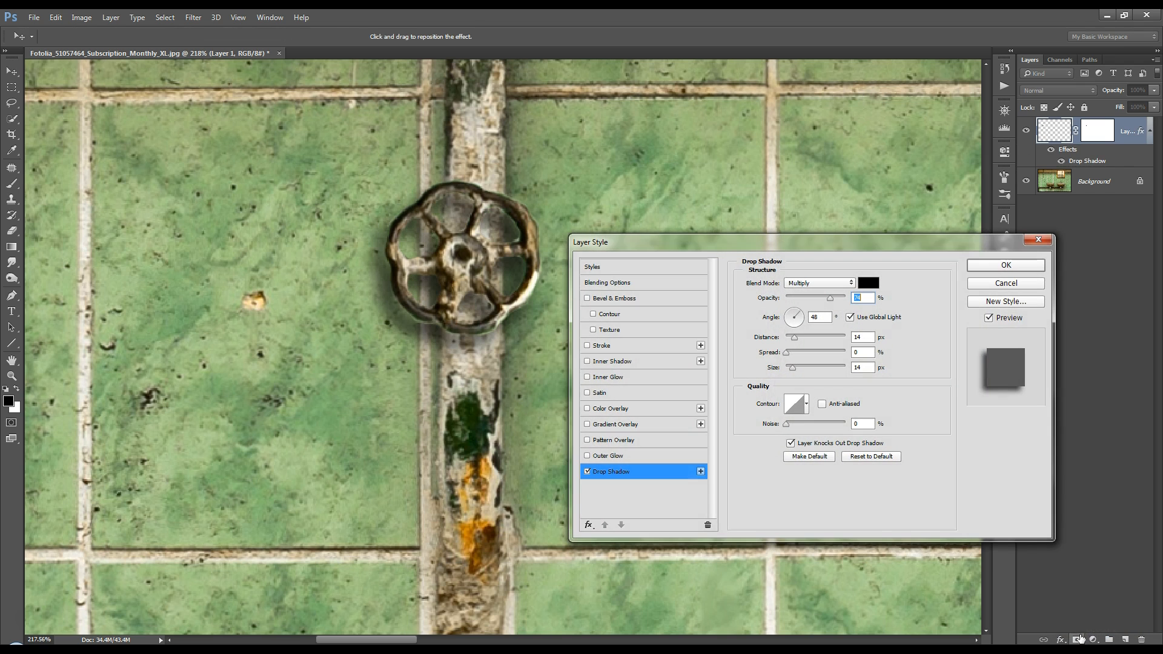
pyautogui.moveTo(503, 349)
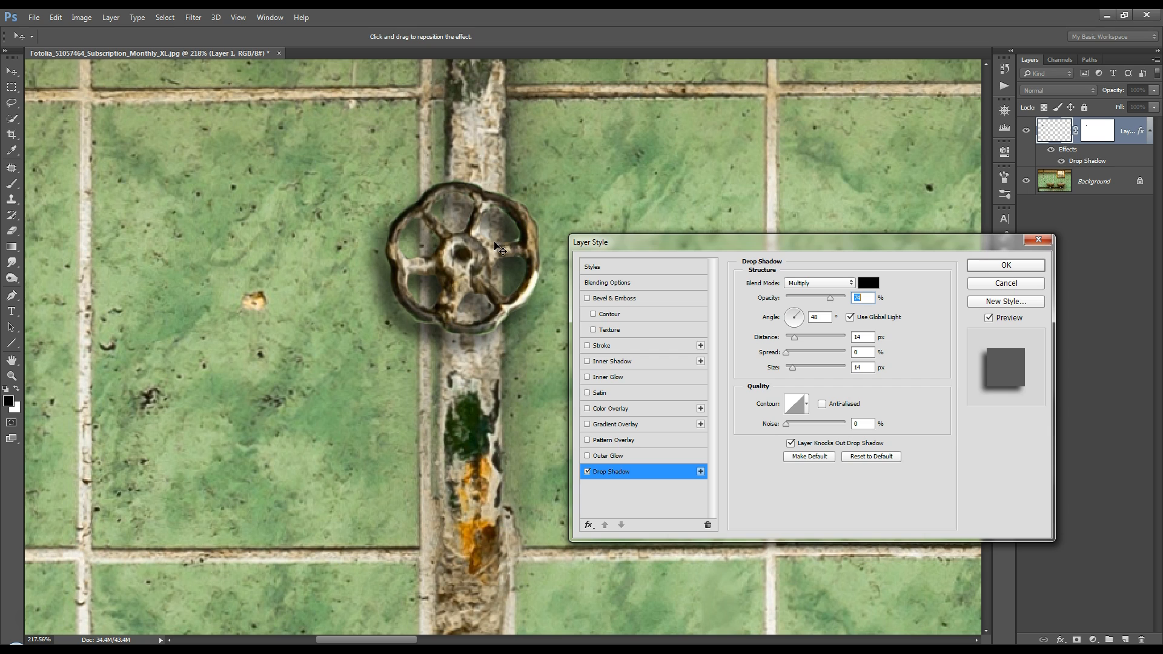
pyautogui.moveTo(662, 357)
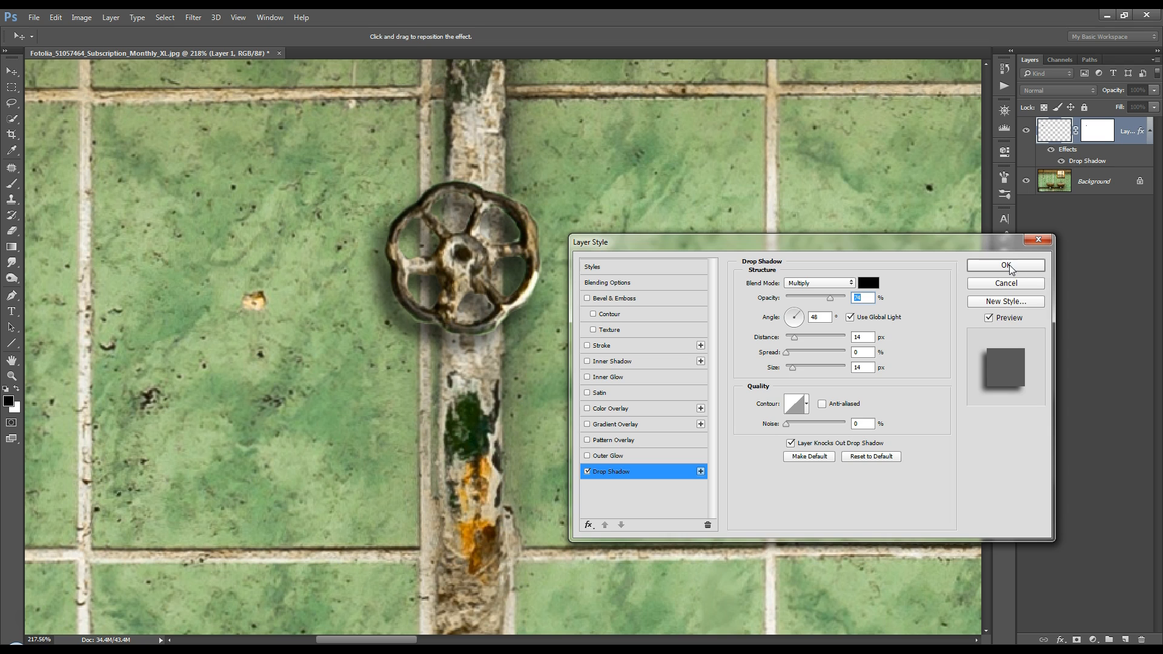
pyautogui.click(1004, 265)
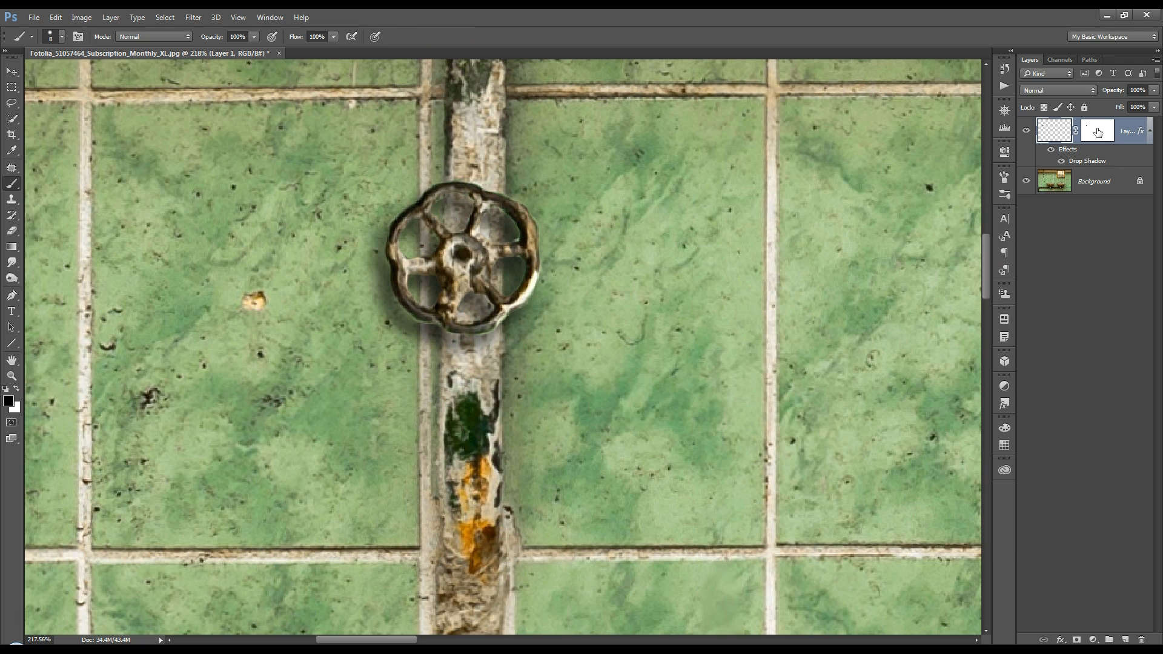
# Target Layer 1's mask thumbnail so brushwork refines the wheel's edge.
pyautogui.click(1097, 131)
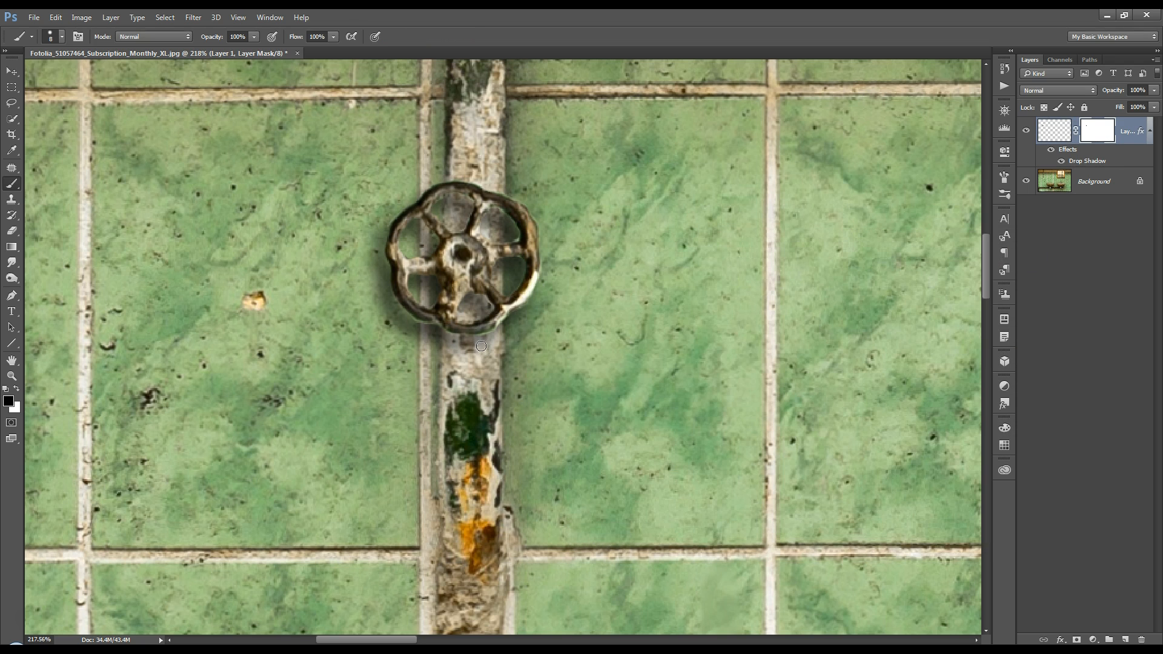
pyautogui.moveTo(482, 339)
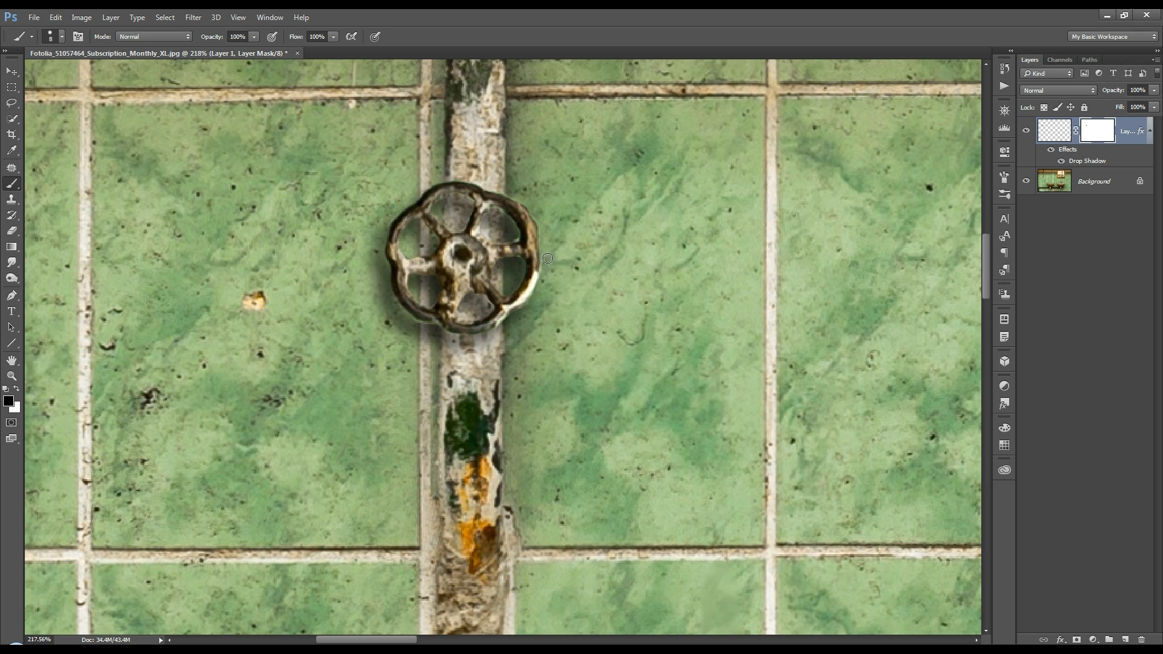
pyautogui.moveTo(524, 311)
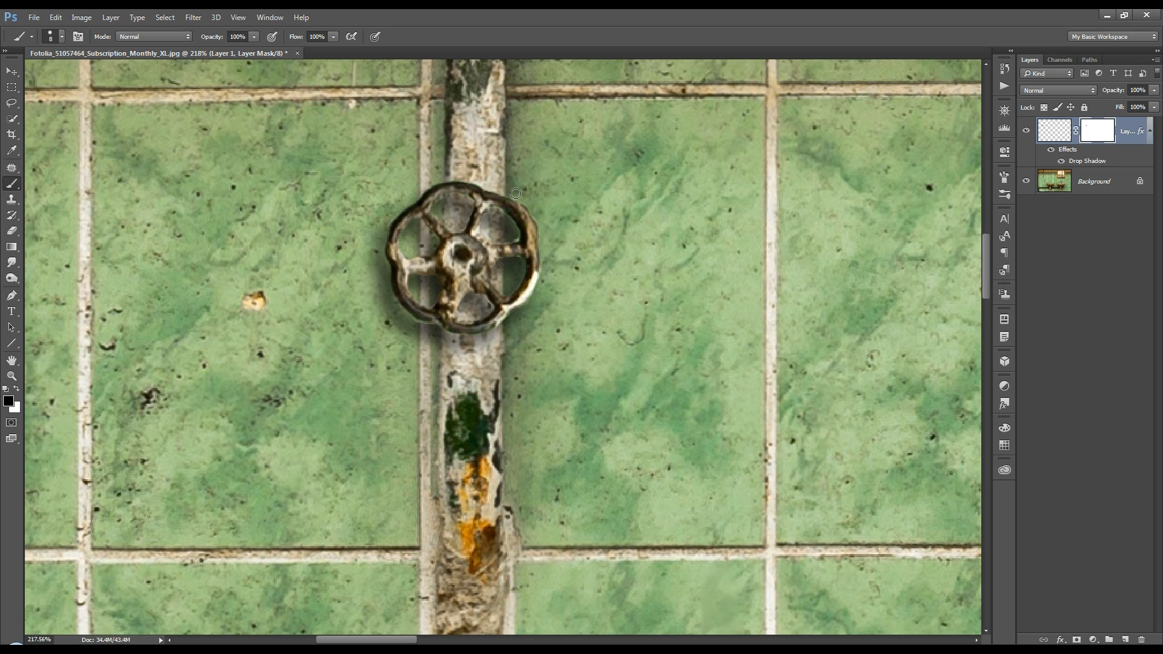
pyautogui.moveTo(493, 213)
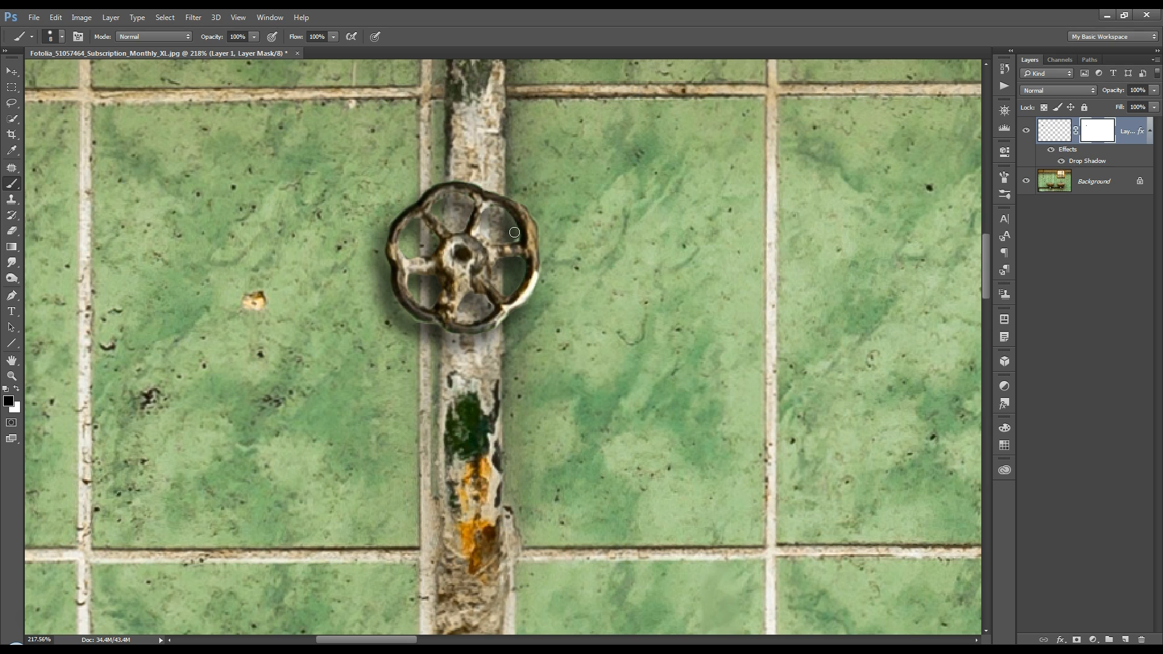
pyautogui.moveTo(497, 238)
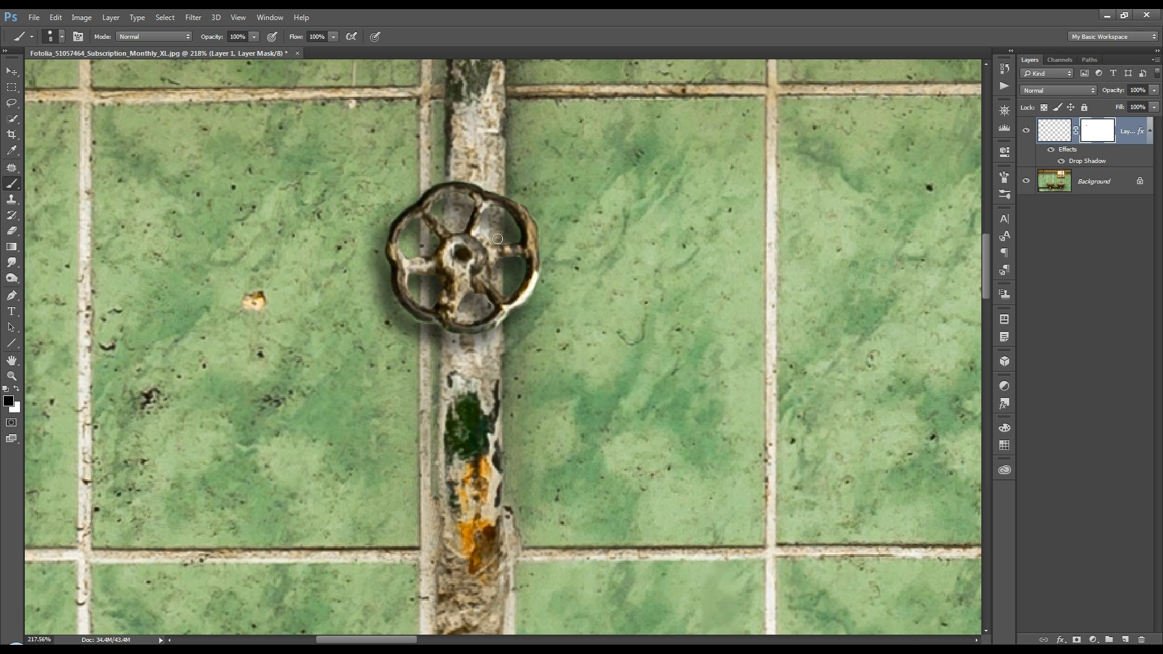
pyautogui.moveTo(504, 227)
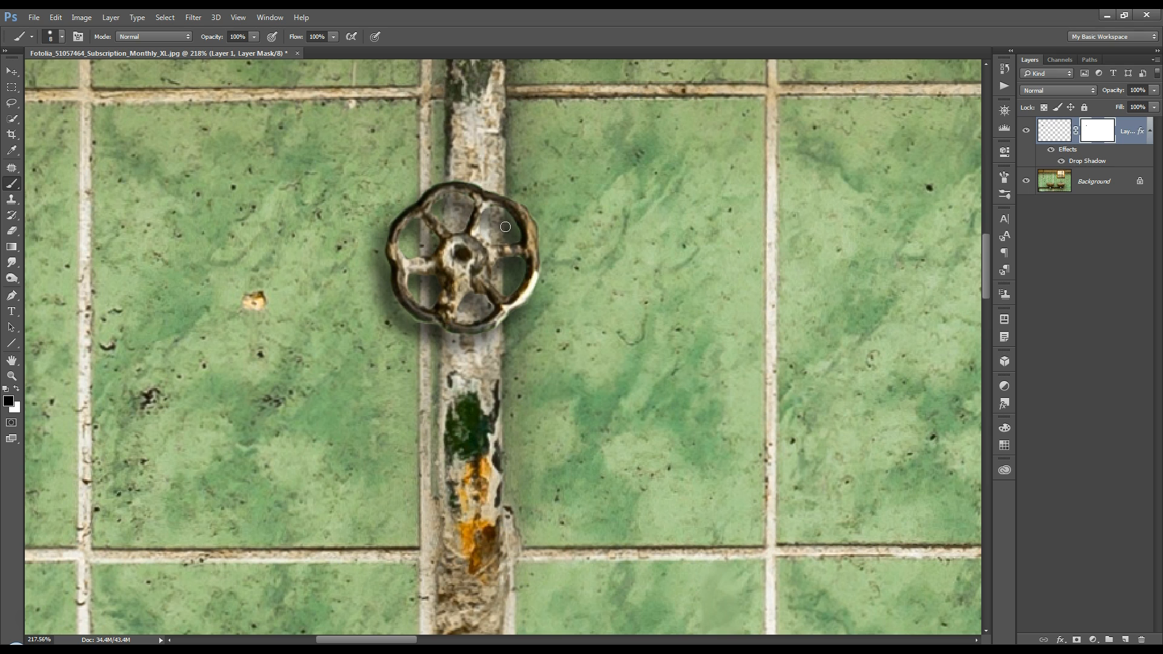
pyautogui.moveTo(458, 226)
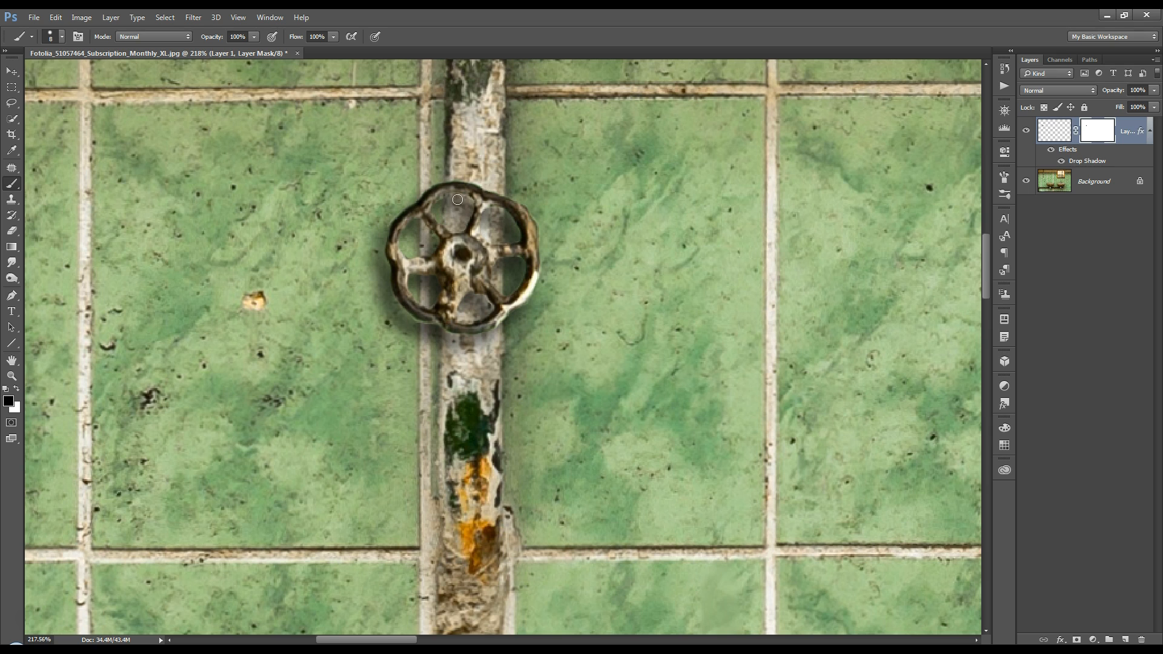
pyautogui.moveTo(409, 234)
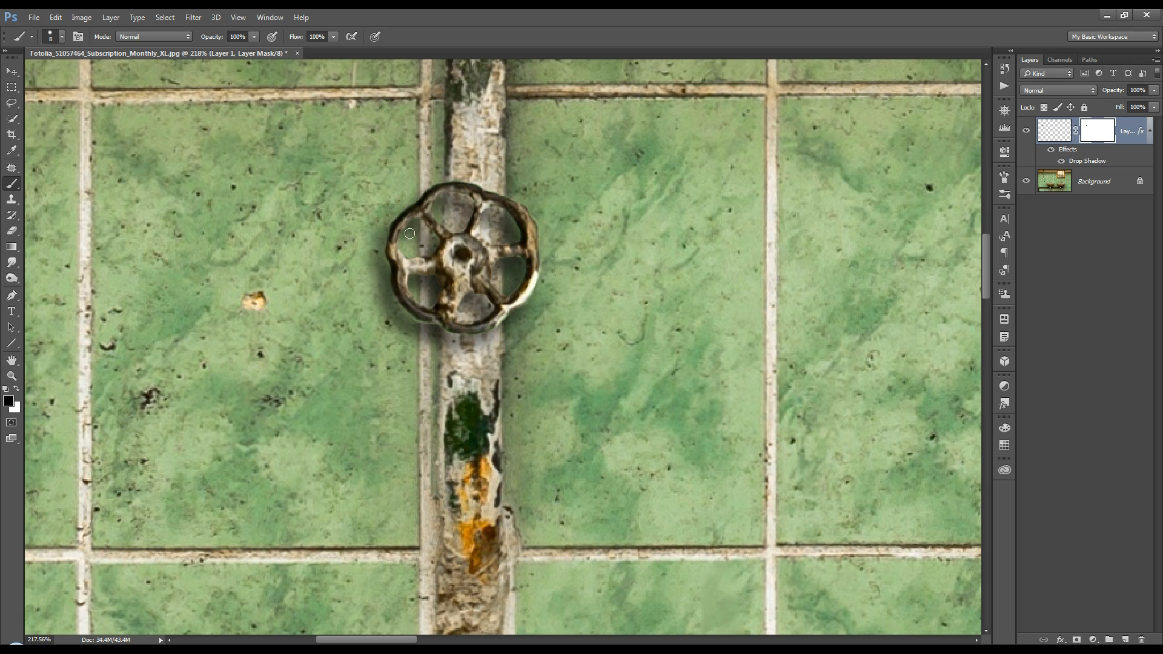
pyautogui.moveTo(427, 246)
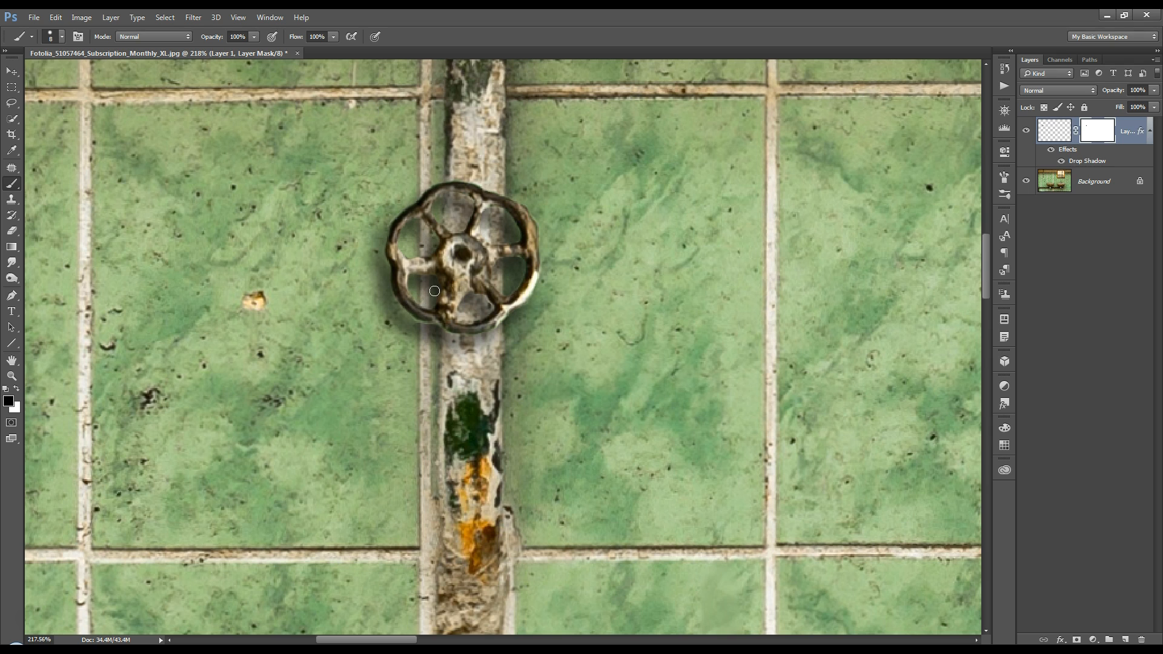
pyautogui.moveTo(388, 308)
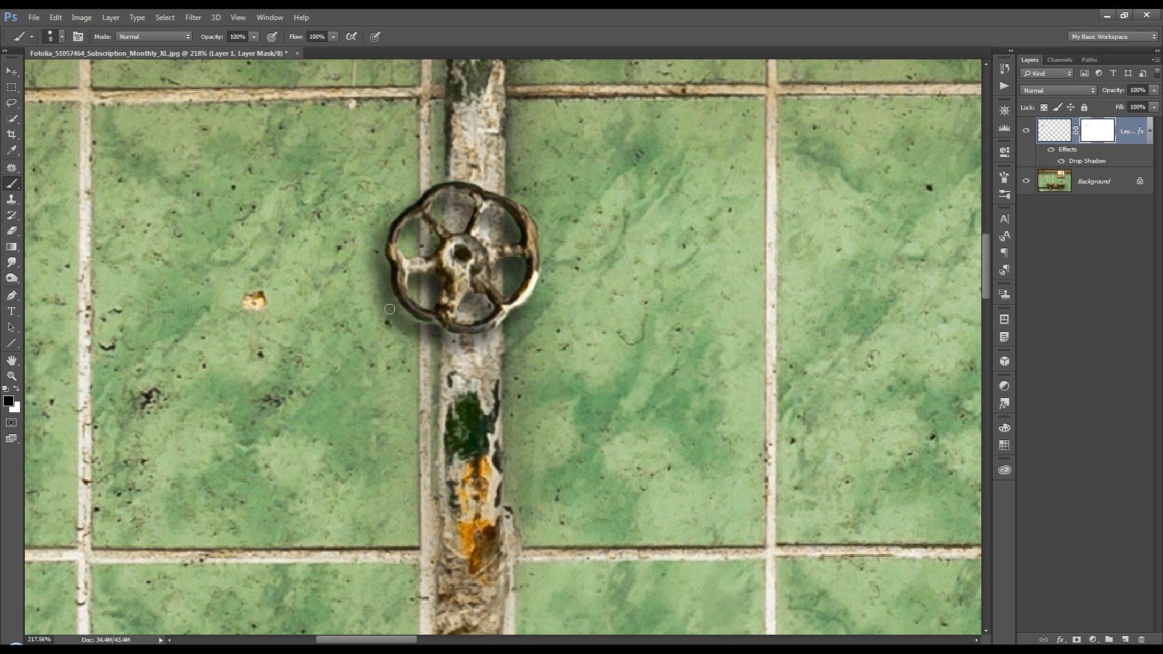
pyautogui.moveTo(401, 315)
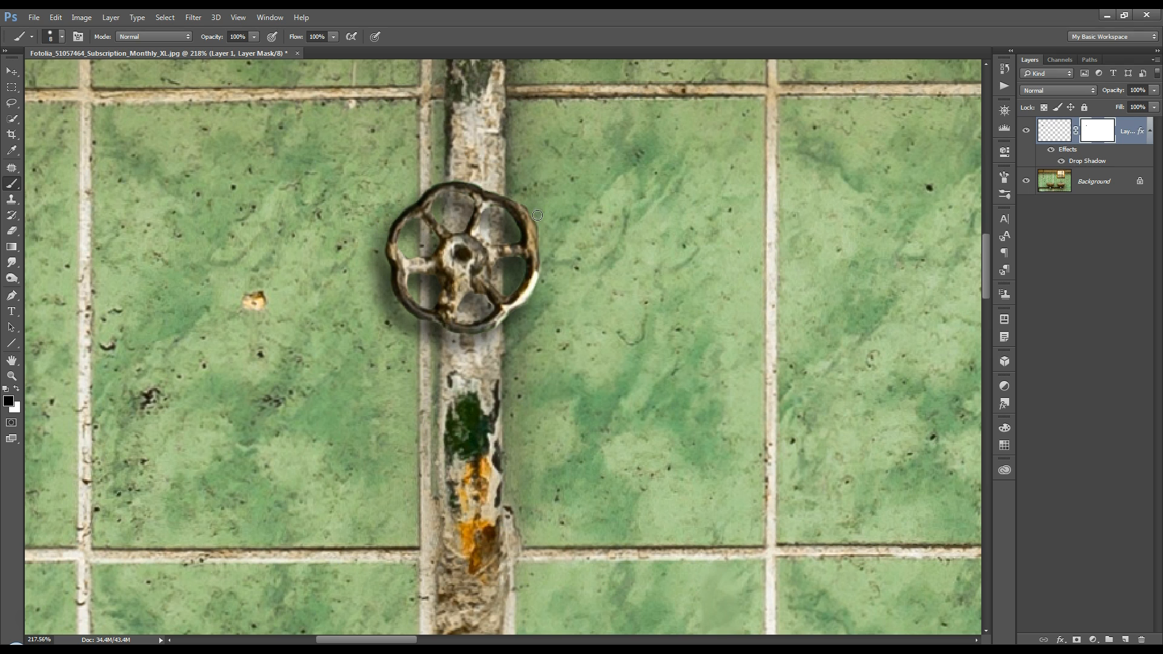
pyautogui.moveTo(543, 280)
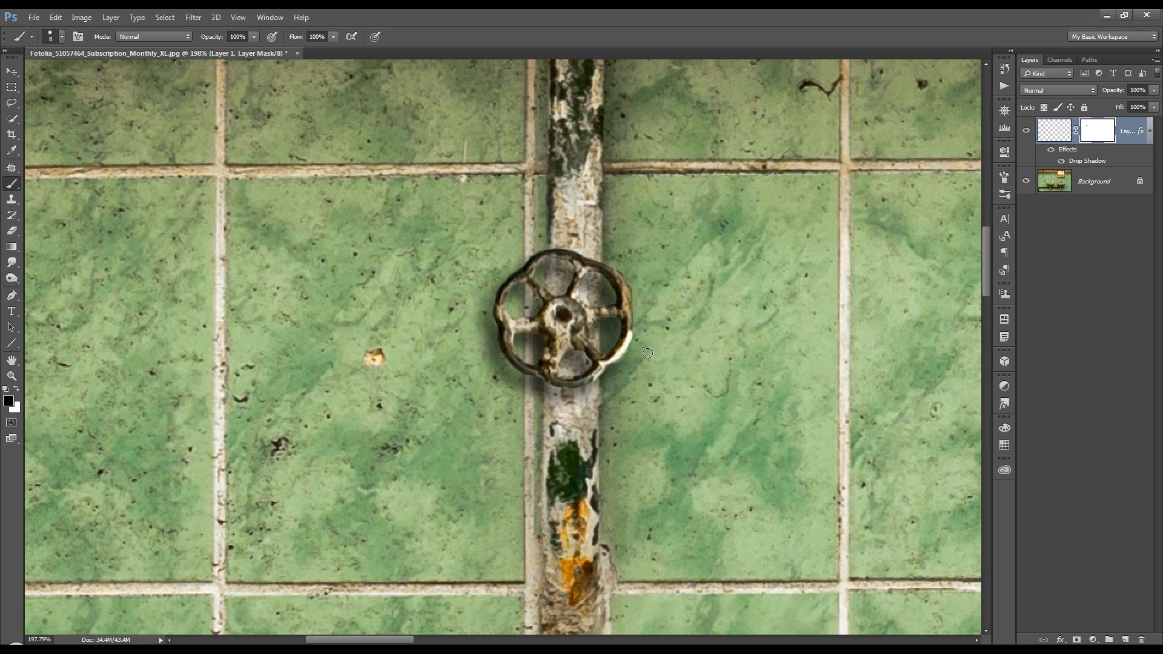
pyautogui.moveTo(613, 370)
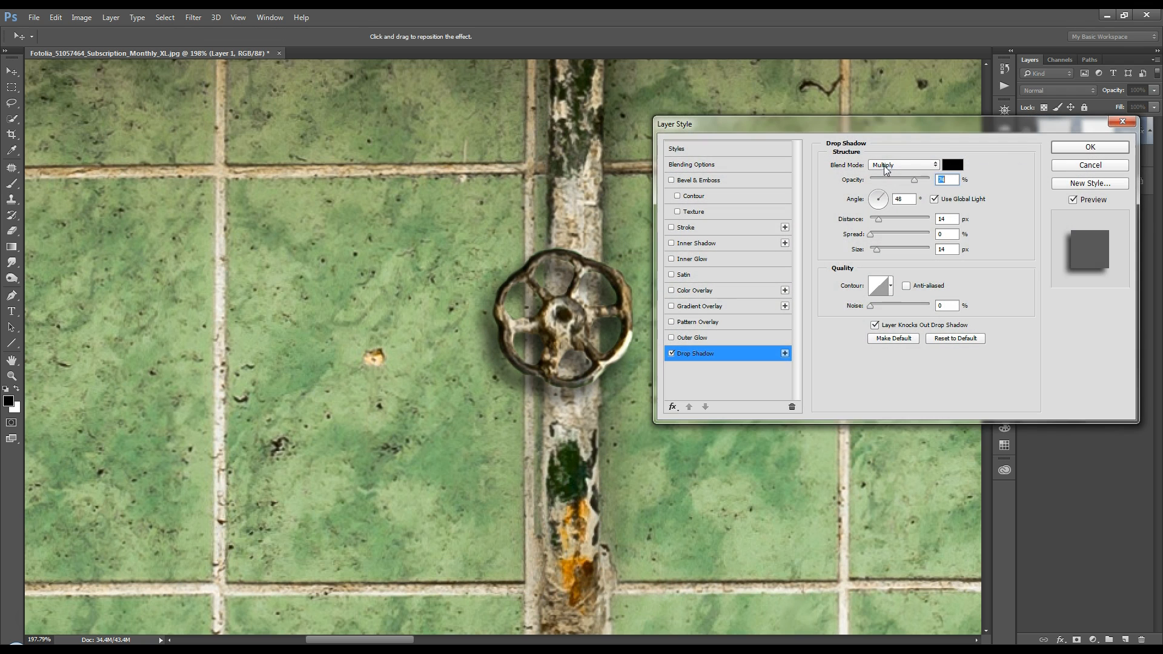
pyautogui.moveTo(892, 235)
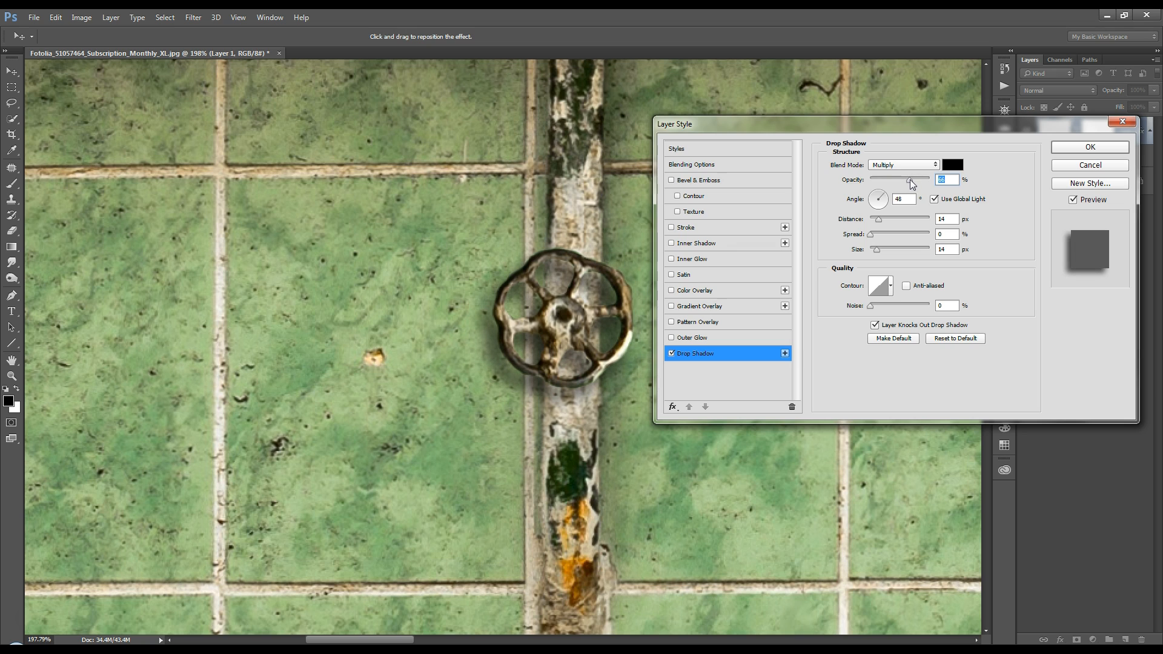
# Lower the drop shadow's opacity so it sits softer against the tiles.
pyautogui.moveTo(916, 180); pyautogui.dragTo(906, 179)
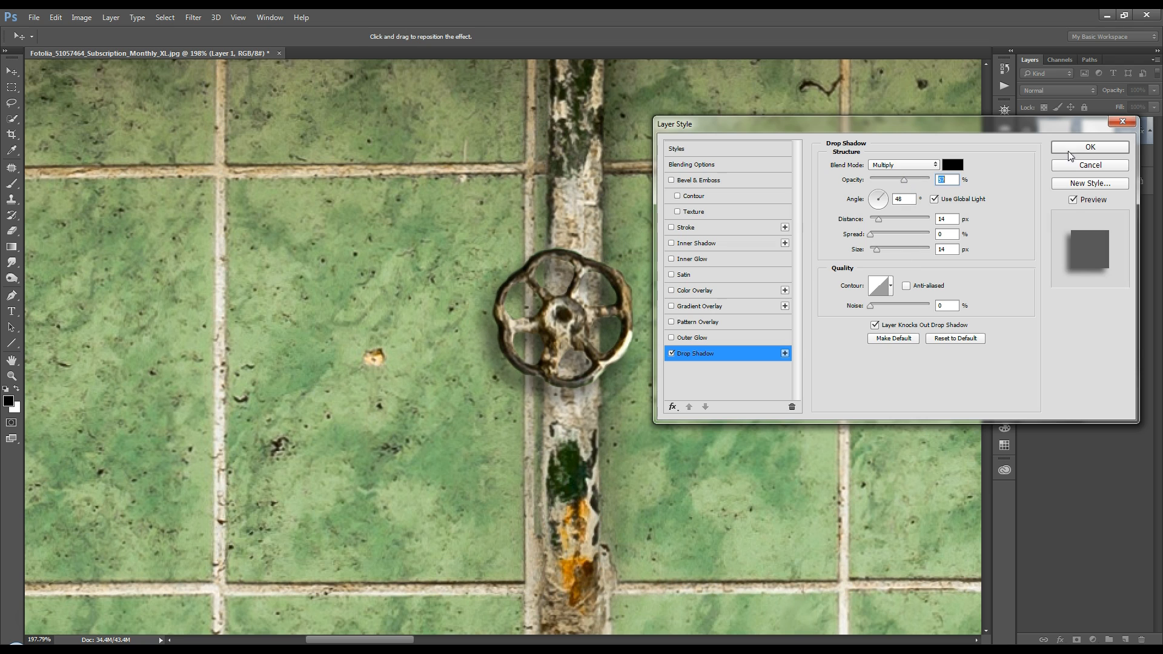
pyautogui.click(1089, 147)
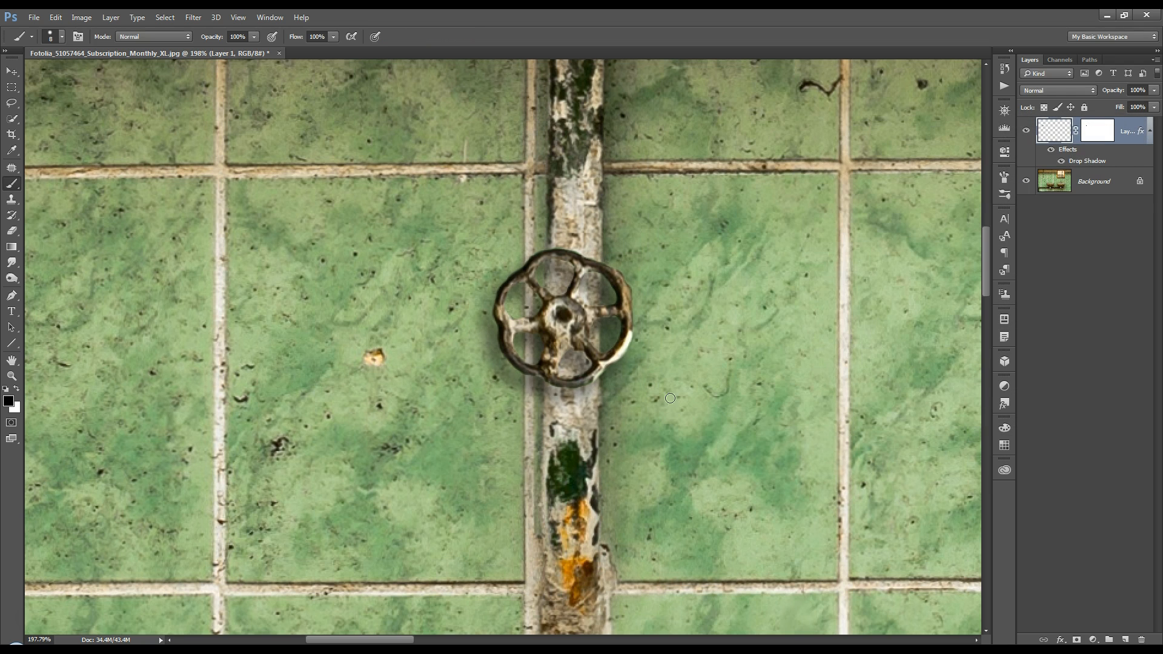
pyautogui.moveTo(610, 330)
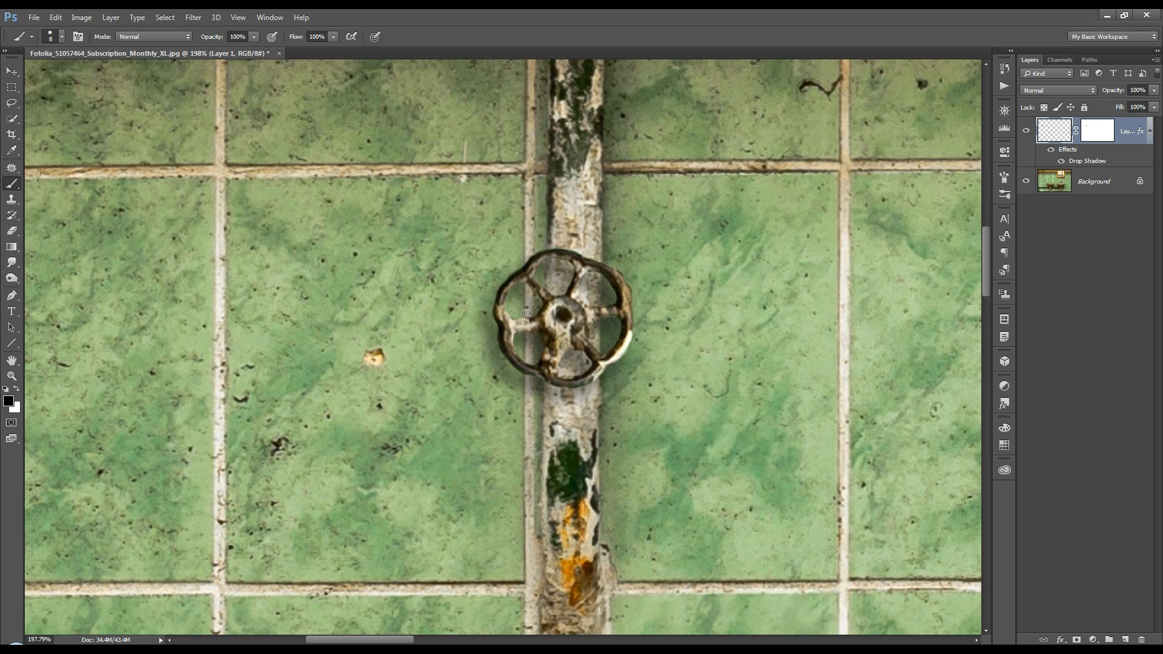
pyautogui.moveTo(689, 443)
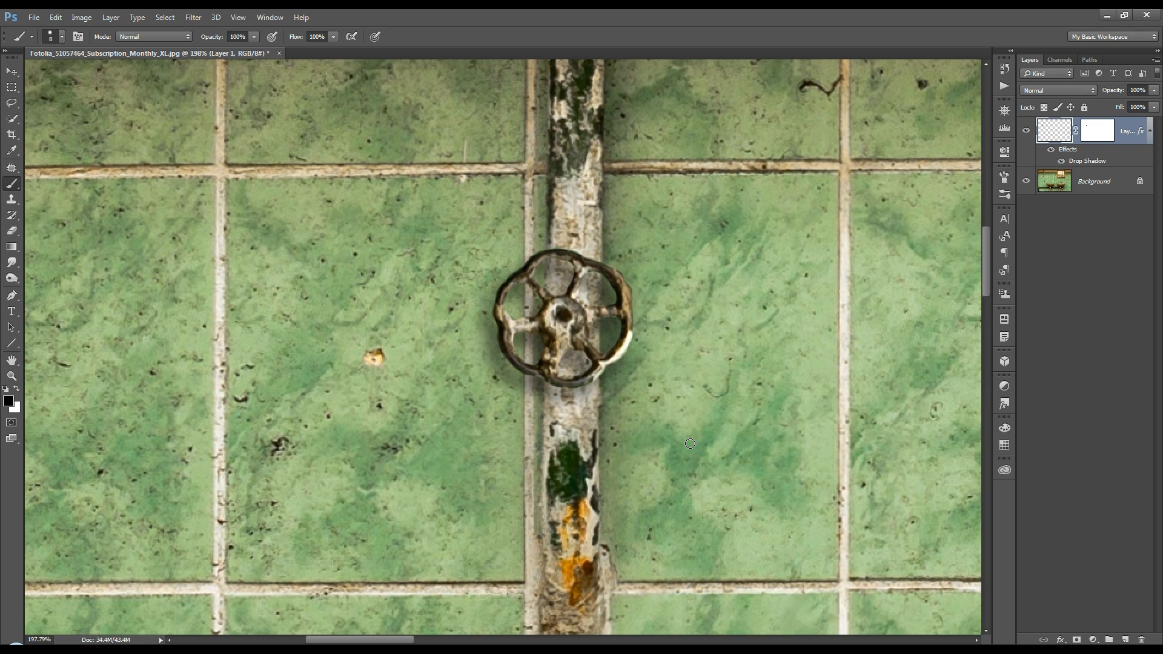
# Fit the whole photo on screen and nudge the spigot layer up the pipe.
pyautogui.click(11, 362)
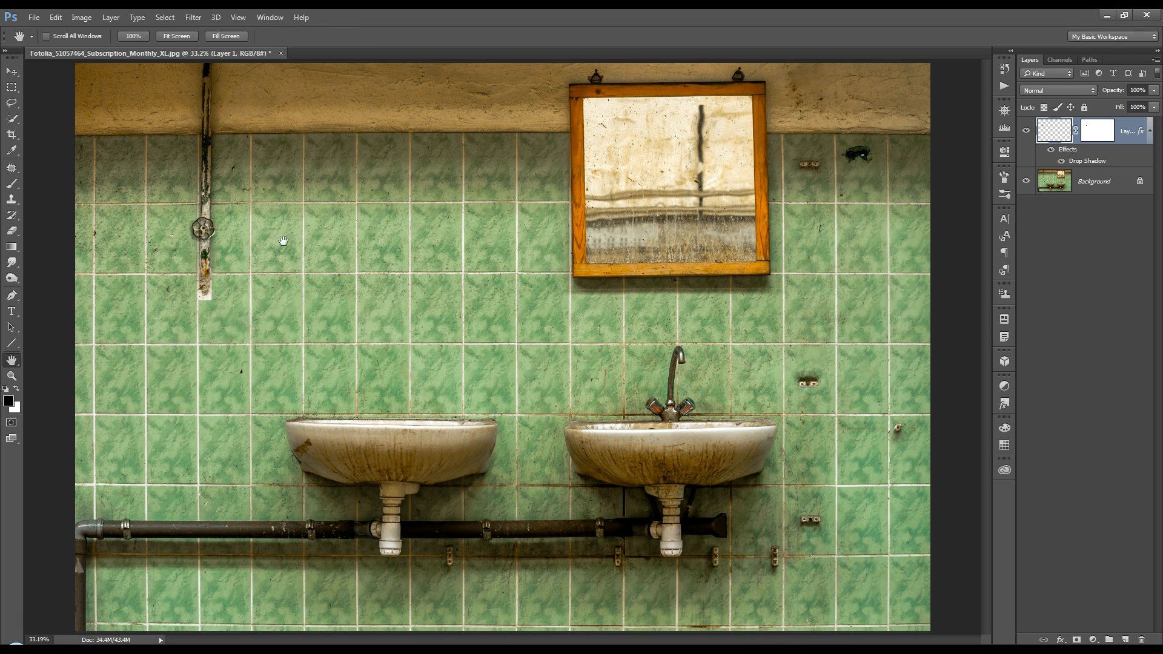
pyautogui.moveTo(243, 239)
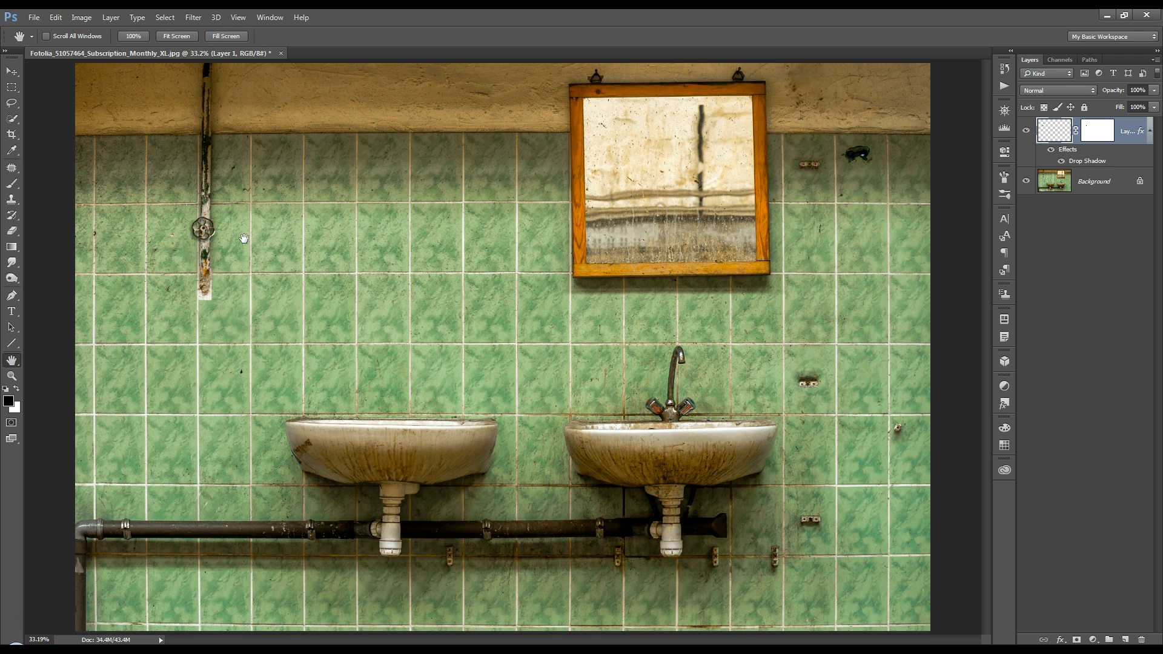
pyautogui.click(11, 72)
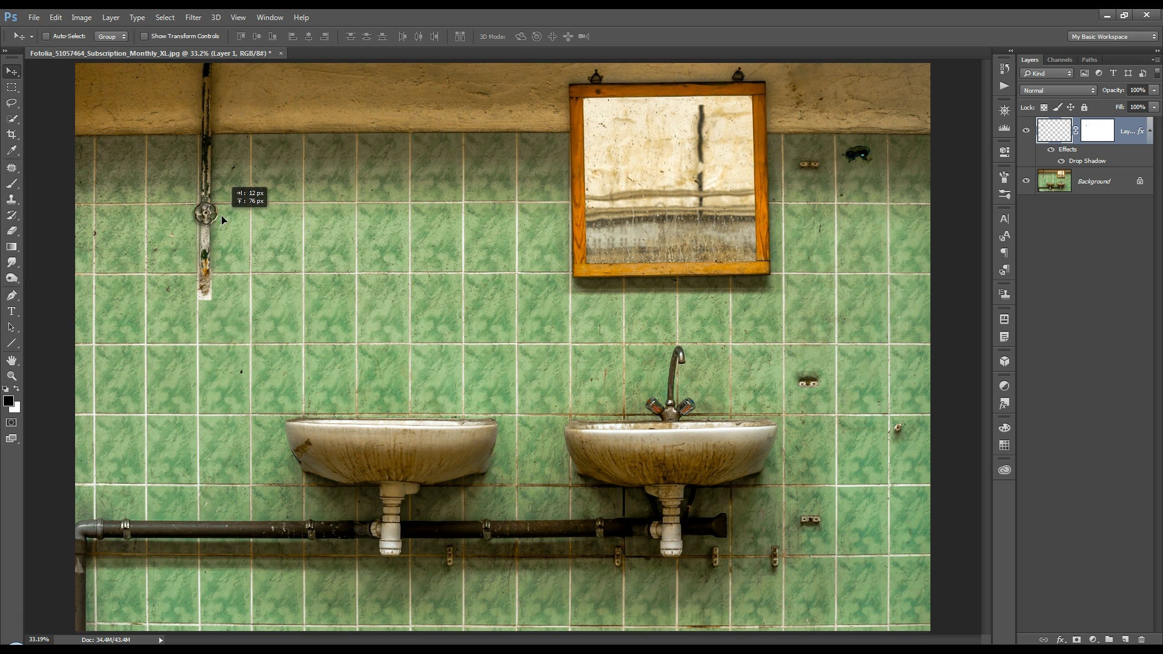
pyautogui.moveTo(842, 300)
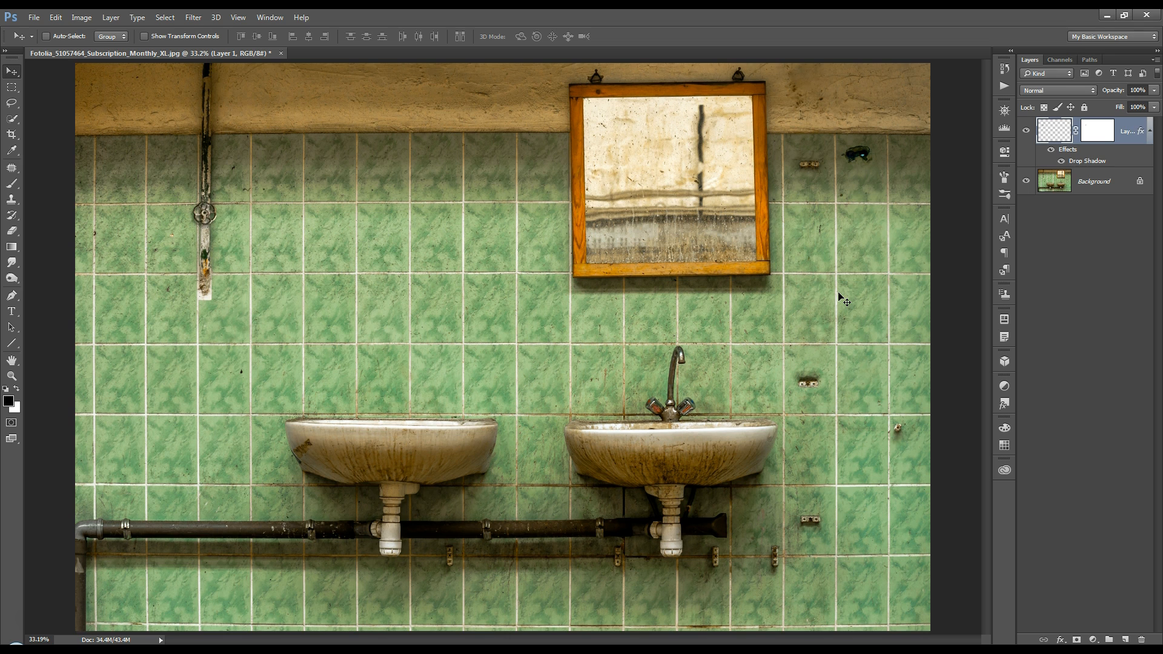